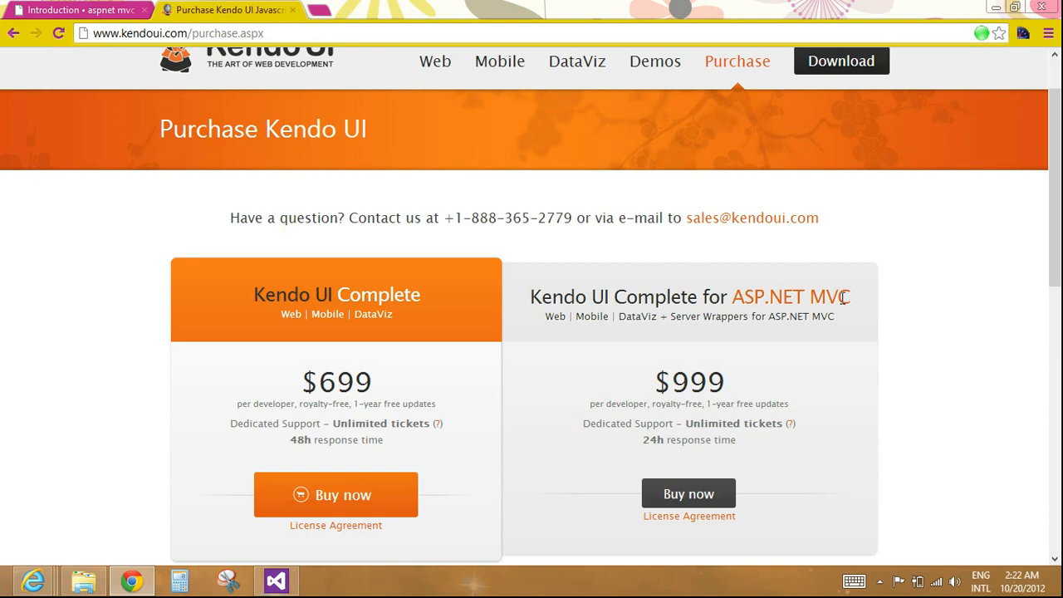
mouse_move(786, 473)
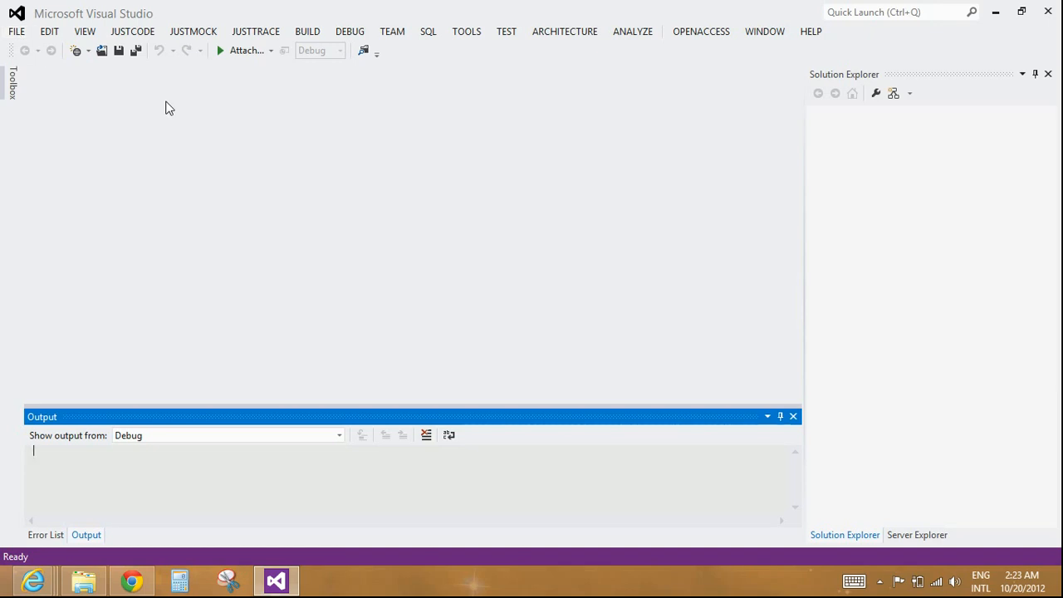
Create a new Kendo UI for MVC Web Application project named KendoUIMvcApplication3.
click(16, 30)
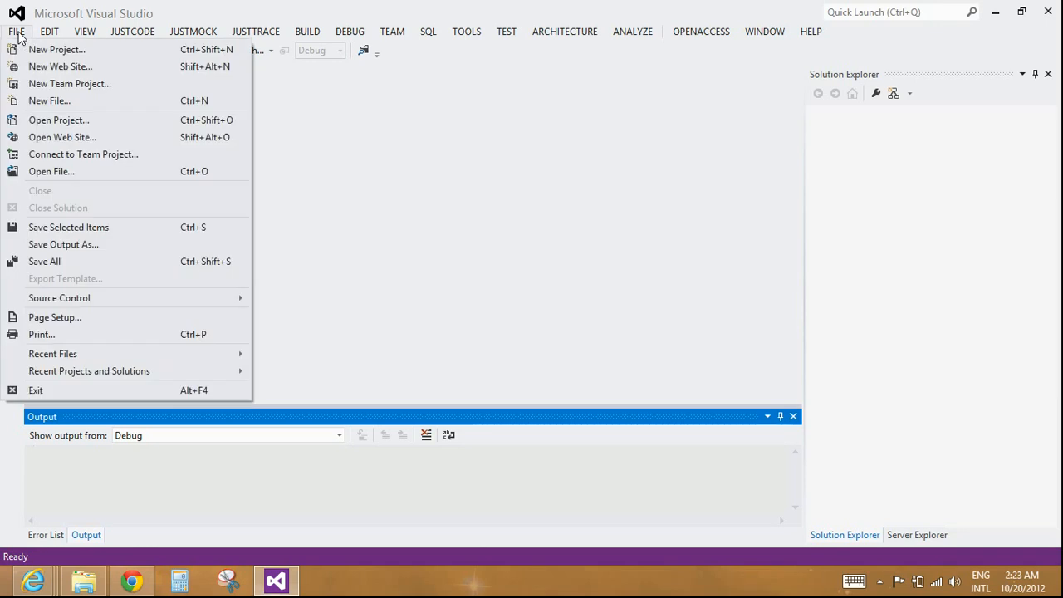
click(57, 50)
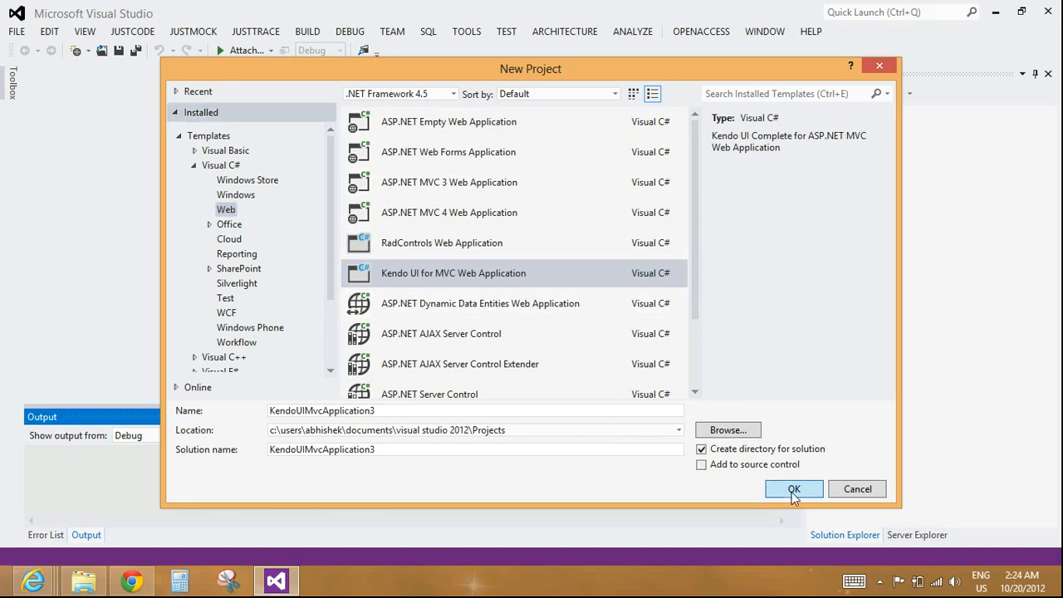
click(794, 488)
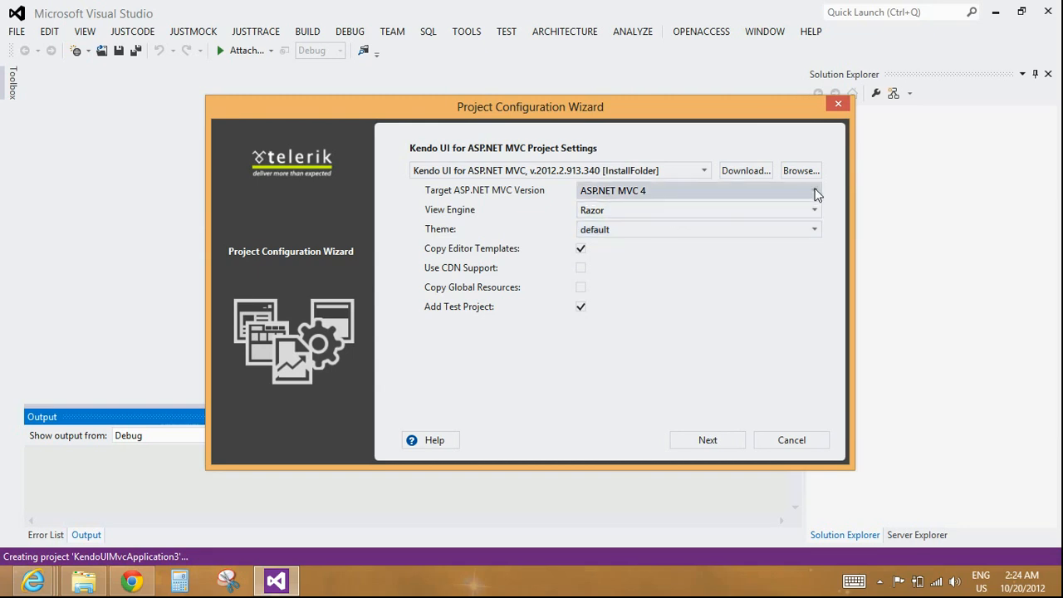
Keep ASP.NET MVC 4 with the default theme, uncheck Add Test Project, and continue to data access.
click(814, 190)
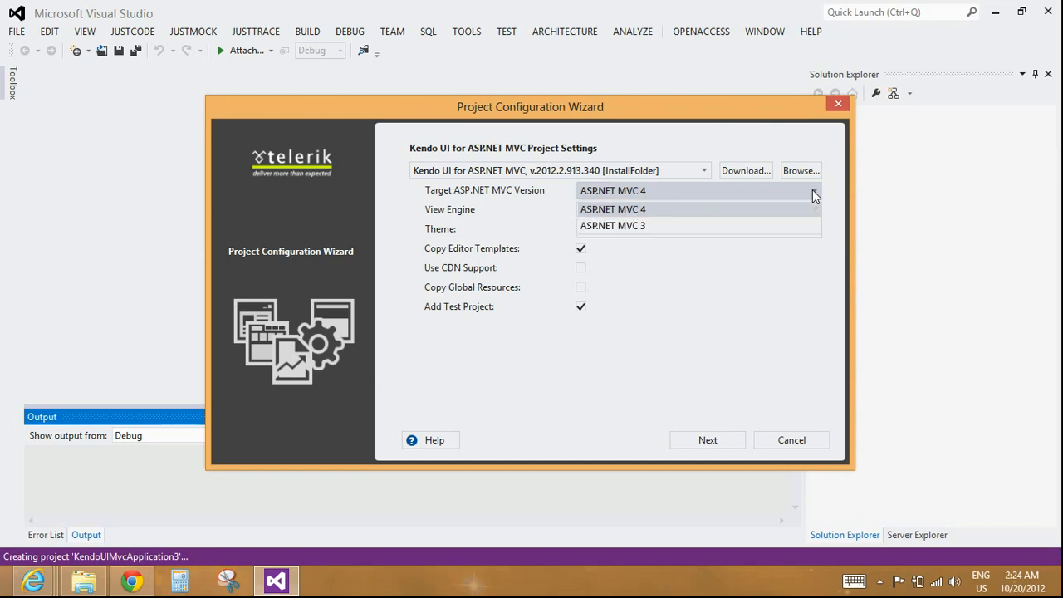
mouse_move(807, 216)
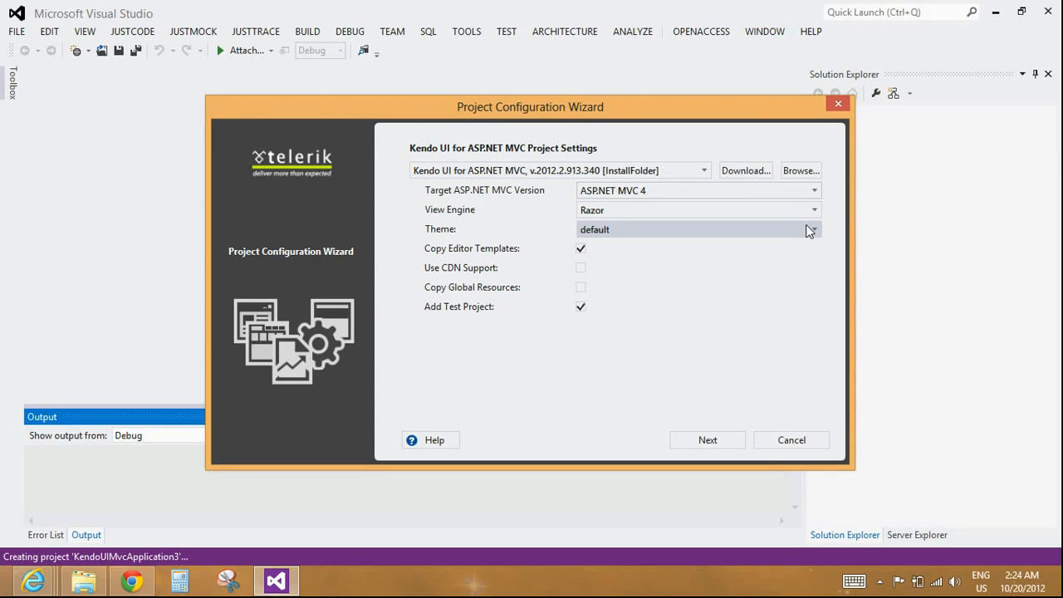
click(810, 229)
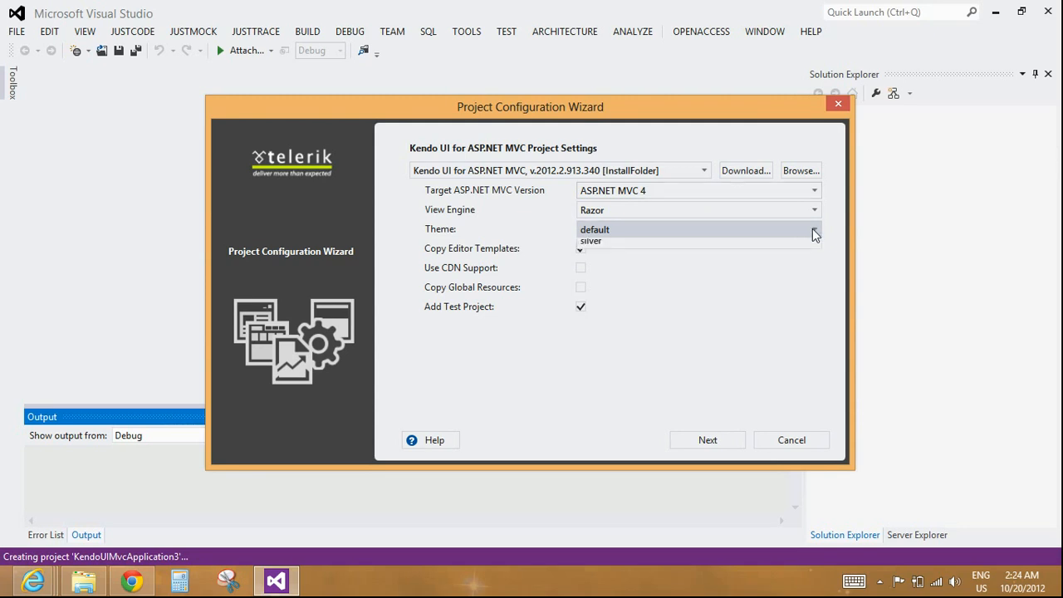
click(813, 229)
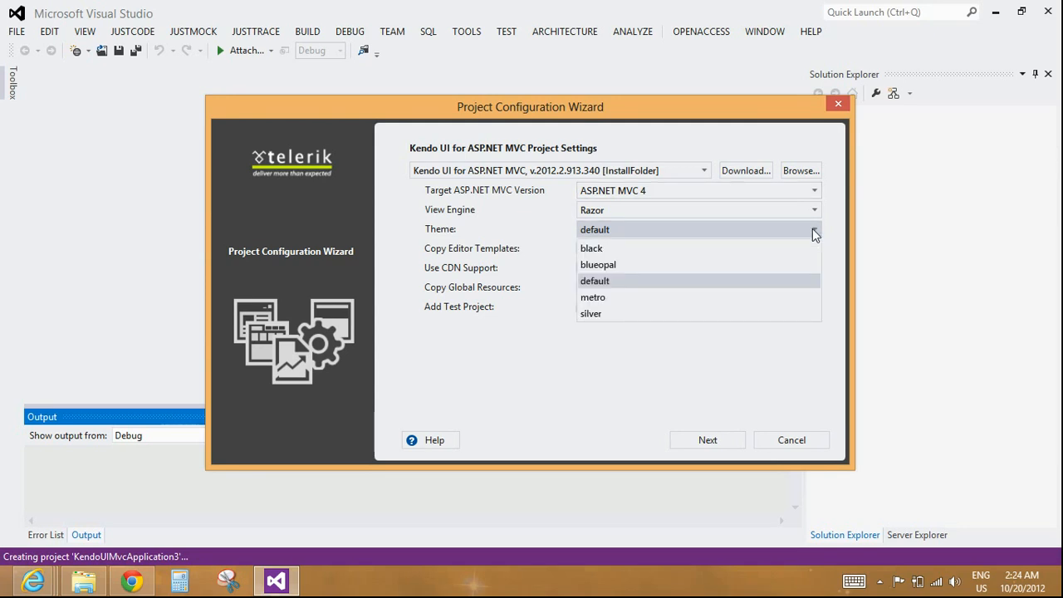
click(595, 281)
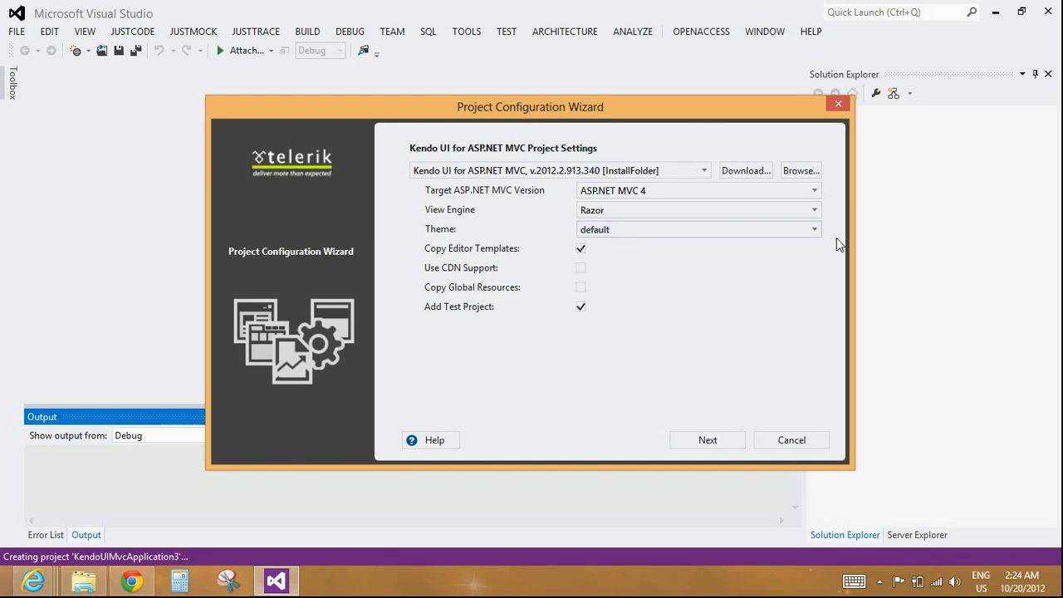
mouse_move(831, 246)
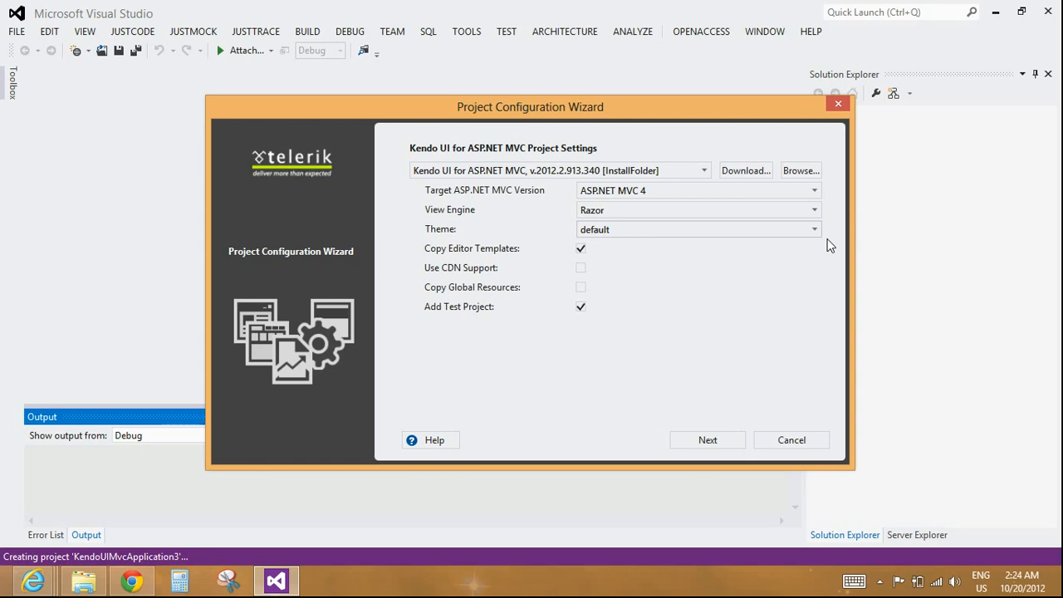
mouse_move(662, 317)
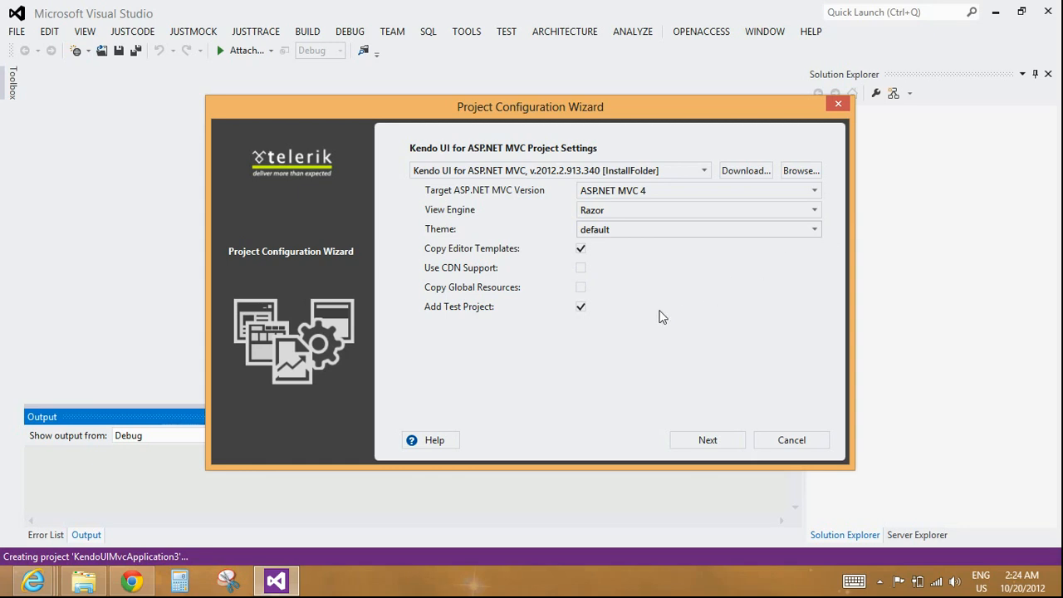
click(582, 306)
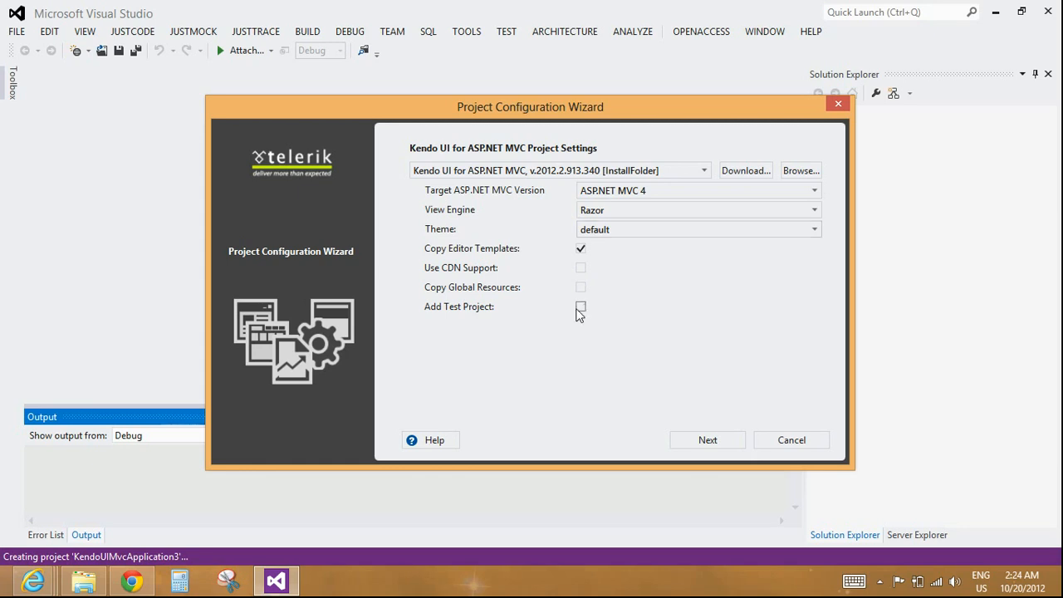
click(707, 438)
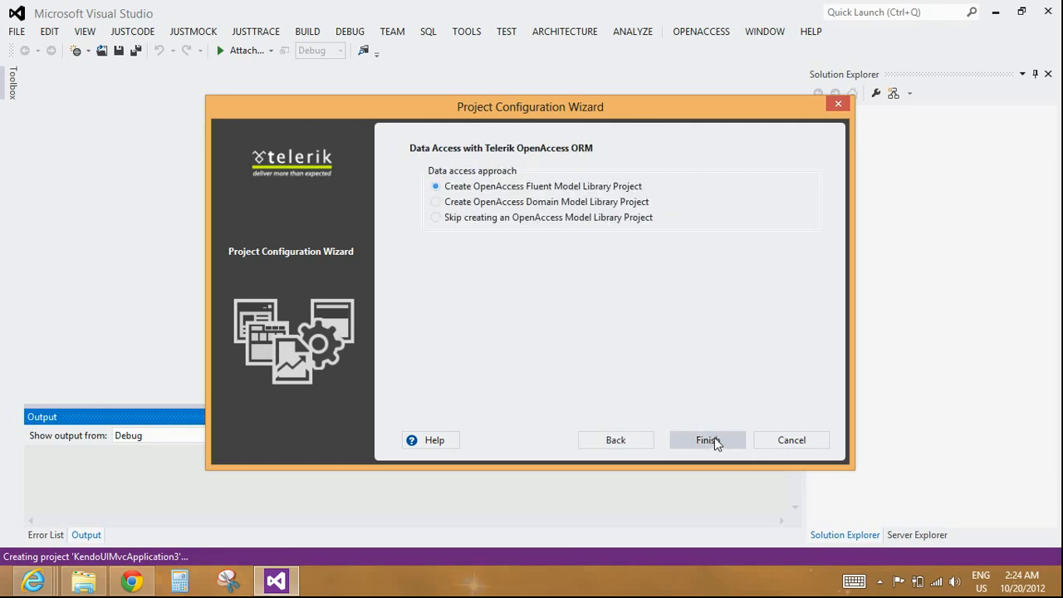
mouse_move(538, 196)
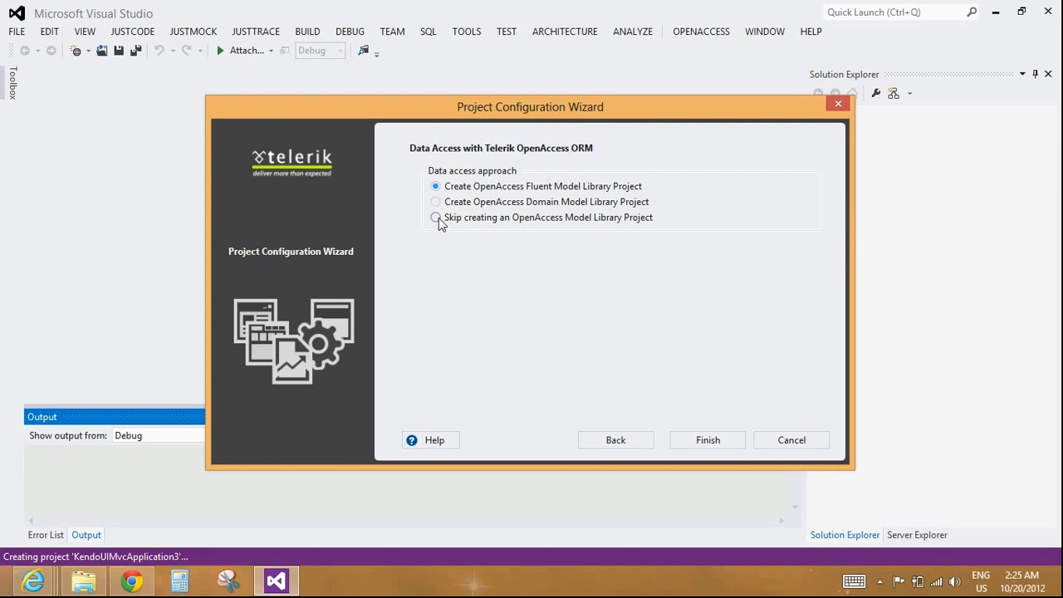
Skip the OpenAccess Model Library project and finish the wizard.
click(435, 215)
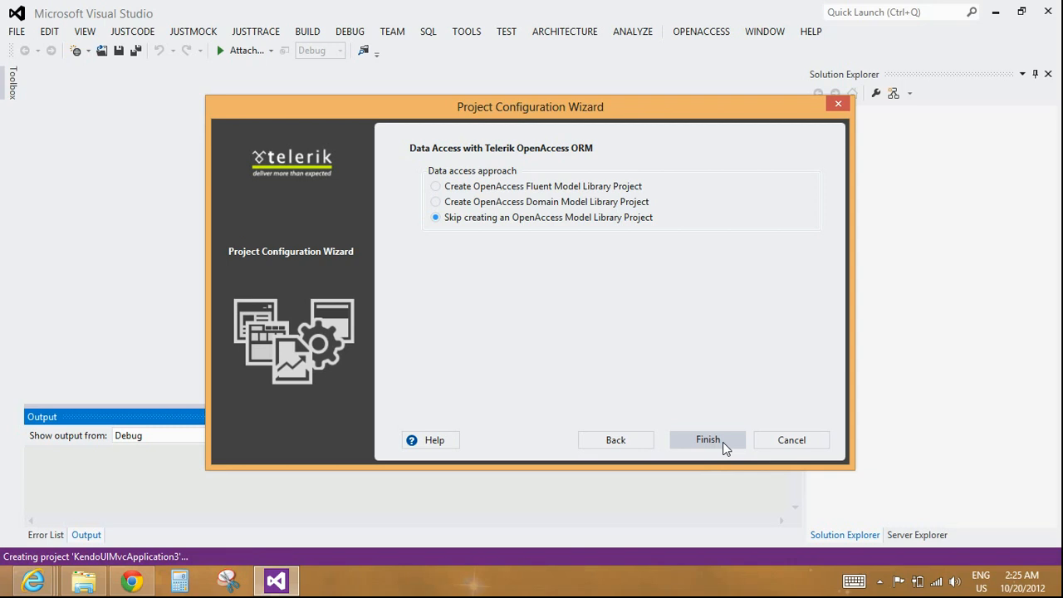
click(707, 439)
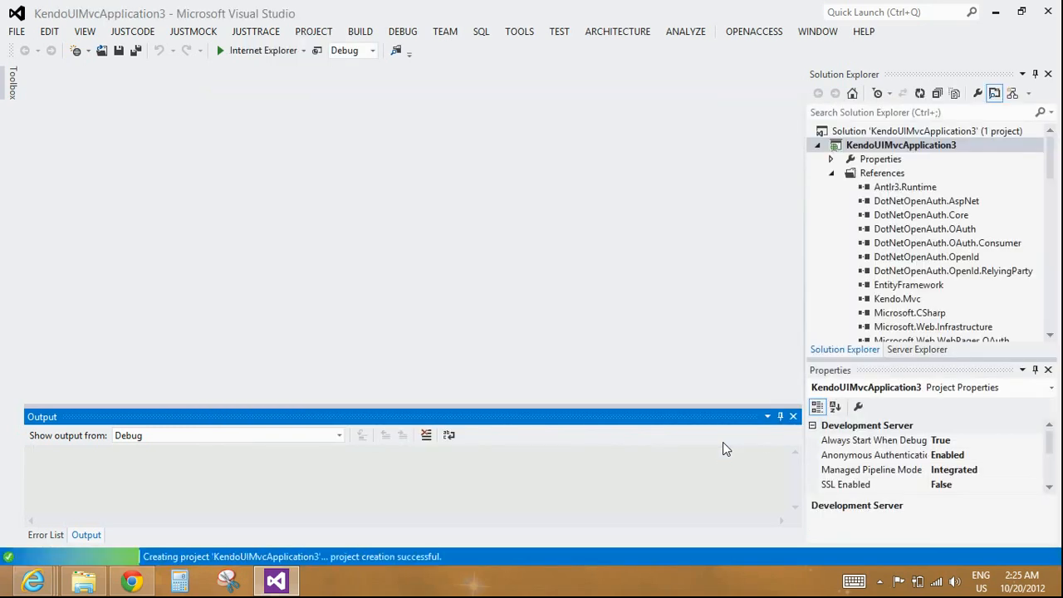
mouse_move(714, 452)
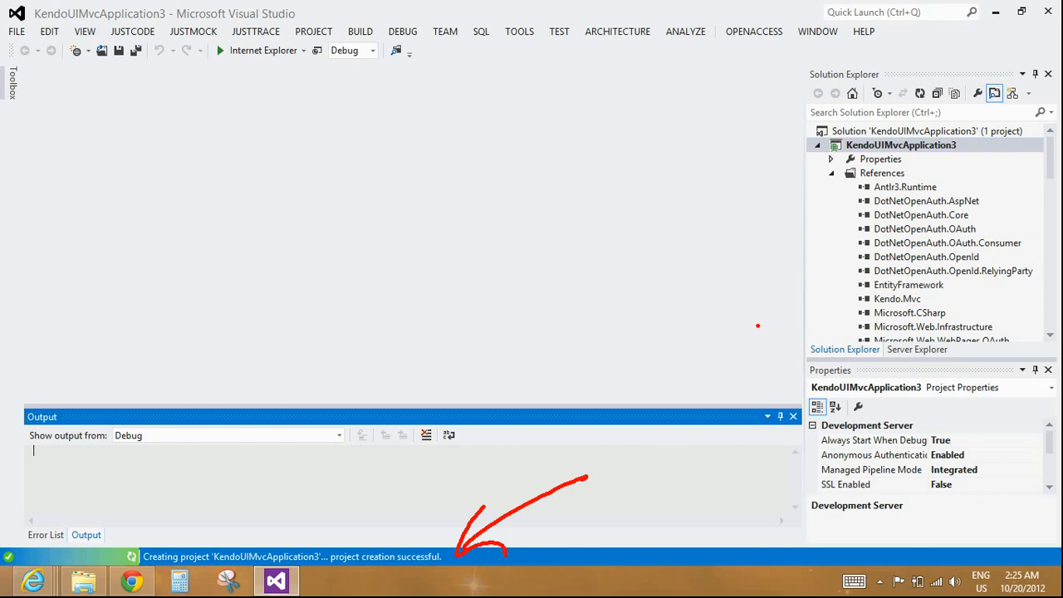
mouse_move(578, 303)
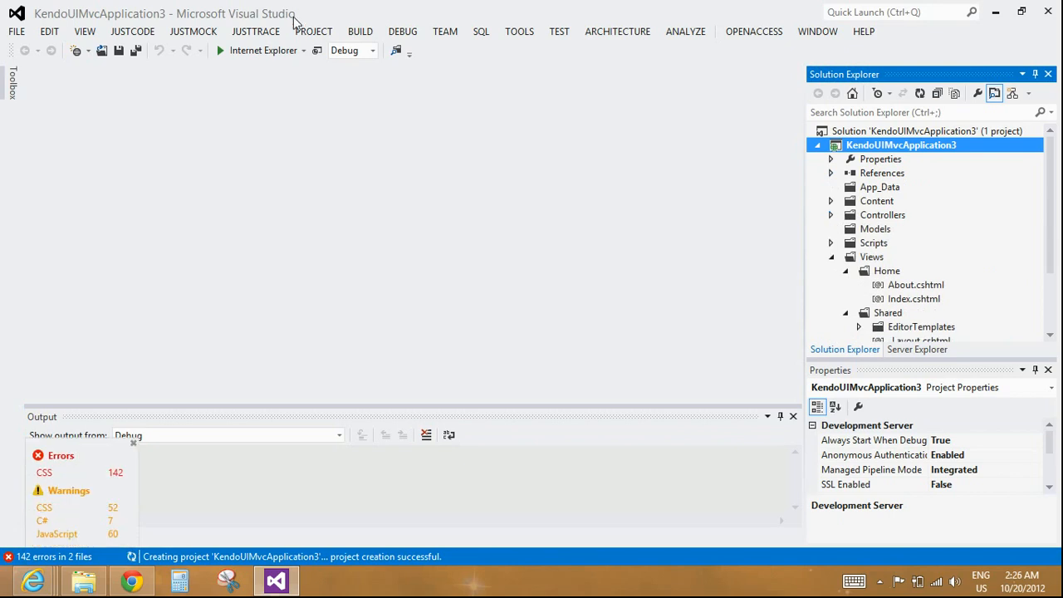
Run KendoUIMvcApplication3 in Internet Explorer.
click(219, 49)
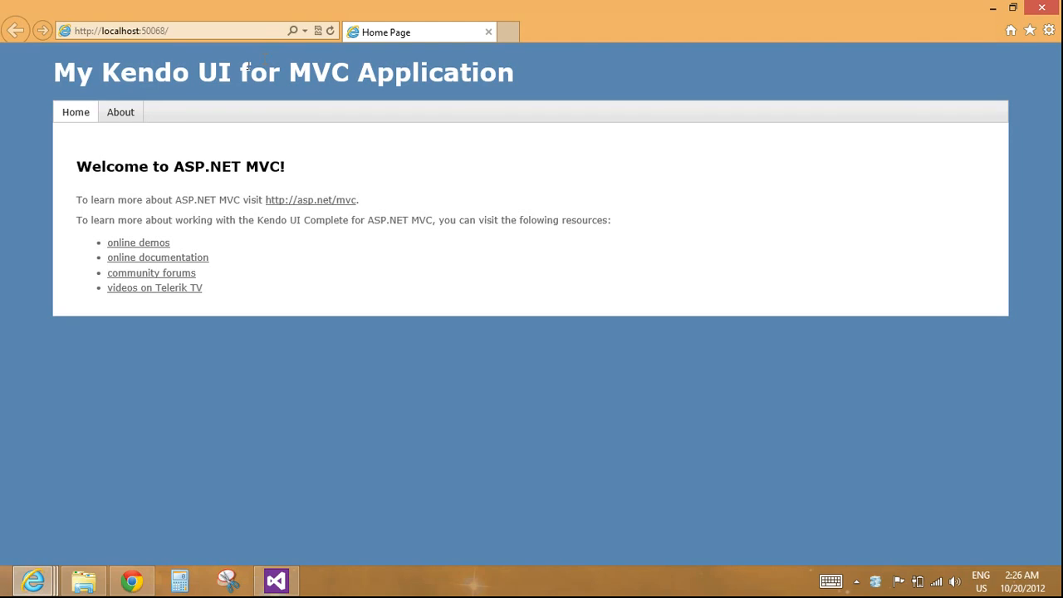
Select the 'My Kendo UI for MVC Application' heading, then close the browser.
drag(53, 74, 285, 73)
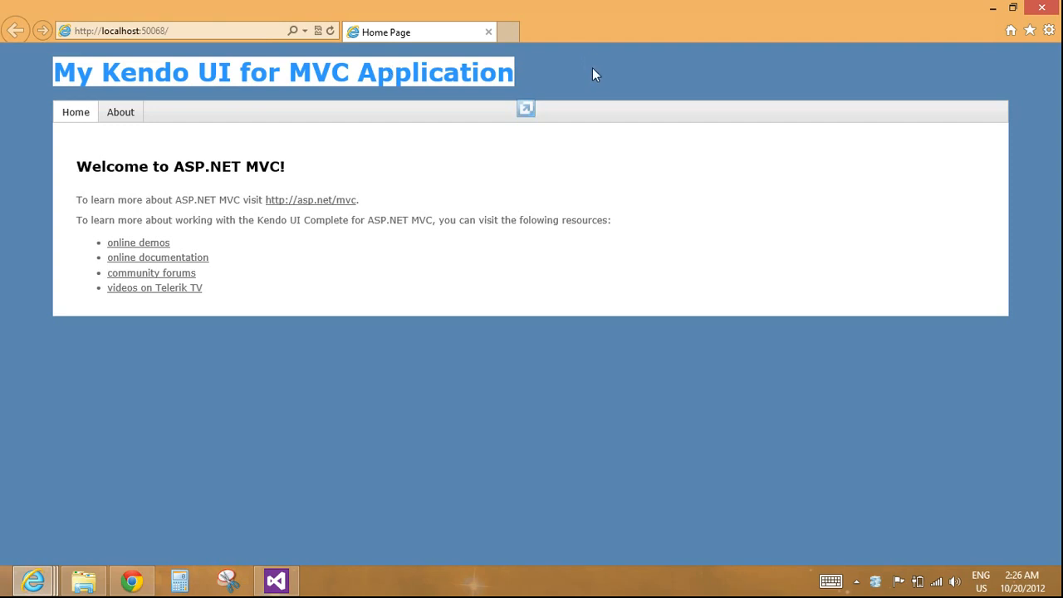
mouse_move(579, 75)
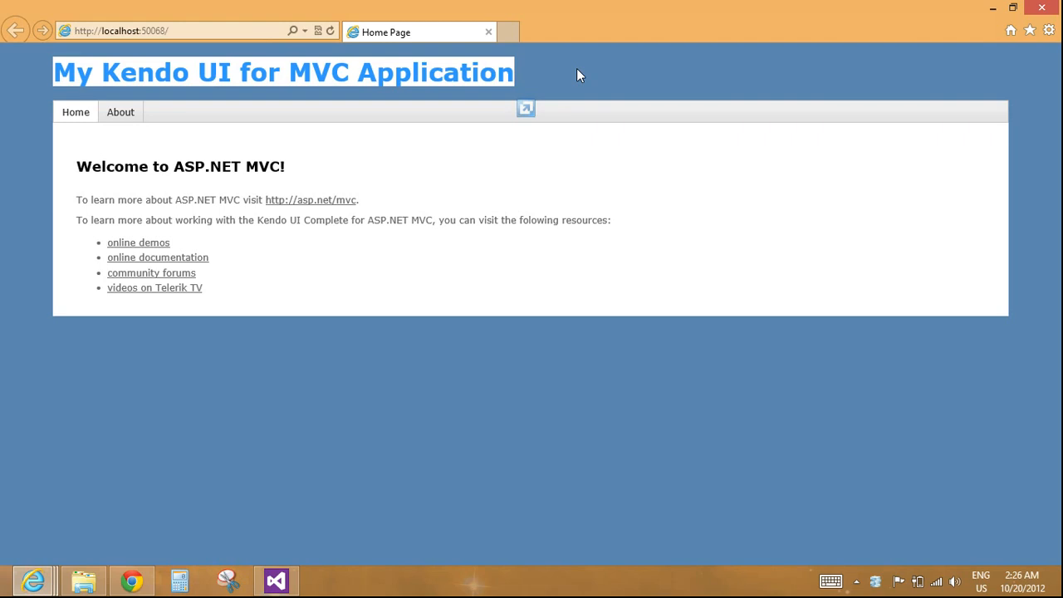
mouse_move(1045, 16)
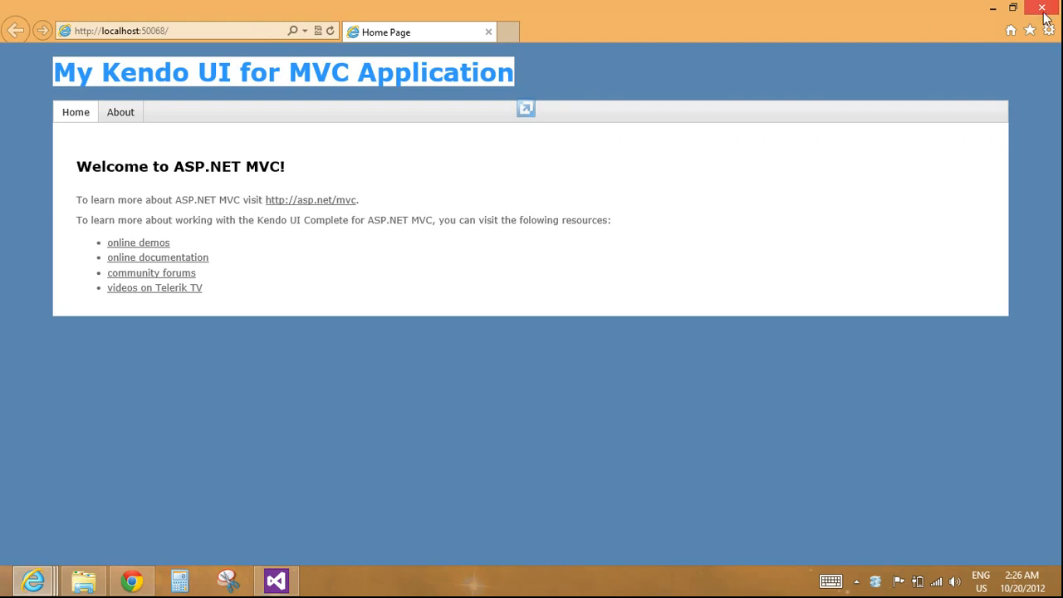
click(1043, 7)
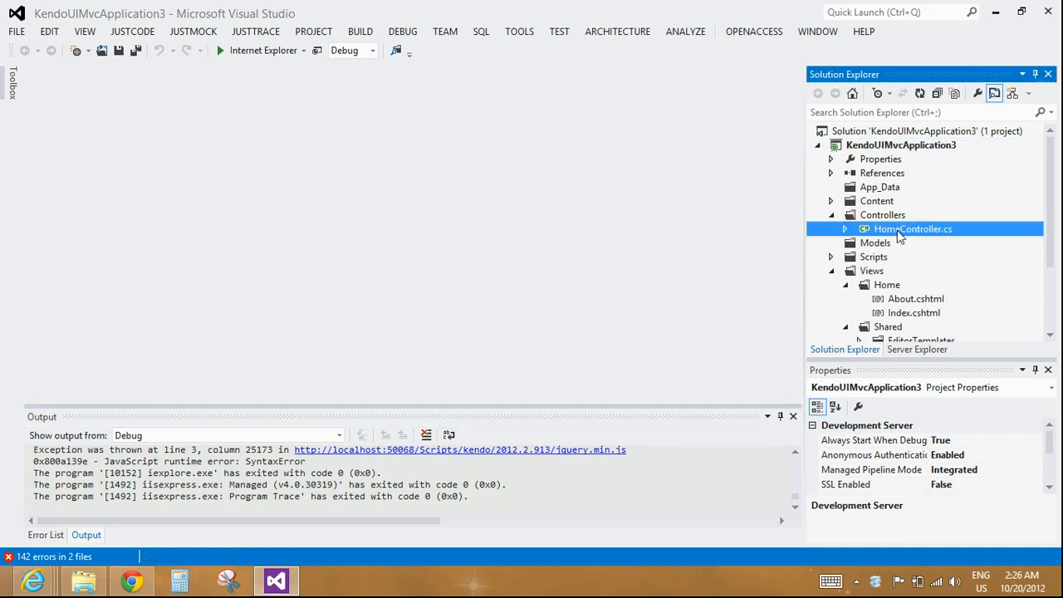
Open HomeController.cs, then the Home view Index.cshtml from Solution Explorer.
double_click(912, 229)
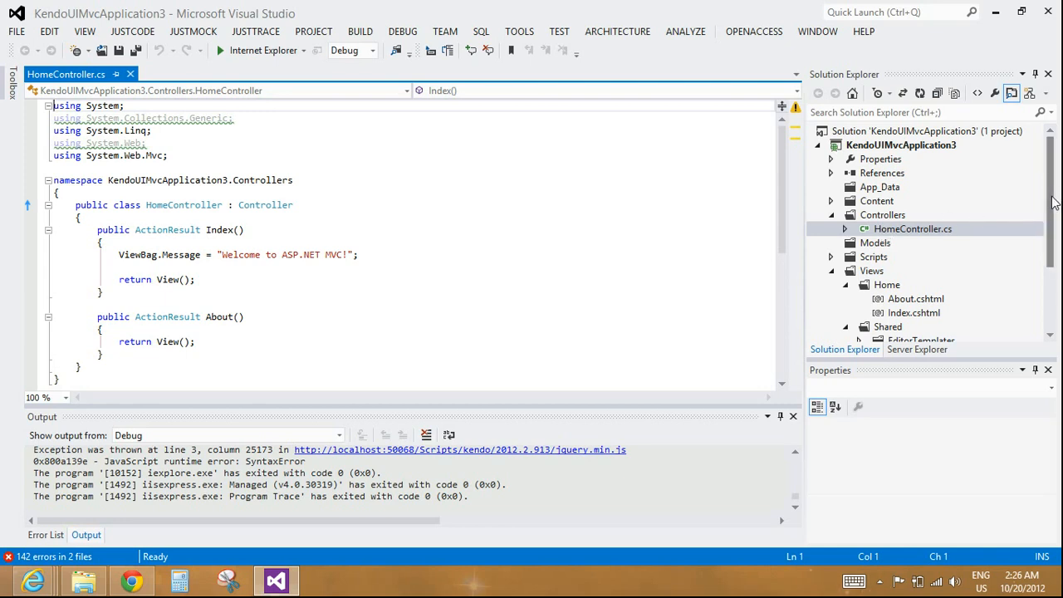
click(912, 229)
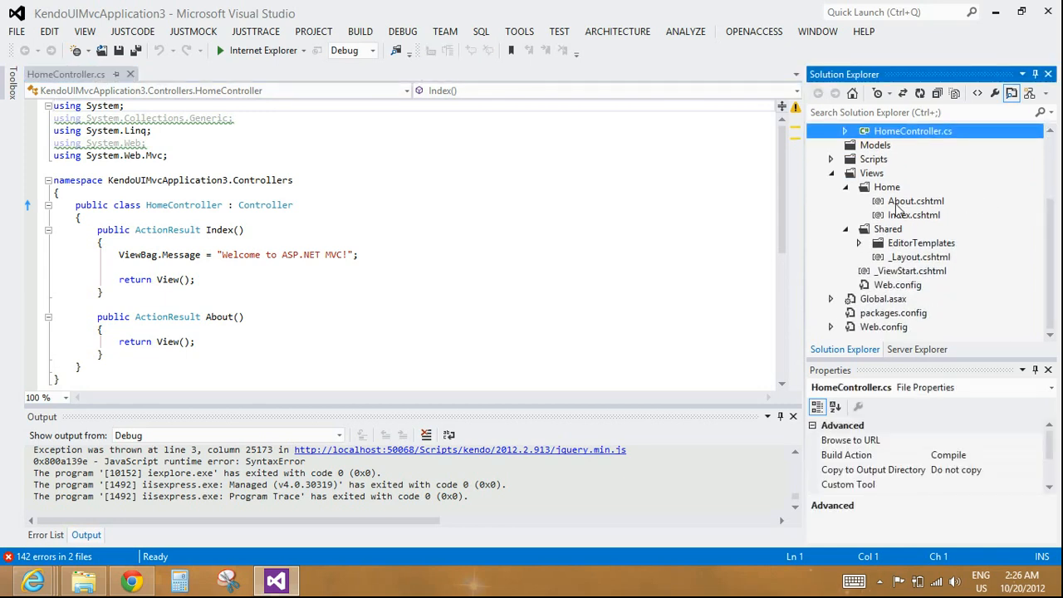
double_click(914, 214)
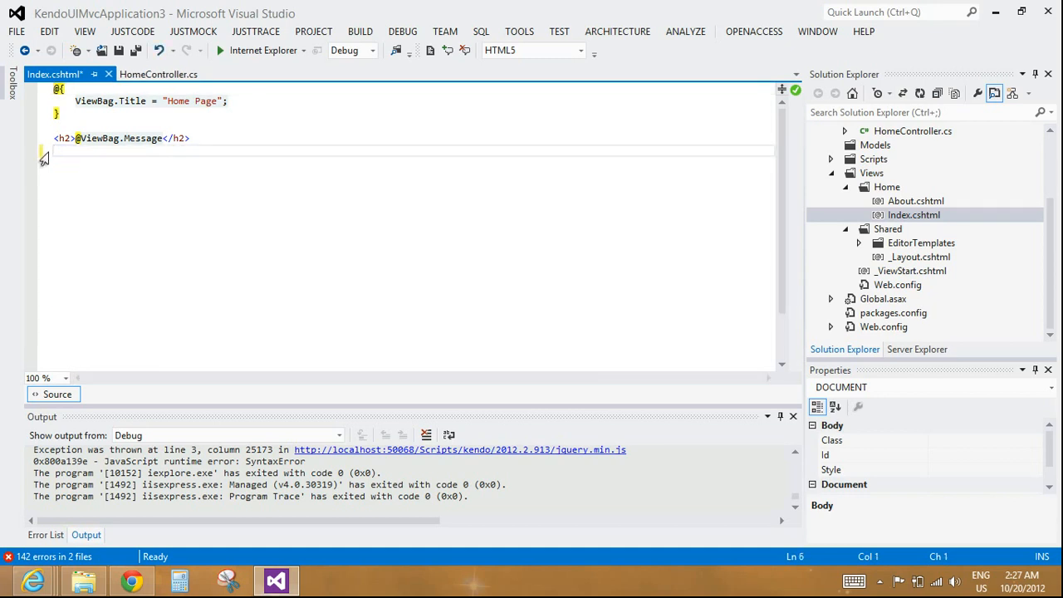
Add @(Html.Kendo().DatePicker().Name("MyBirthDay")) on a new line in Index.cshtml.
click(58, 154)
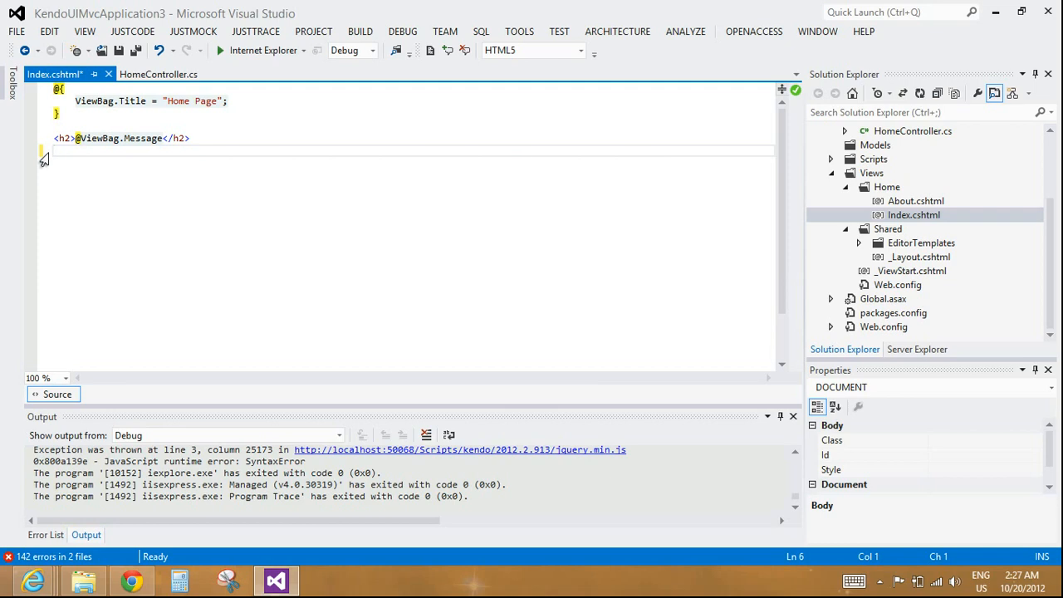
text(@)
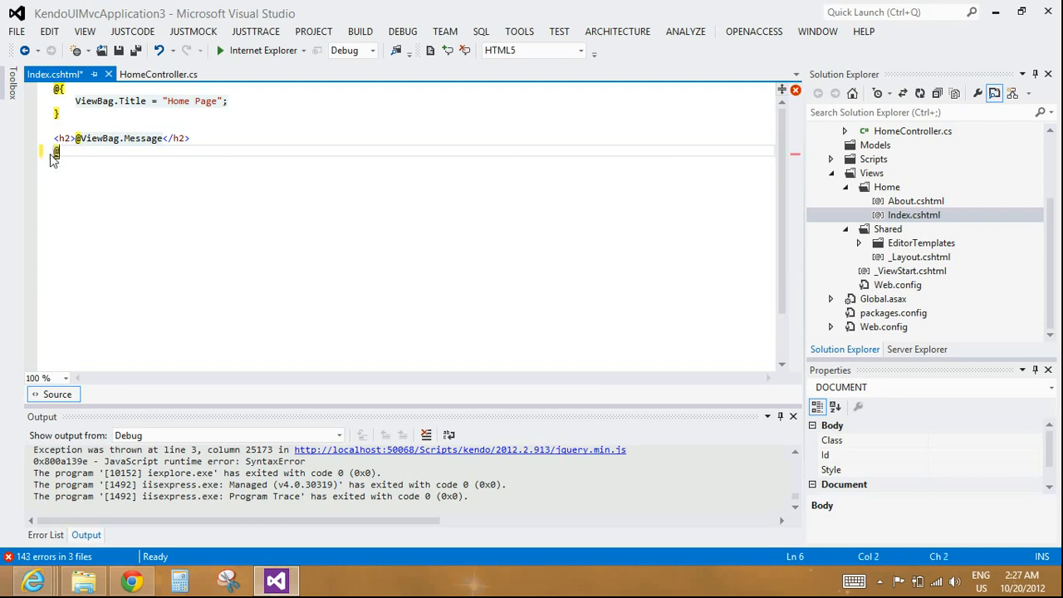
text((Html)
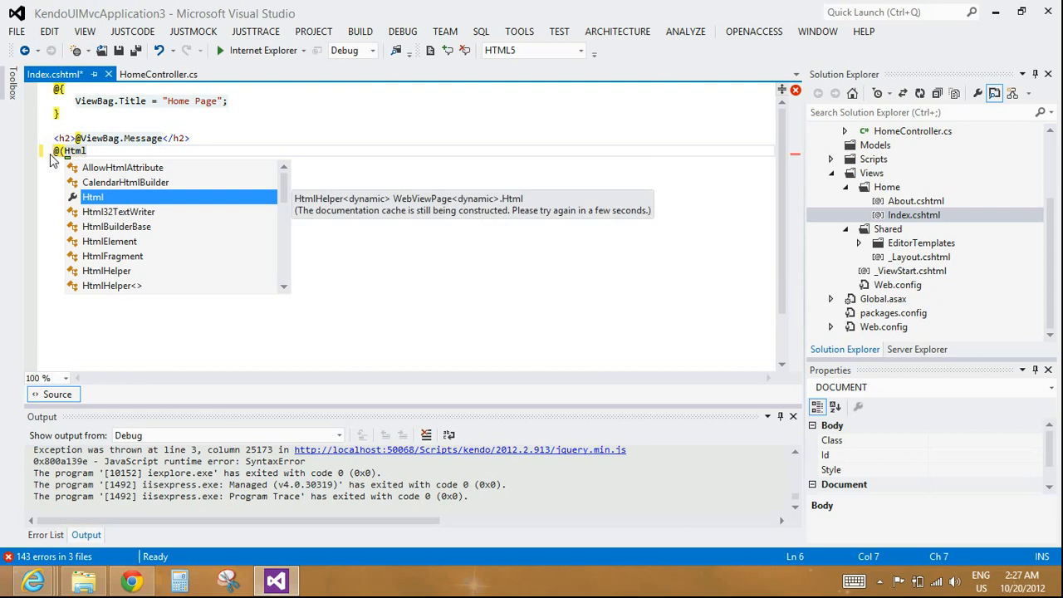
text(.Kendo)
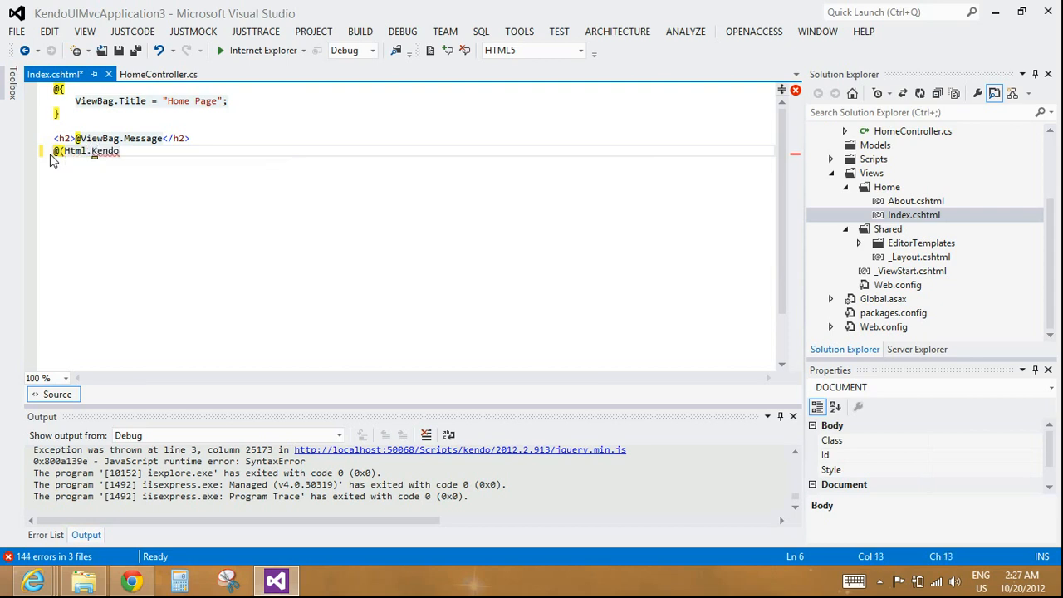
text(().)
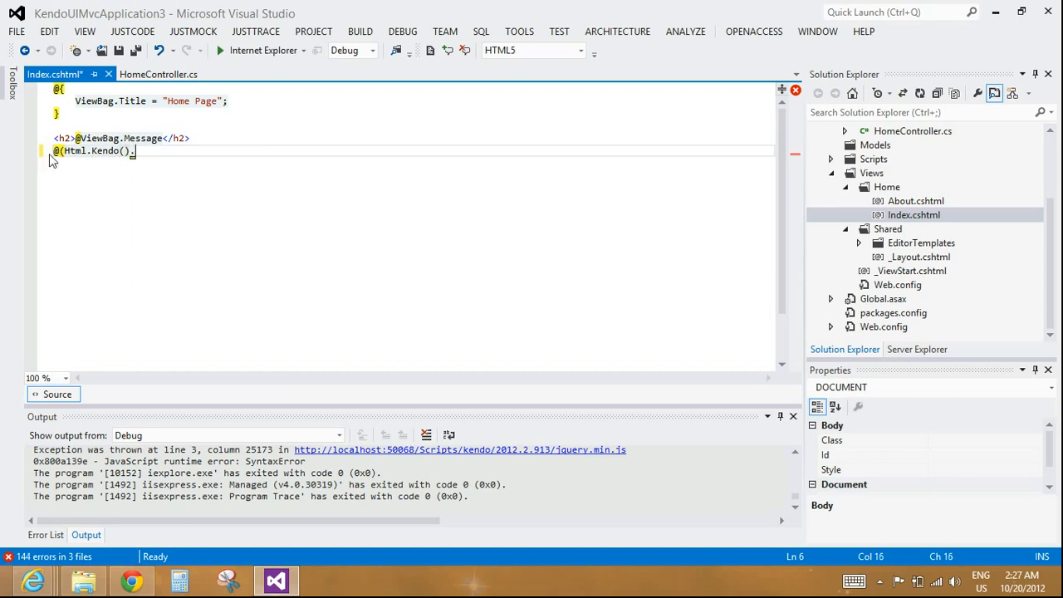
text(DatePicker()
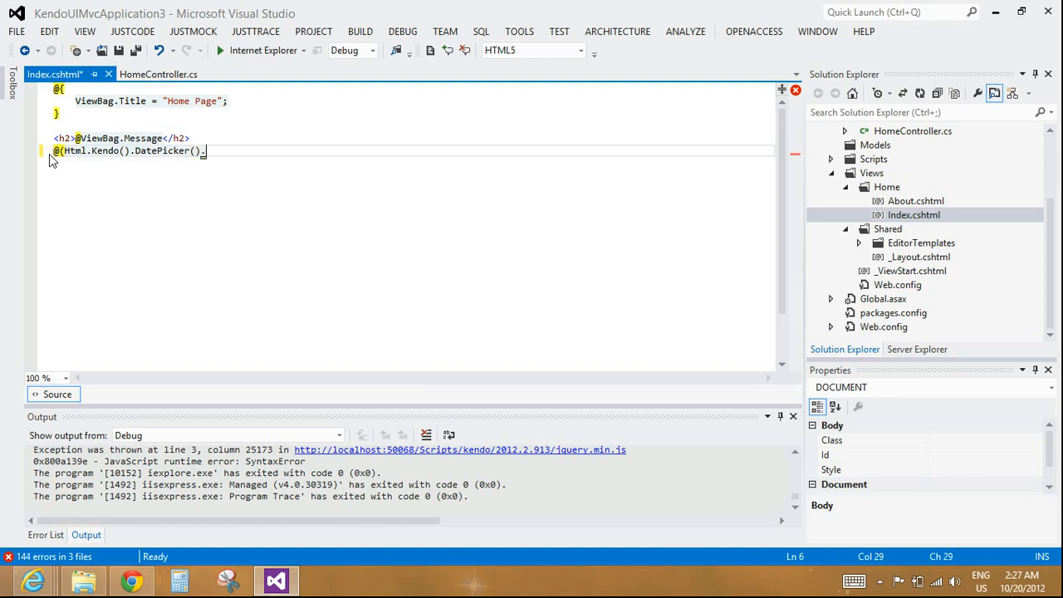
text(.Name()
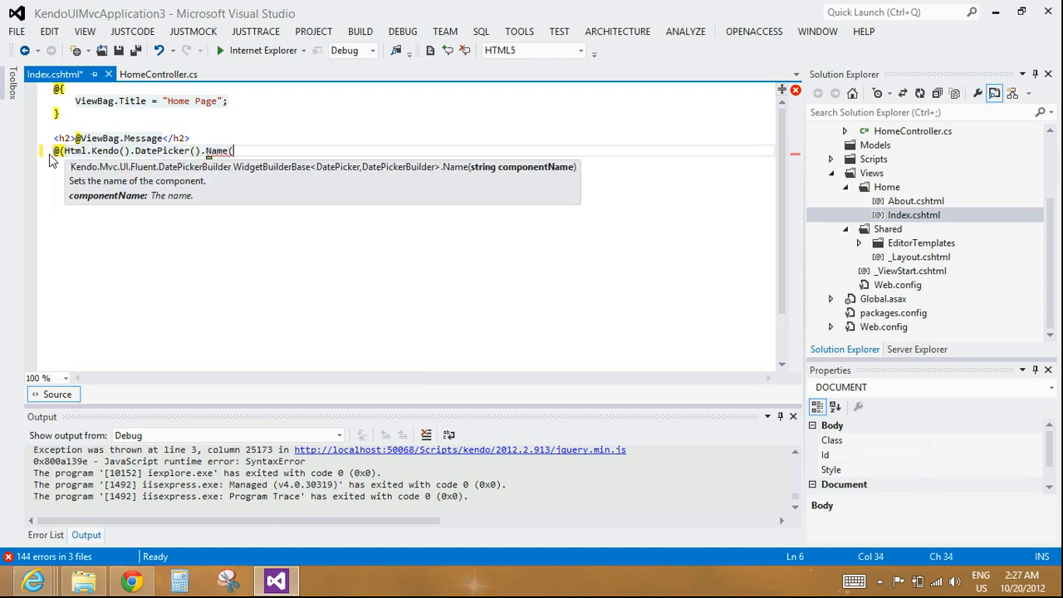
text("My)
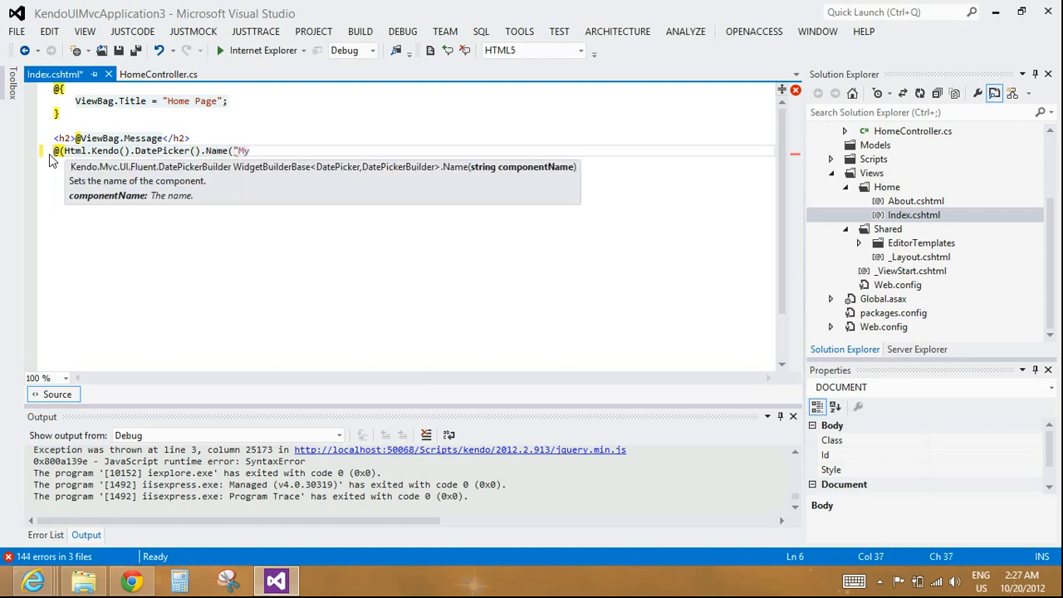
text(Birth)
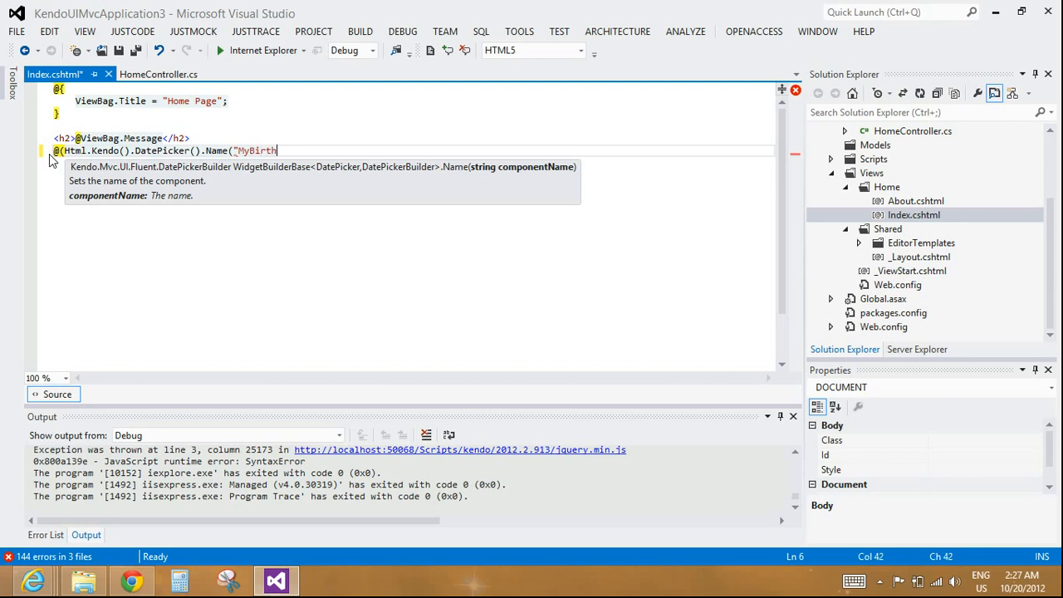
text(Day)
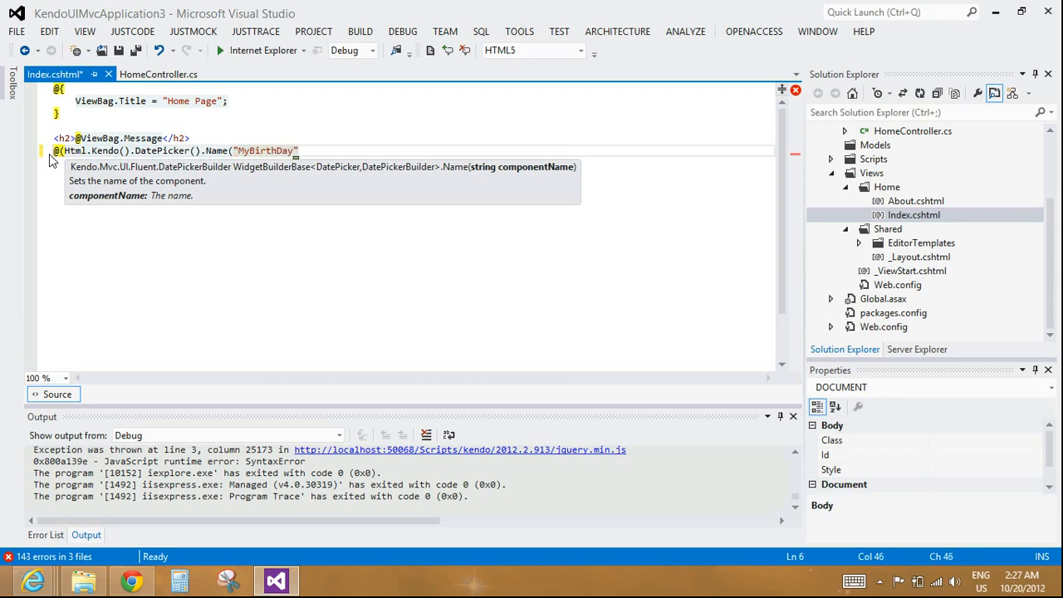
text())
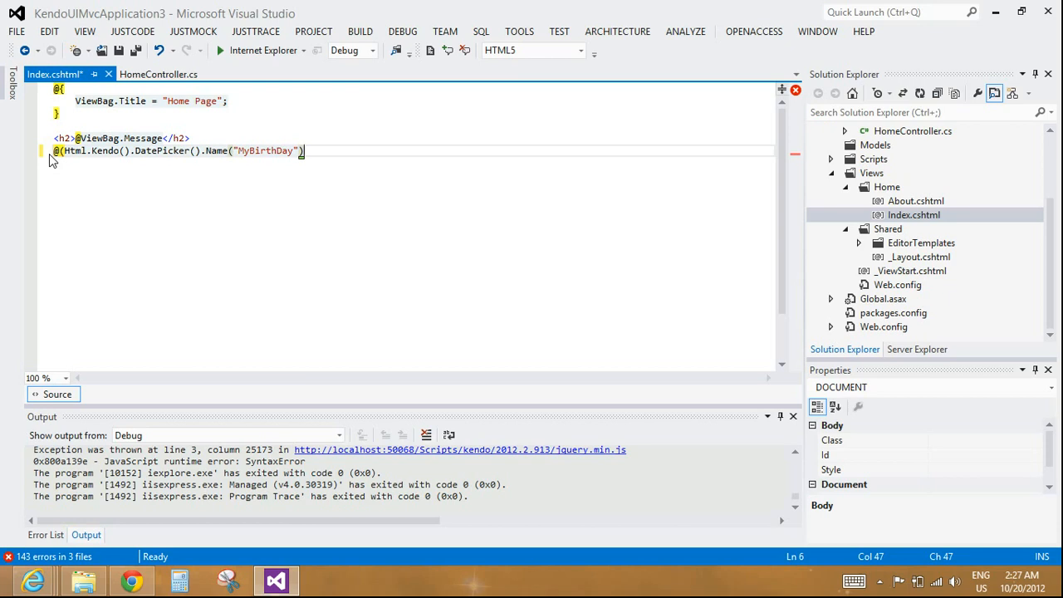
Give the DatePicker .Value(DateTime.Today) and run the site to test it.
text(.)
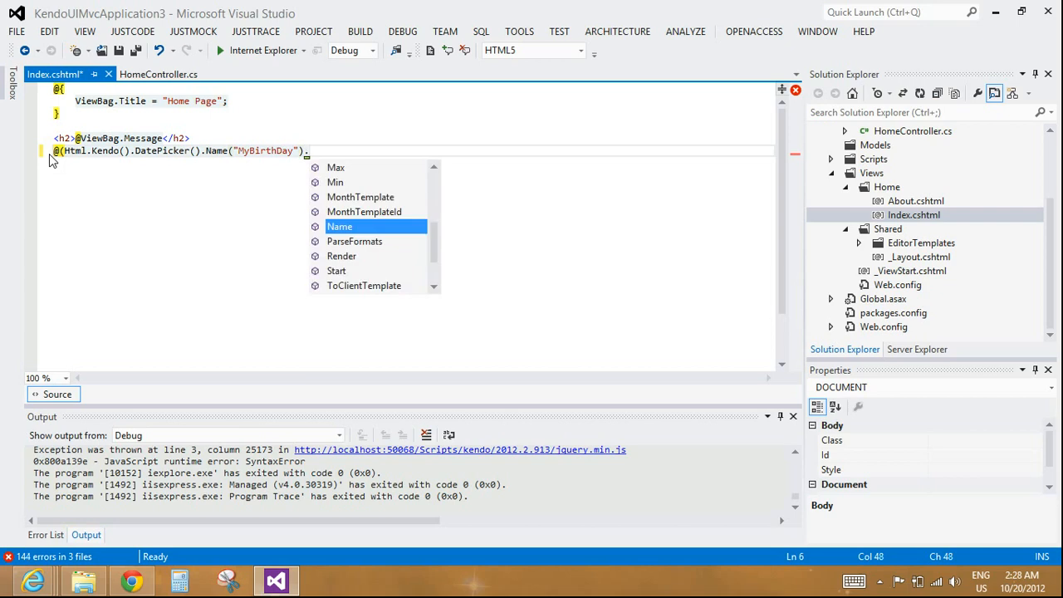
mouse_move(339, 226)
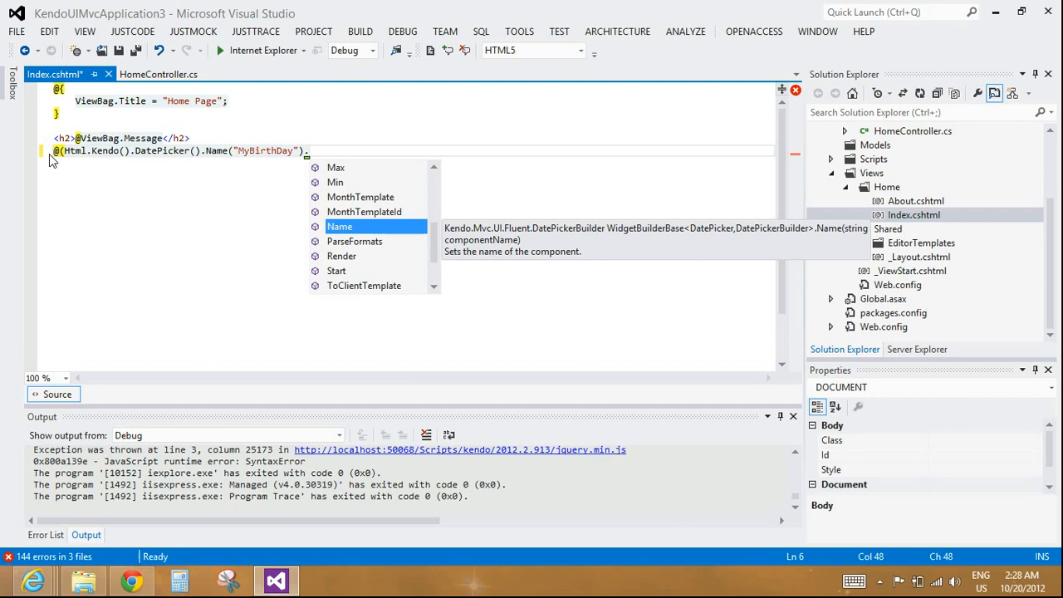
text(.Value)
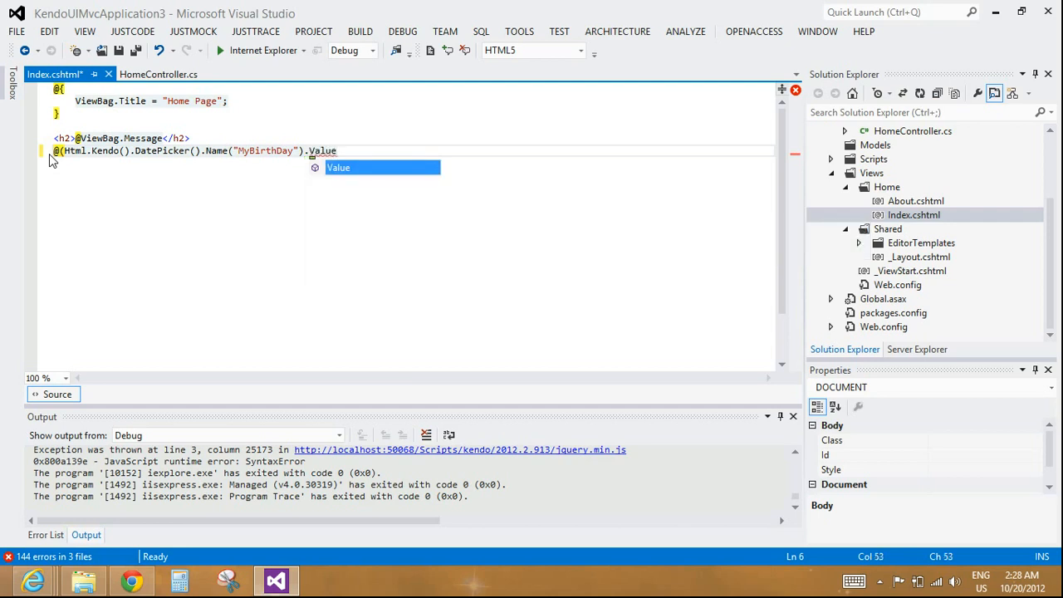
text(()
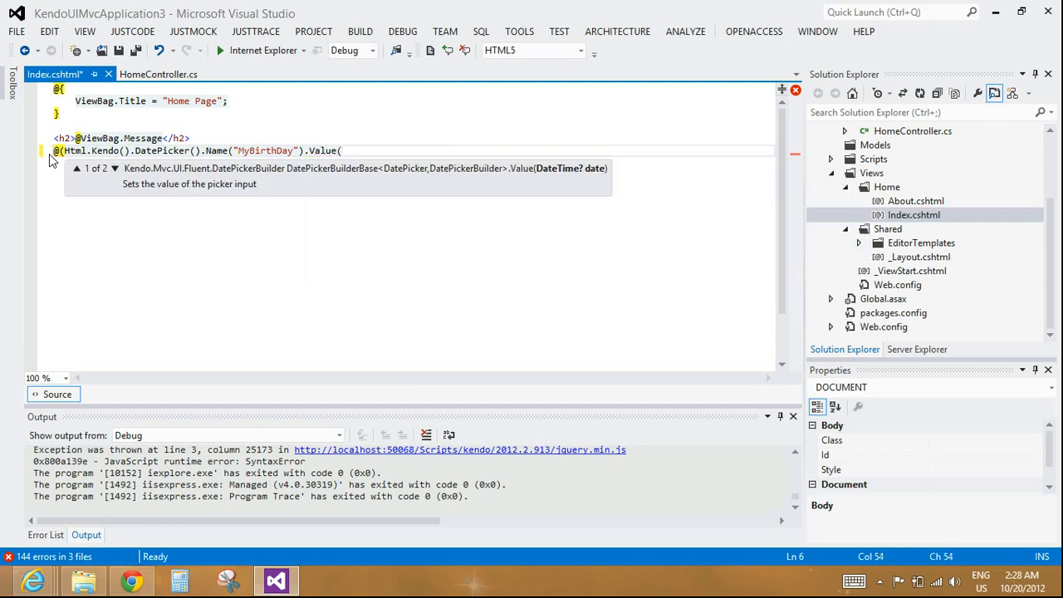
text(DateTime)
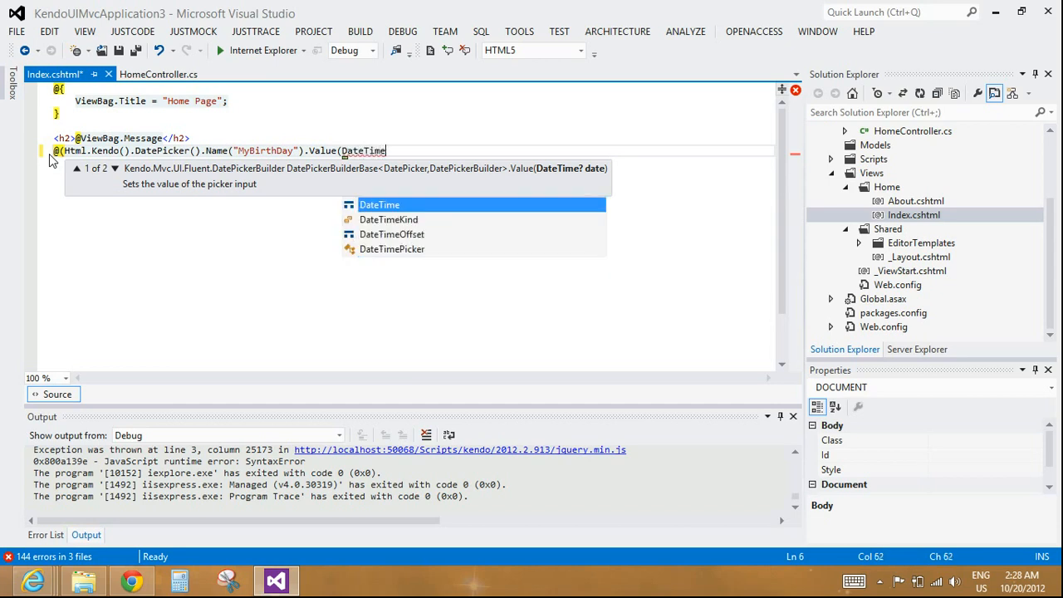
text(.Today)))
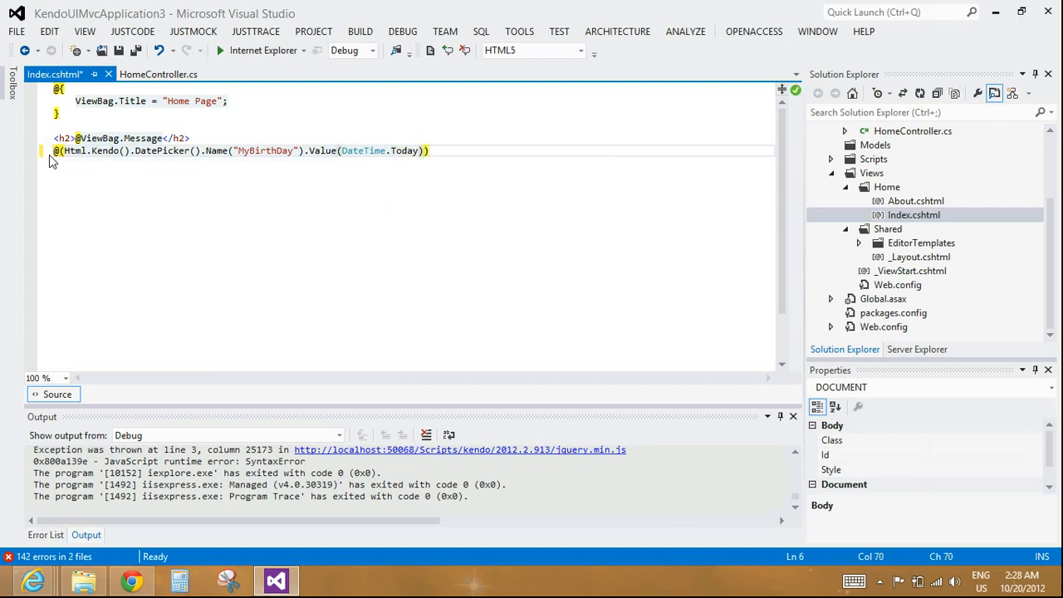
click(428, 149)
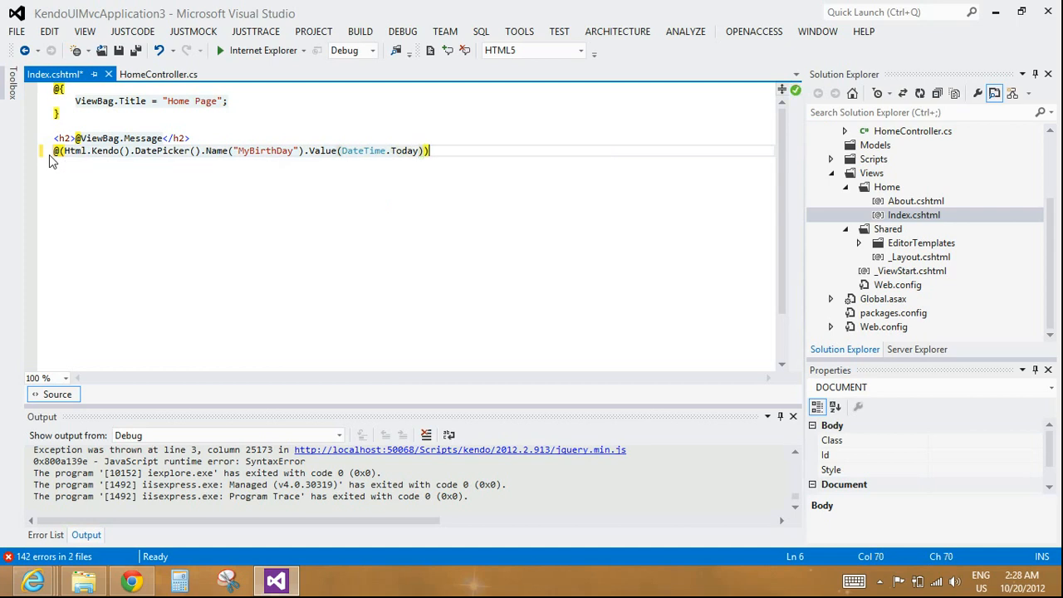
mouse_move(262, 50)
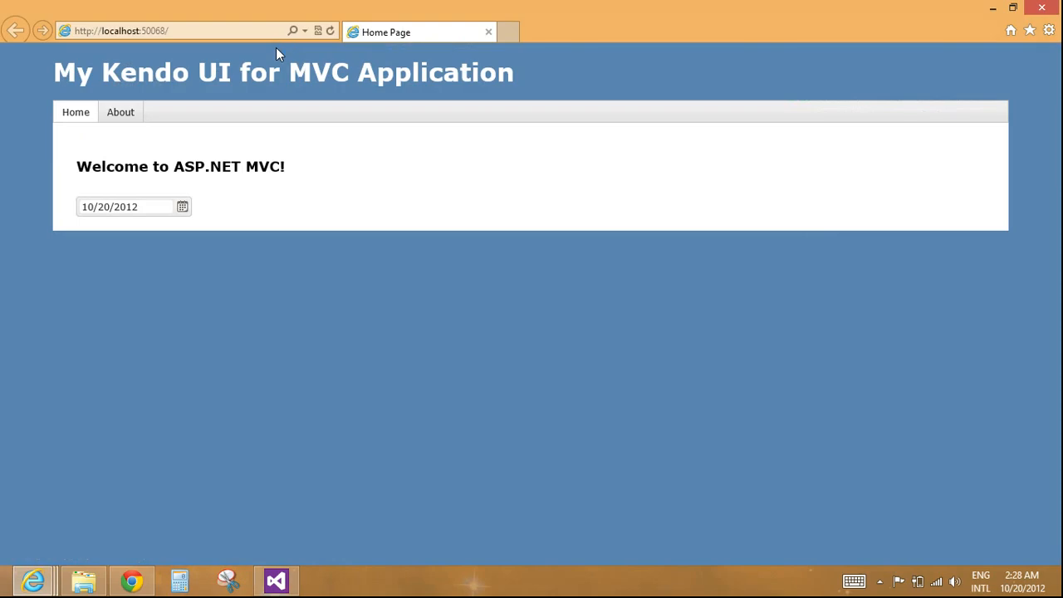
mouse_move(227, 181)
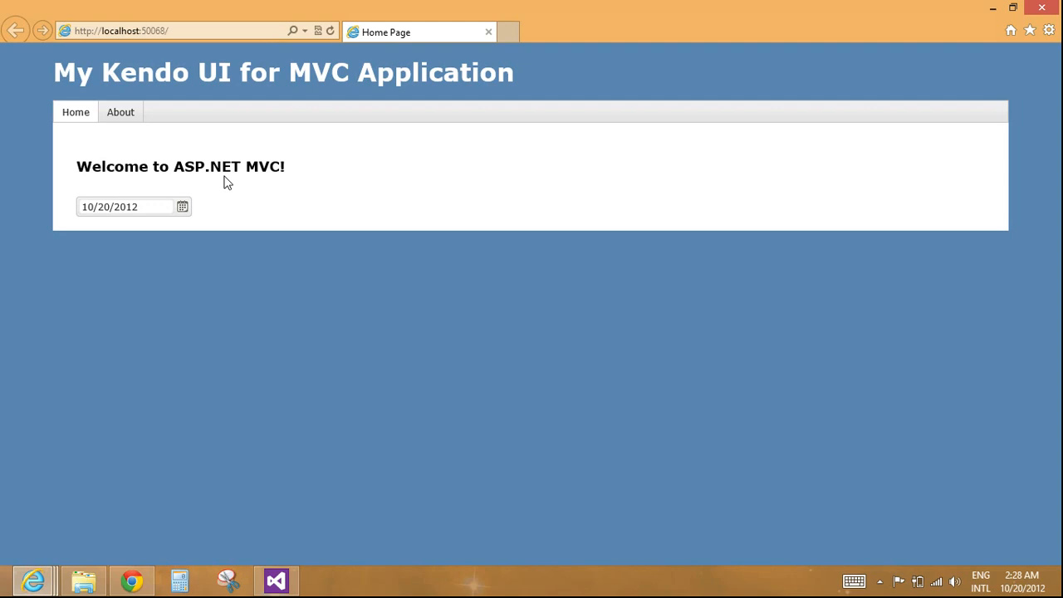
Pick October 17 then October 31, 2012 in the date picker's calendar.
click(182, 206)
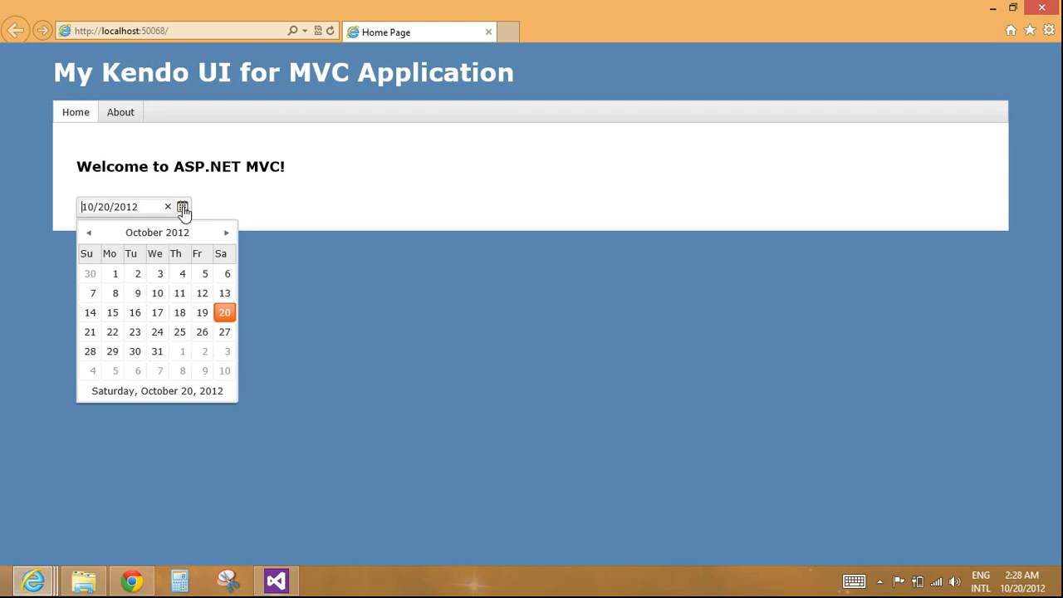
click(156, 312)
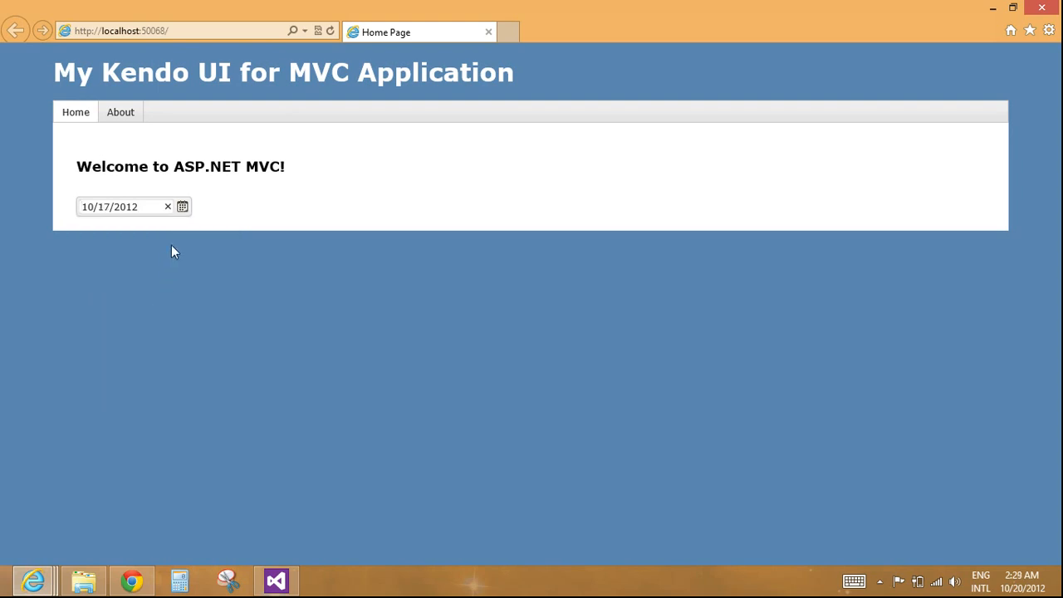
click(183, 206)
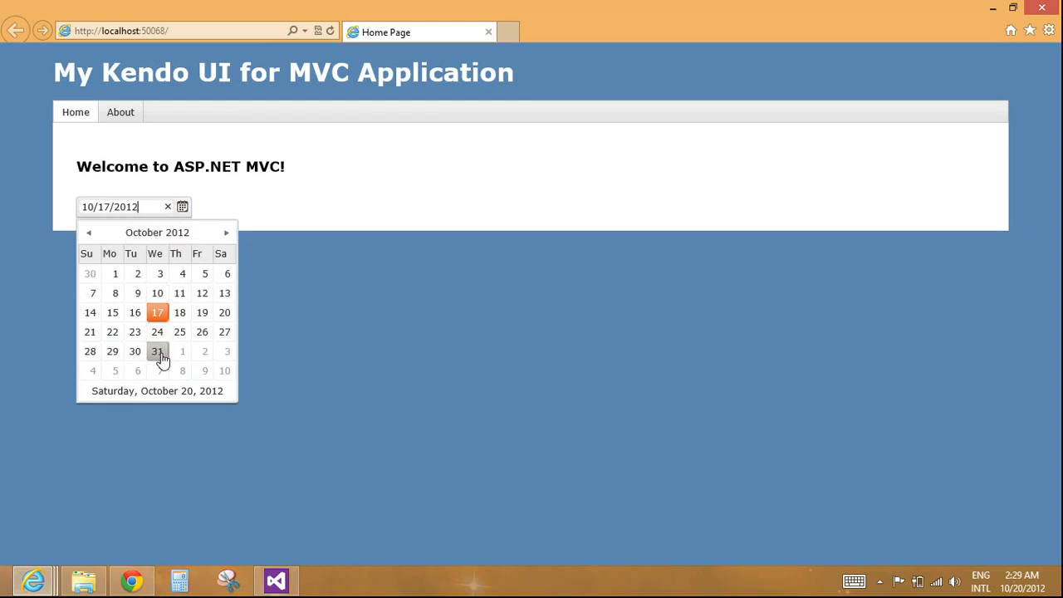
click(156, 350)
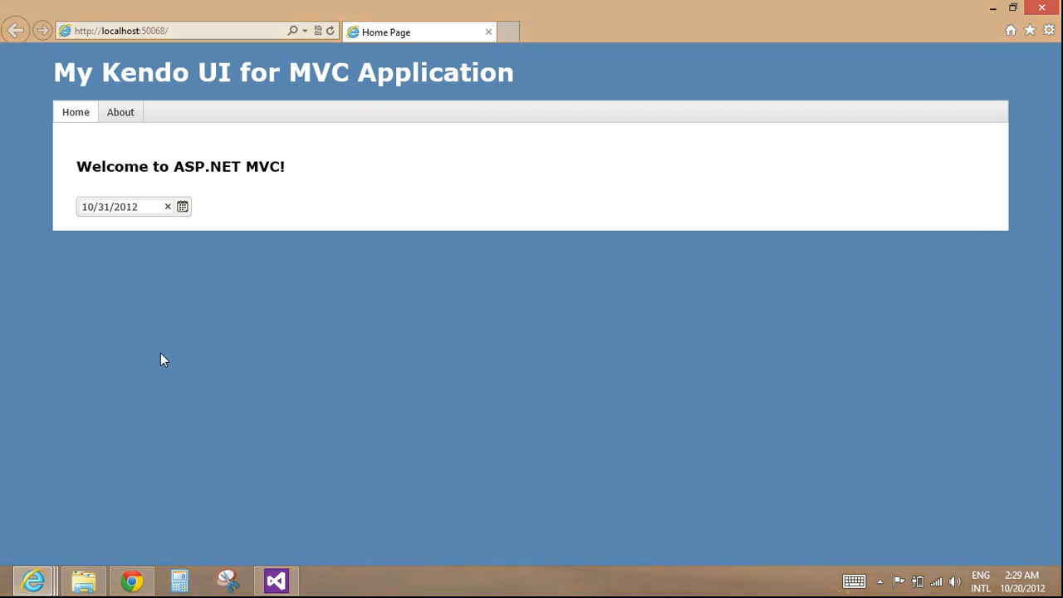
click(17, 30)
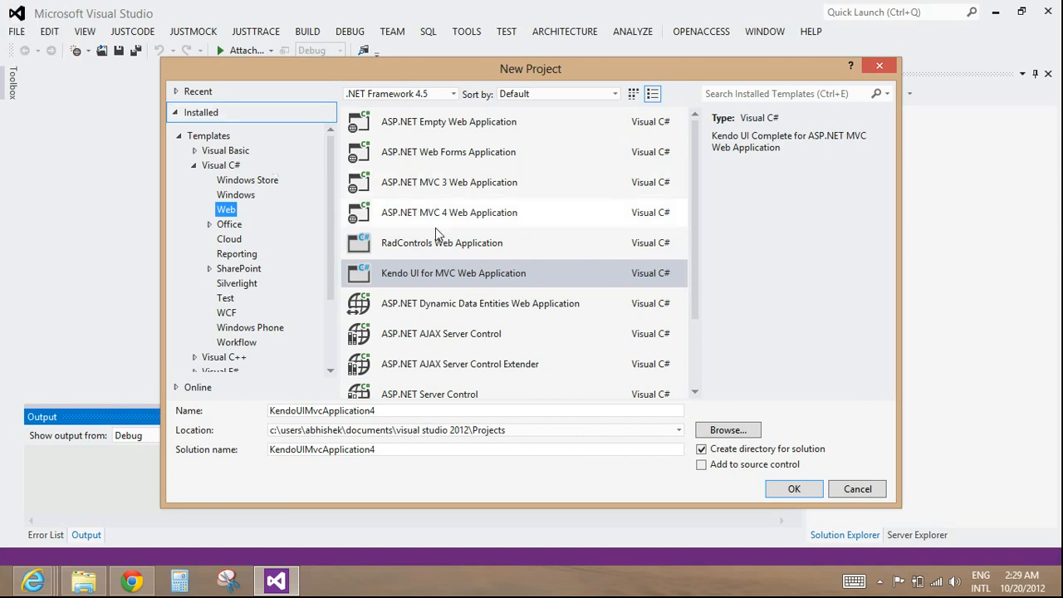
Create ASP.NET MVC 4 Web Application ExistingMvcApplication1 as an Internet Application with Razor.
click(449, 213)
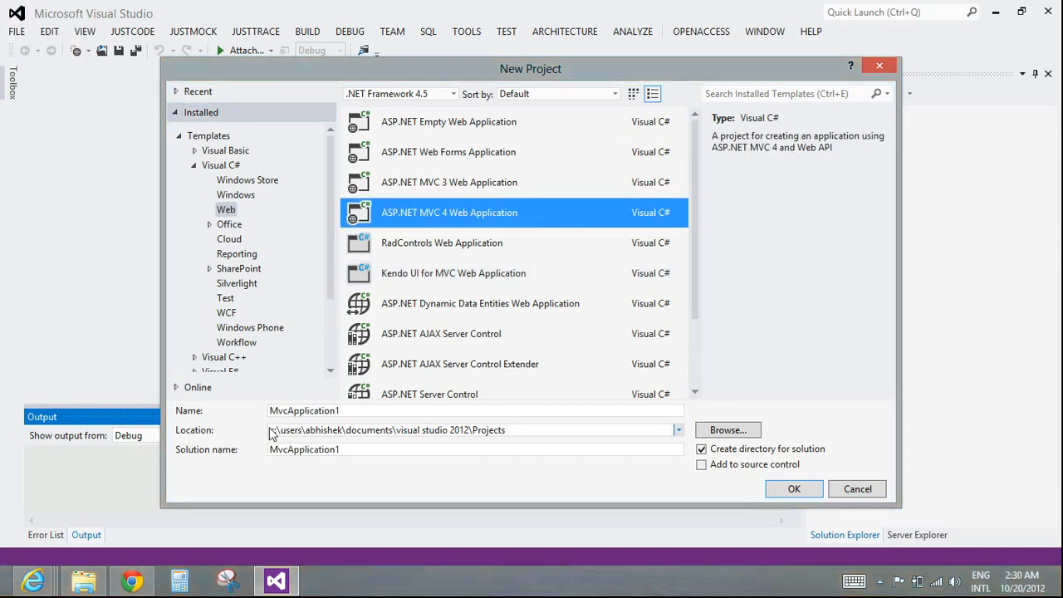
text(Existing)
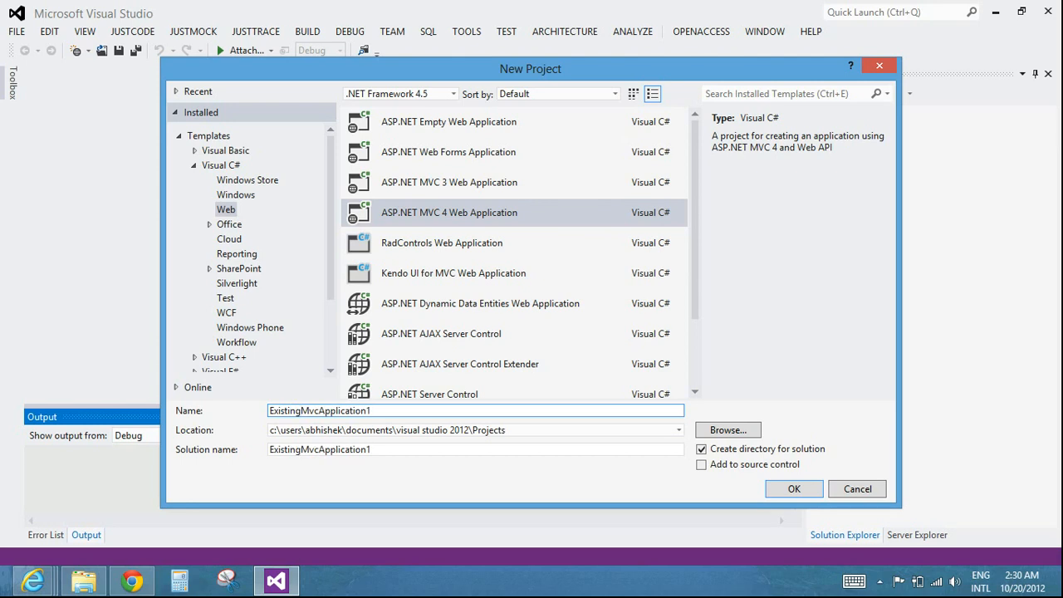
click(794, 488)
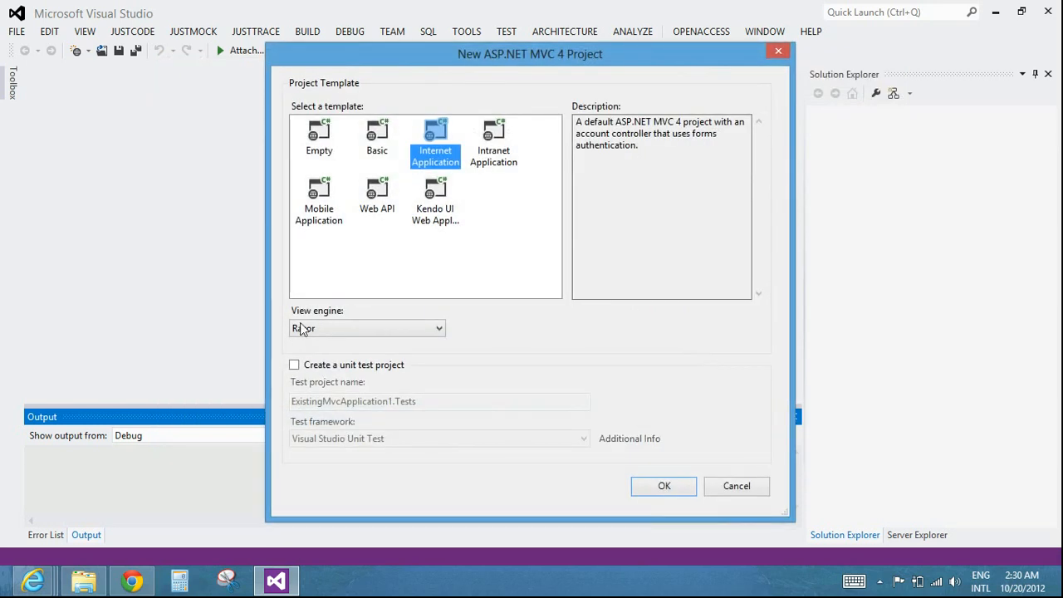
click(664, 485)
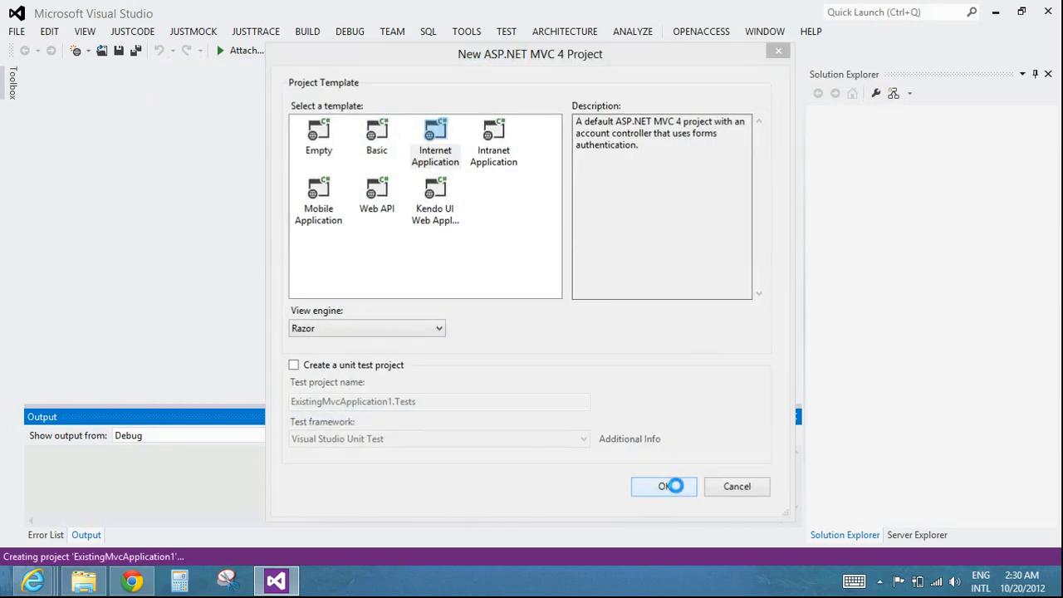
click(664, 485)
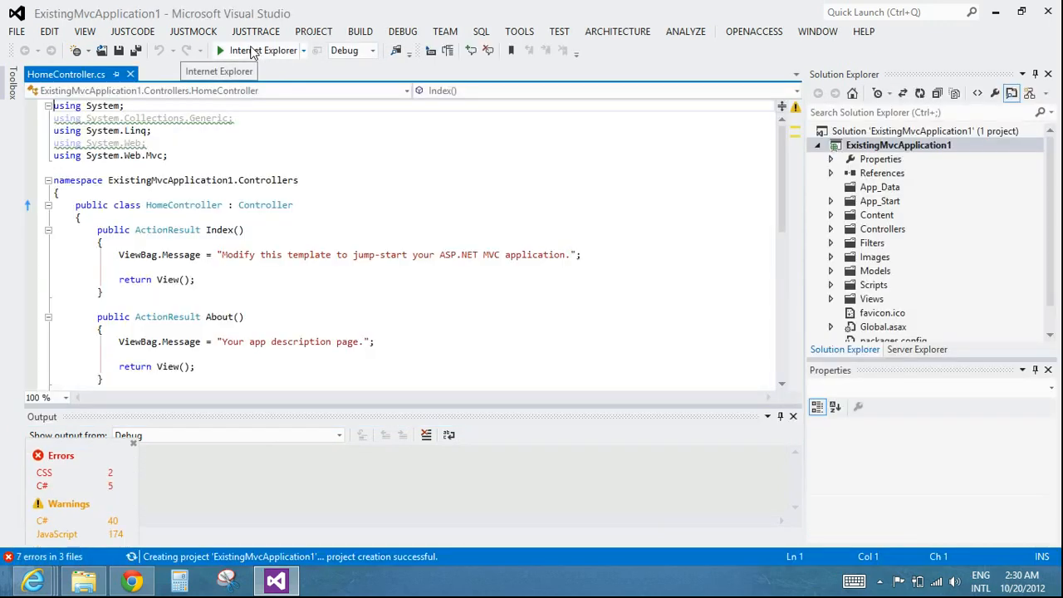
Build and run ExistingMvcApplication1 to view its default home page in Internet Explorer.
click(219, 50)
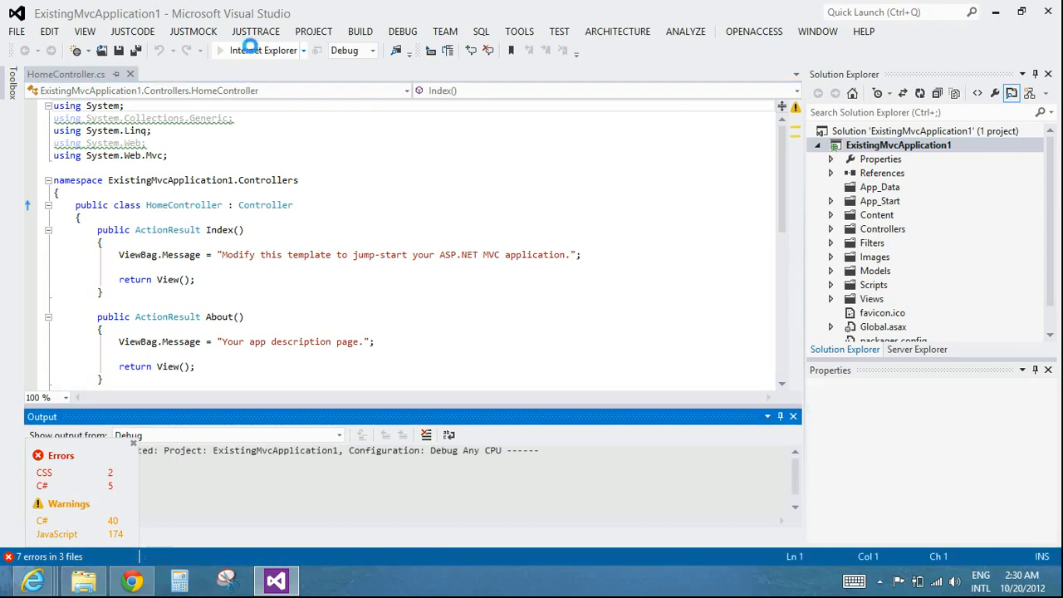
click(242, 50)
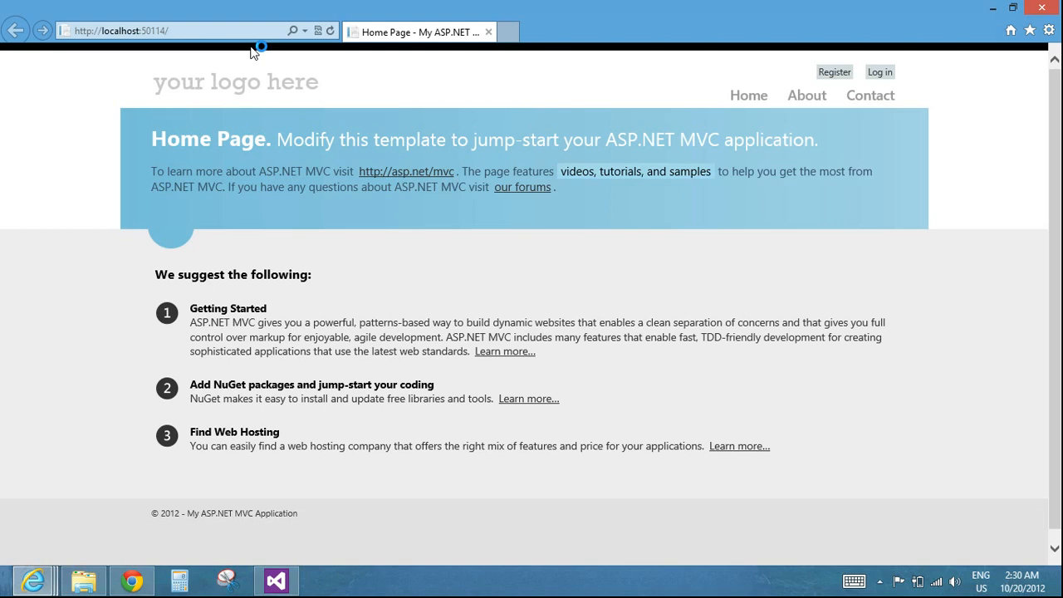
mouse_move(994, 48)
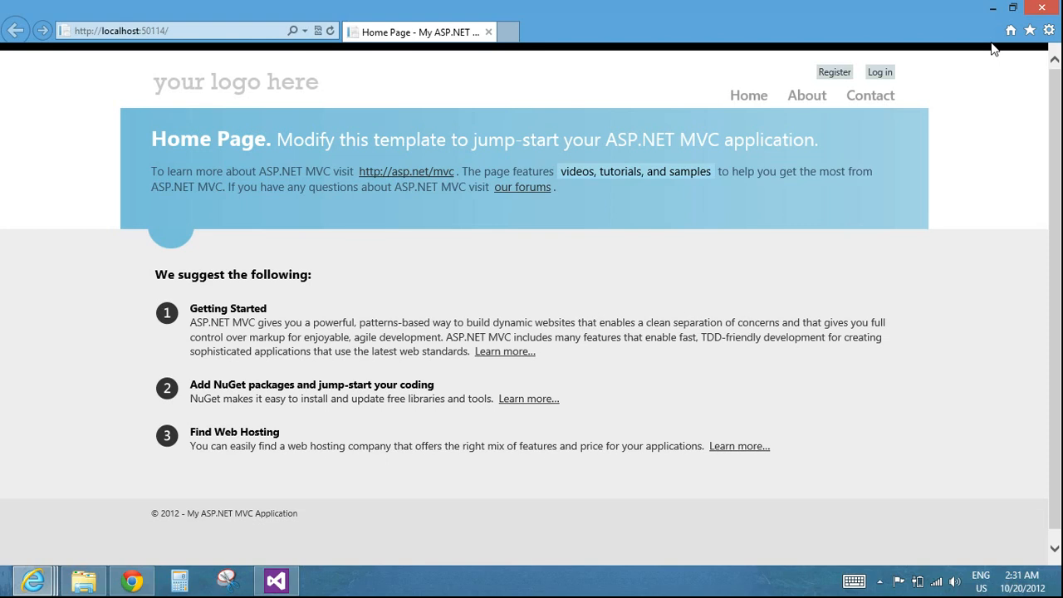
mouse_move(996, 40)
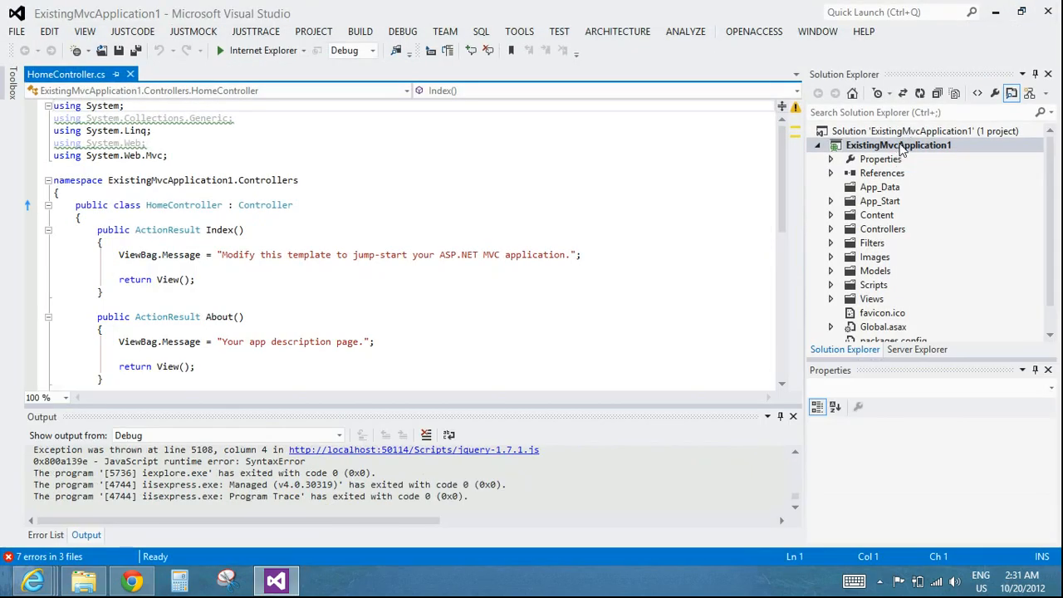
Start the Convert to Kendo UI for ASP.NET MVC wizard on the ExistingMvcApplication1 project.
right_click(897, 145)
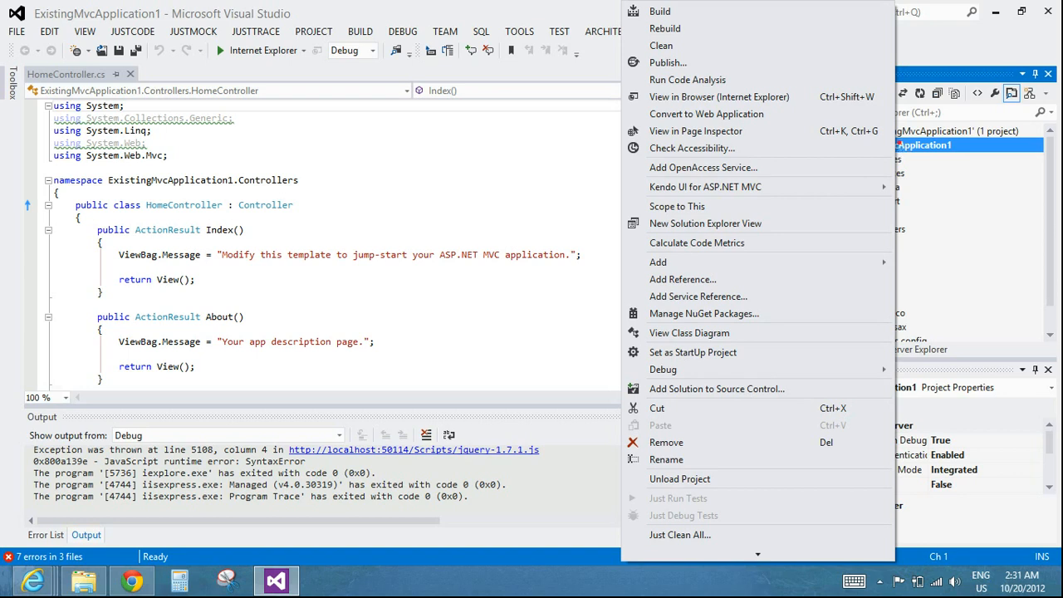
mouse_move(568, 189)
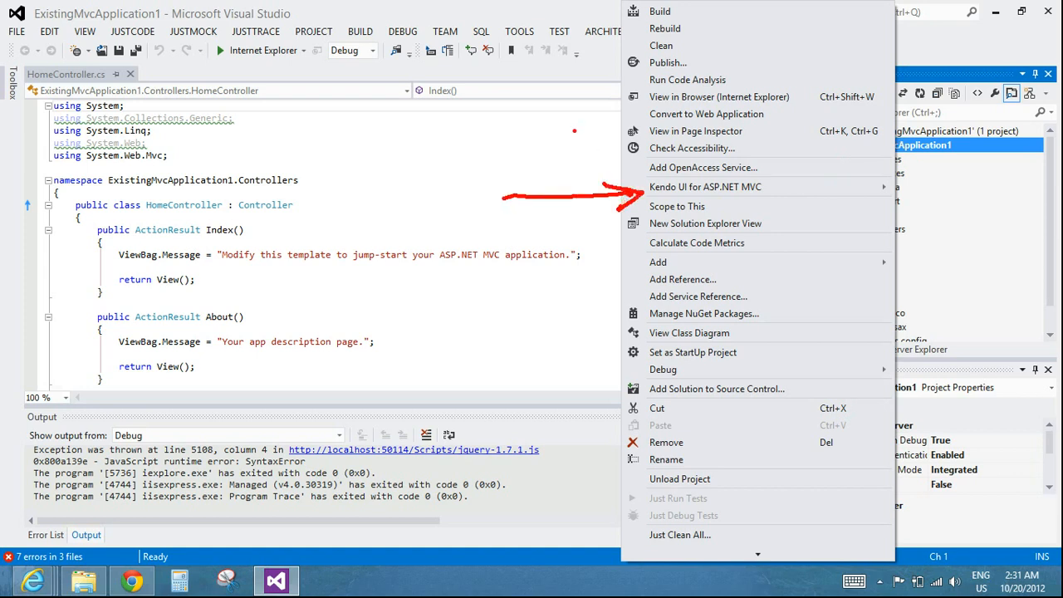
click(897, 144)
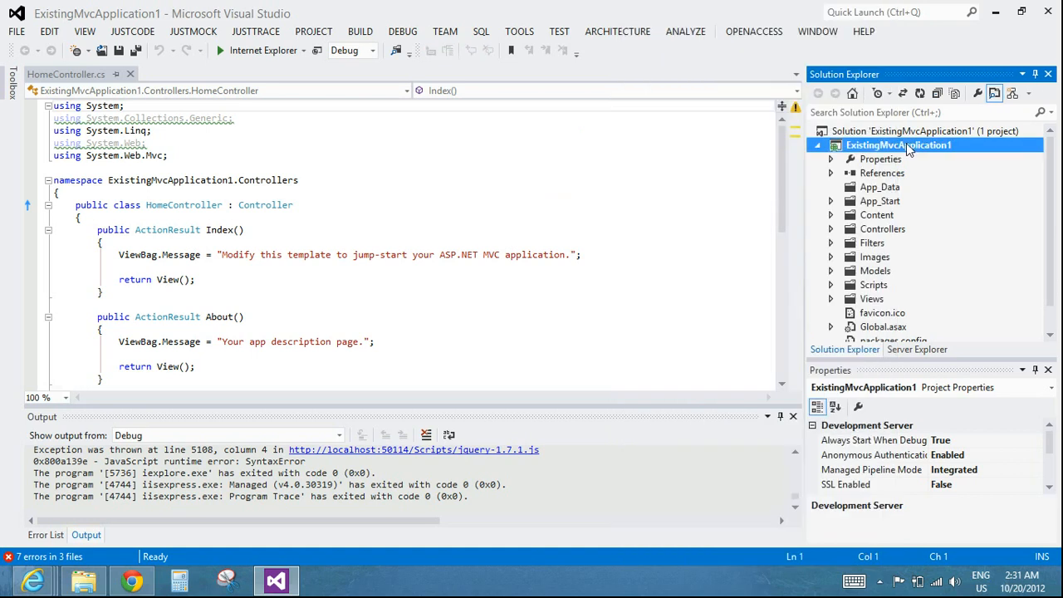
right_click(897, 145)
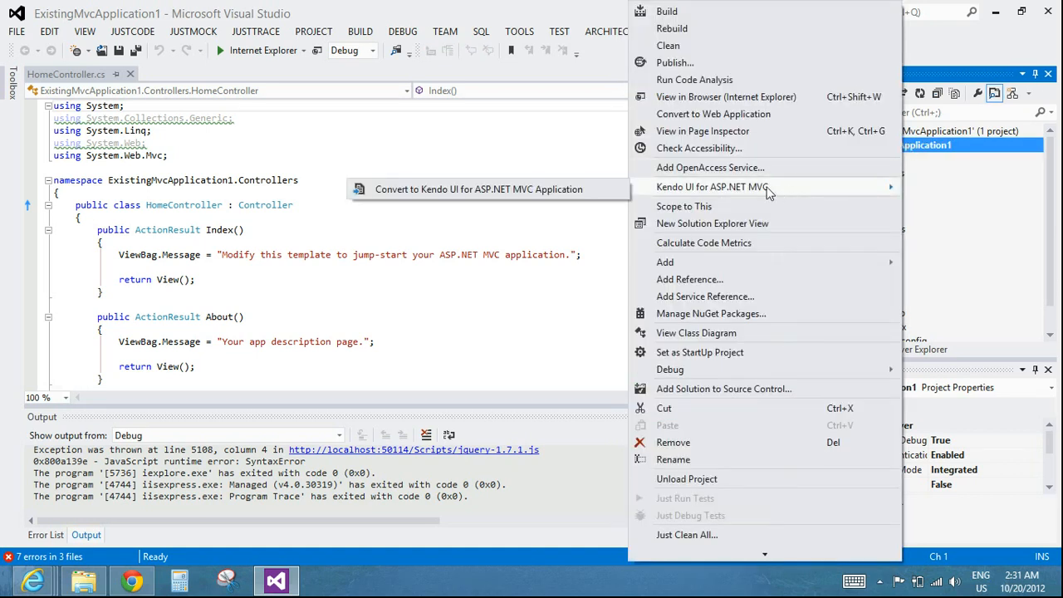
mouse_move(515, 189)
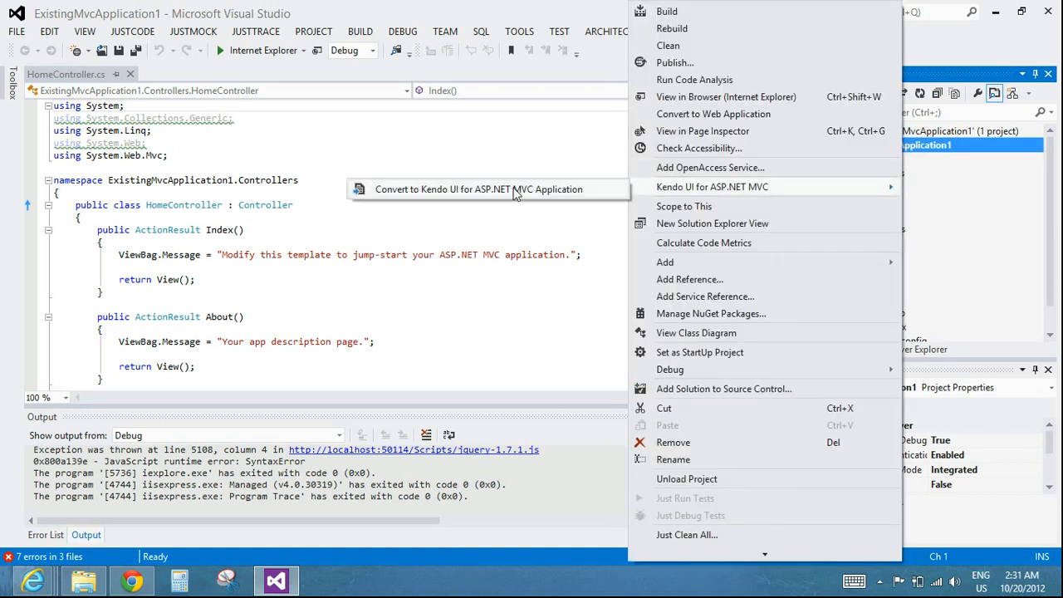
click(477, 189)
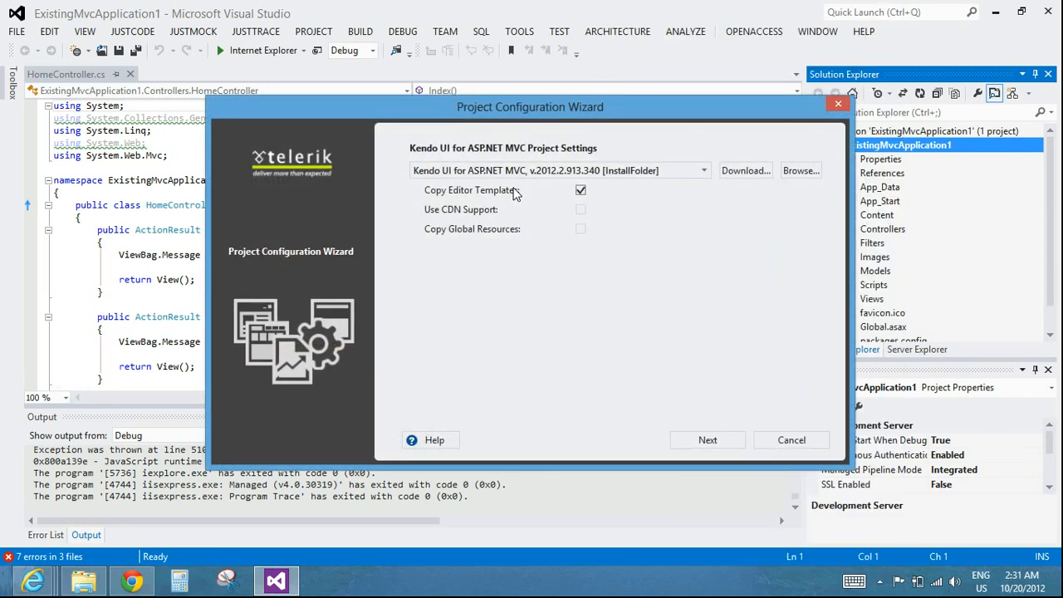
Keep Copy Editor Templates checked and finish the conversion with the default theme.
click(581, 190)
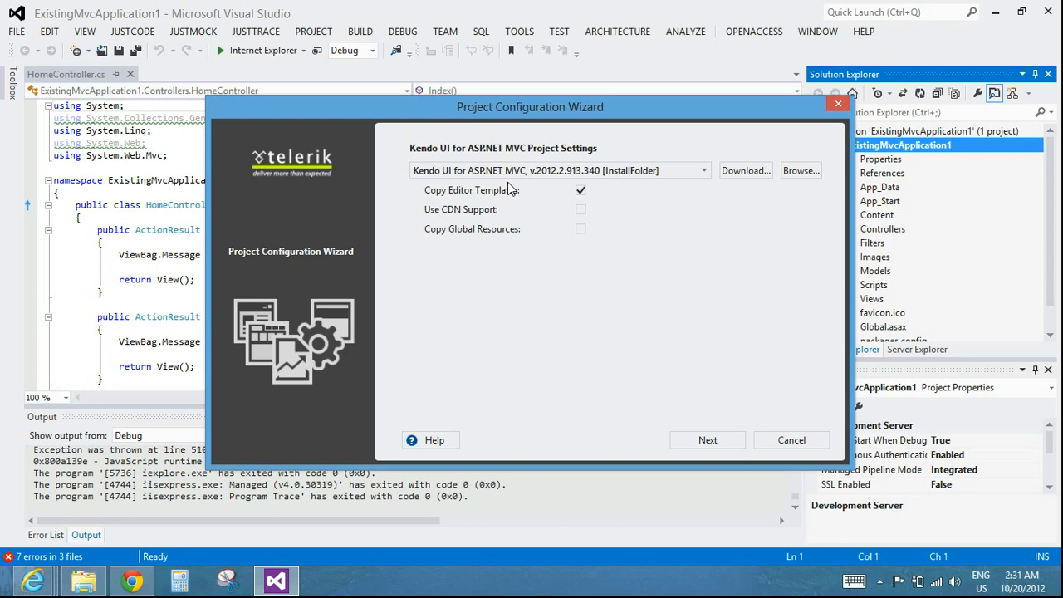
mouse_move(498, 189)
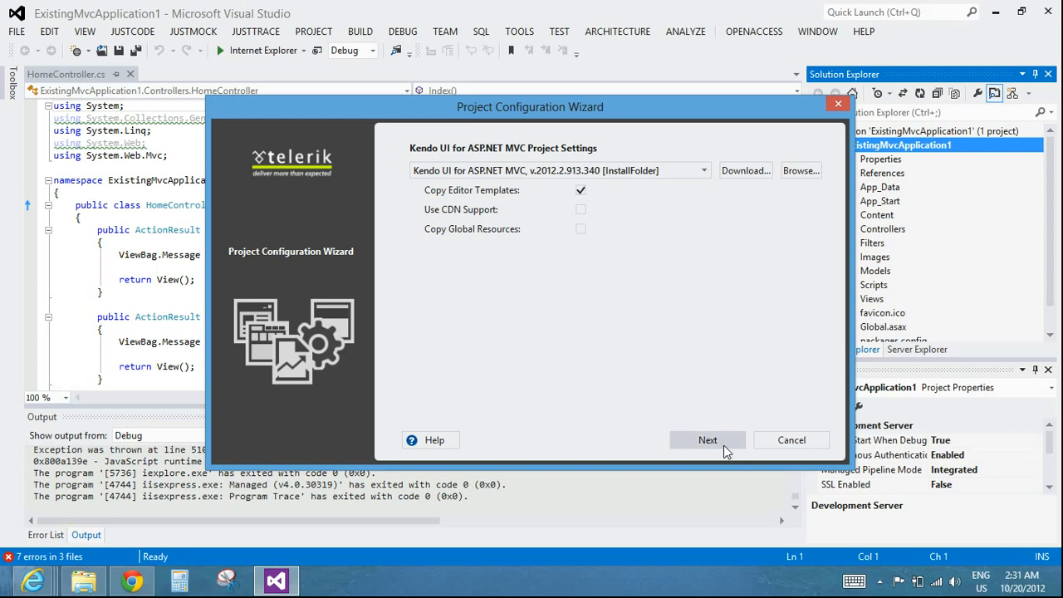
click(707, 438)
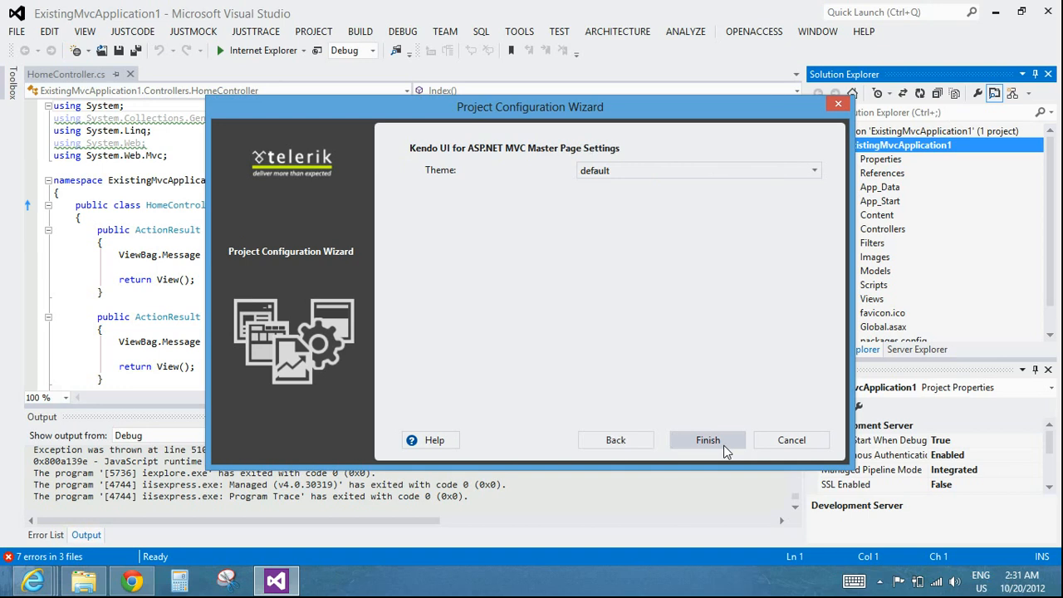
click(707, 438)
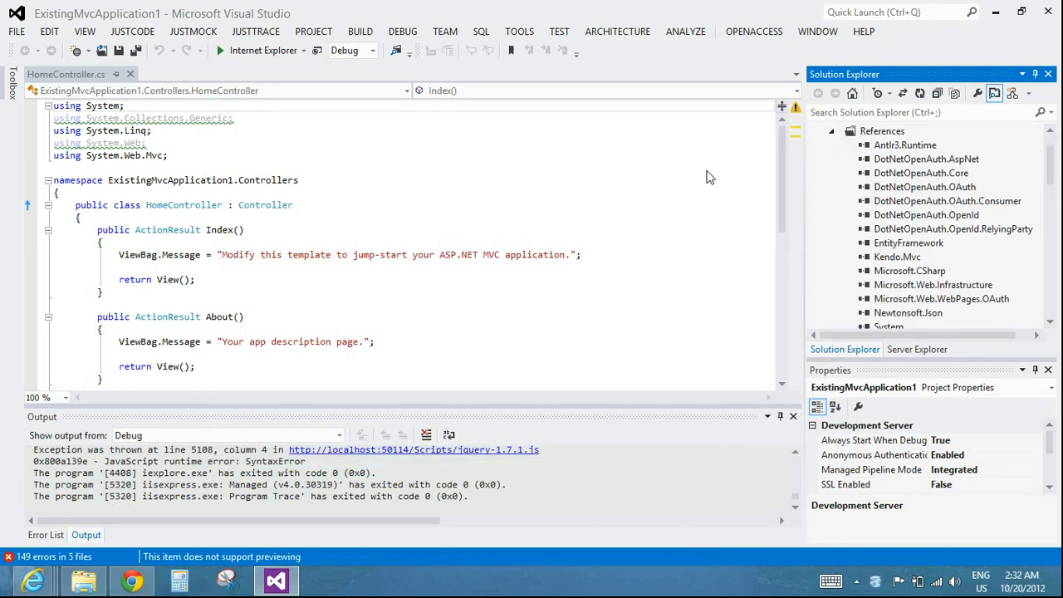
mouse_move(708, 169)
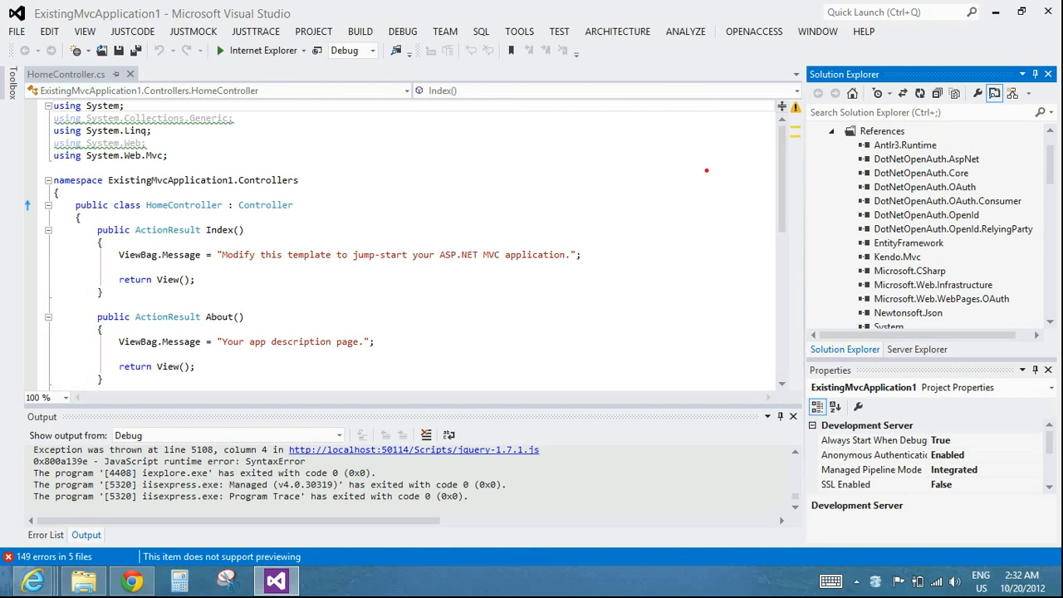
mouse_move(754, 266)
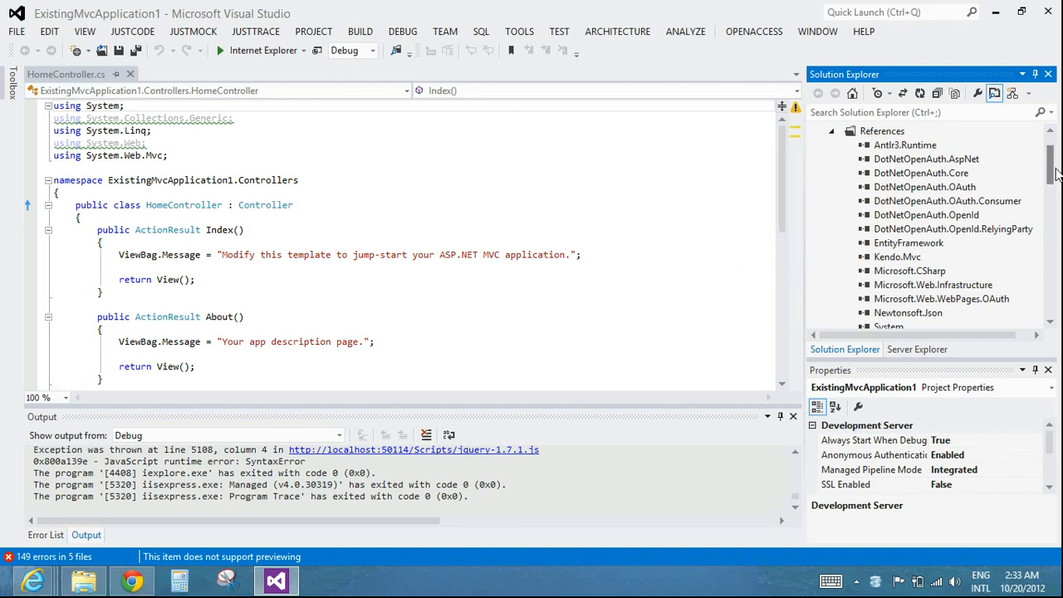
Expand Views > Home in Solution Explorer and open Index.cshtml for editing.
scroll(down, 3)
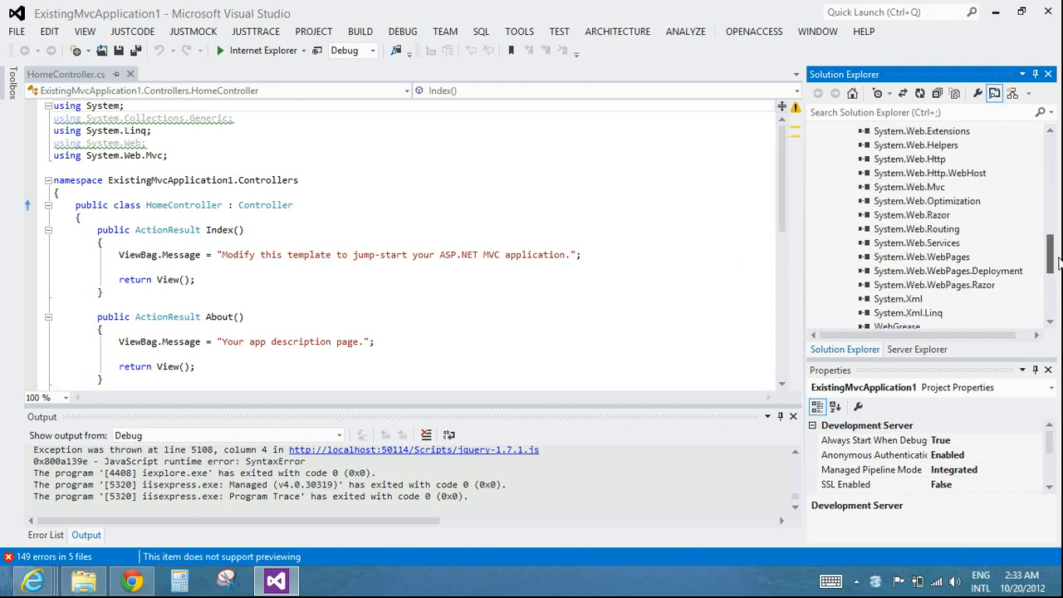
scroll(down, 3)
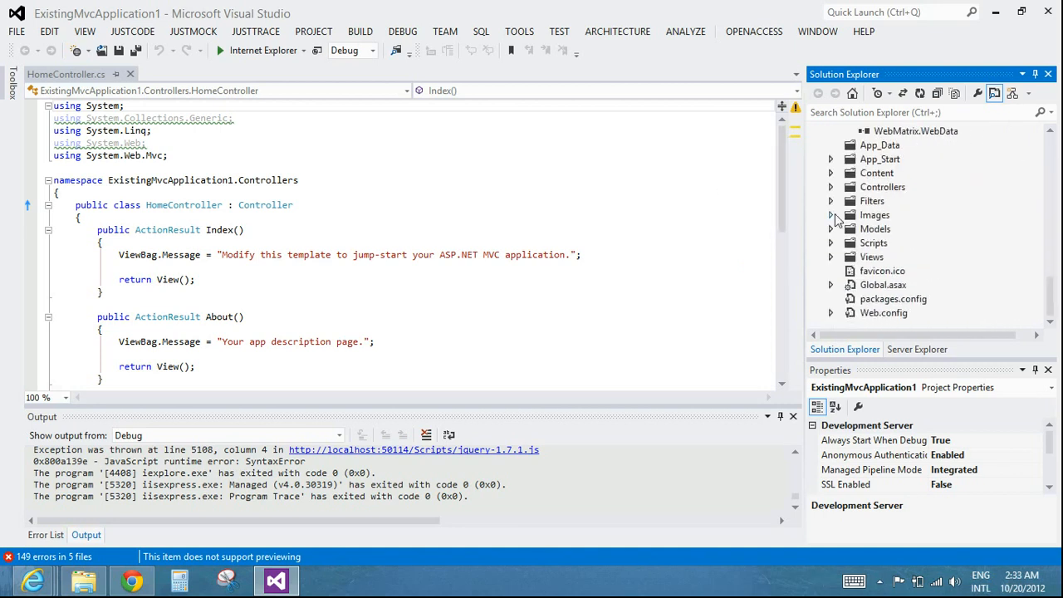
click(830, 256)
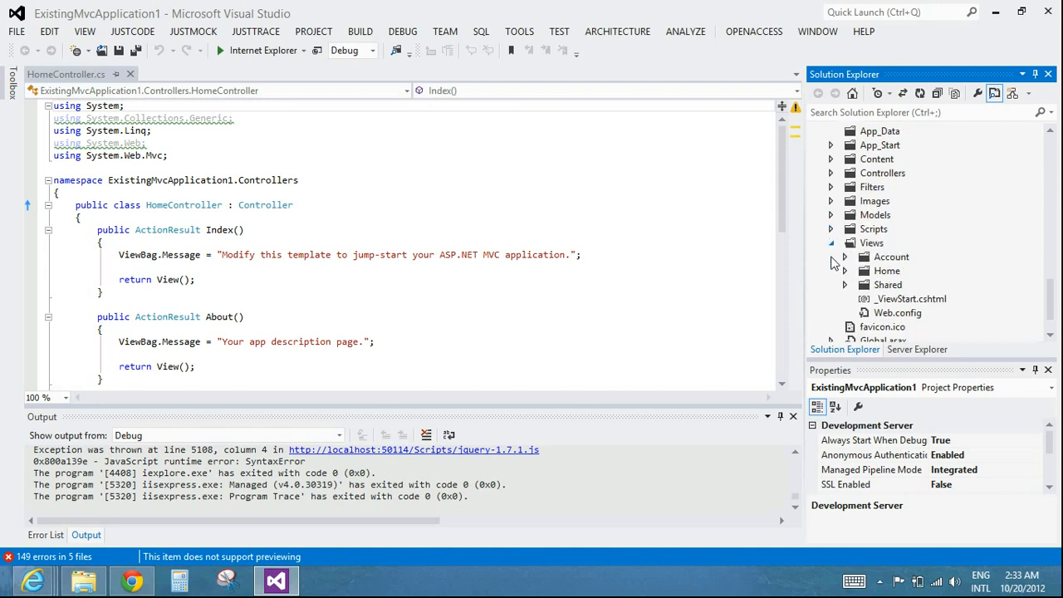
click(843, 271)
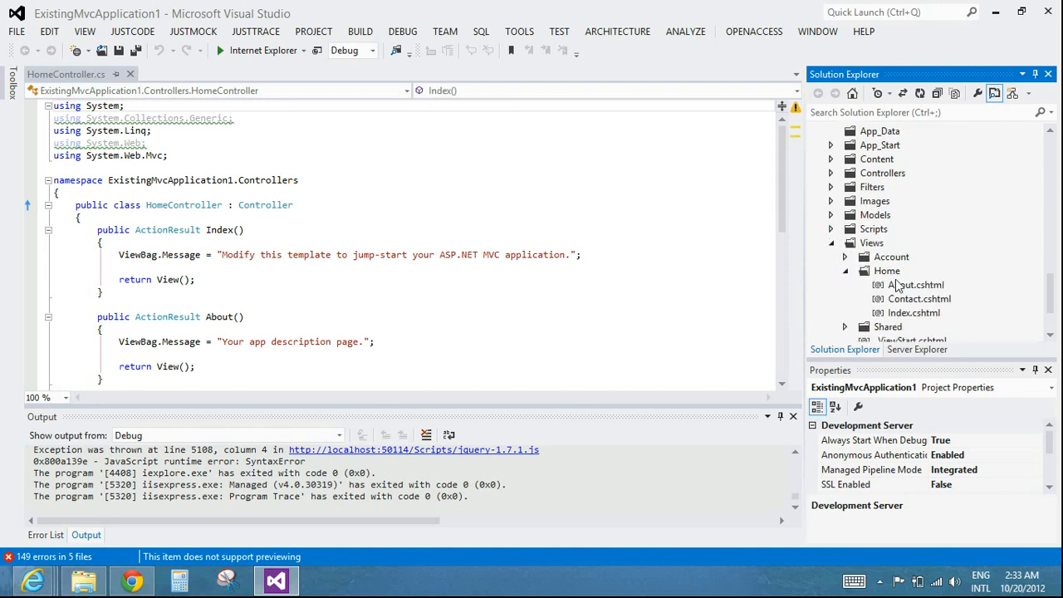
double_click(913, 312)
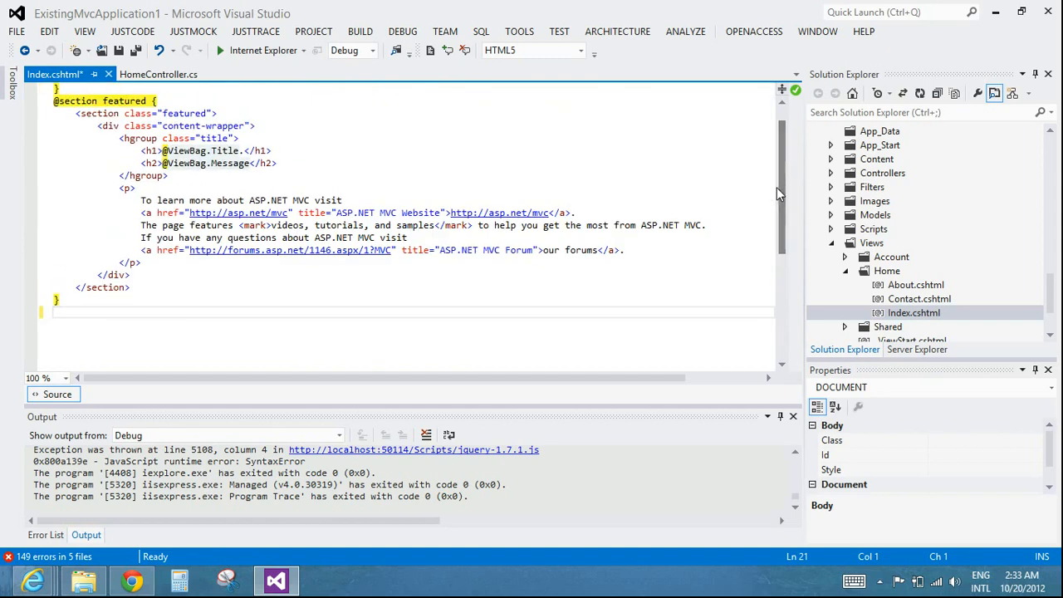
Begin the helper @(Html.Kendo().DatePicker().Name( below the featured section.
text(@())
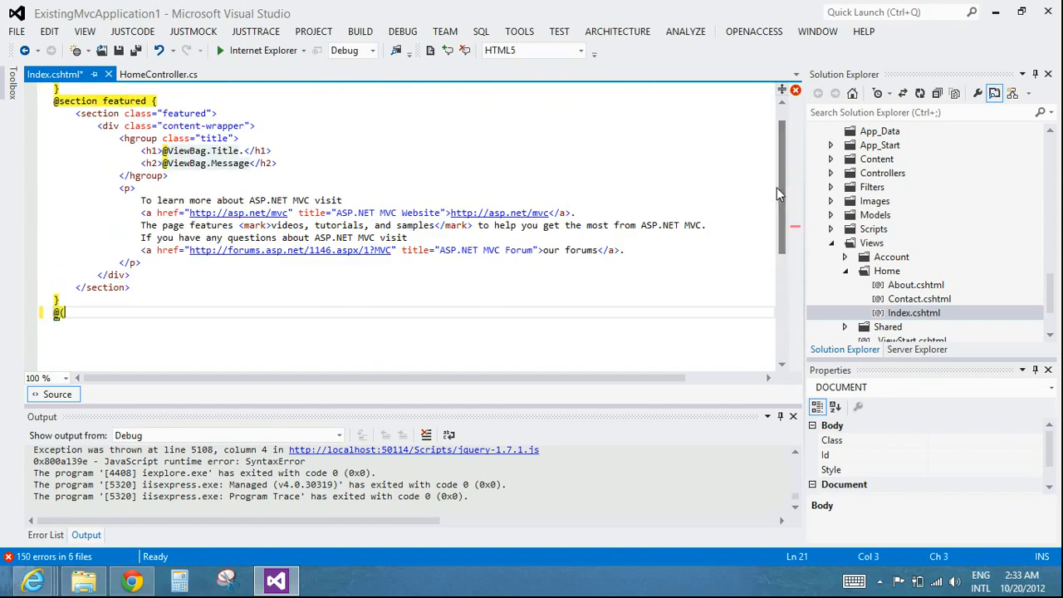
text(Html)
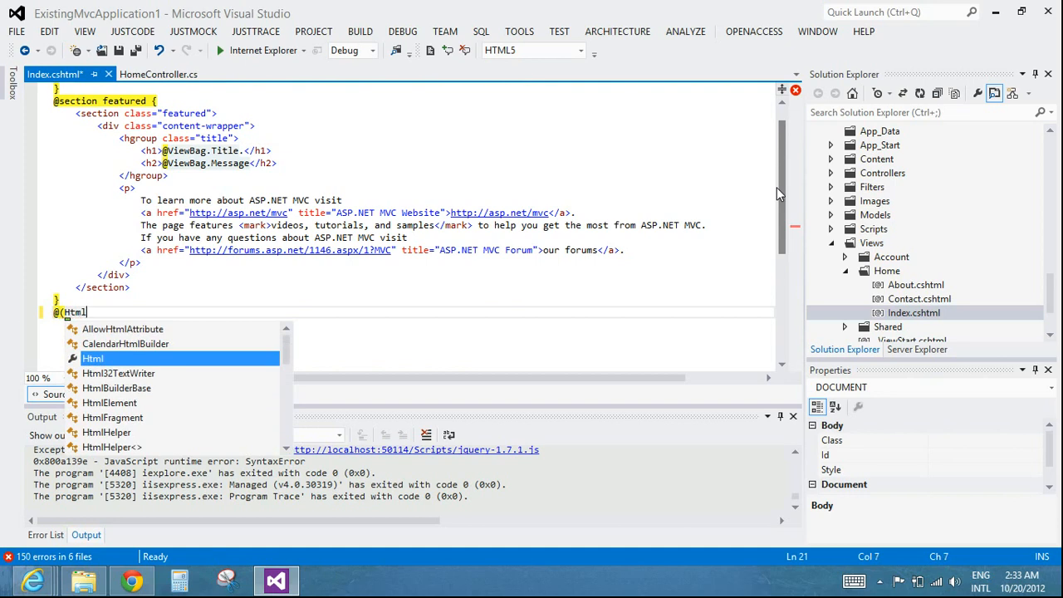
text(.)
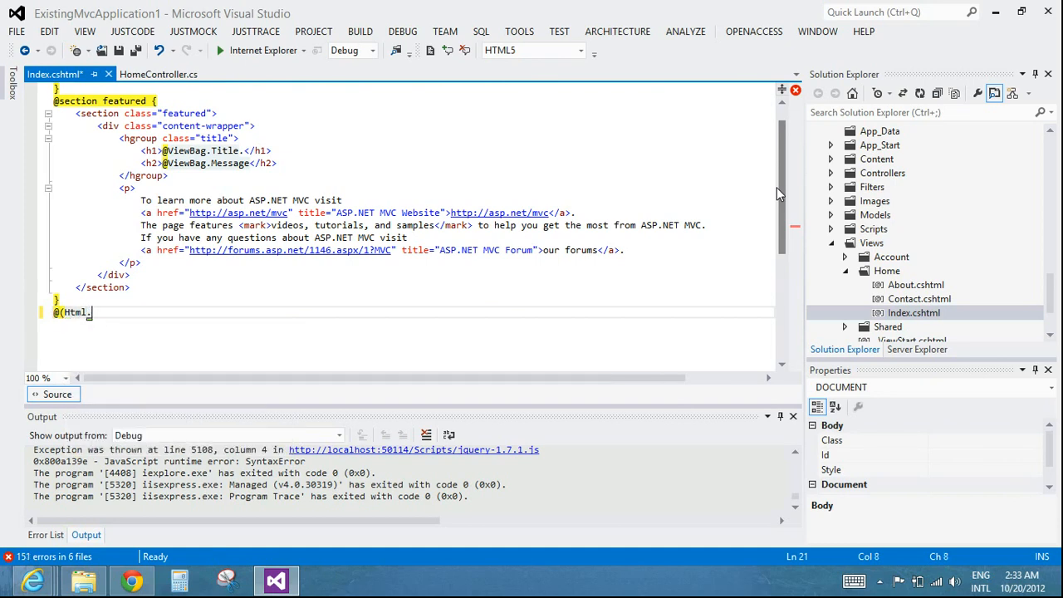
text(Kendo)
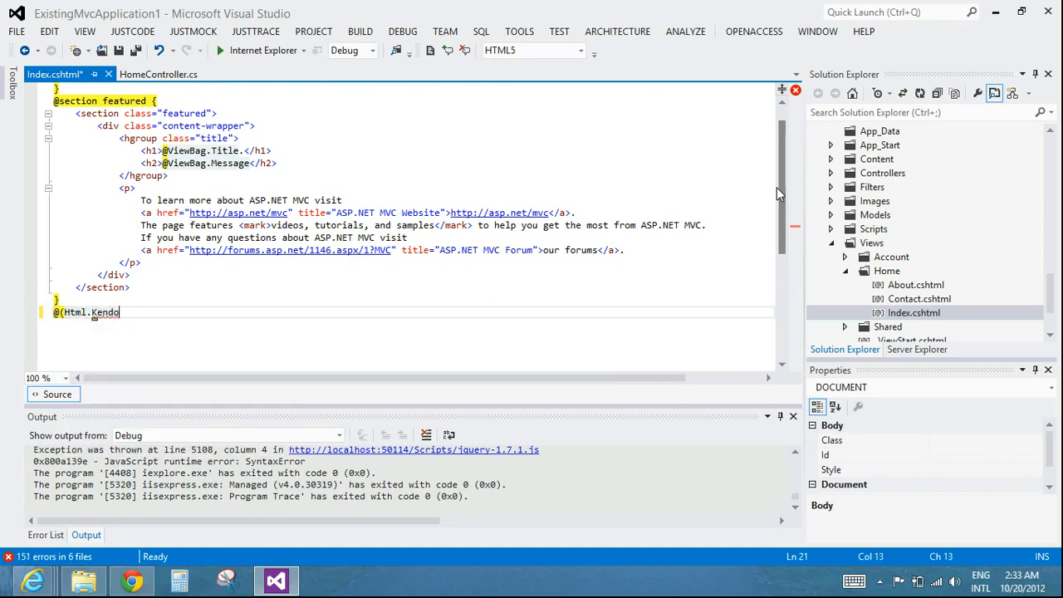
text(())
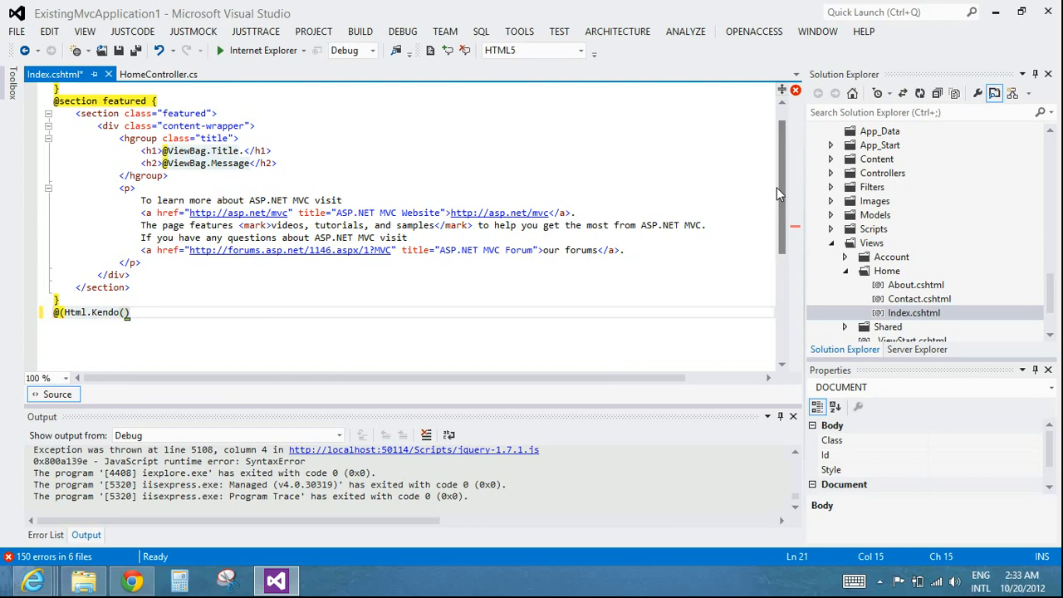
text(.DatePicker().Na)
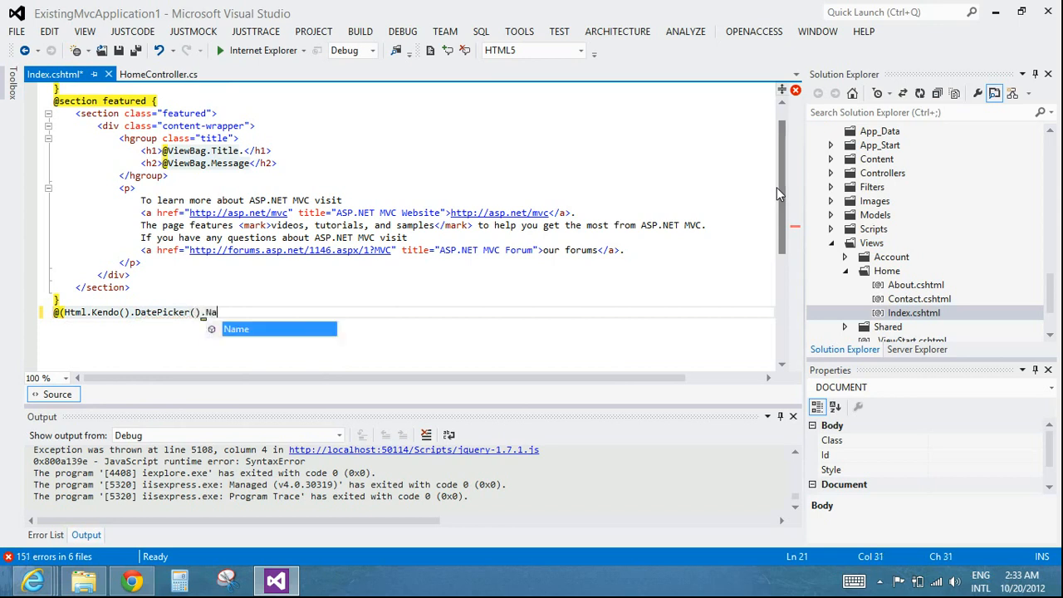
text(me()
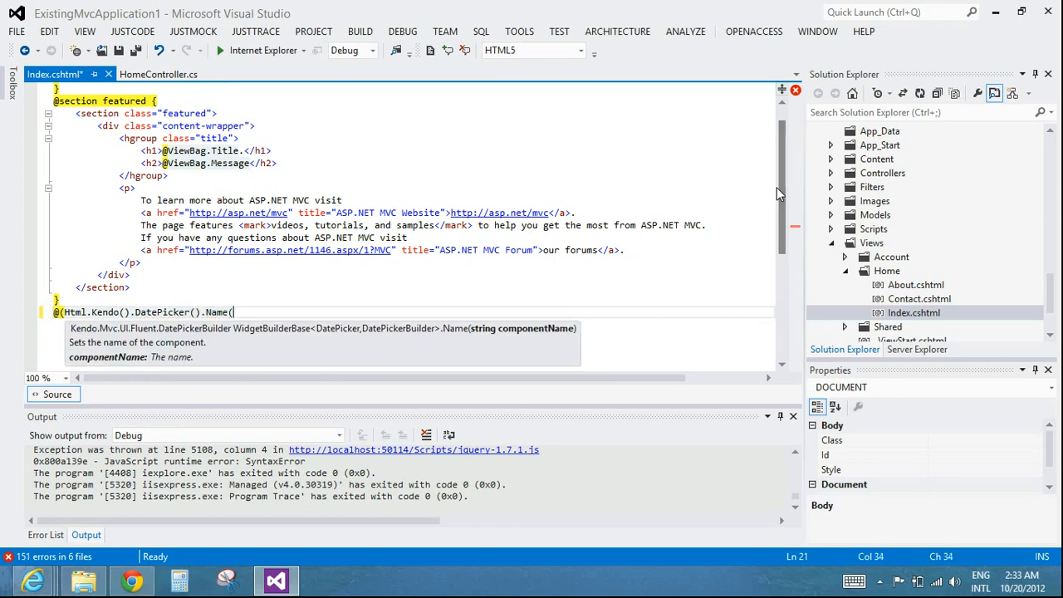
Complete it with the name "MyBirthday" and .Value(DateTime.Today)).
text("MyBiut)
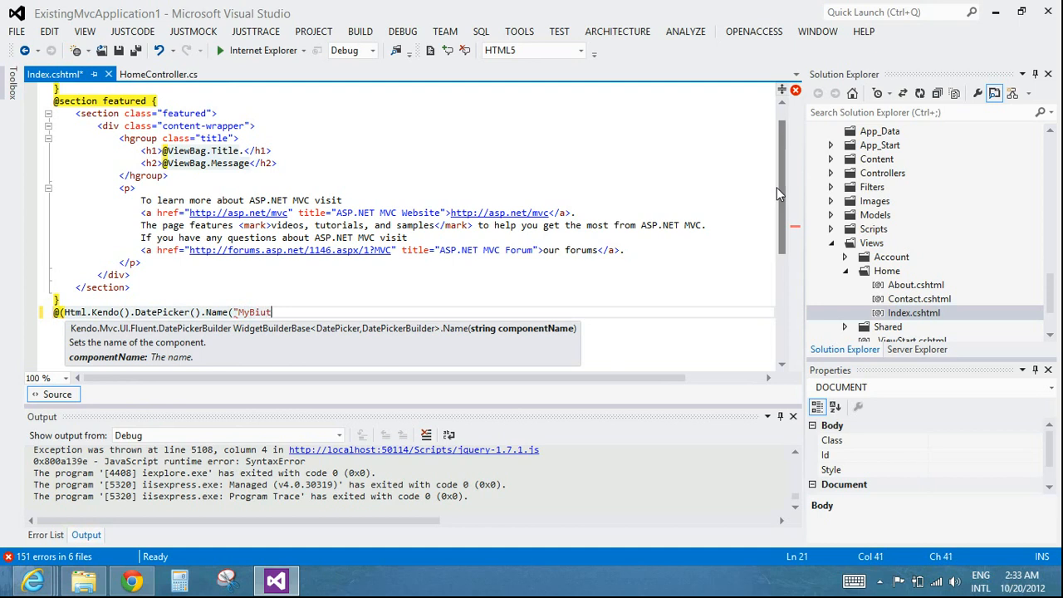
key(BackSpace)
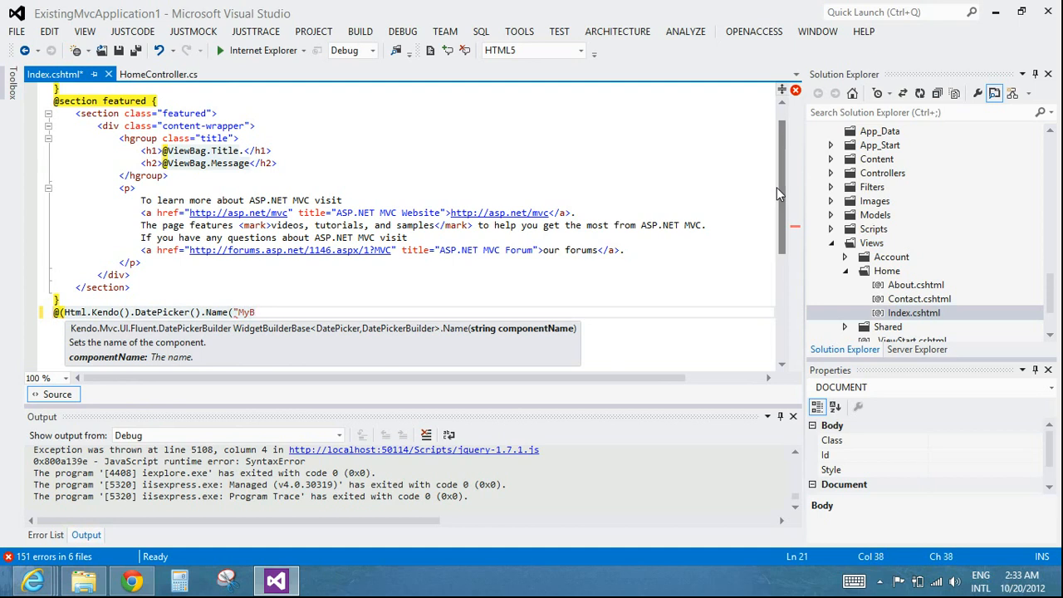
text(irth)
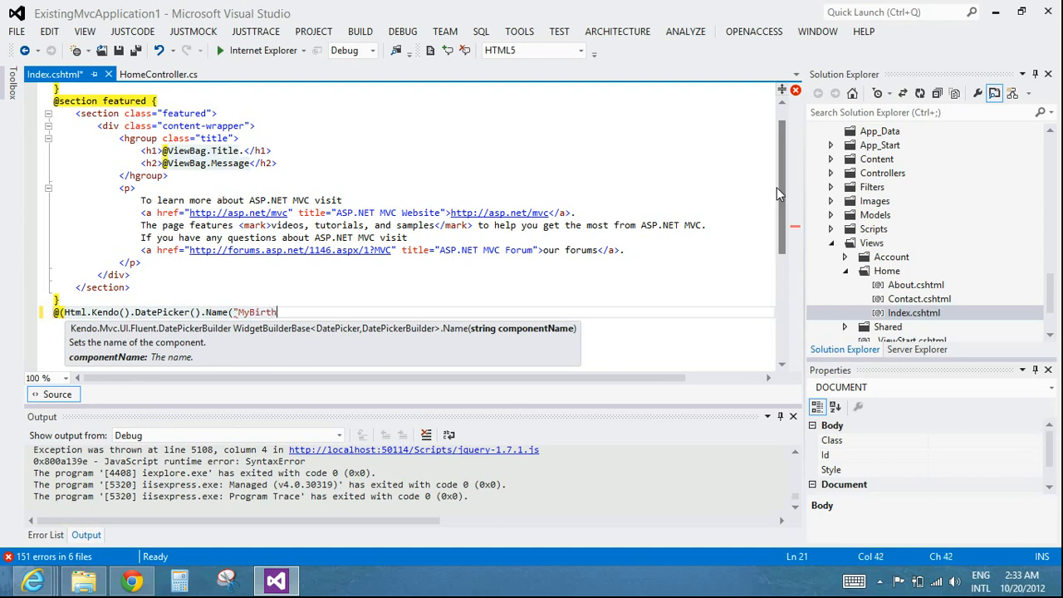
text(day"))
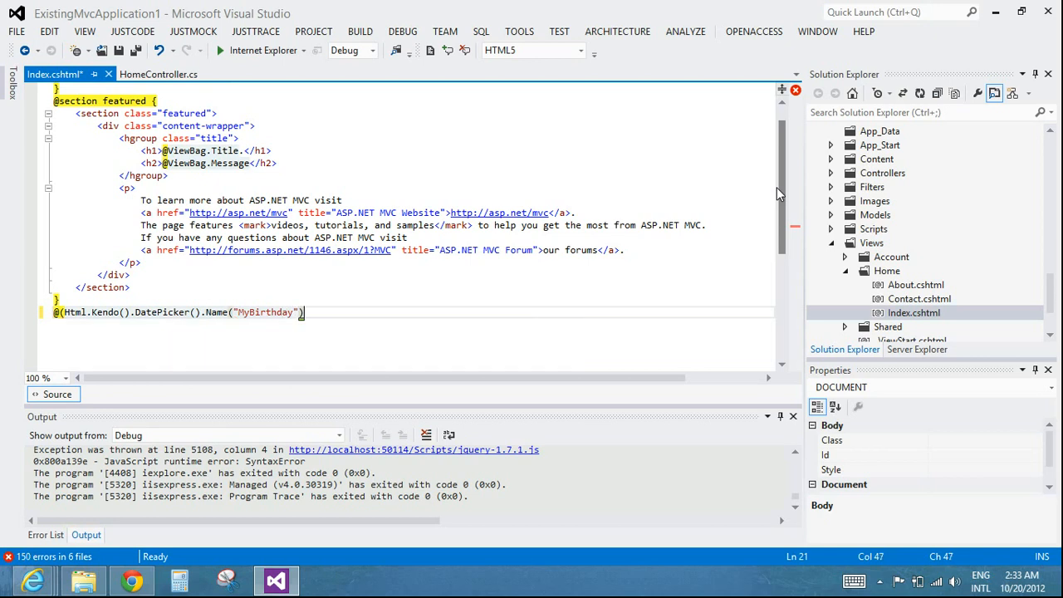
text(.Value)
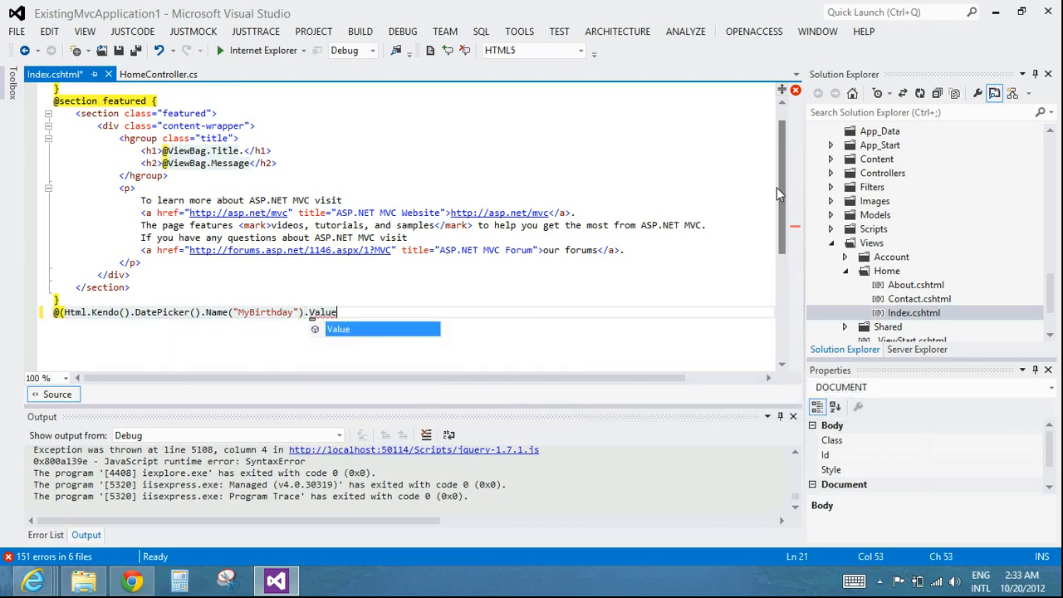
text(()
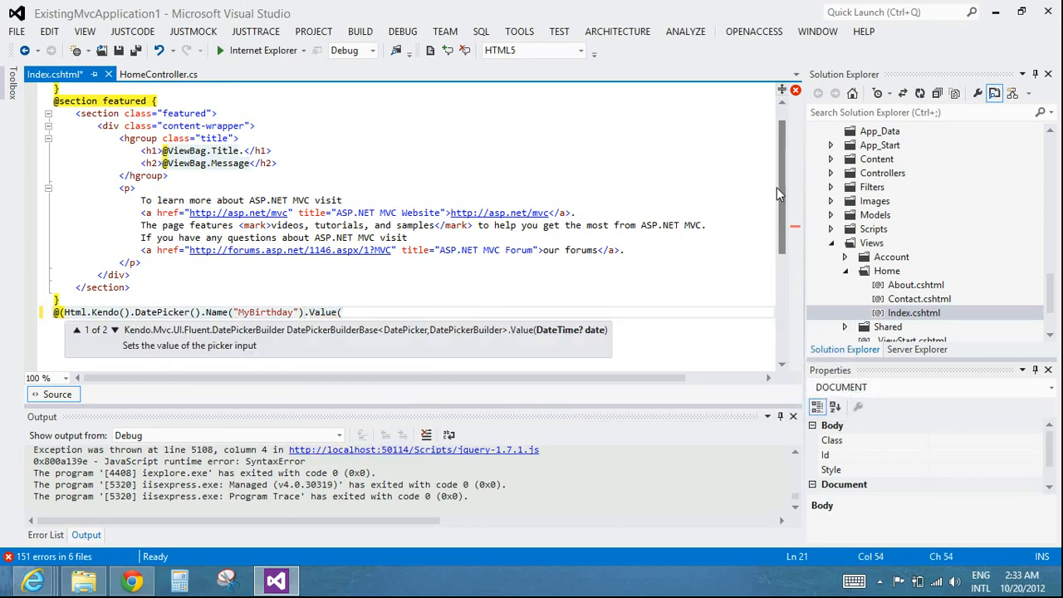
text(DateTime.Today)
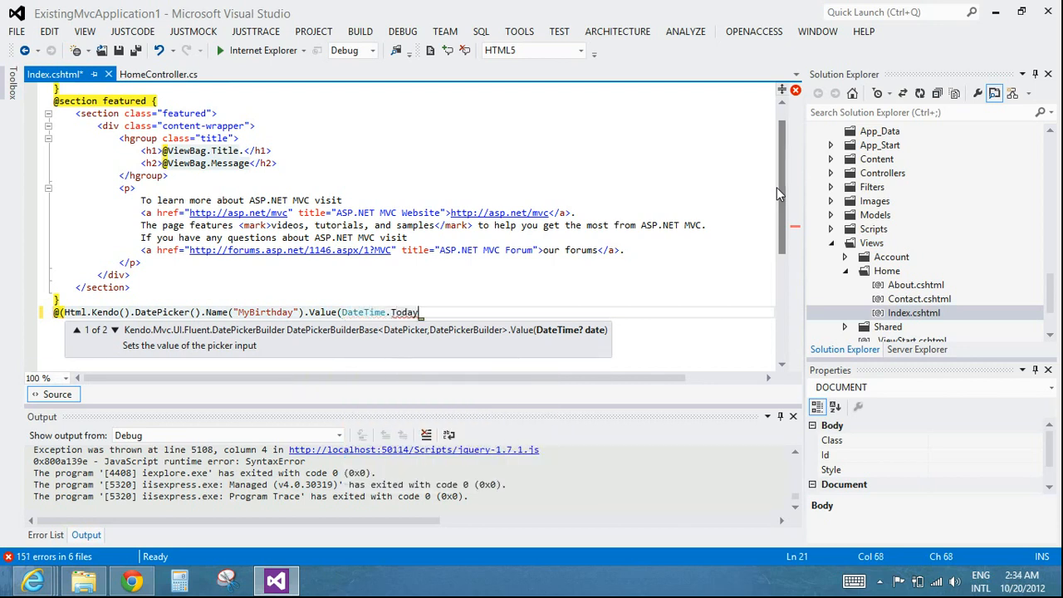
text()])
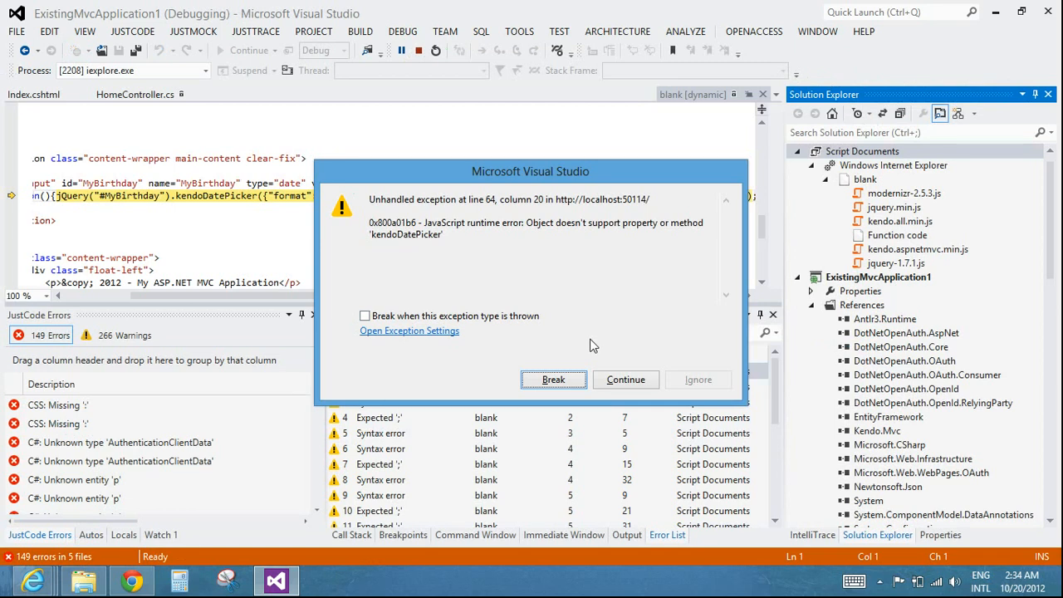
mouse_move(555, 379)
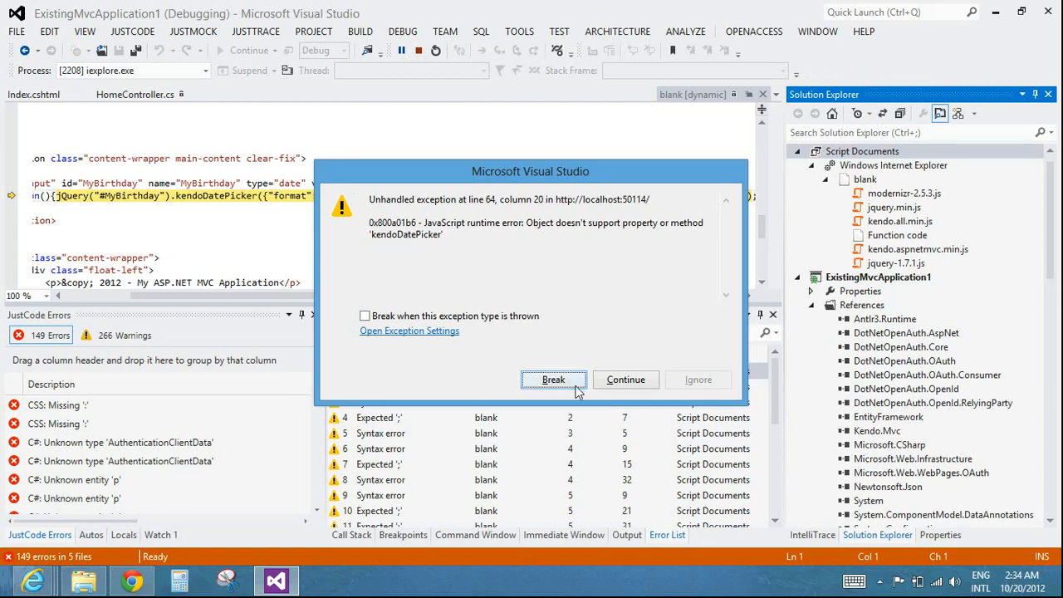
Break at the kendoDatePicker script error, clear the Error List and stop debugging.
click(625, 378)
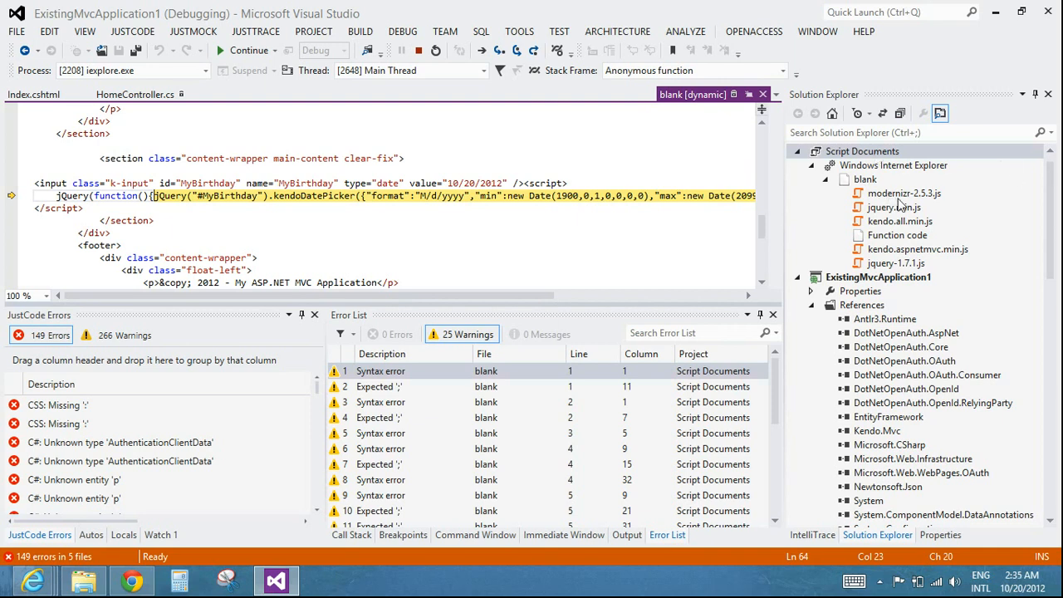
mouse_move(914, 214)
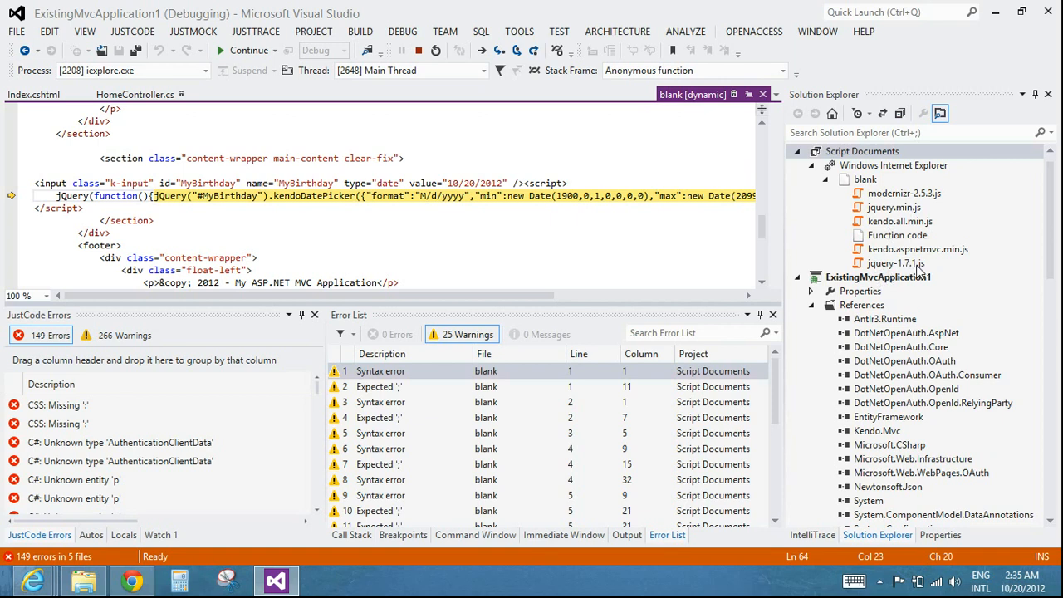
mouse_move(920, 272)
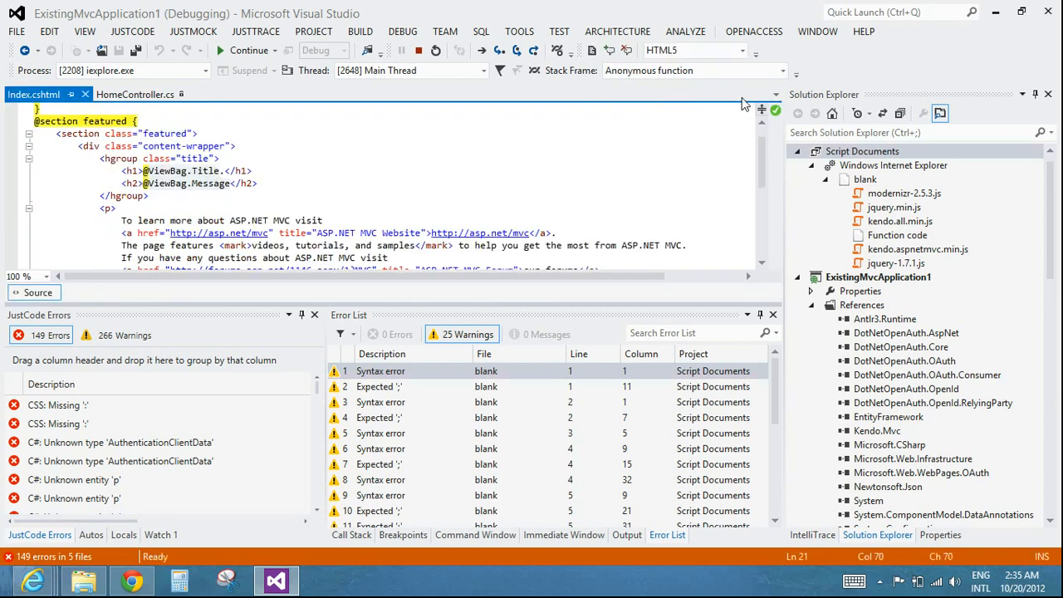
click(461, 333)
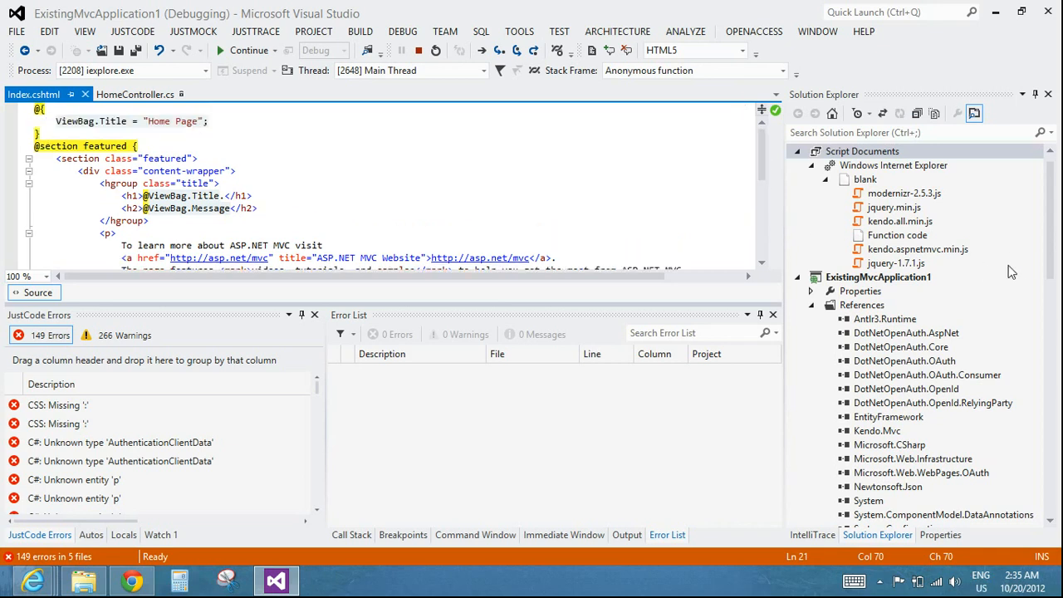
click(418, 50)
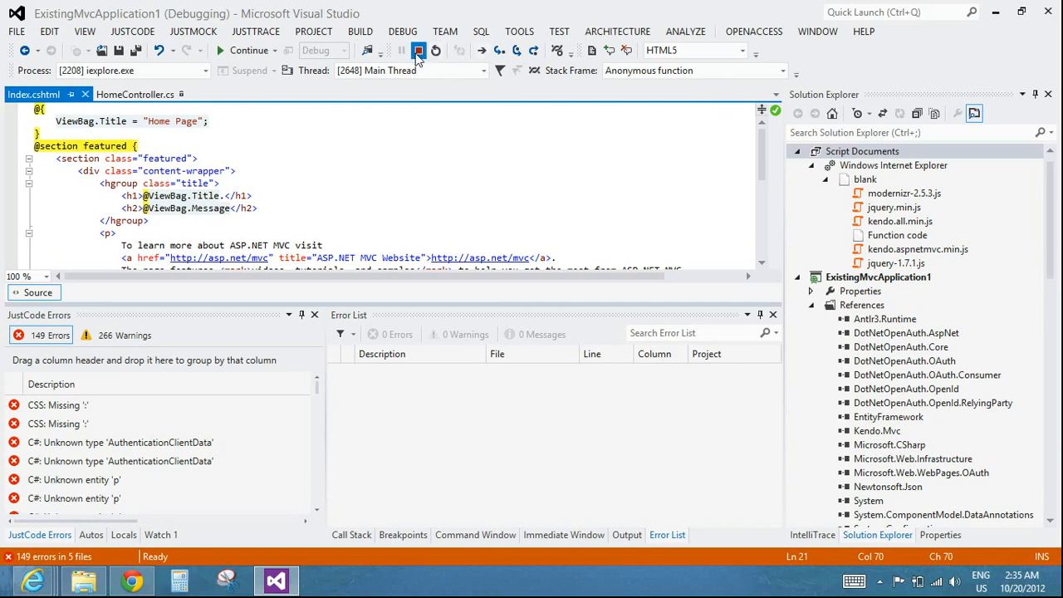
click(419, 50)
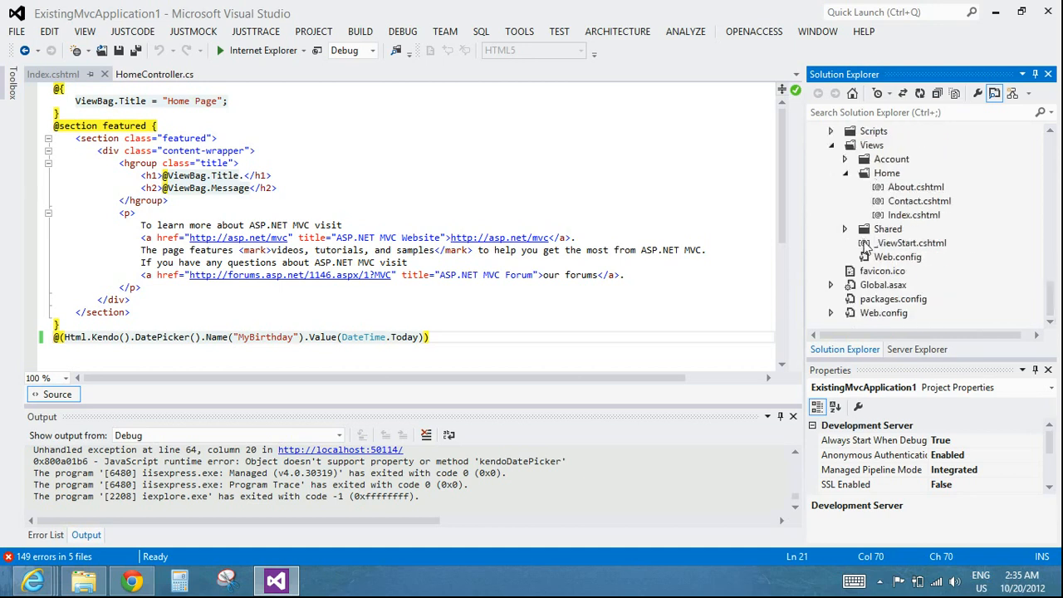
Open Views > Shared > _Layout.cshtml and scroll through its head section references.
click(846, 229)
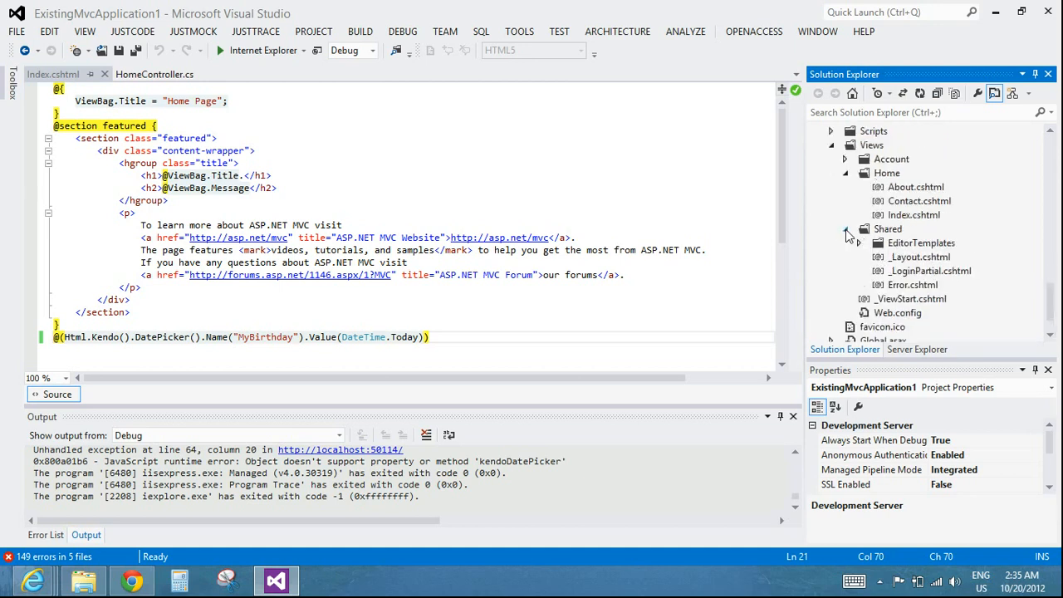
double_click(918, 255)
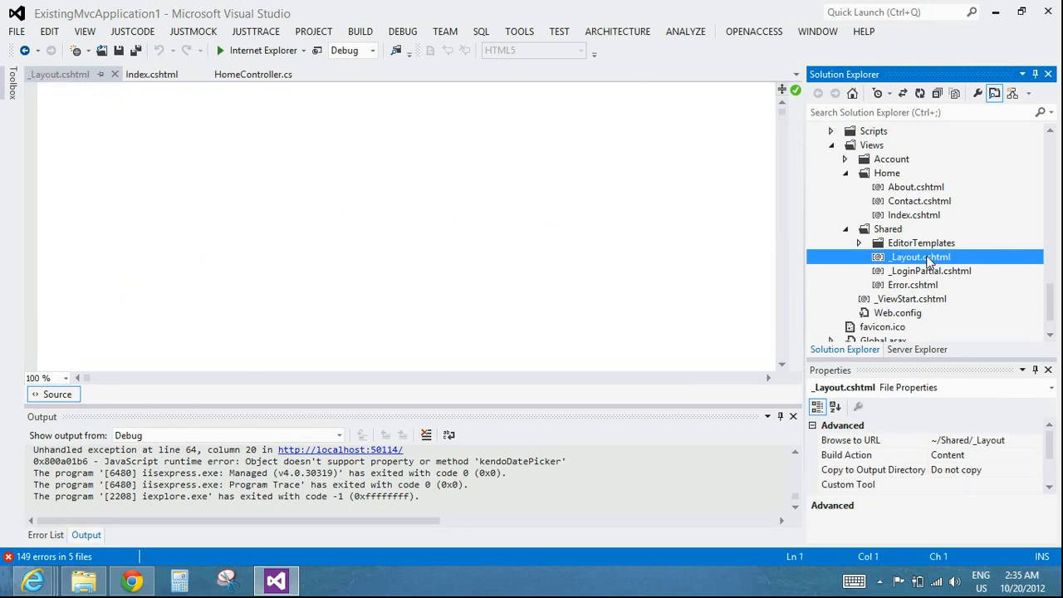
double_click(918, 256)
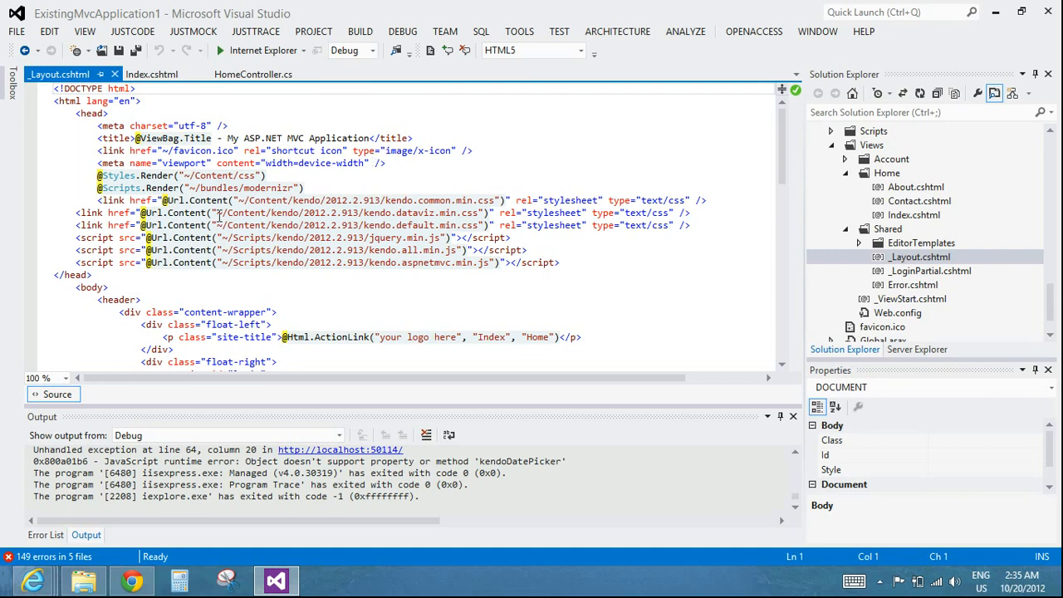
scroll(down, 3)
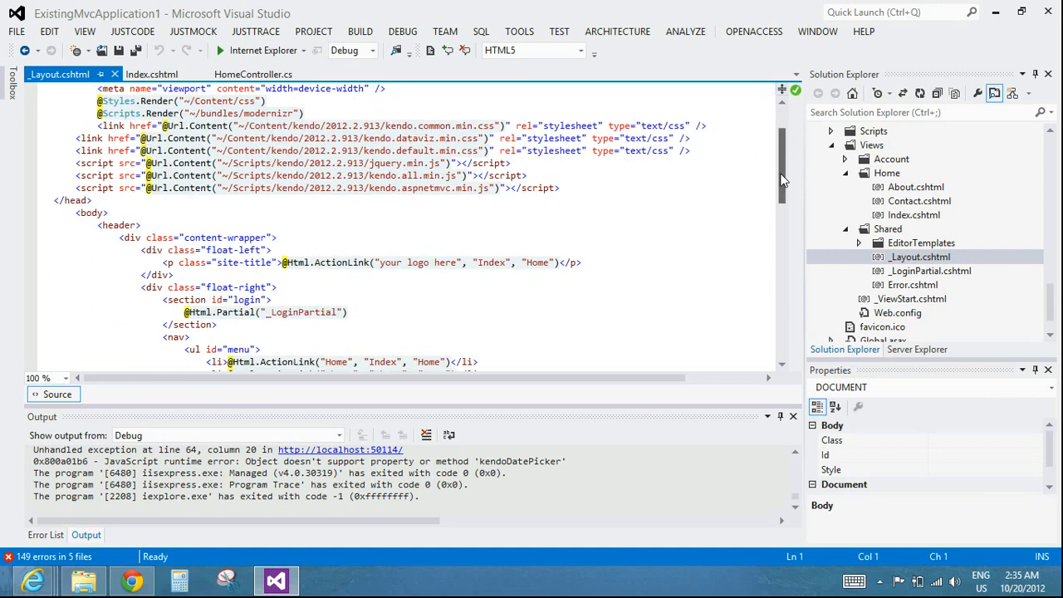
scroll(down, 3)
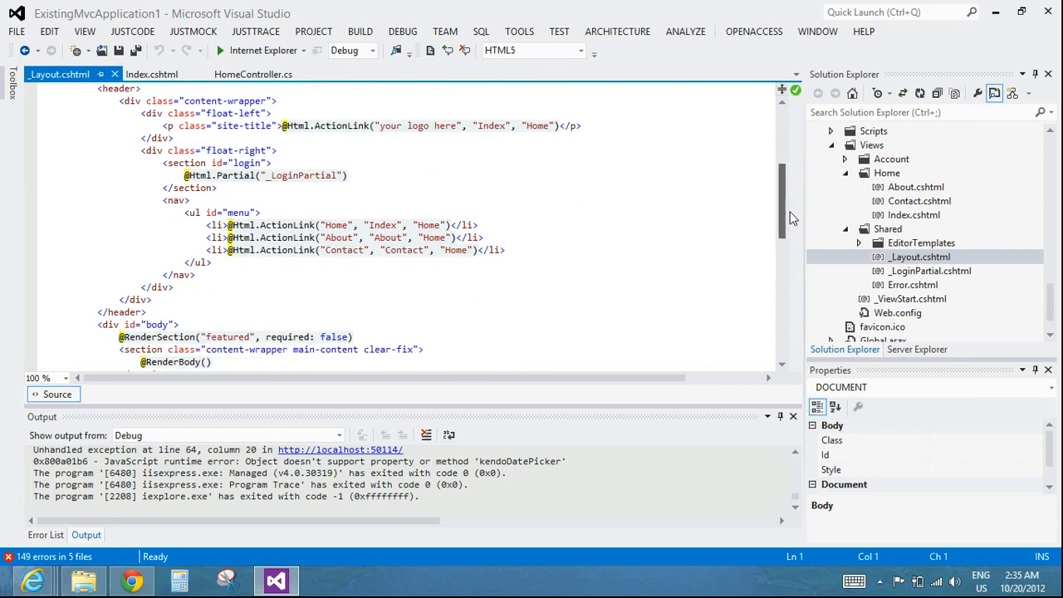
scroll(down, 3)
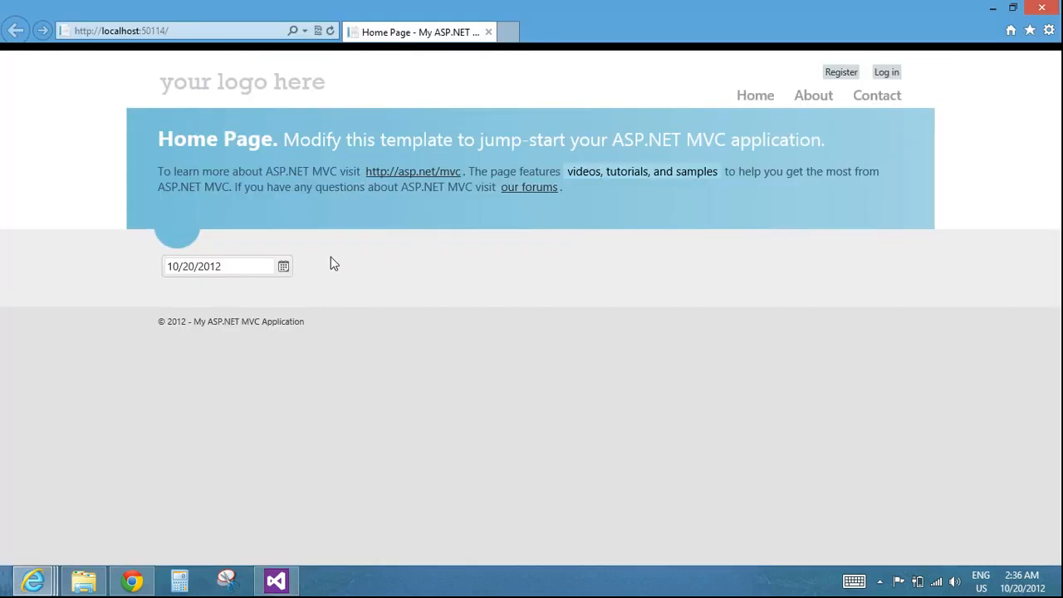
Pick October 17, 2012 from the DatePicker's calendar on the home page.
click(282, 266)
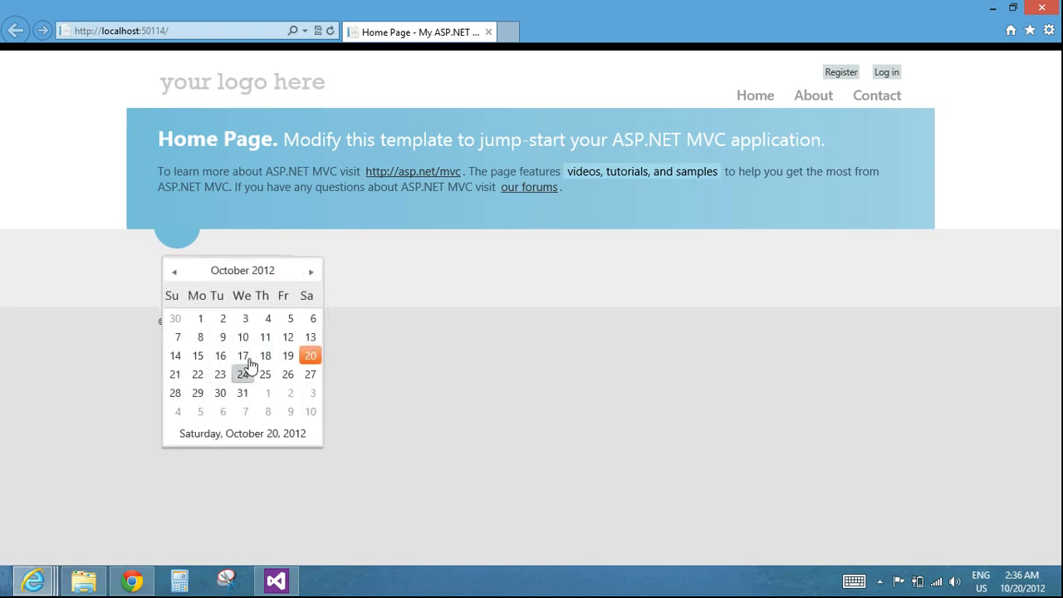
click(243, 356)
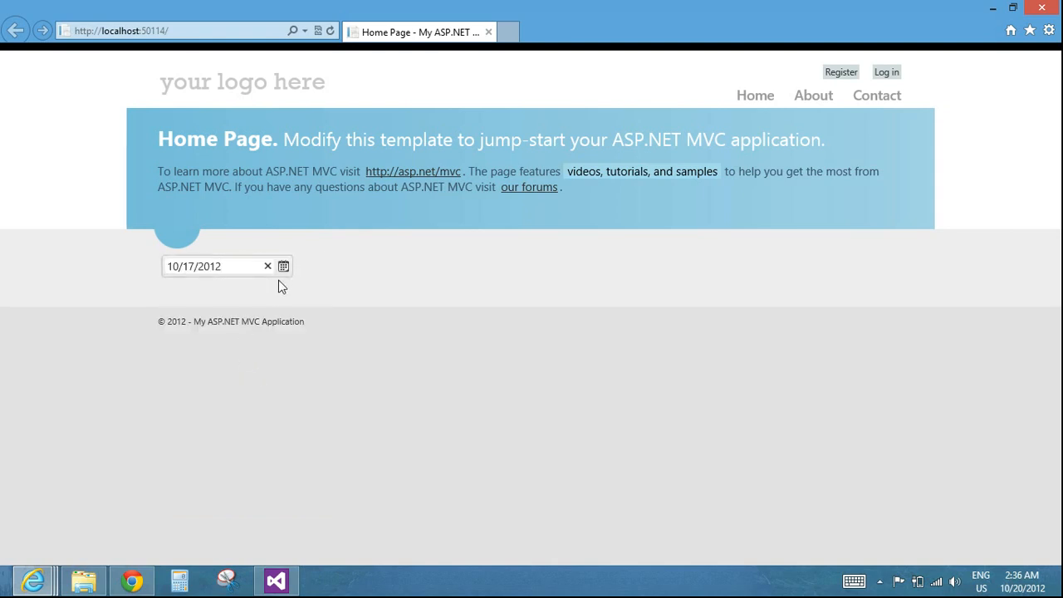
click(282, 266)
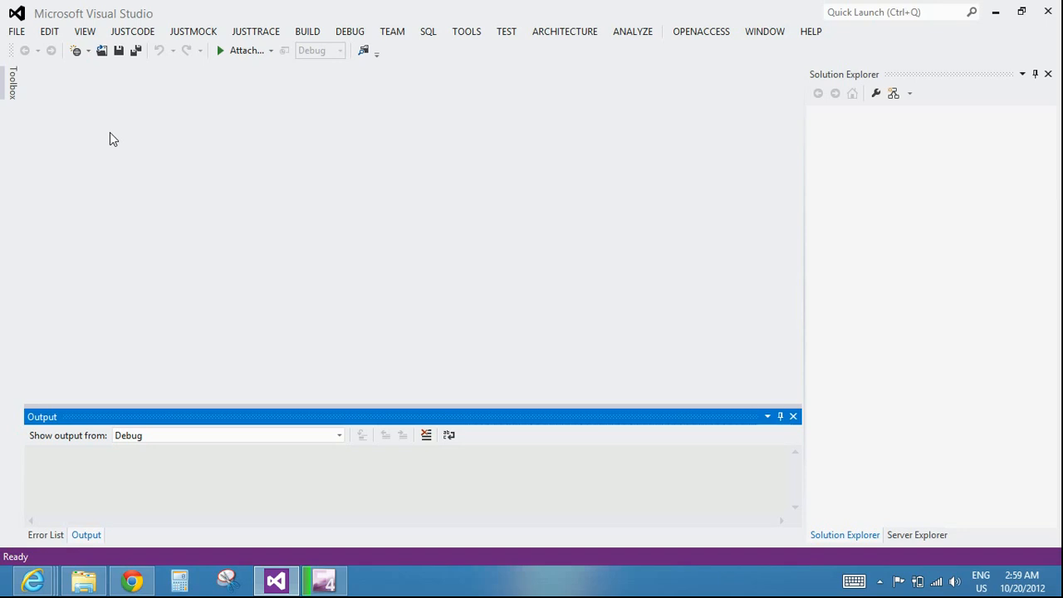
mouse_move(106, 141)
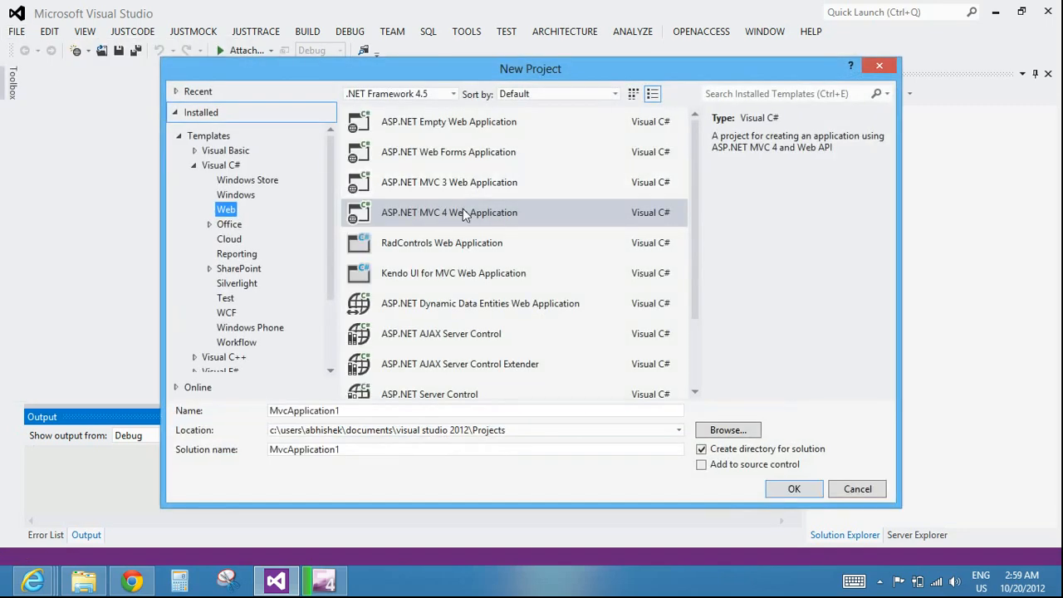
Create an ASP.NET MVC 4 Web Application named ExistingMvcApplication2 after a name-exists error.
click(449, 212)
text(Exis)
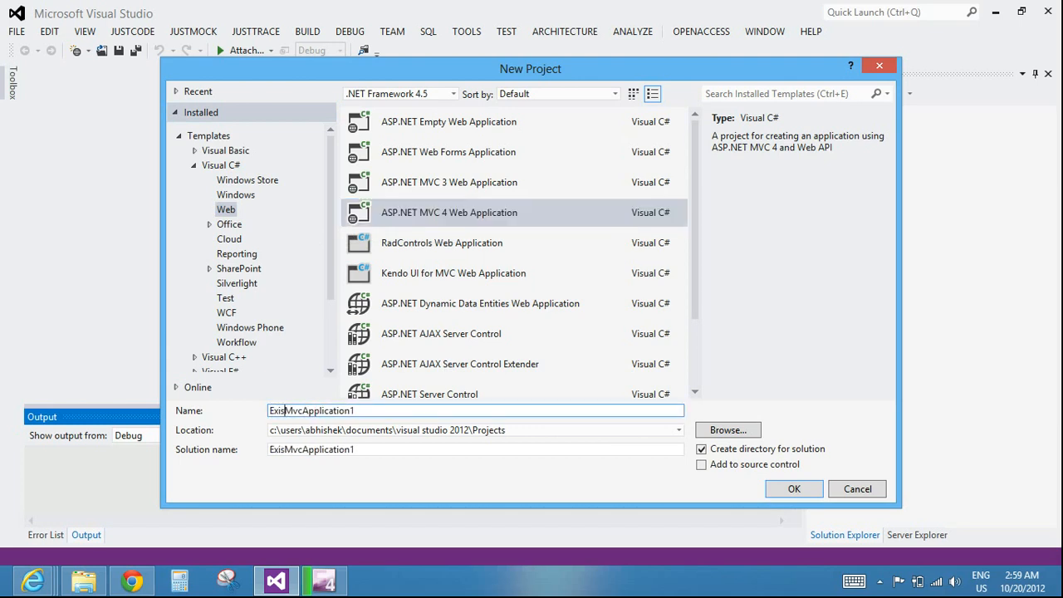
click(794, 488)
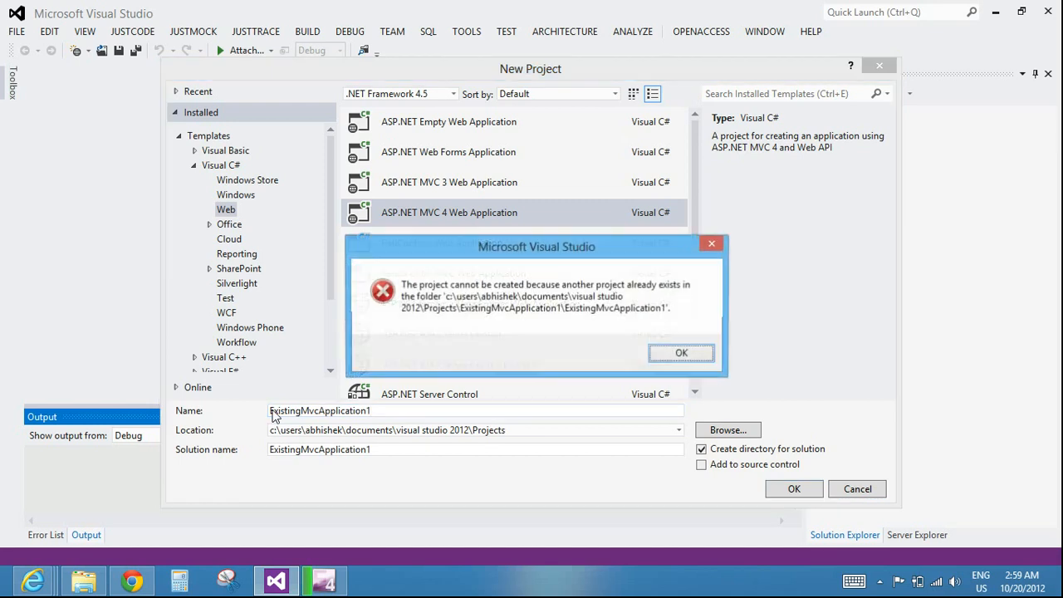
click(681, 352)
text(2)
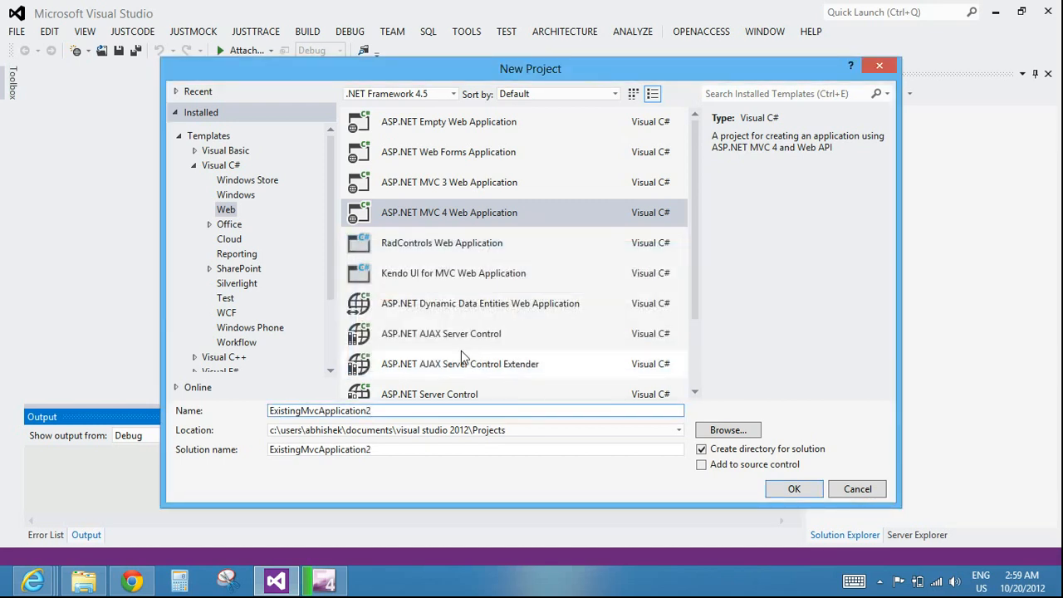
click(794, 488)
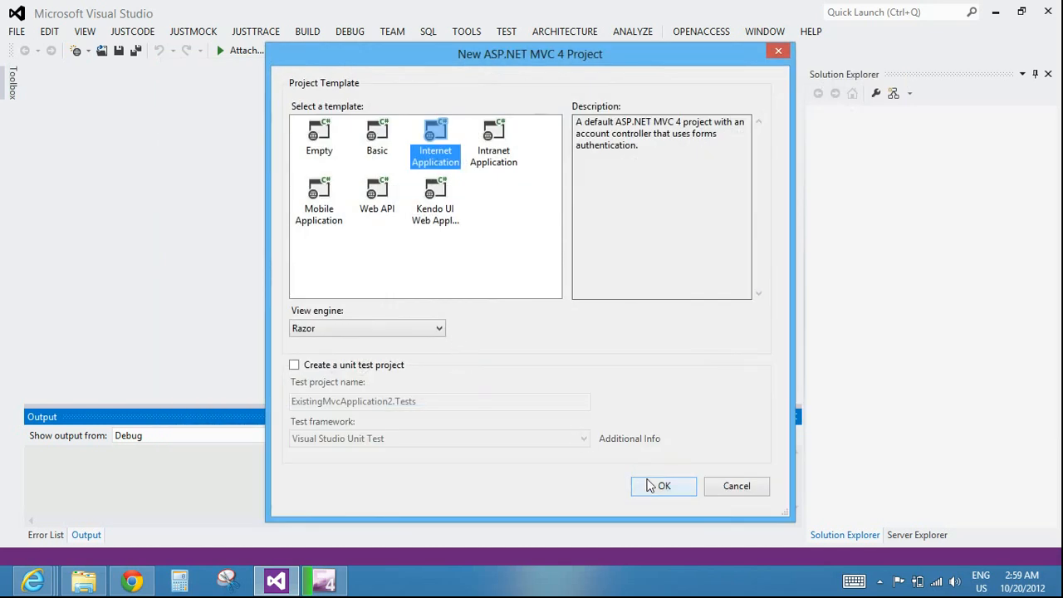
Confirm the Internet Application project template.
click(662, 485)
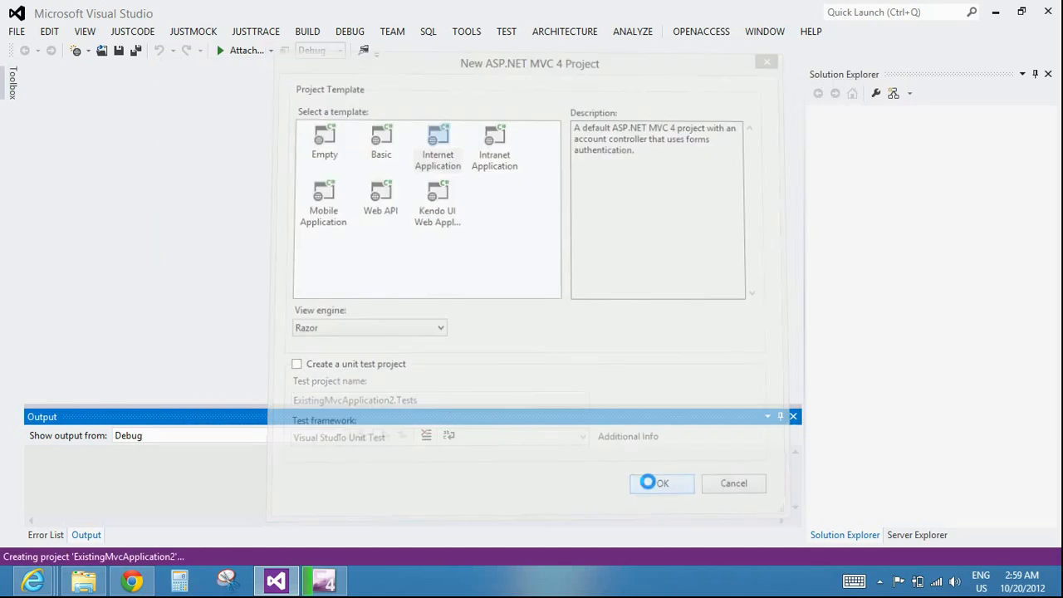
click(661, 483)
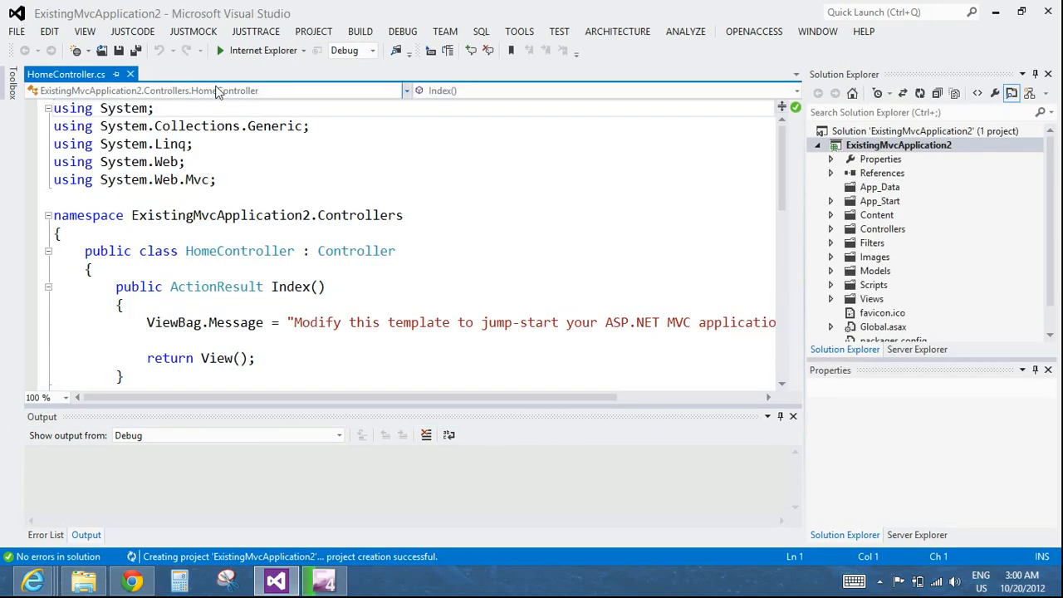
mouse_move(262, 50)
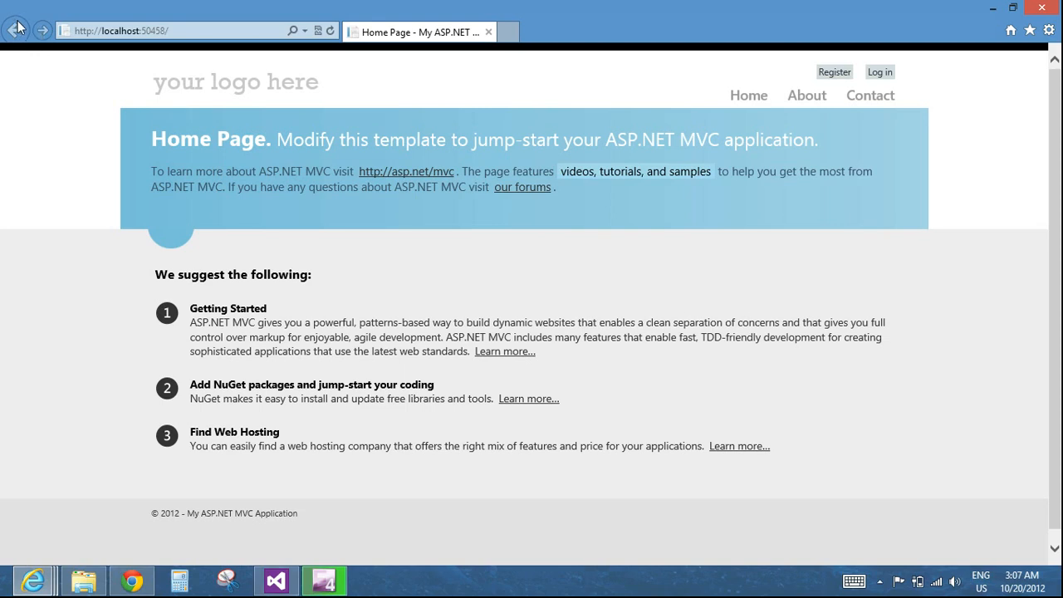
mouse_move(15, 26)
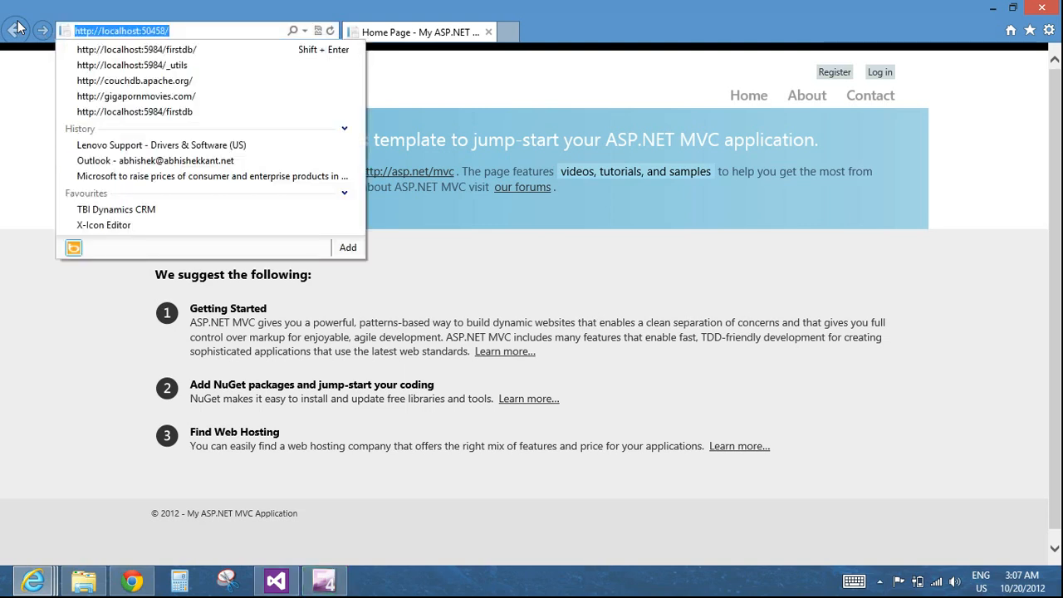
Select the localhost address of the running ExistingMvcApplication2 home page.
click(276, 580)
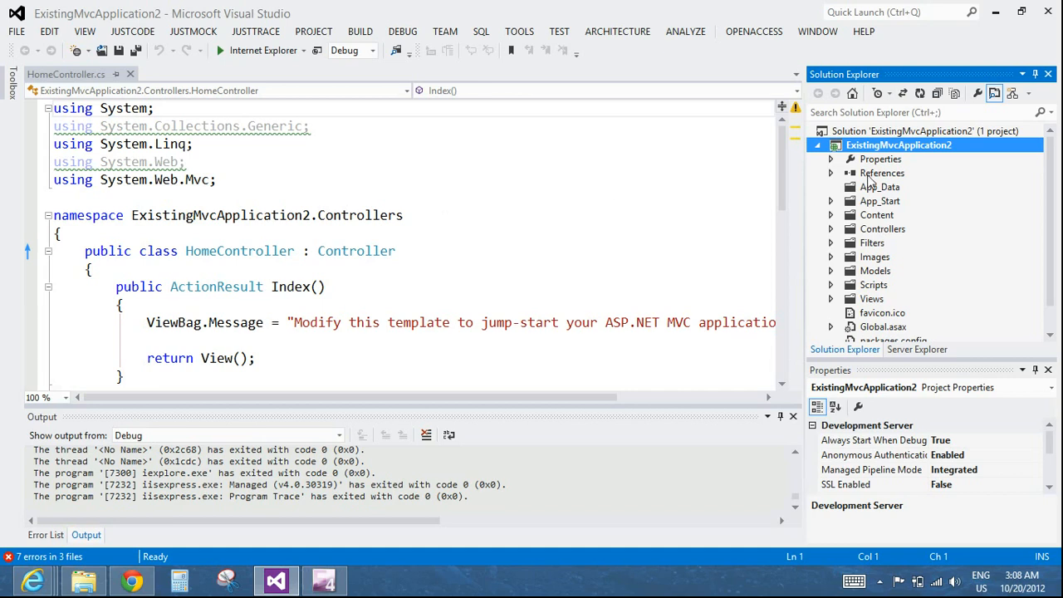
Add a reference from the References node, marking the recent Kendo.Mvc.dll.
click(882, 173)
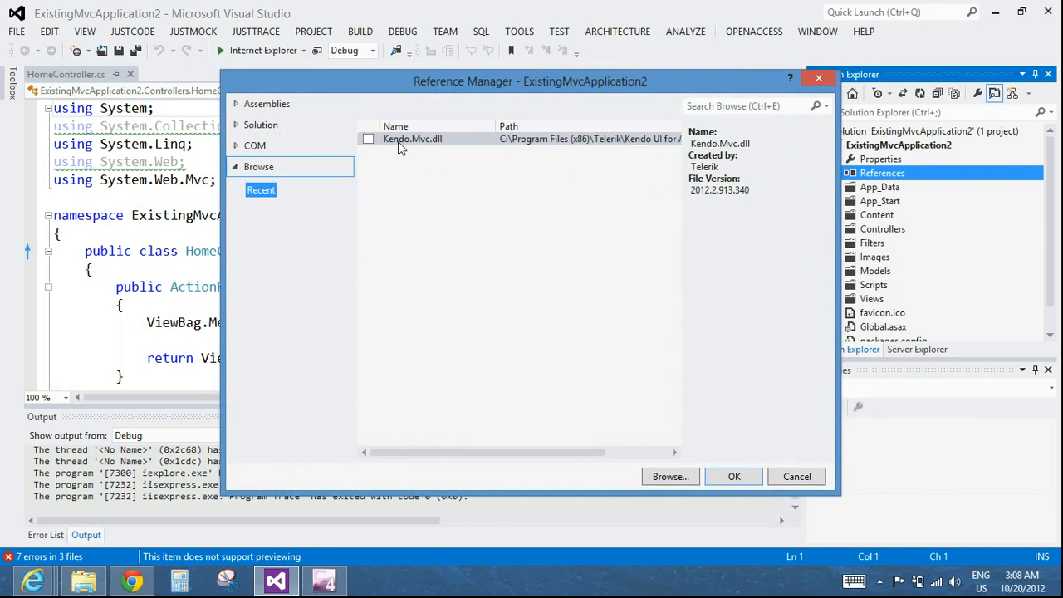
mouse_move(412, 140)
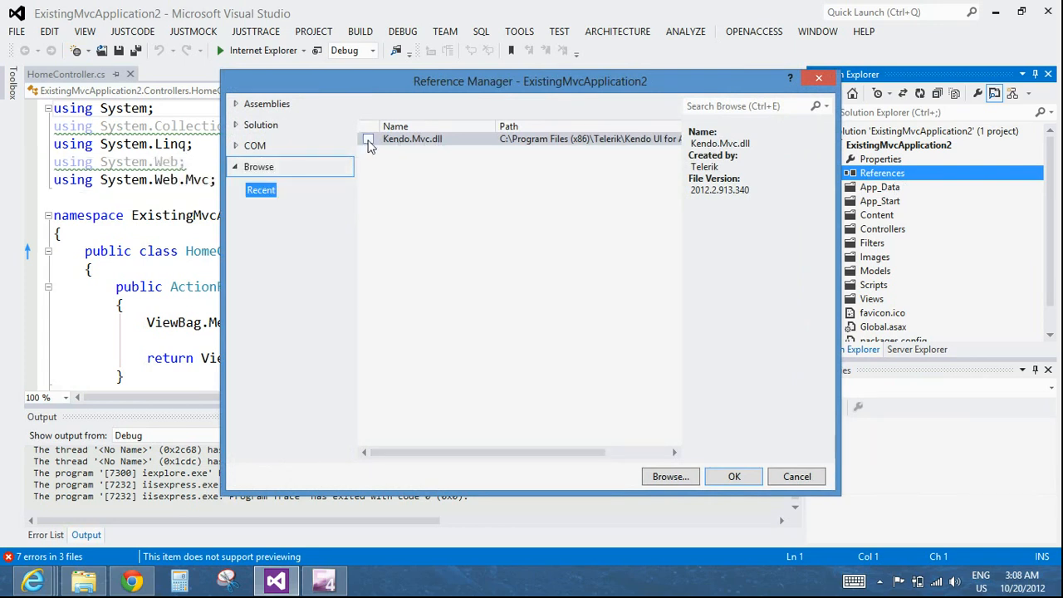
click(369, 139)
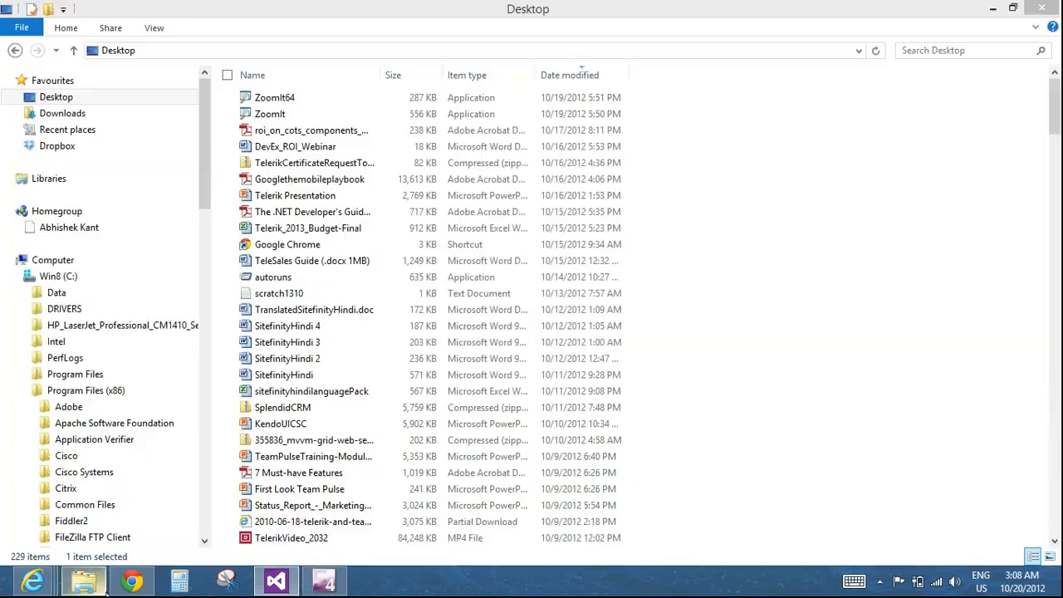
Browse to Telerik > Kendo UI for ASP.NET MVC Q2 2012 SP1 > wrappers > aspnetmvc > Binaries > Mvc3 containing Kendo.Mvc.dll.
scroll(down, 3)
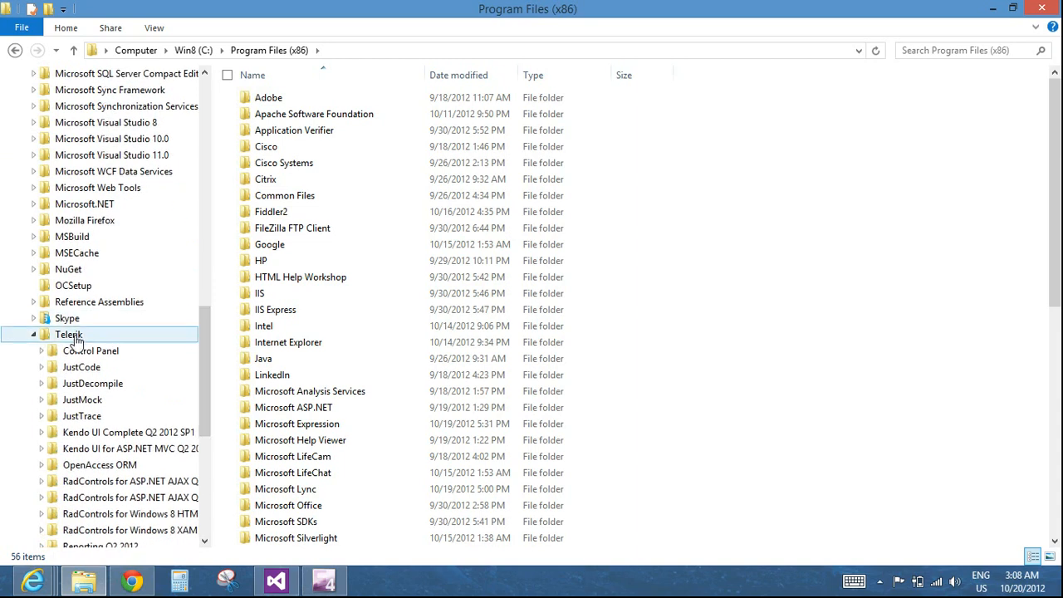
double_click(68, 334)
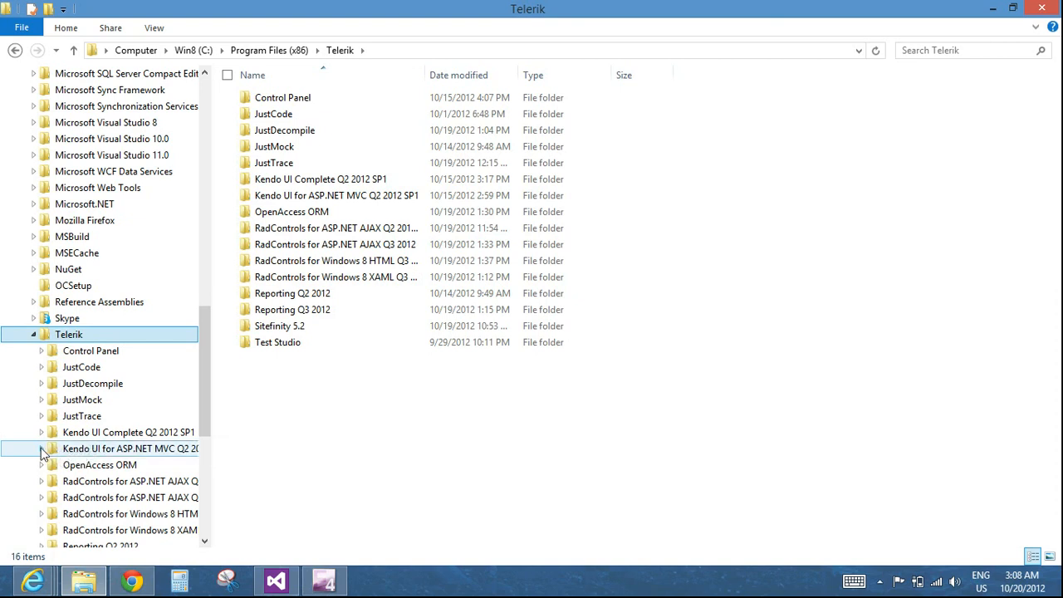
click(39, 449)
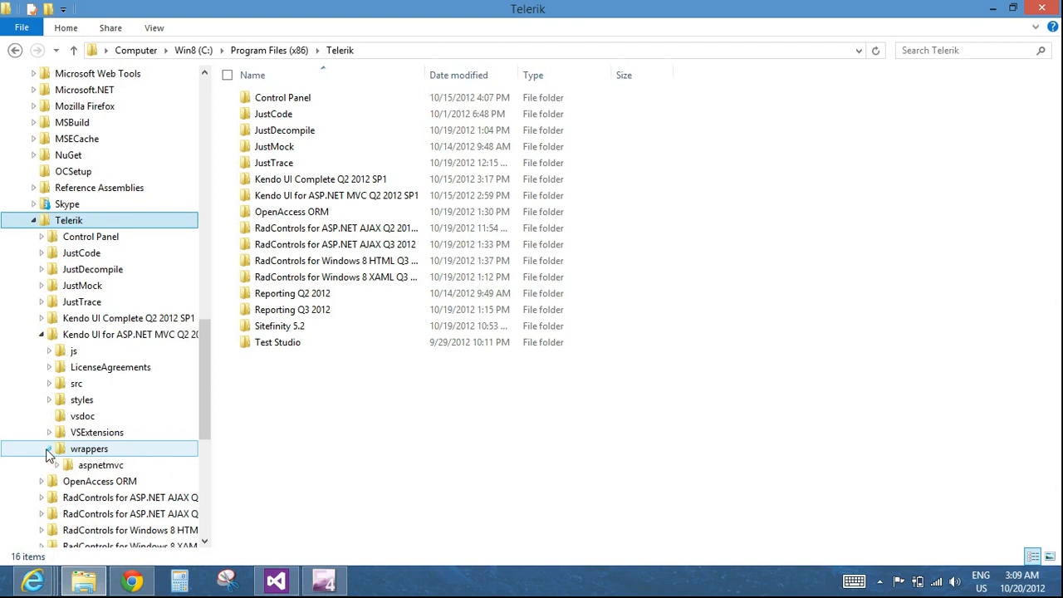
click(55, 448)
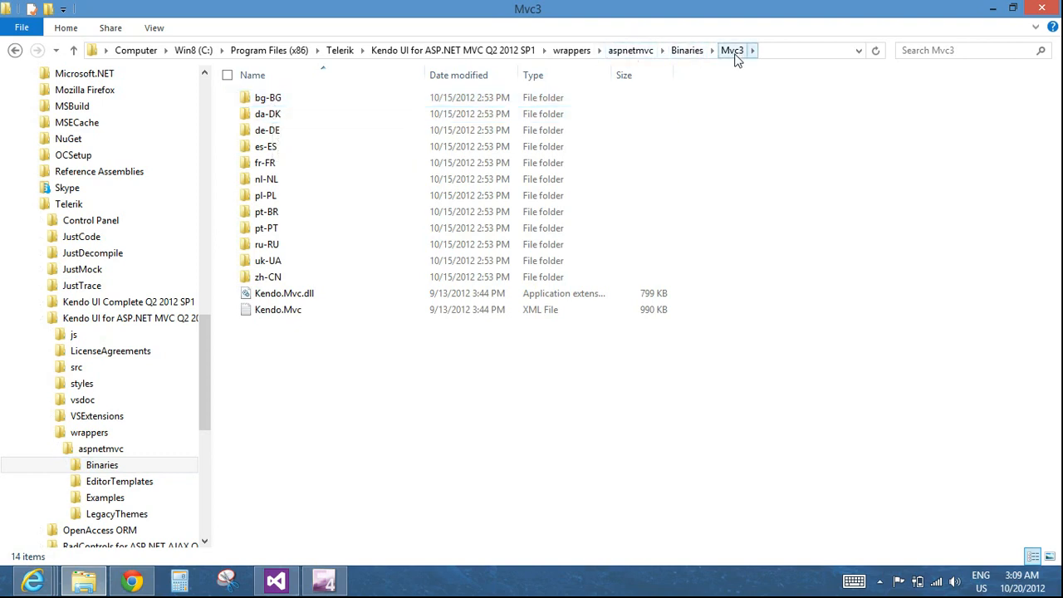
click(284, 292)
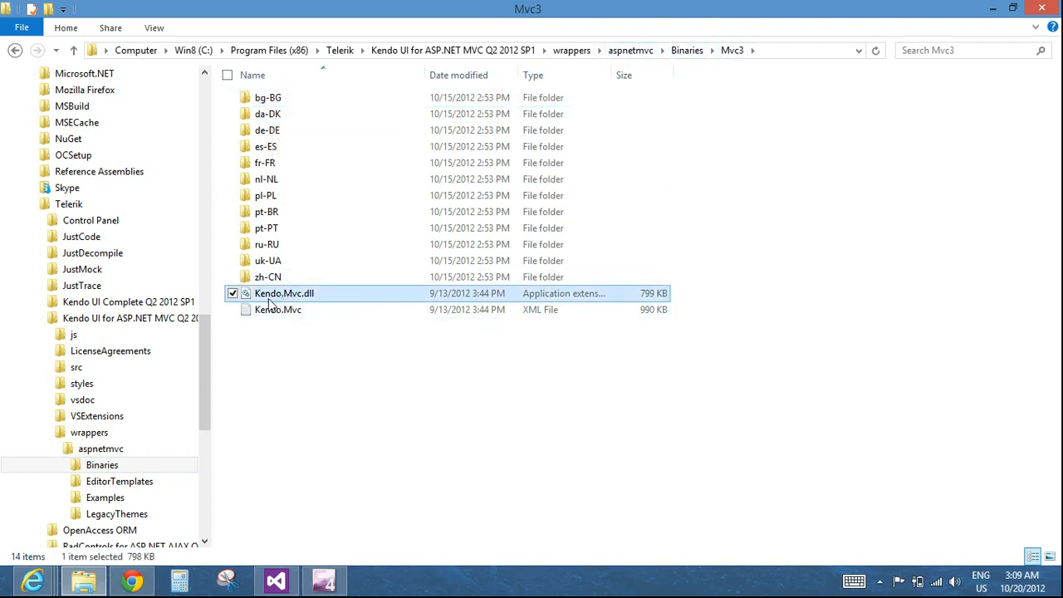
mouse_move(284, 292)
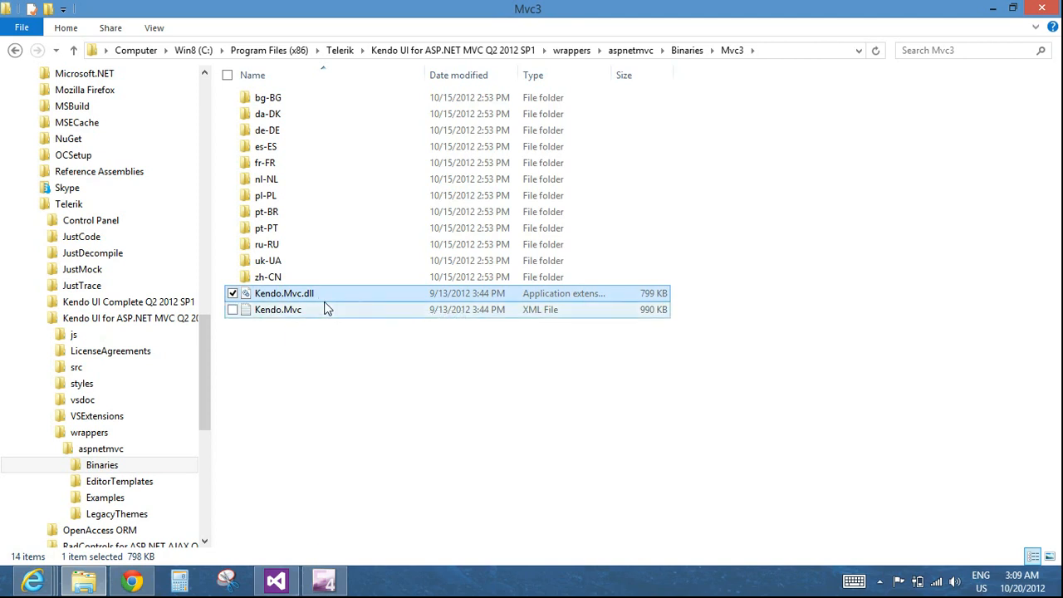
mouse_move(331, 314)
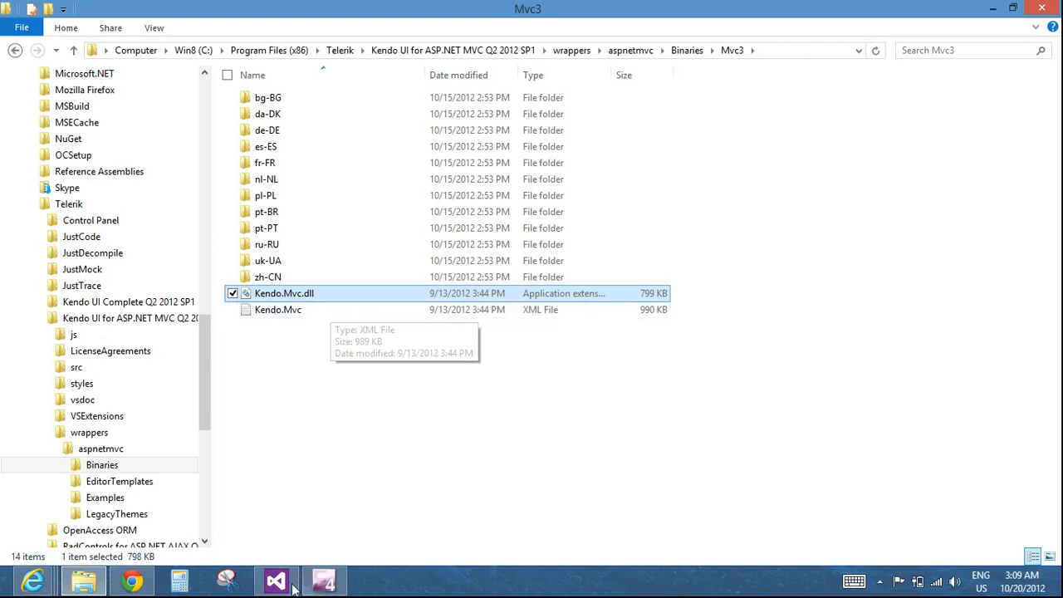
click(275, 580)
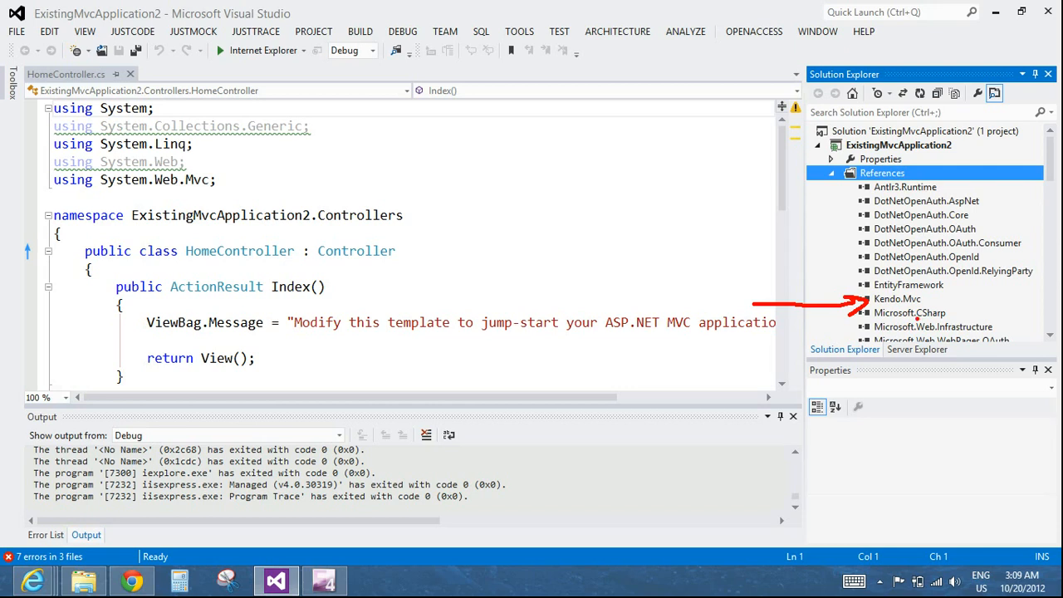
Confirm Kendo.Mvc is among the project references and collapse the References node.
click(831, 172)
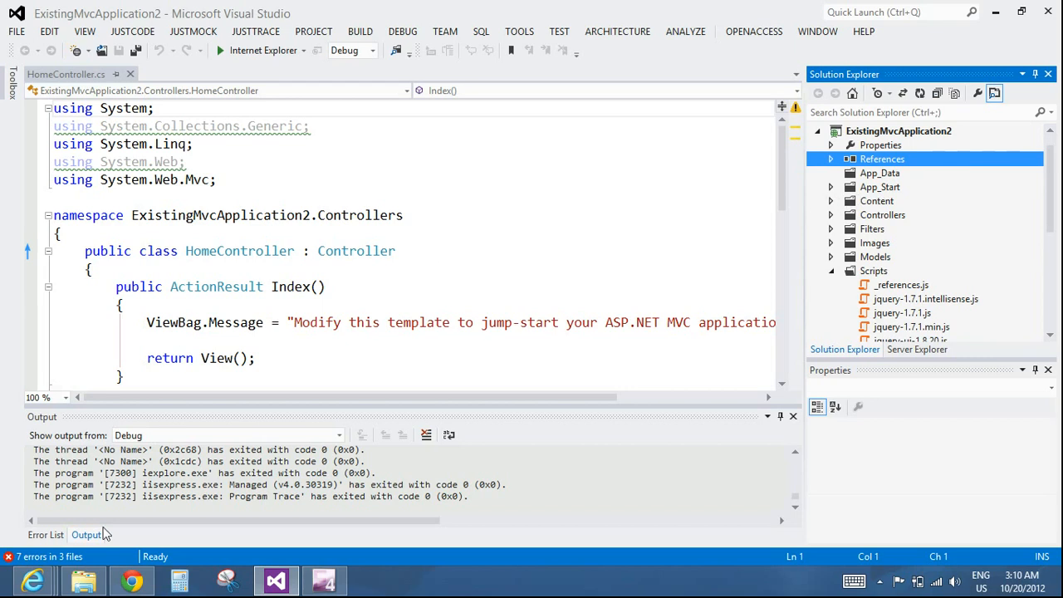
Select jquery.min, kendo.all.min and kendo.aspnetmvc.min in the Kendo js folder.
click(83, 582)
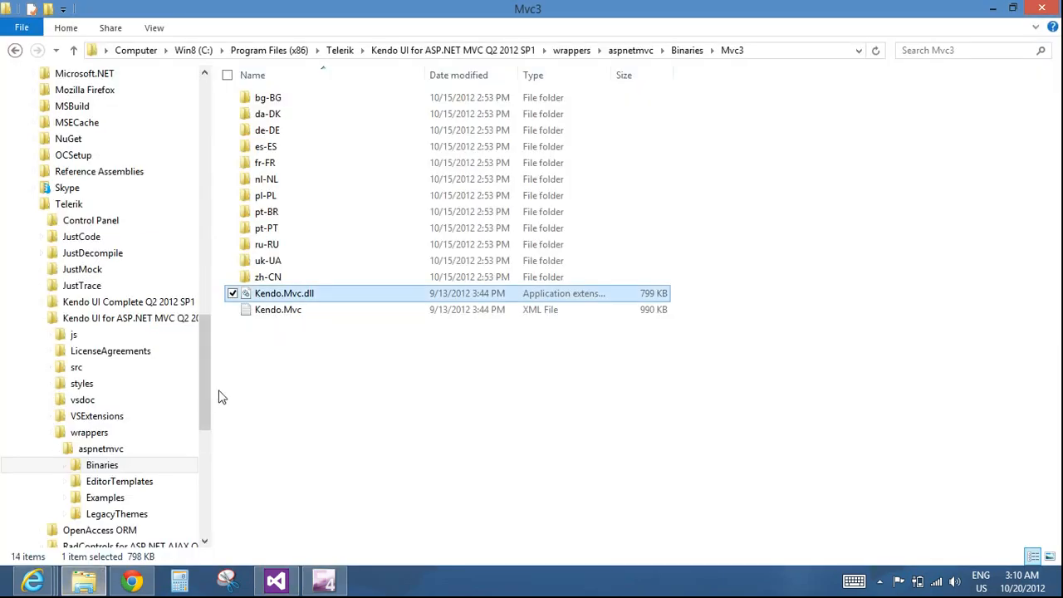
click(73, 334)
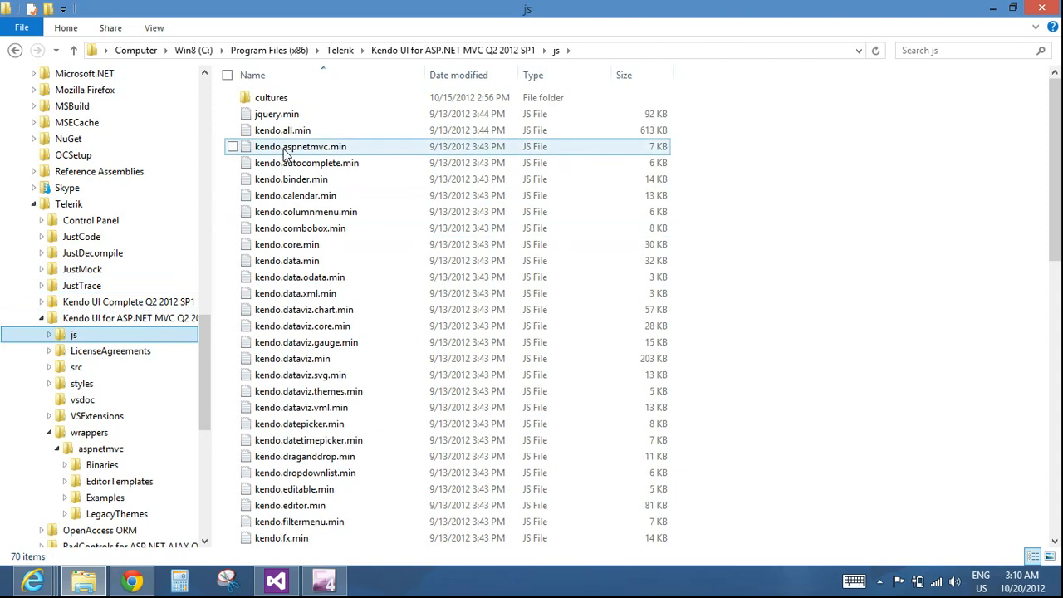
mouse_move(299, 146)
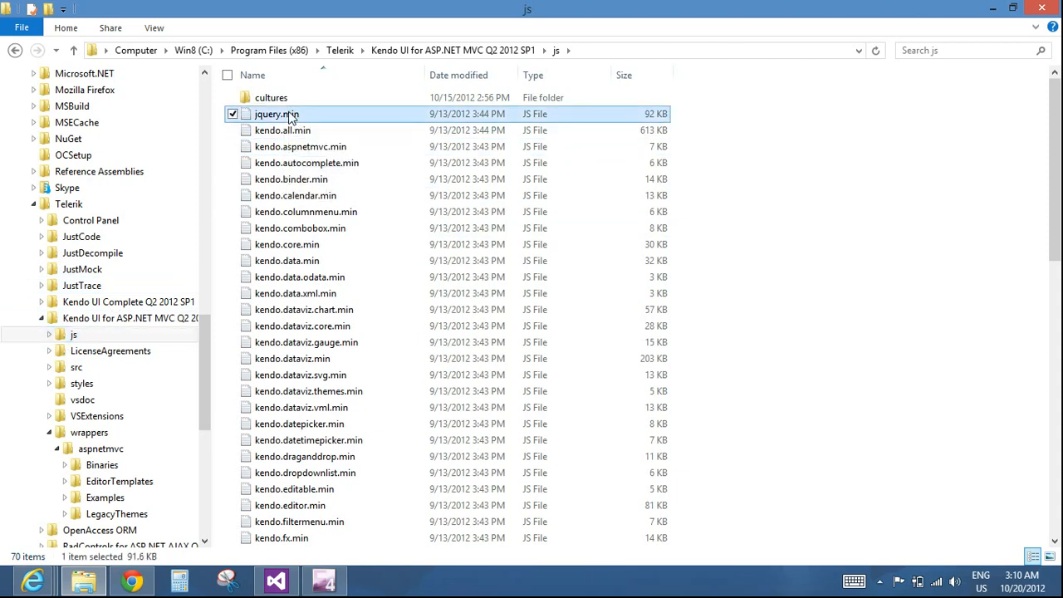
click(283, 129)
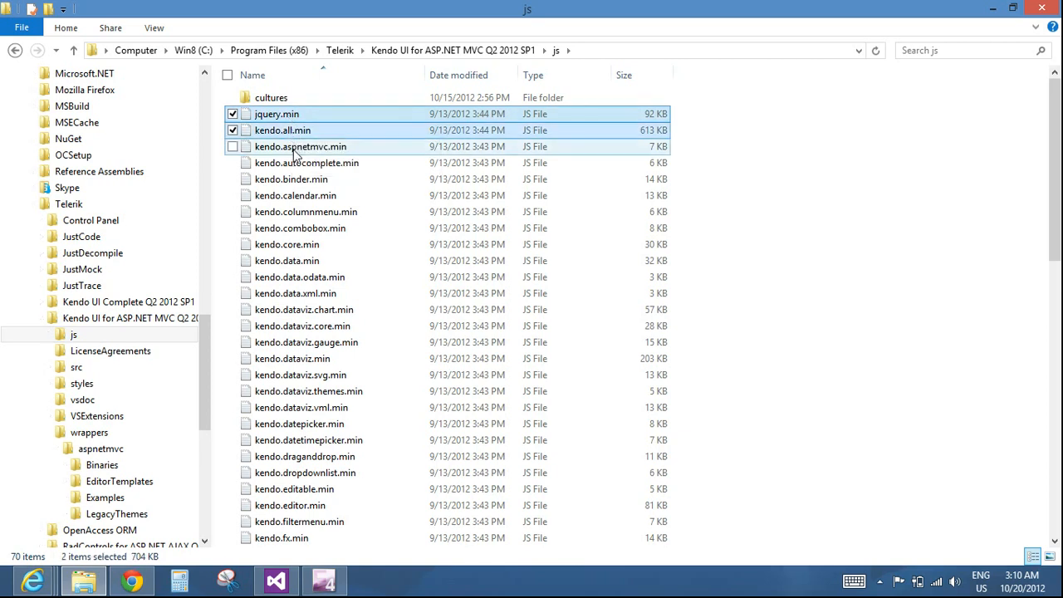
mouse_move(299, 146)
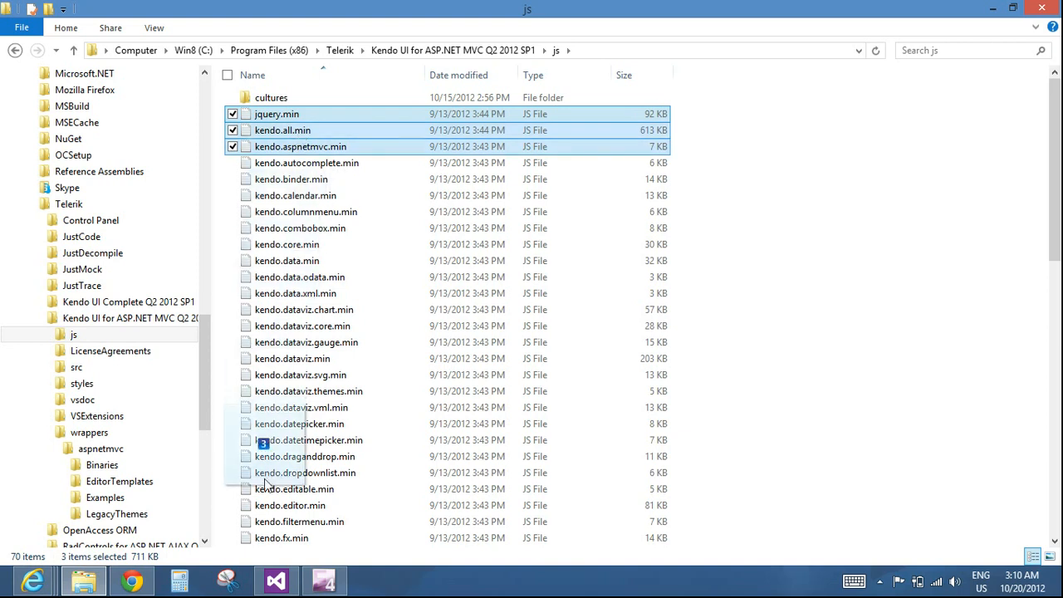
Drop the three selected scripts into the project's Scripts folder in Solution Explorer.
click(276, 579)
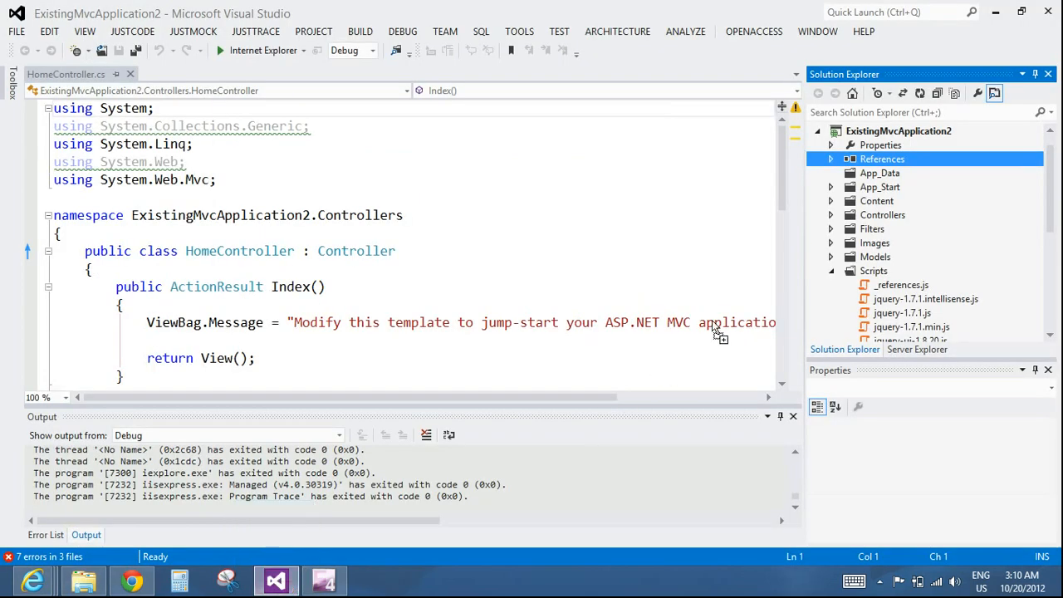
mouse_move(817, 295)
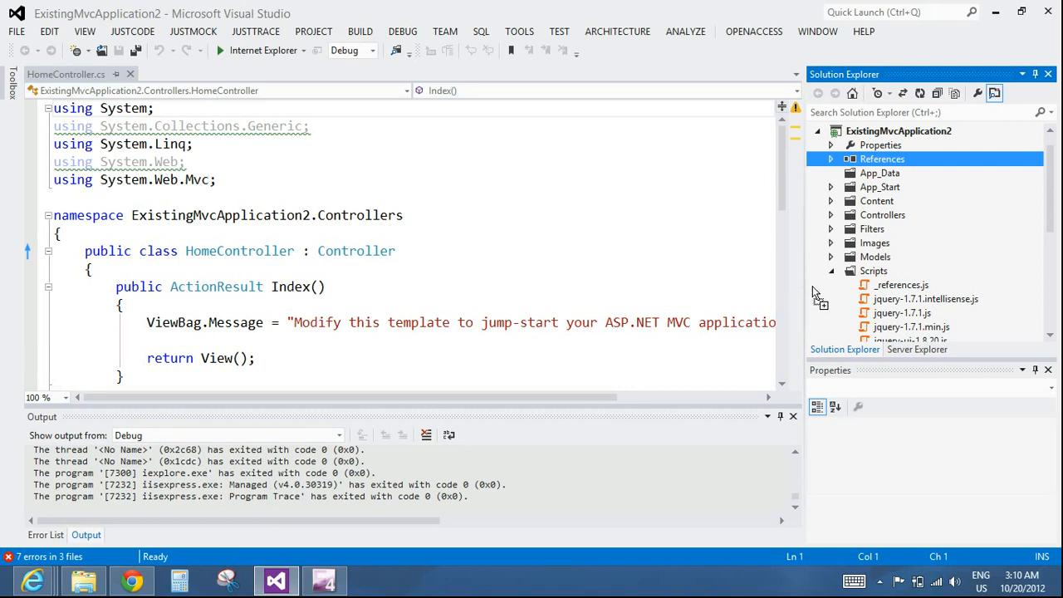
click(874, 271)
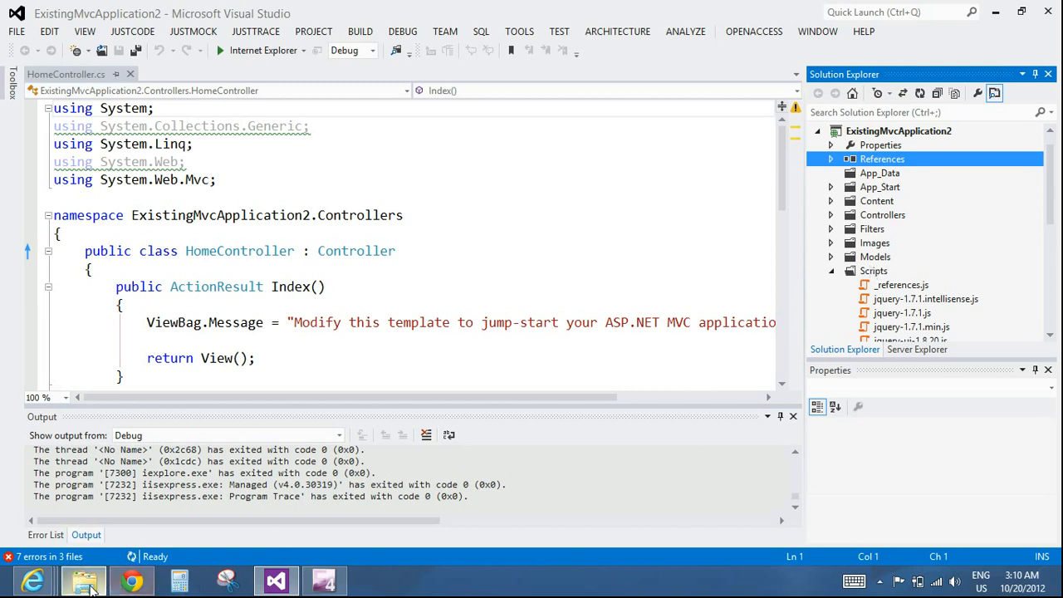
click(83, 580)
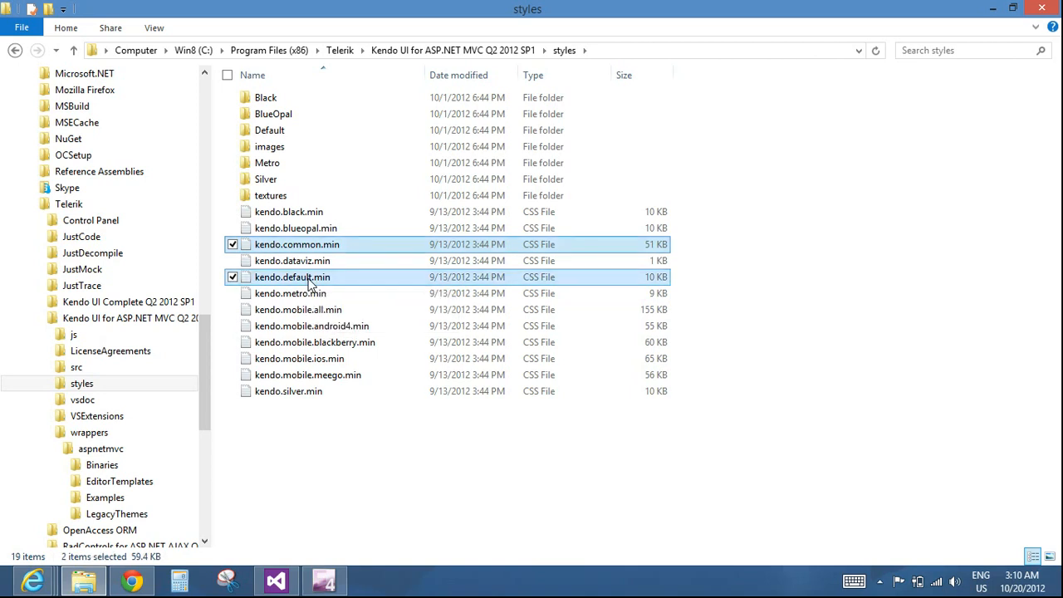
Drag kendo.common.min and kendo.default.min stylesheets into the project's Content folder.
click(274, 581)
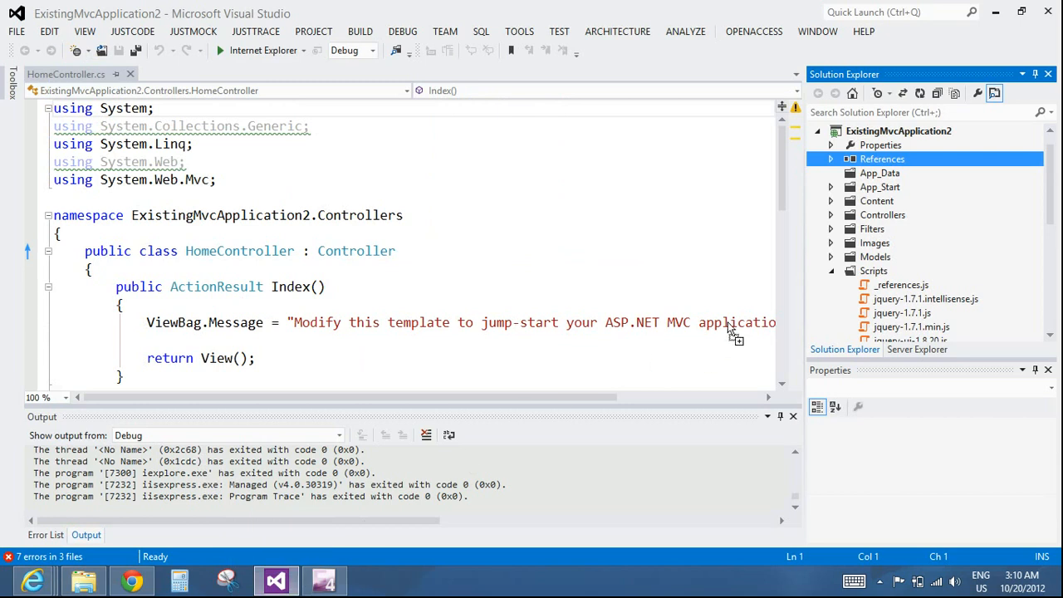
click(830, 201)
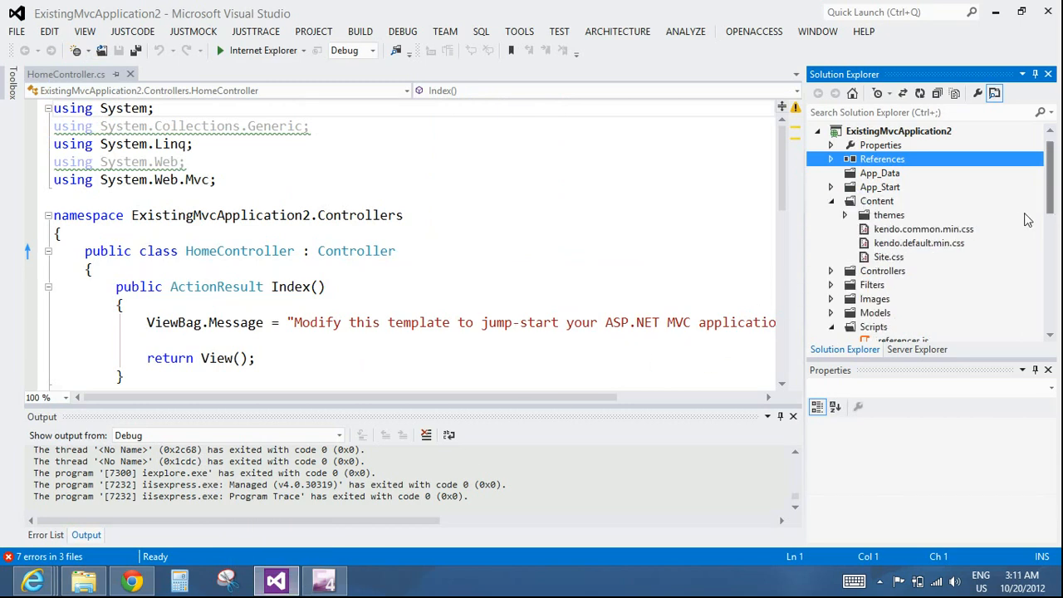
scroll(down, 3)
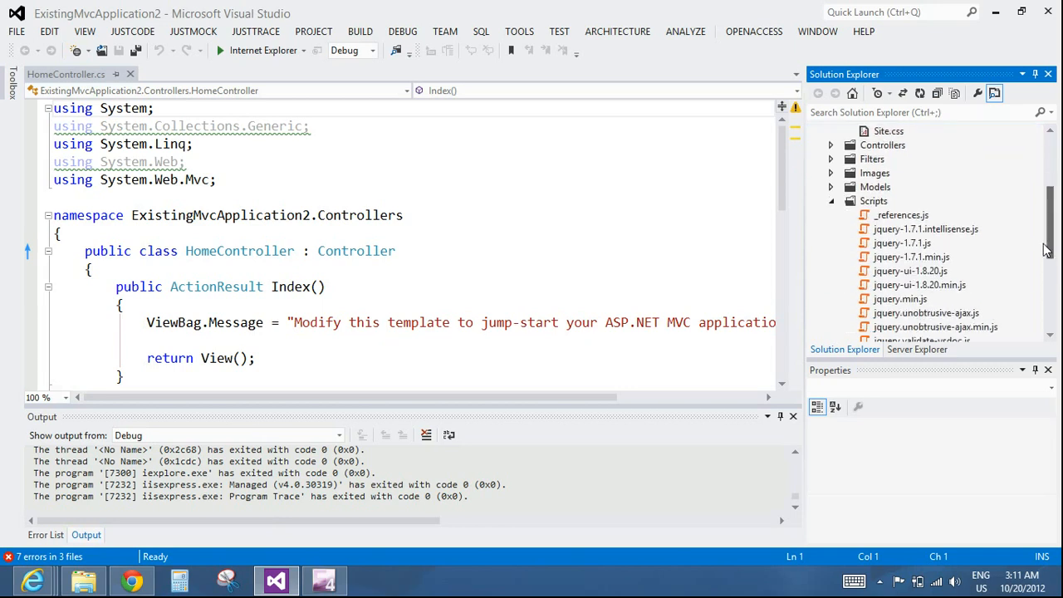
scroll(down, 3)
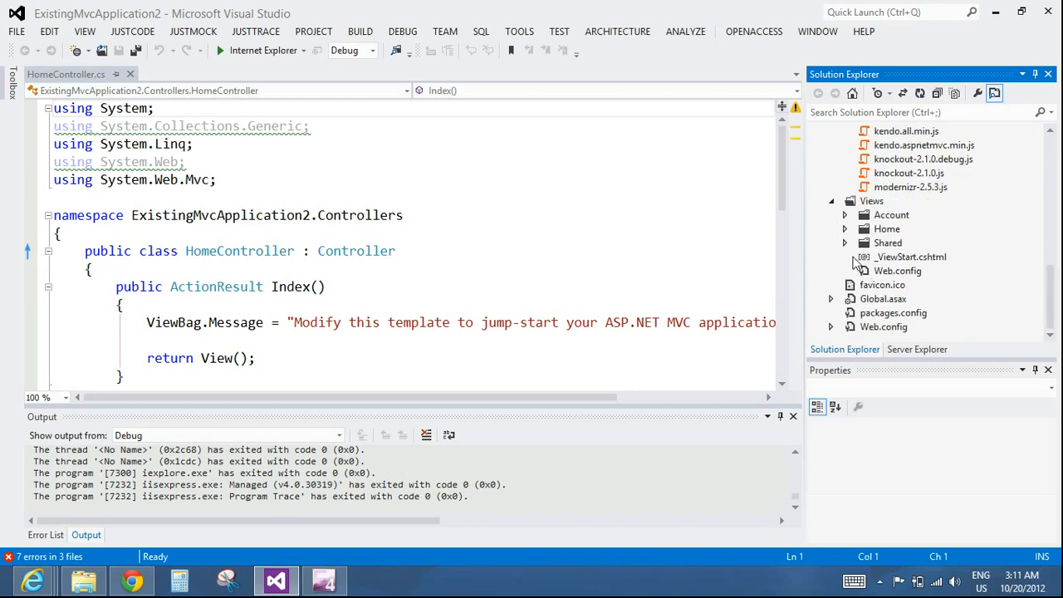
Bring up Views/Shared/_Layout.cshtml for editing at its head section.
click(920, 256)
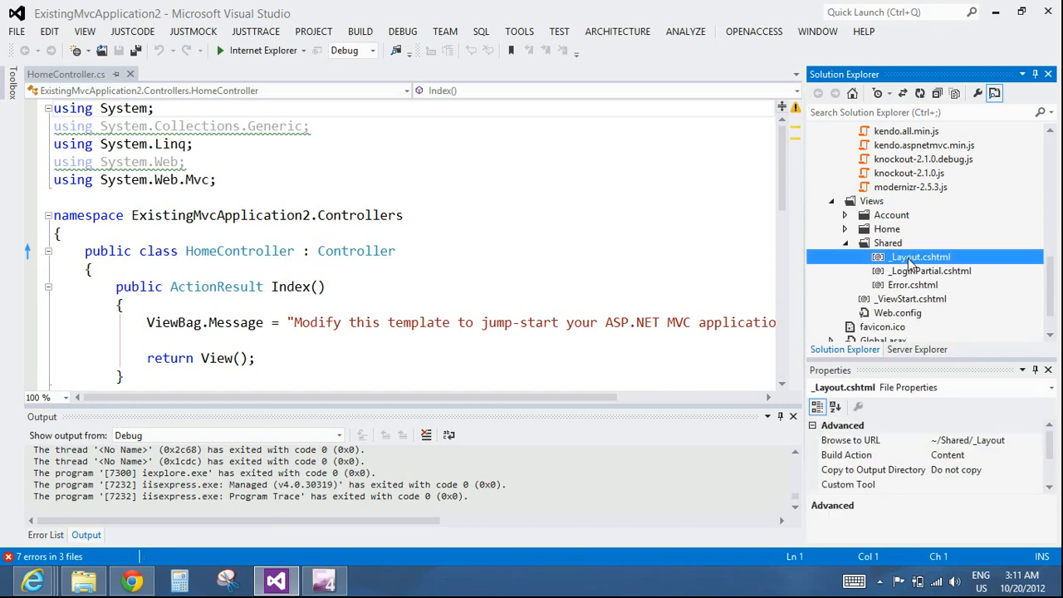
double_click(920, 256)
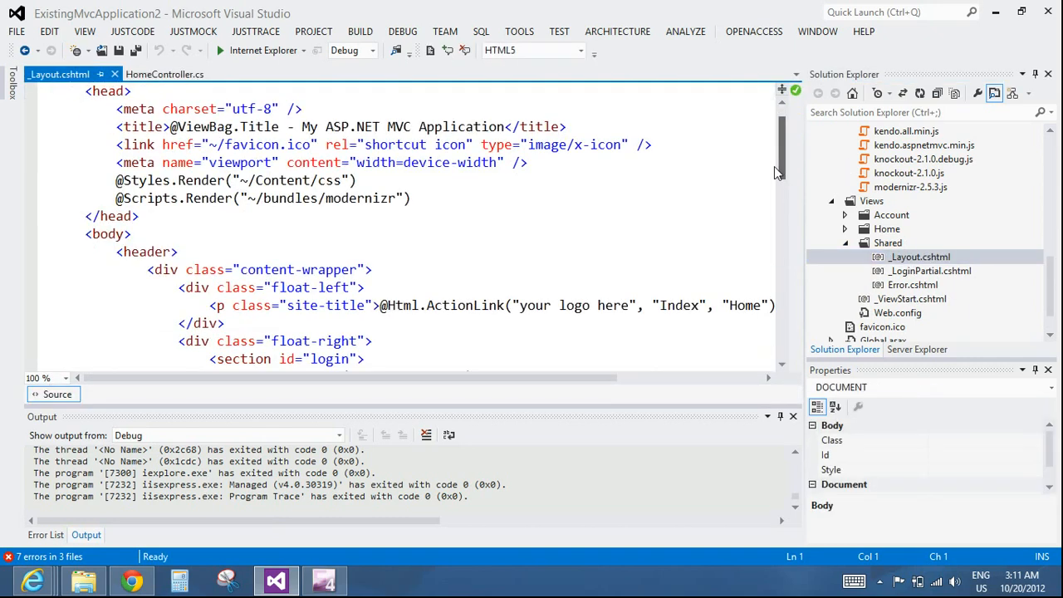
scroll(down, 3)
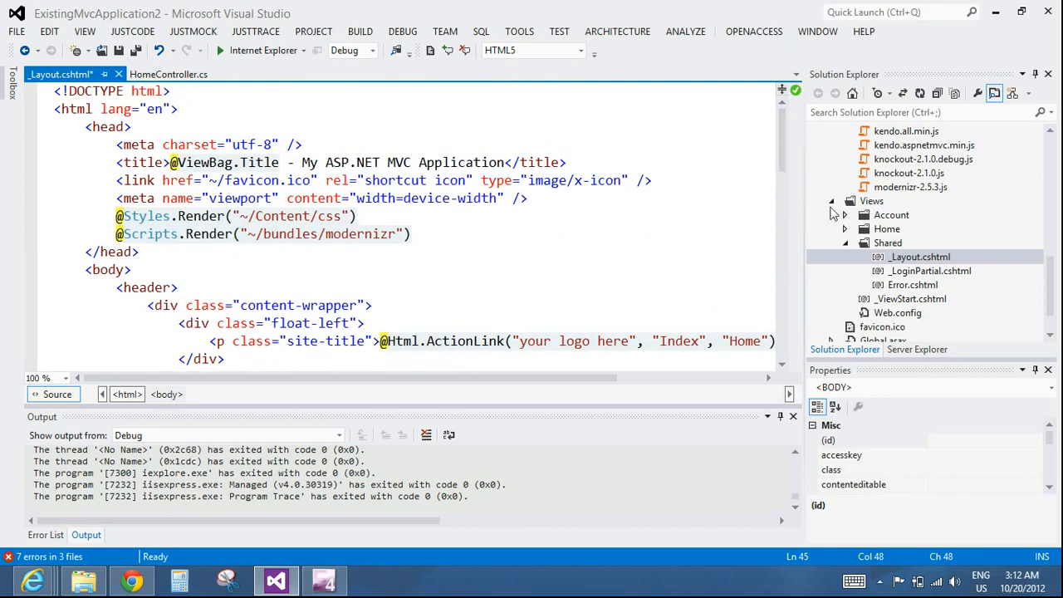
mouse_move(833, 223)
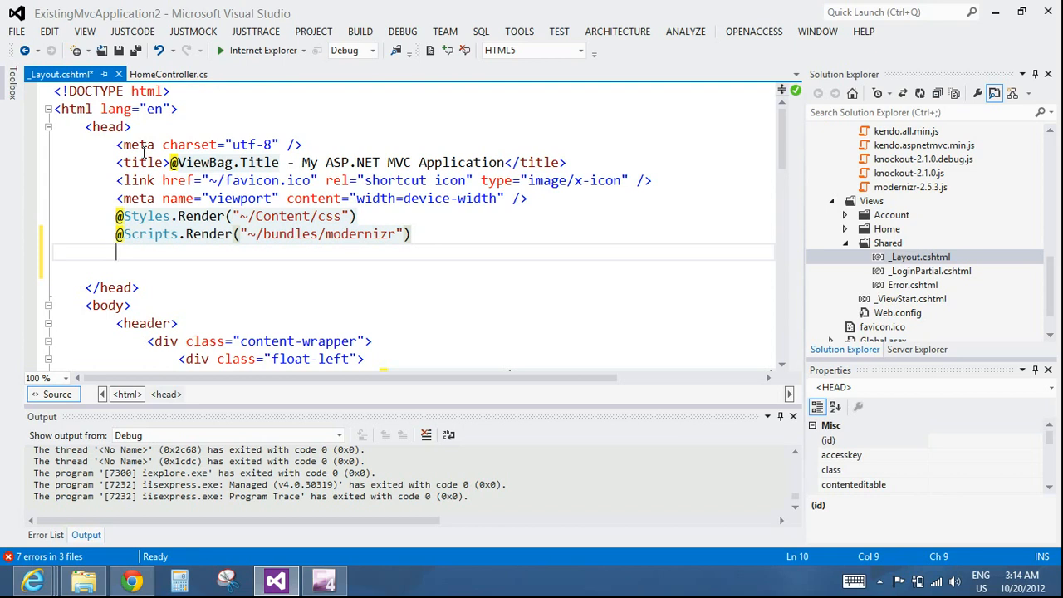
Add the Site.css link and Kendo style/script tags to the head, fixing the aspnetmvc script path.
text(<link href="@Url.Content("~/Content/Site.css")" rel="stylesheet" type="text/css" />)
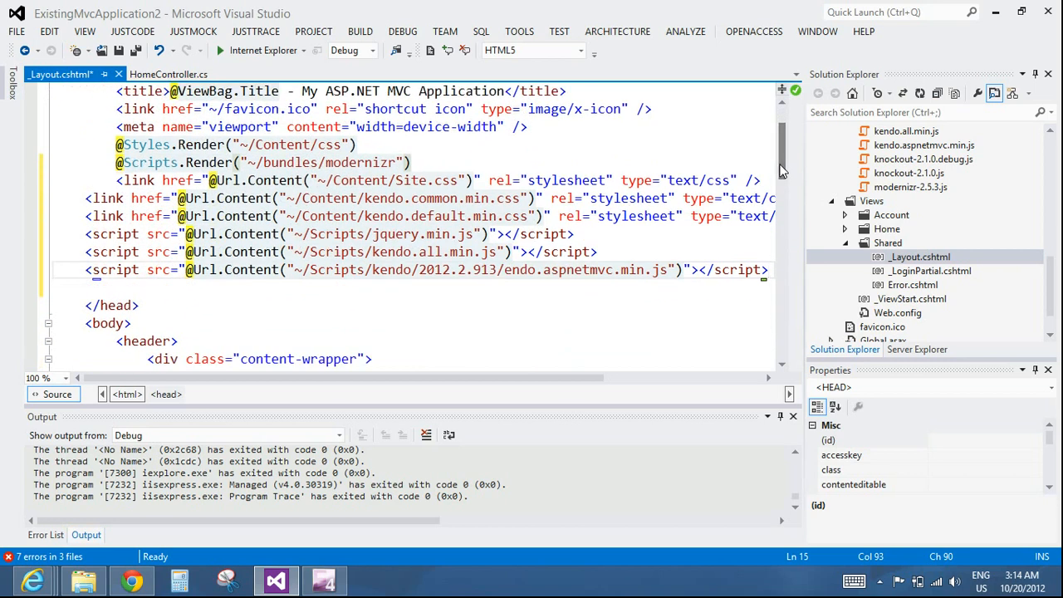
mouse_move(781, 170)
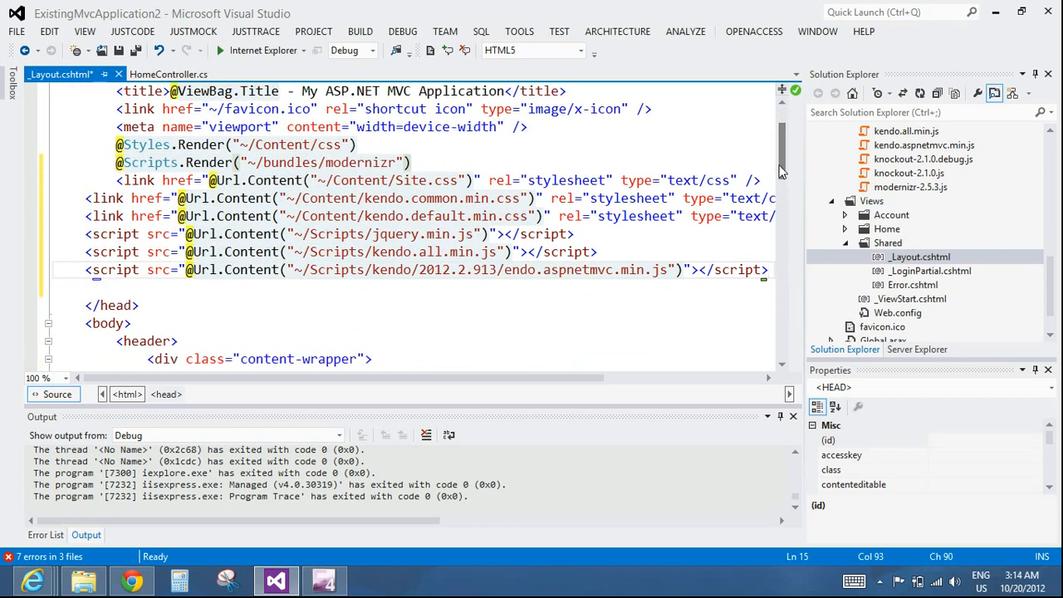
mouse_move(774, 166)
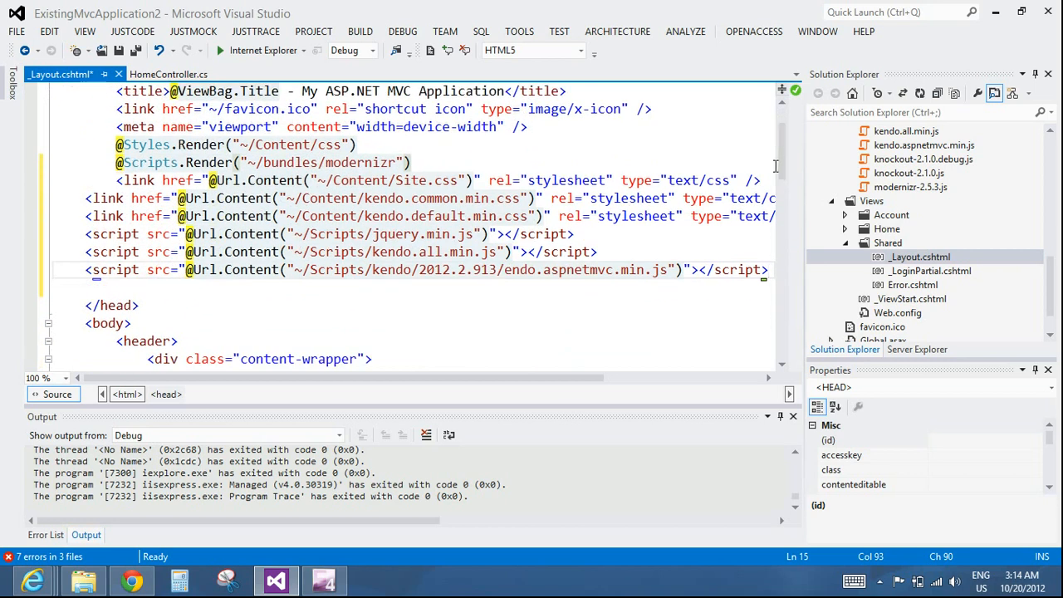
mouse_move(624, 236)
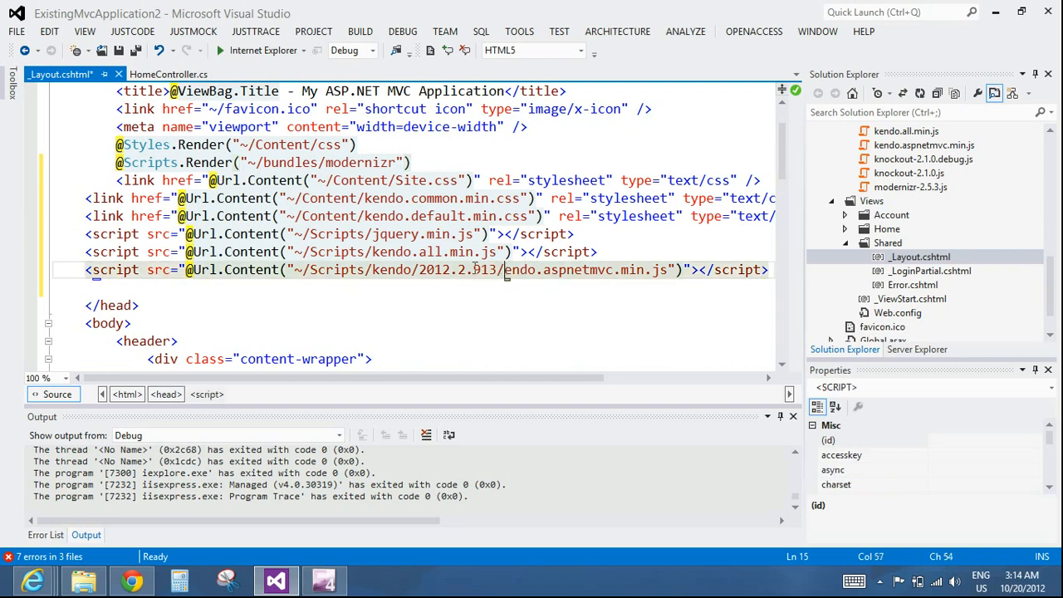
drag(505, 269, 375, 269)
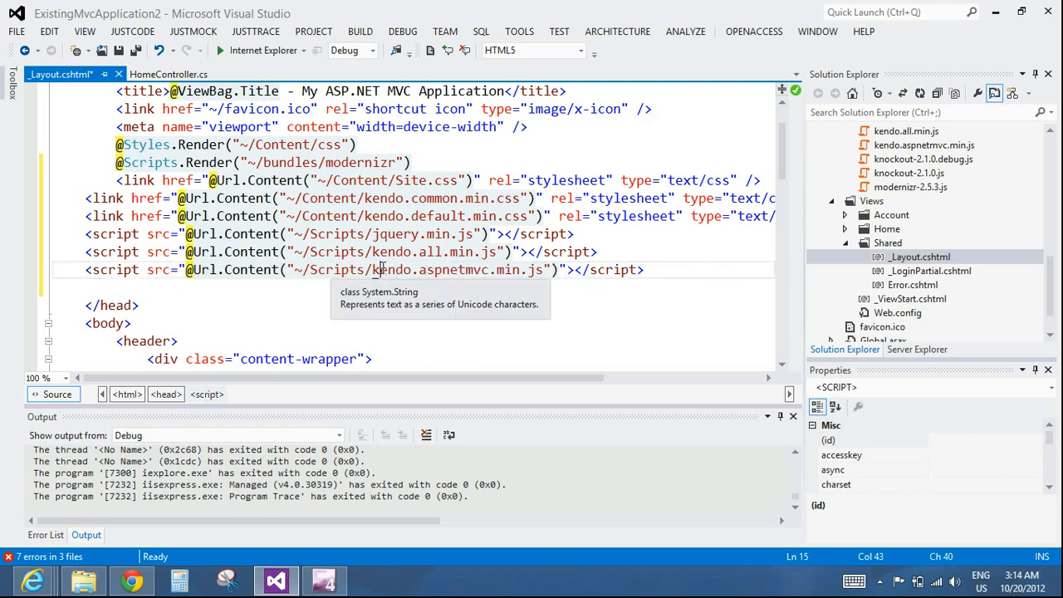
mouse_move(614, 213)
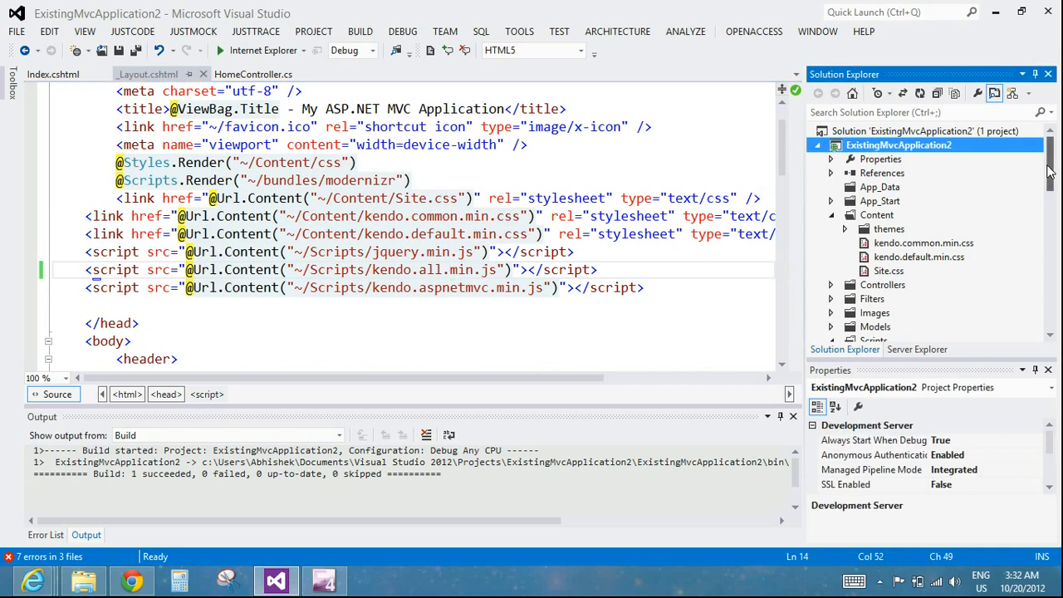
Register the Kendo.Mvc.UI namespace under pages/namespaces in the root Web.config.
scroll(down, 3)
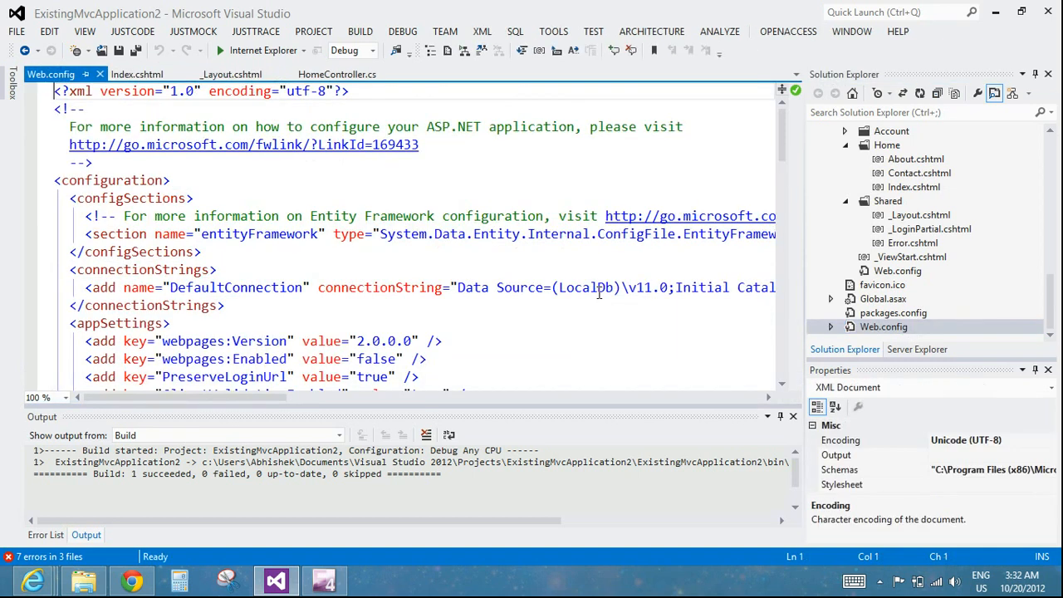
scroll(down, 3)
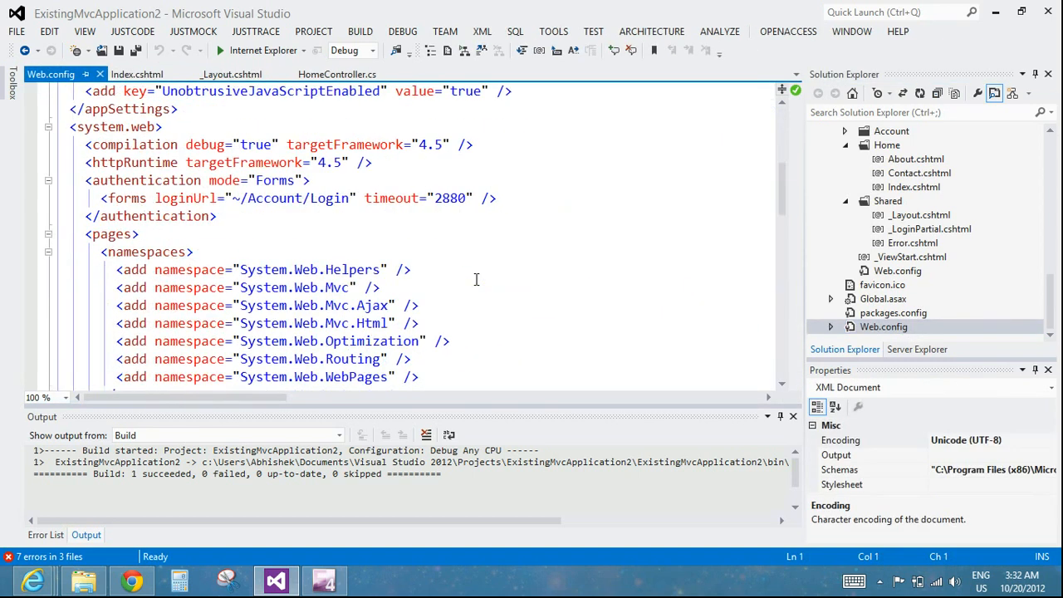
scroll(down, 3)
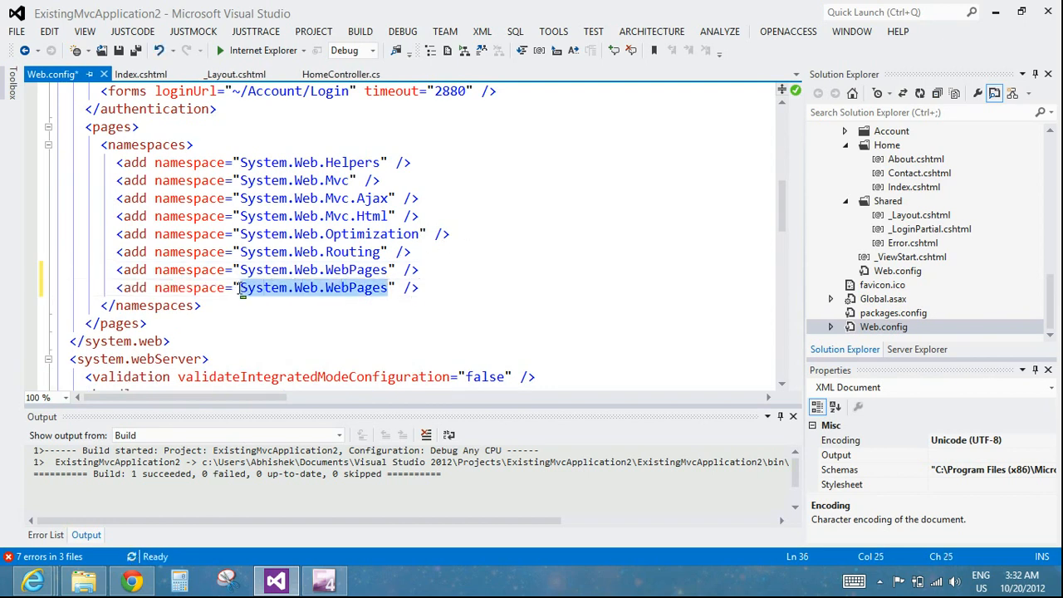
text(Kend)
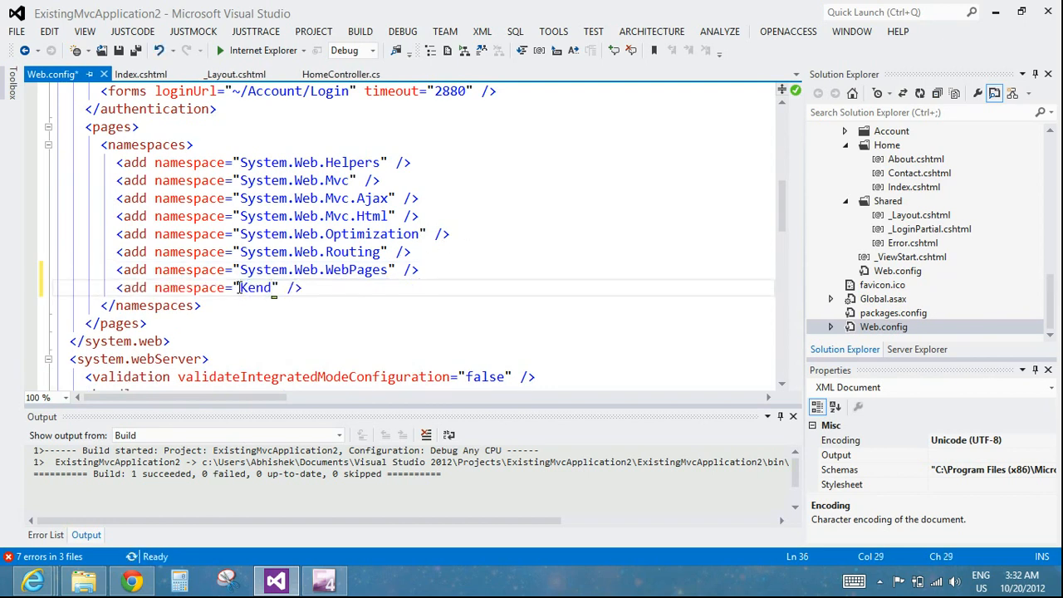
text(o.Mv)
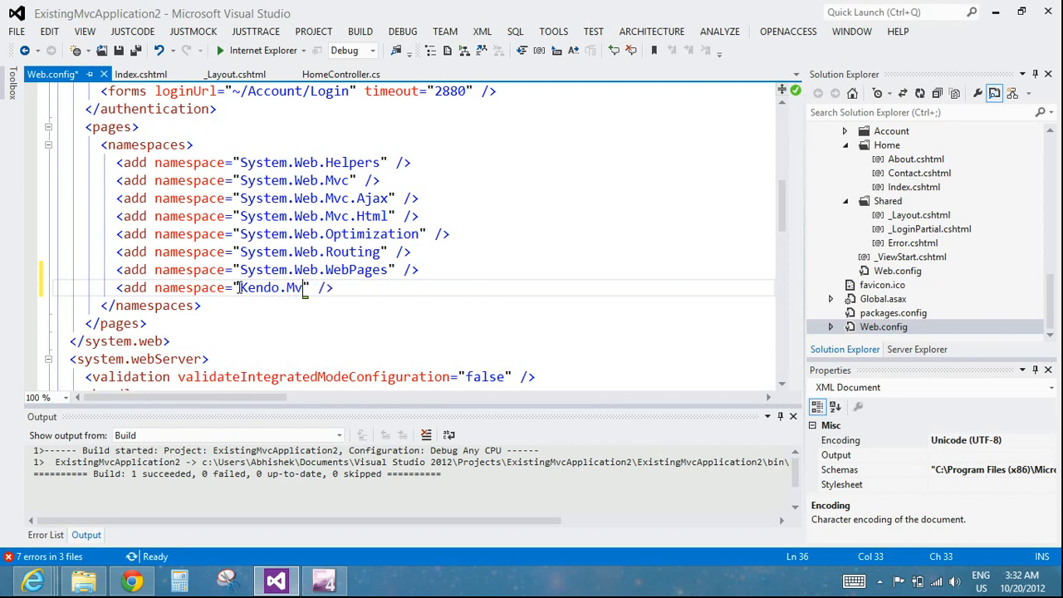
text(c.UI)
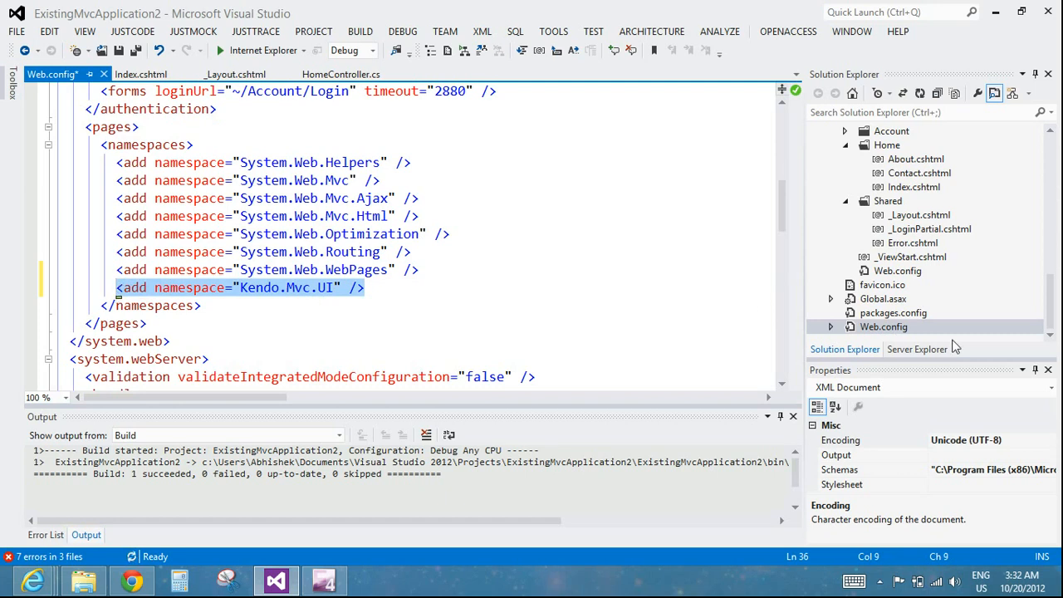
mouse_move(955, 347)
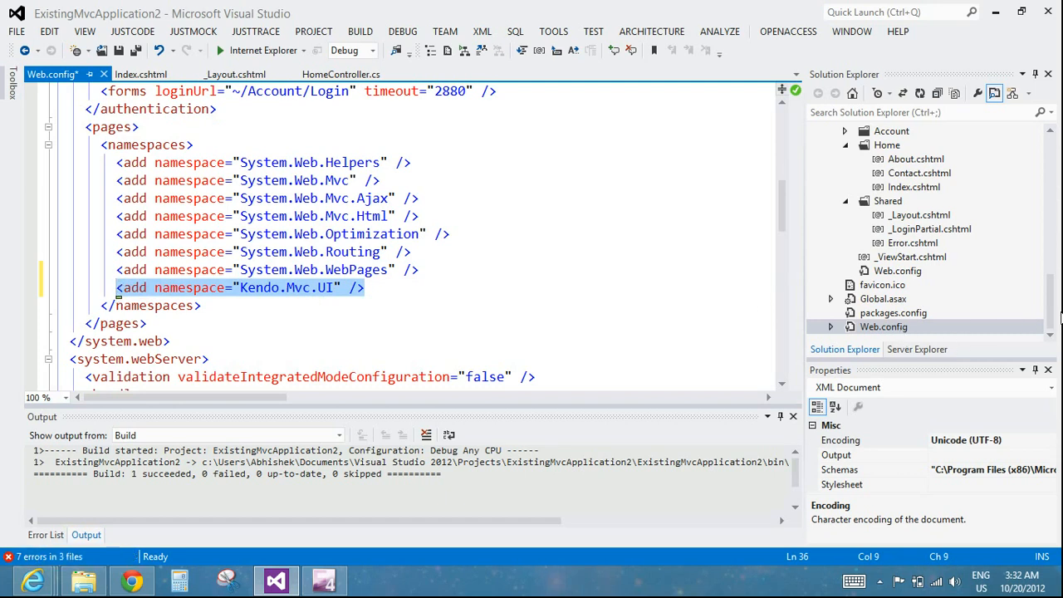
Expand the project's Views folder in Solution Explorer.
click(883, 325)
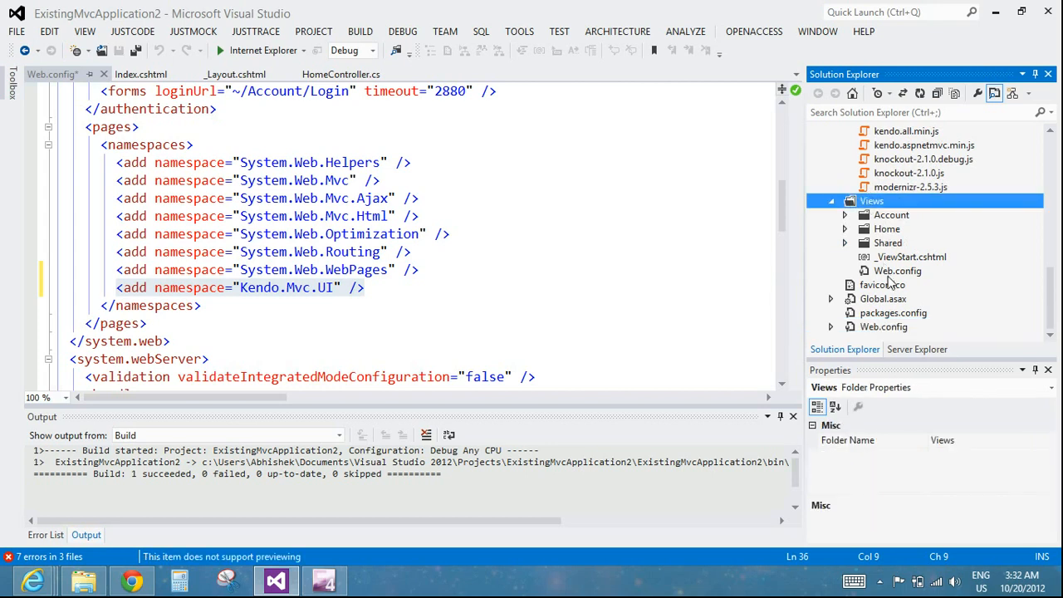
Add <add namespace="Kendo.Mvc.UI" /> to the Views folder's Web.config and save it.
double_click(897, 271)
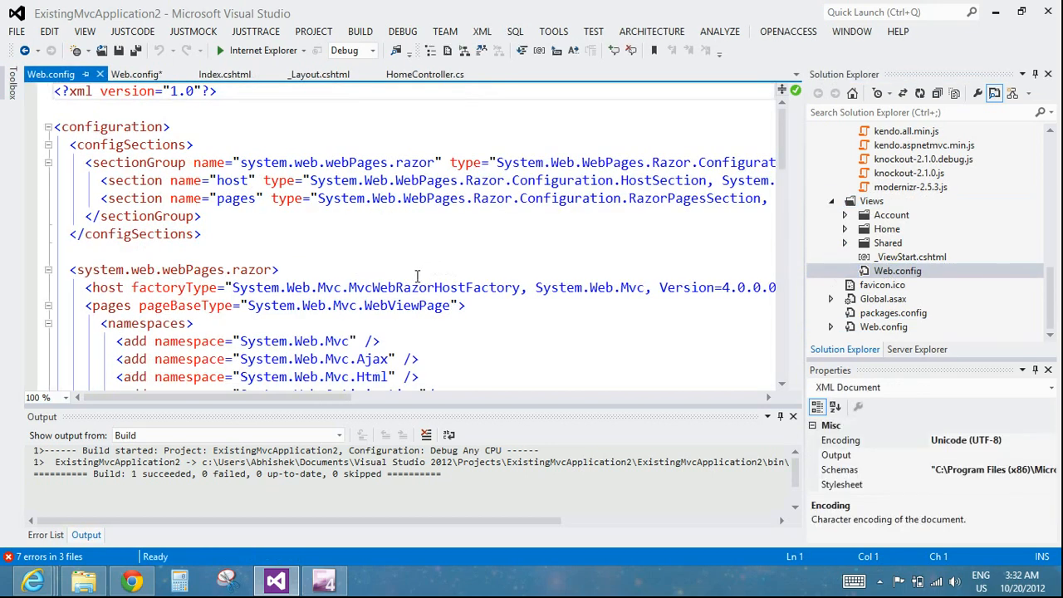
scroll(down, 3)
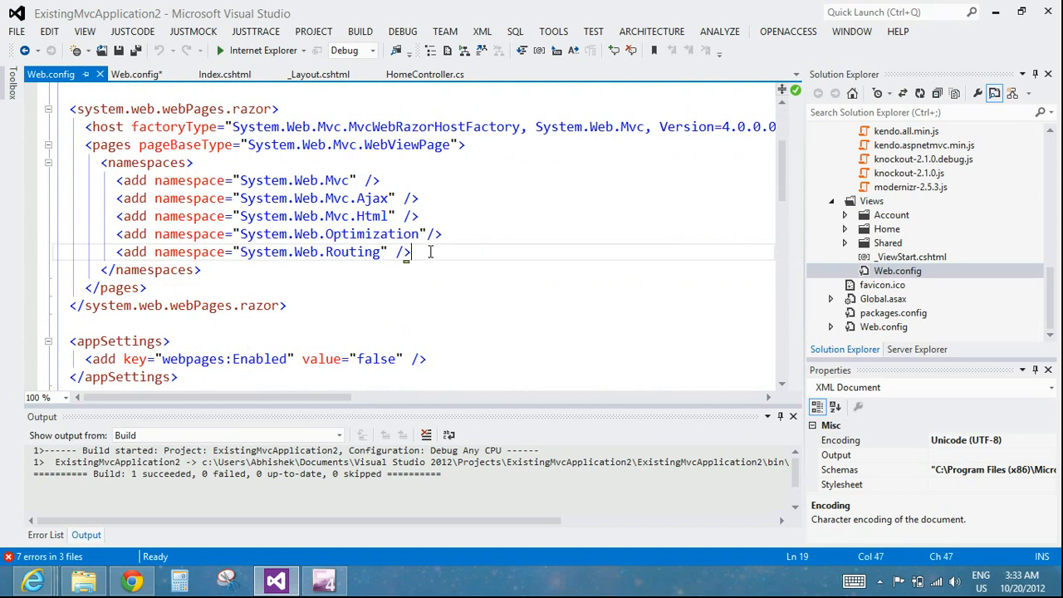
text(<add namespace="Kendo.Mvc.UI" />)
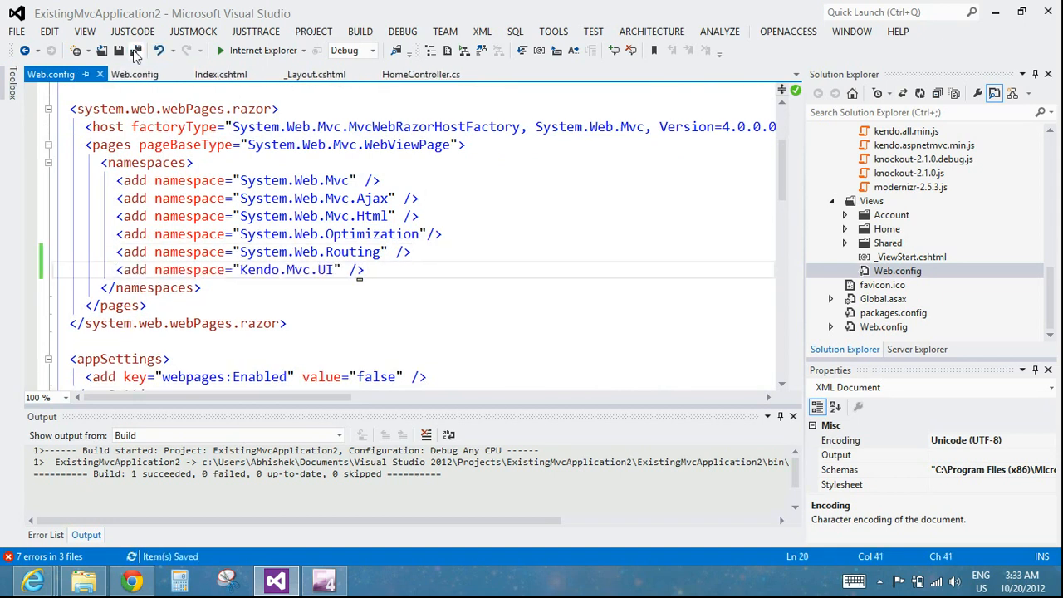
click(219, 73)
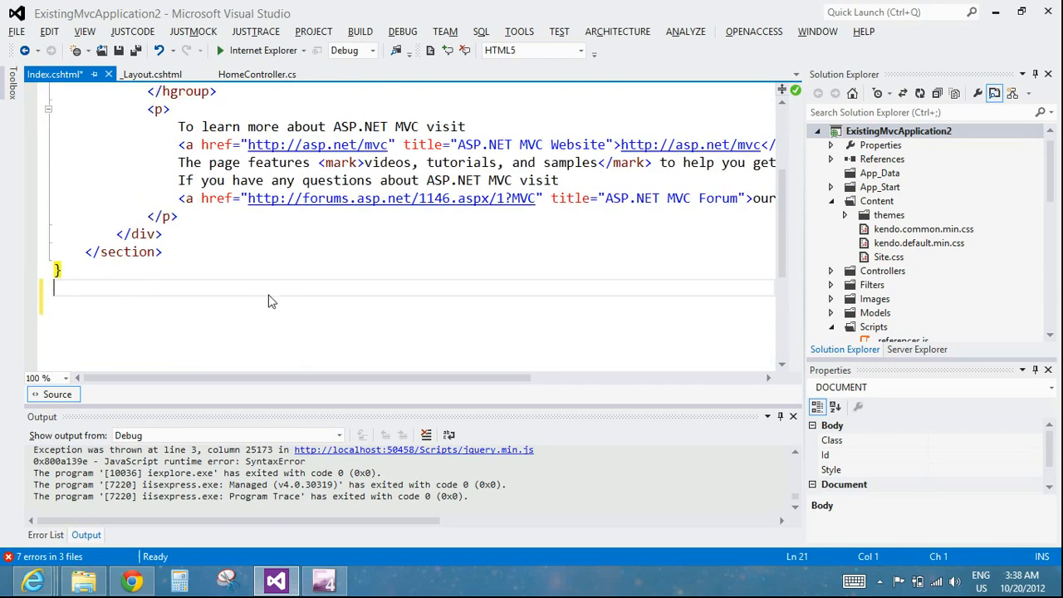
Write @(Html.Kendo().DatePicker().Name("MyBirthday").Value(DateTime.Today)) at the end of Index.cshtml.
text(@(Htm)
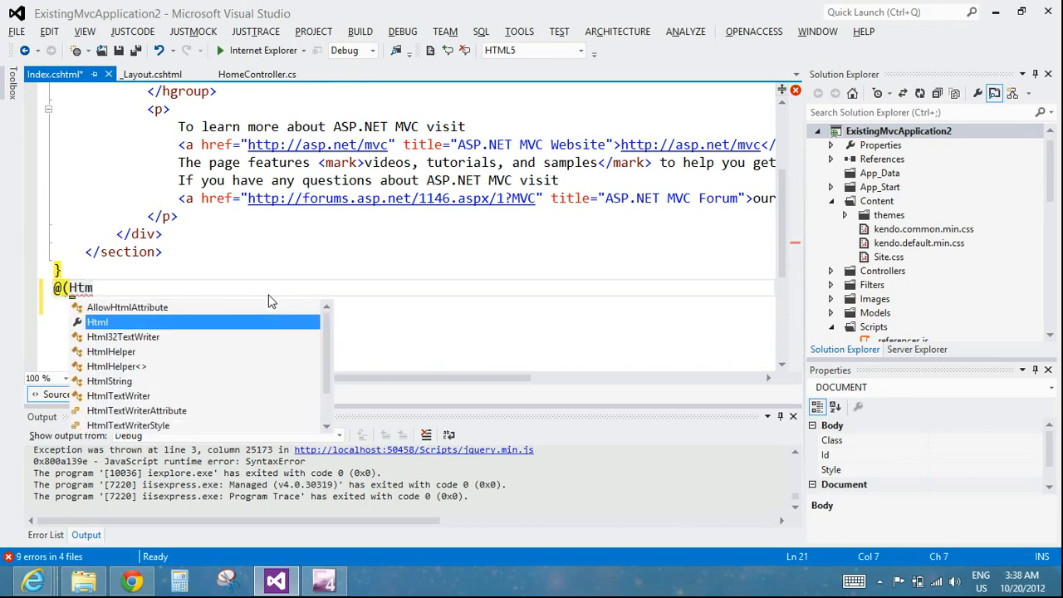
text(.K)
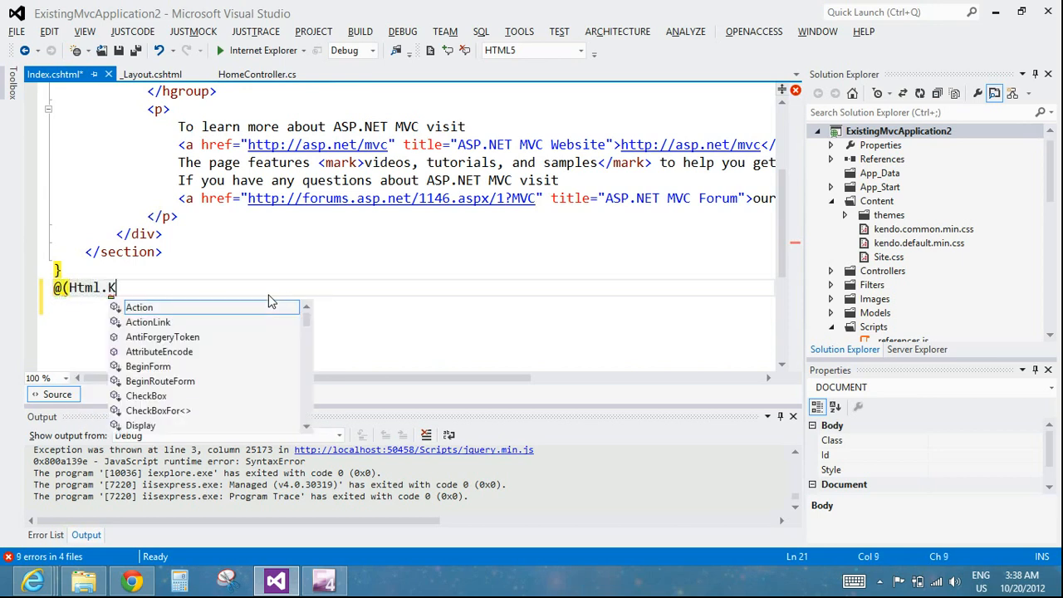
text(endo)
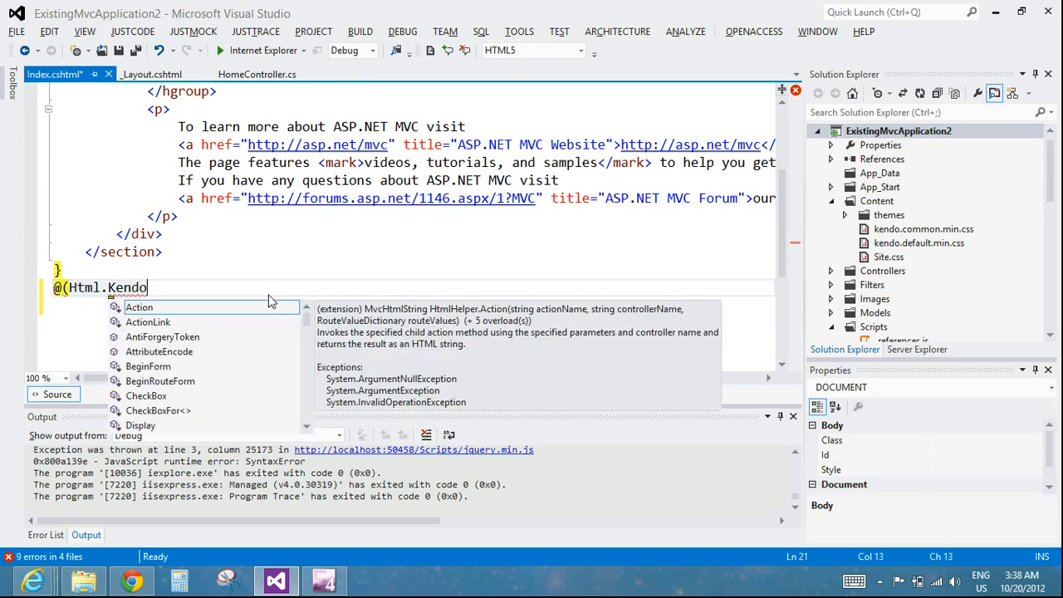
text(())
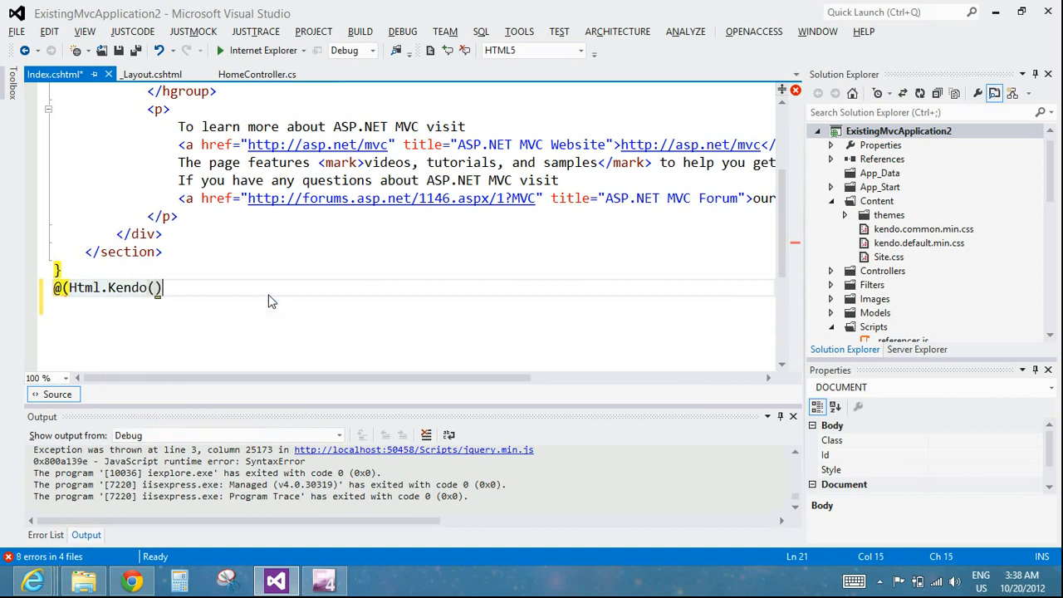
text(.)
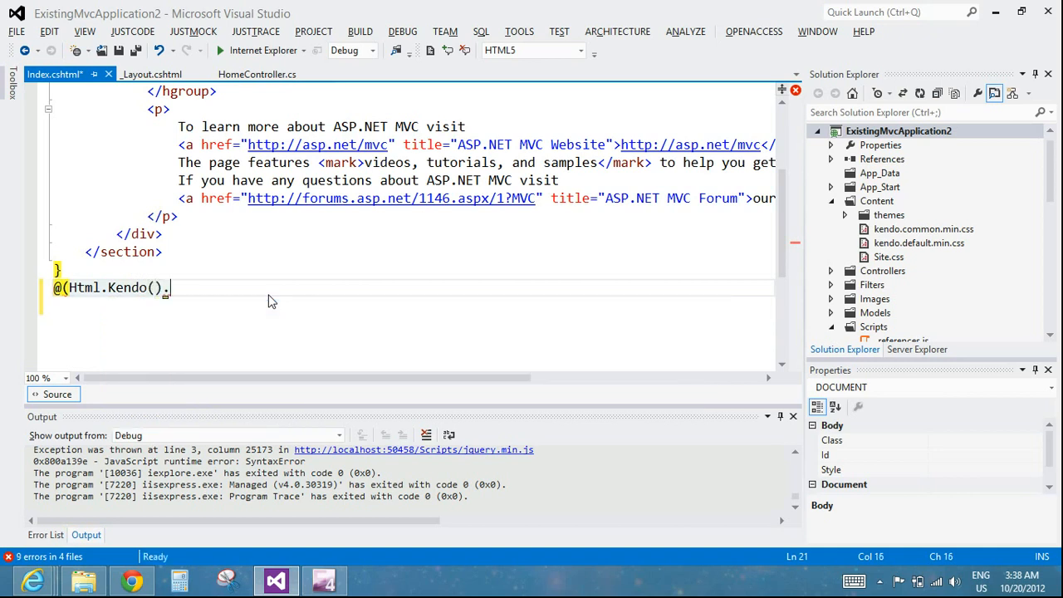
text(D)
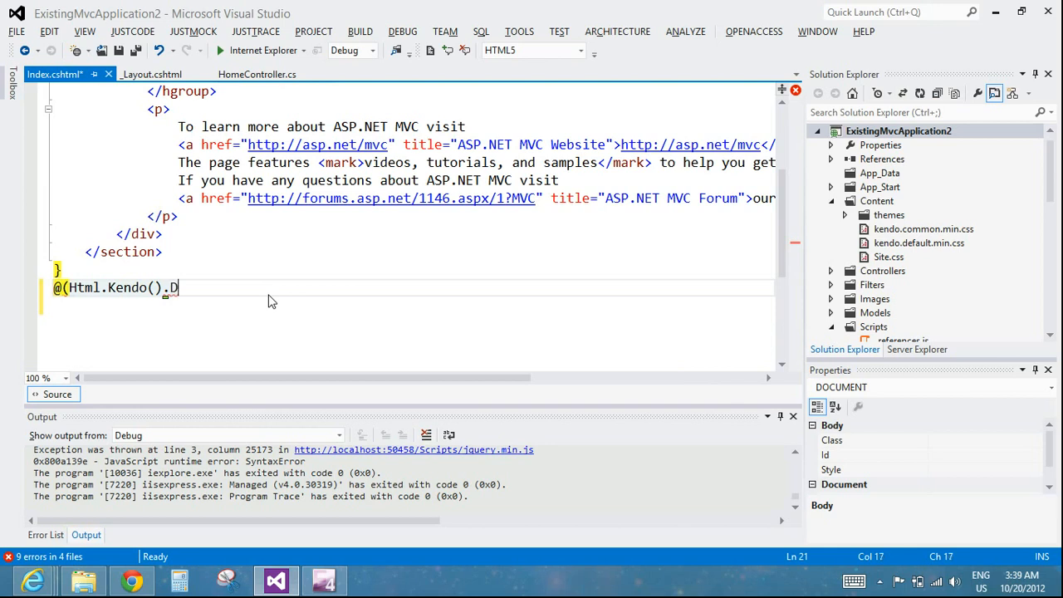
text(atePic)
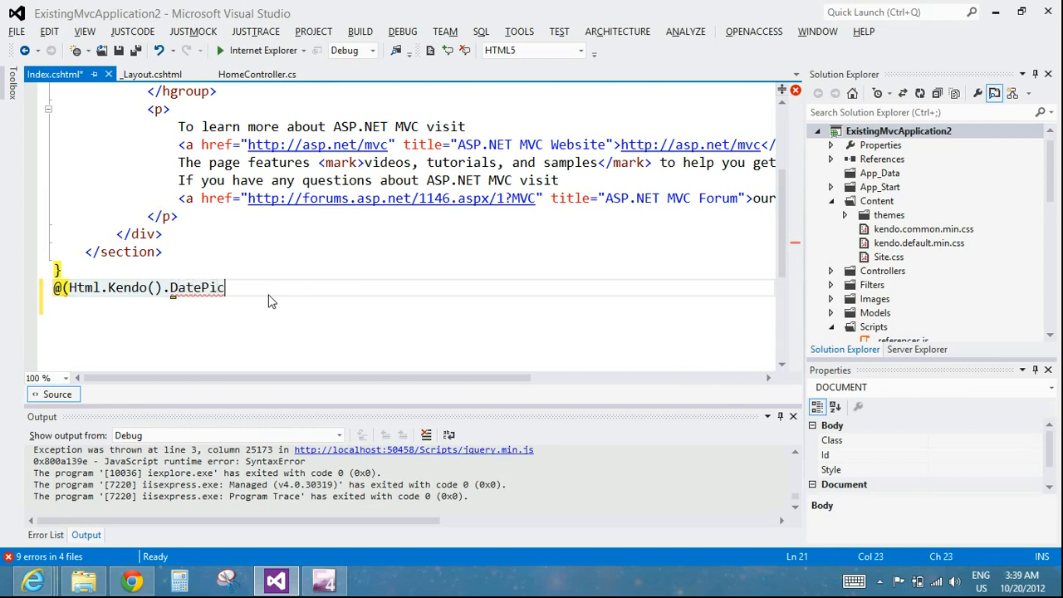
text(ker())
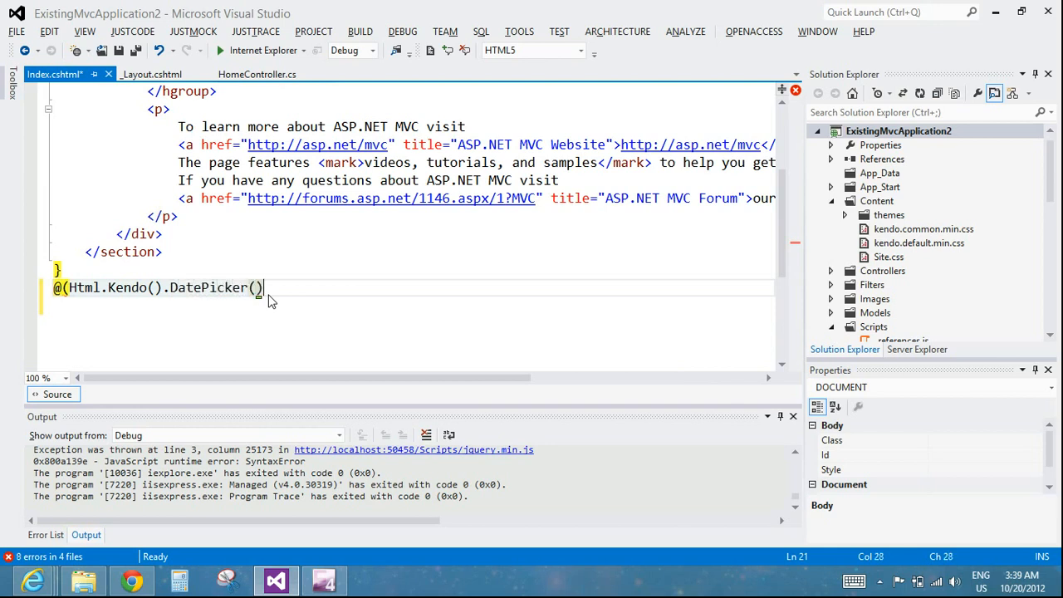
text(.Name)
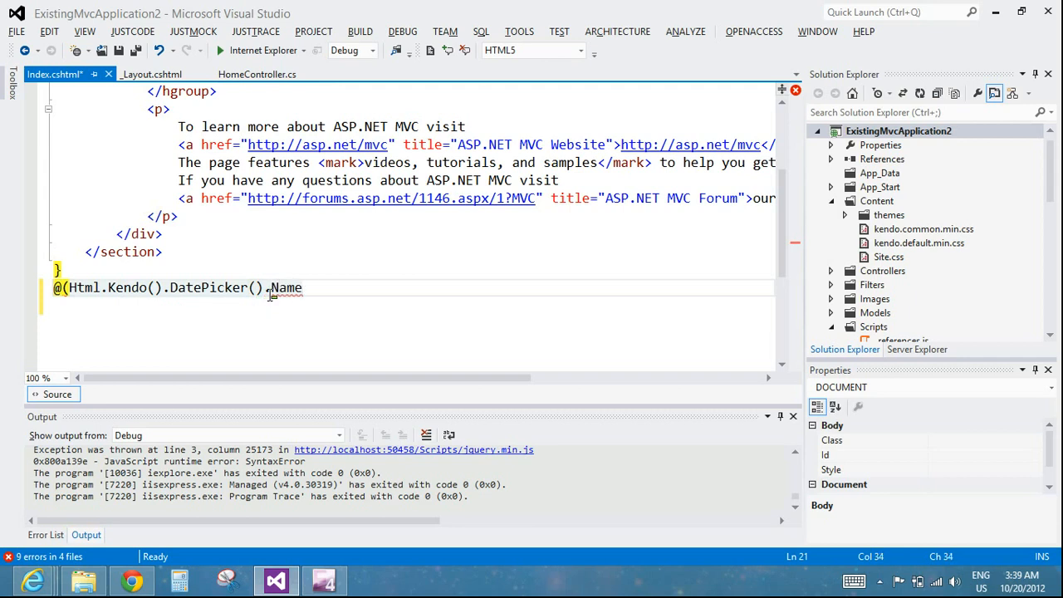
text(("MyB)
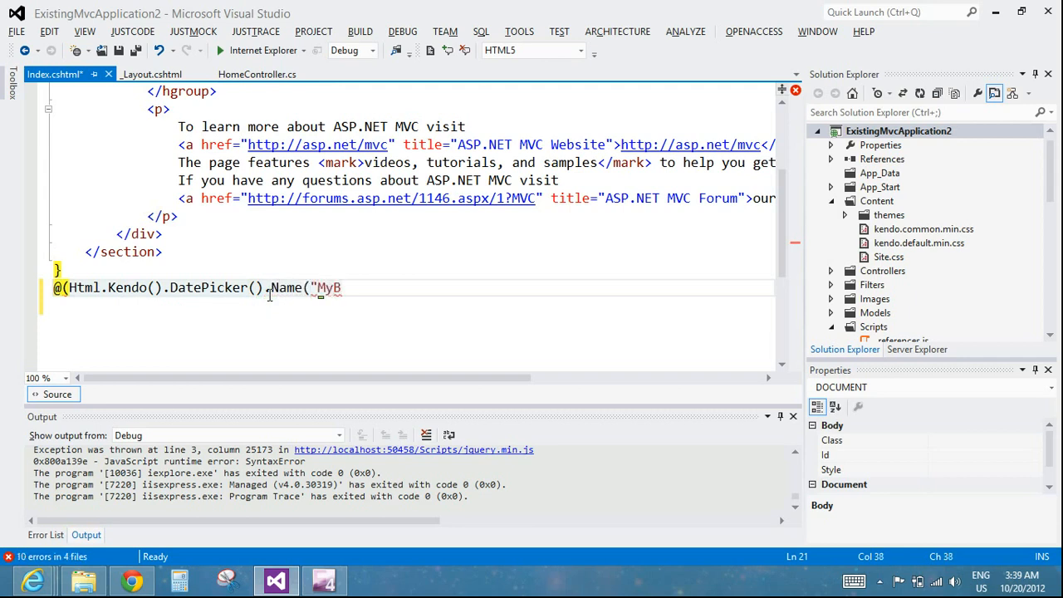
text(irthday)
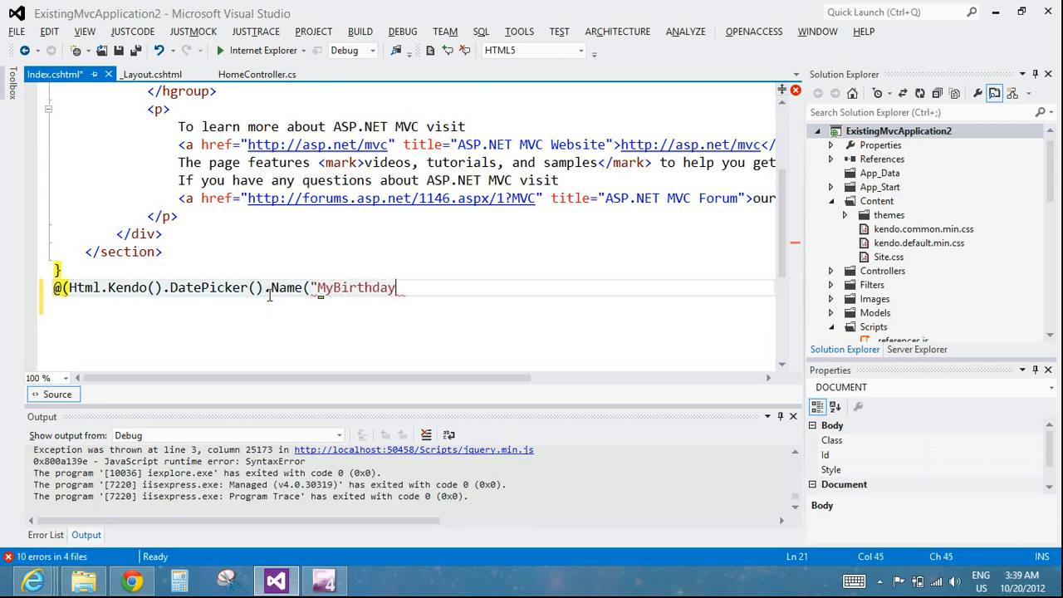
text("))
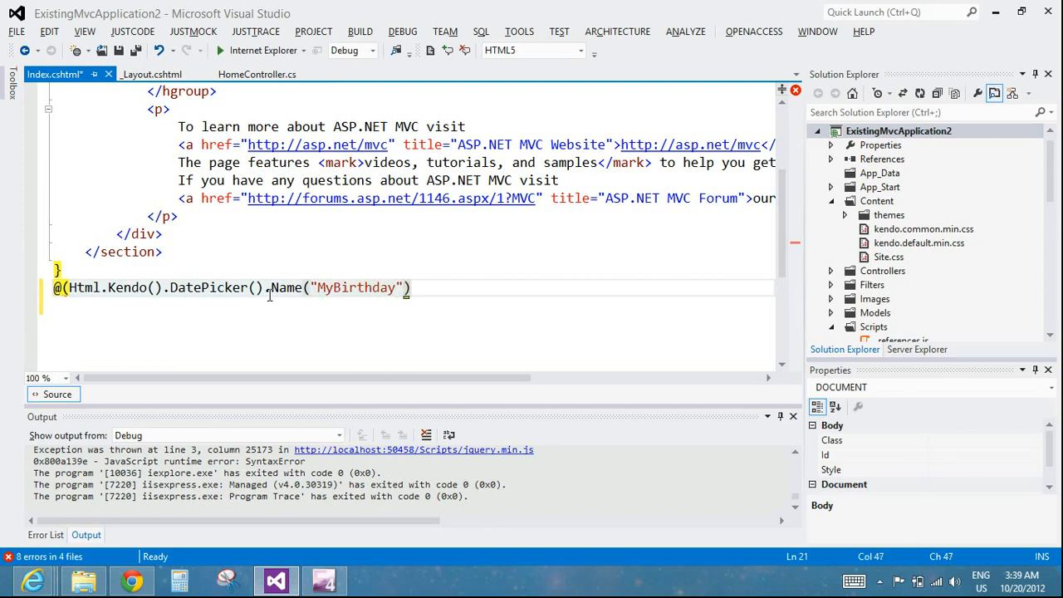
text(.Value()
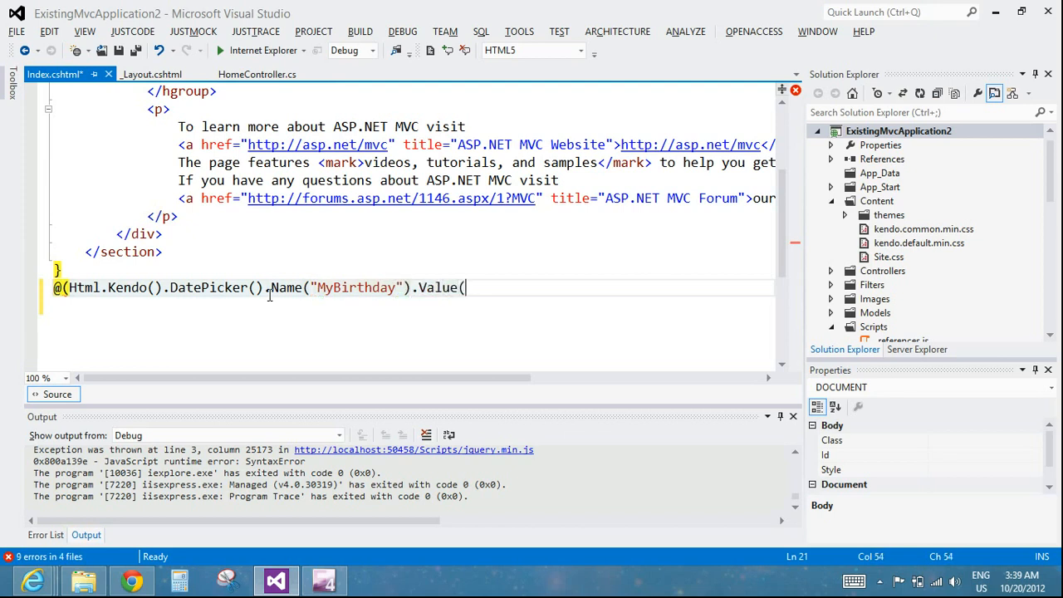
text(DateTime)
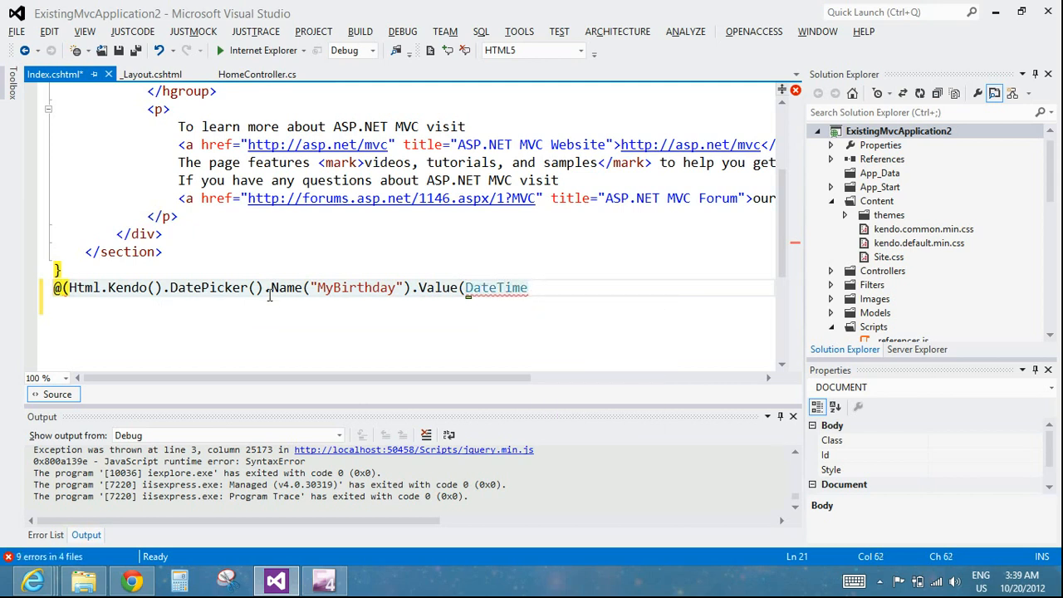
text(.Today)
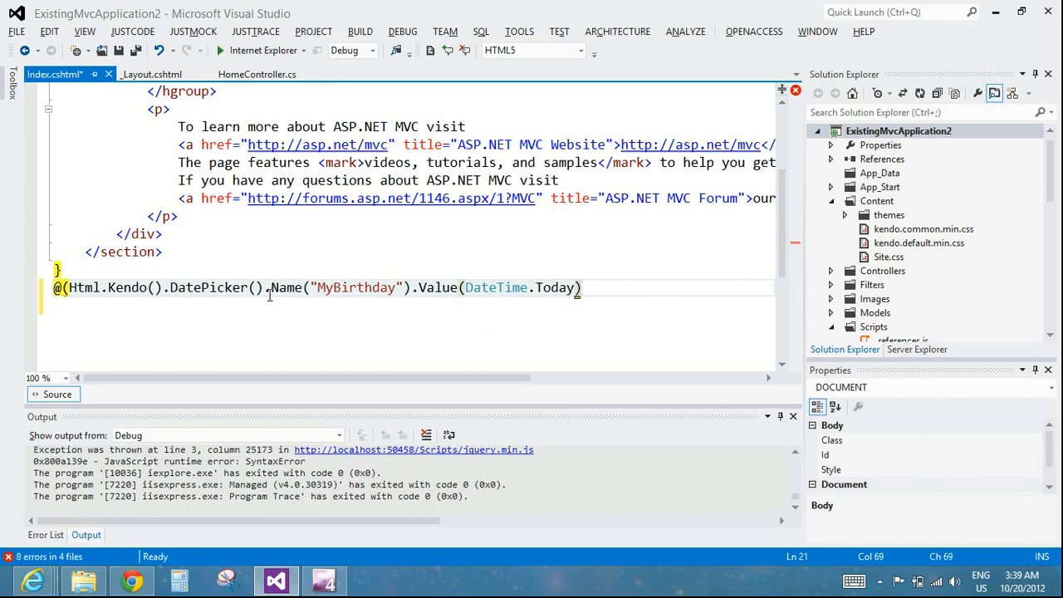
text())
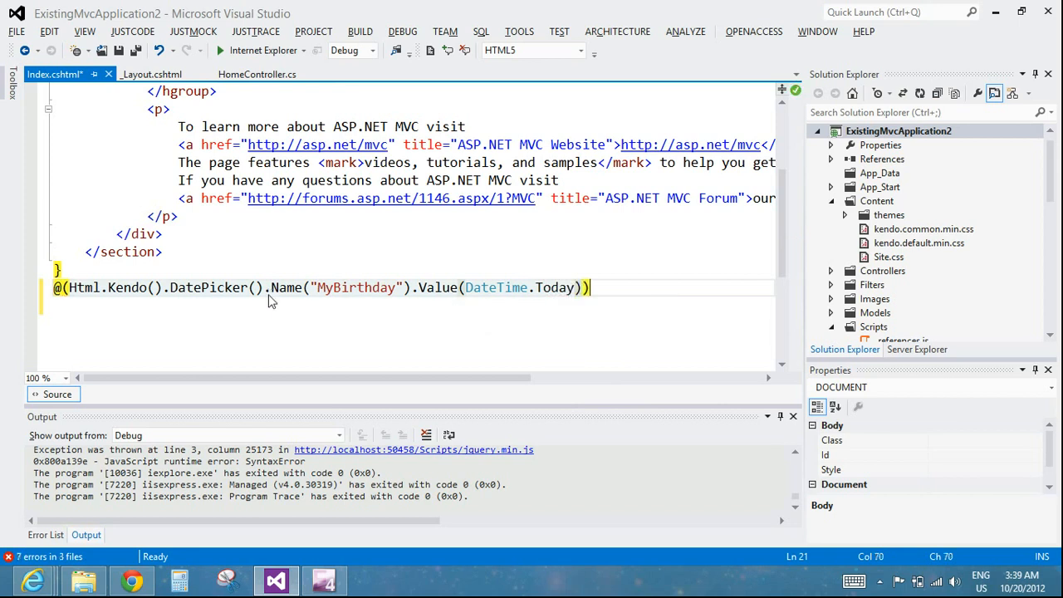
mouse_move(226, 215)
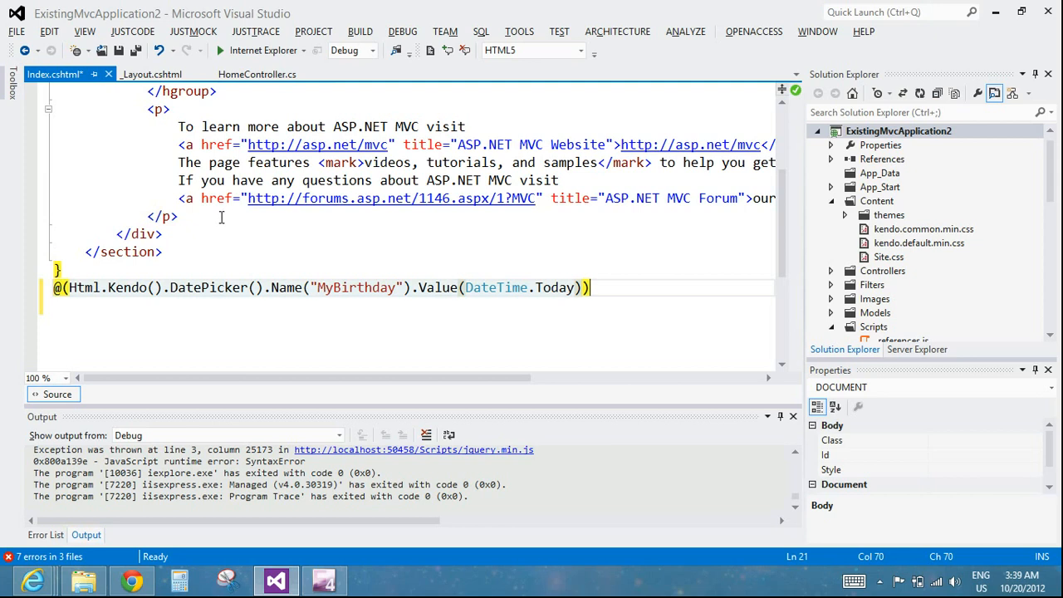
Run the site in Internet Explorer and pick October 23, 2012 from the date picker's calendar.
click(219, 49)
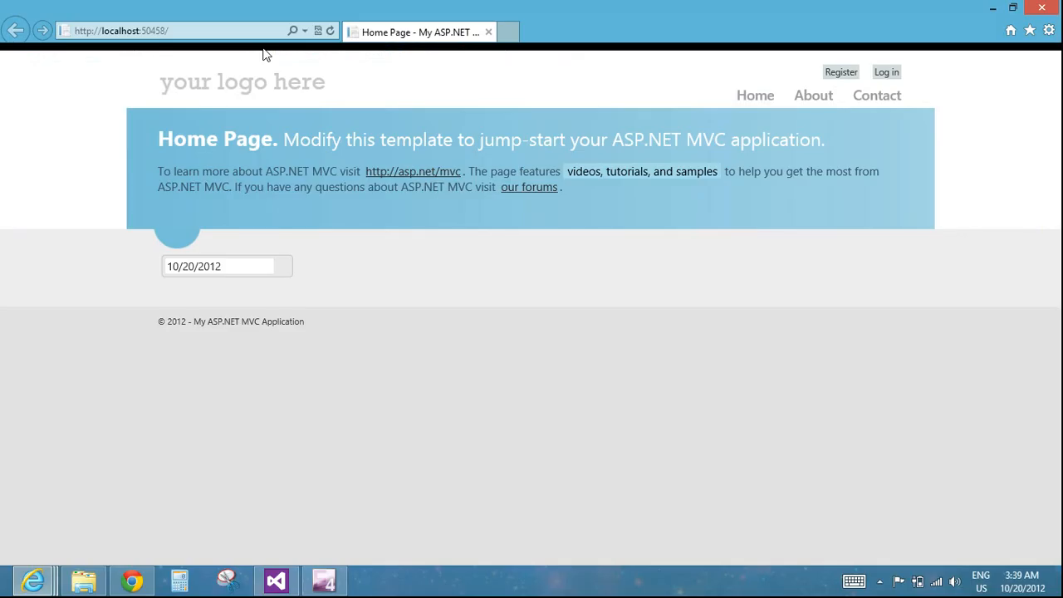
mouse_move(316, 279)
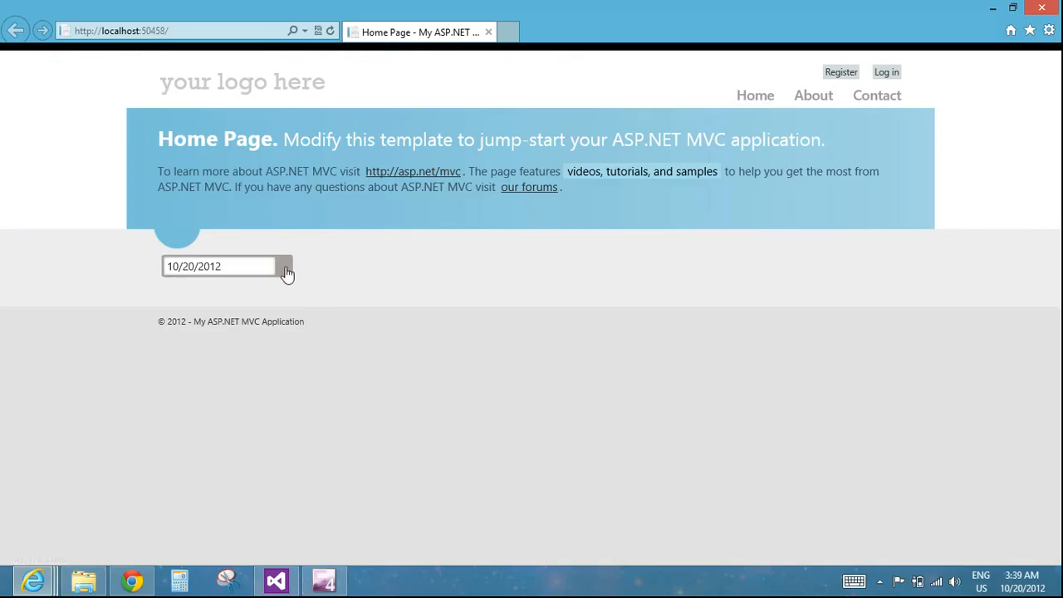
click(285, 265)
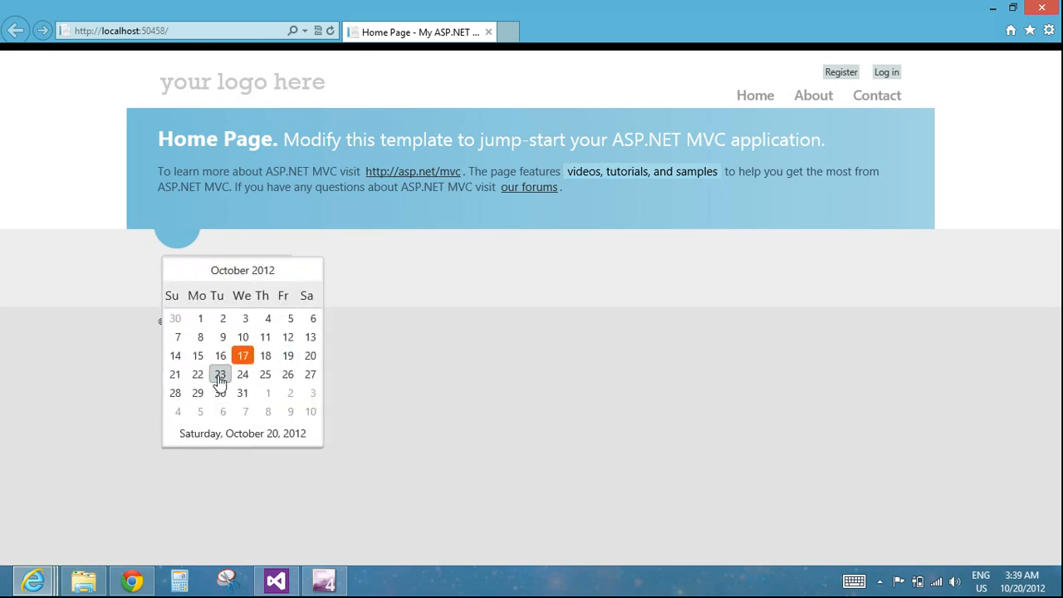
click(220, 375)
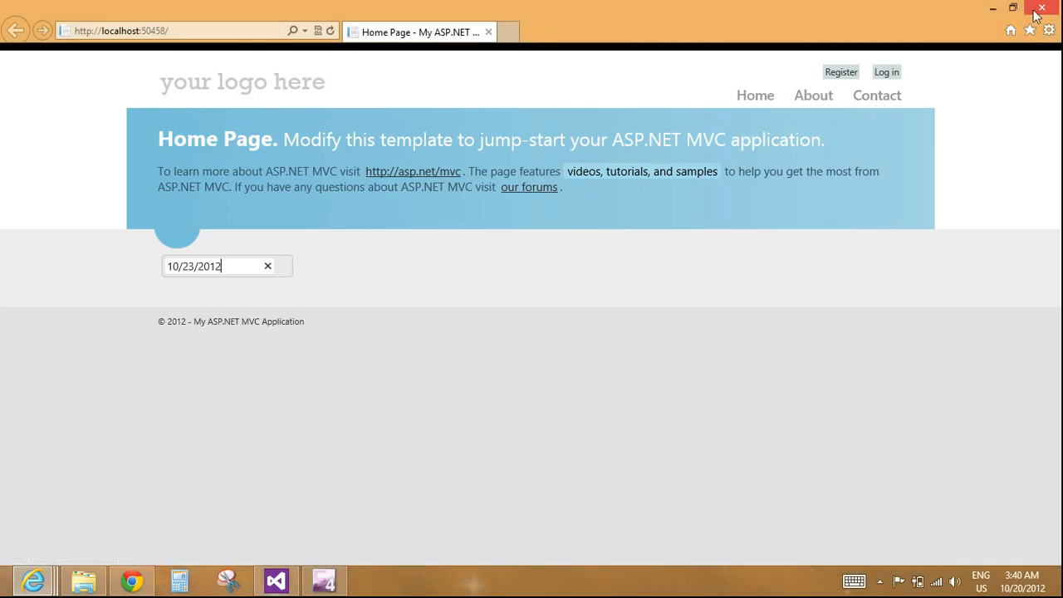
Close the browser and browse to the Kendo UI Q2 2012 SP1 styles folder.
click(276, 579)
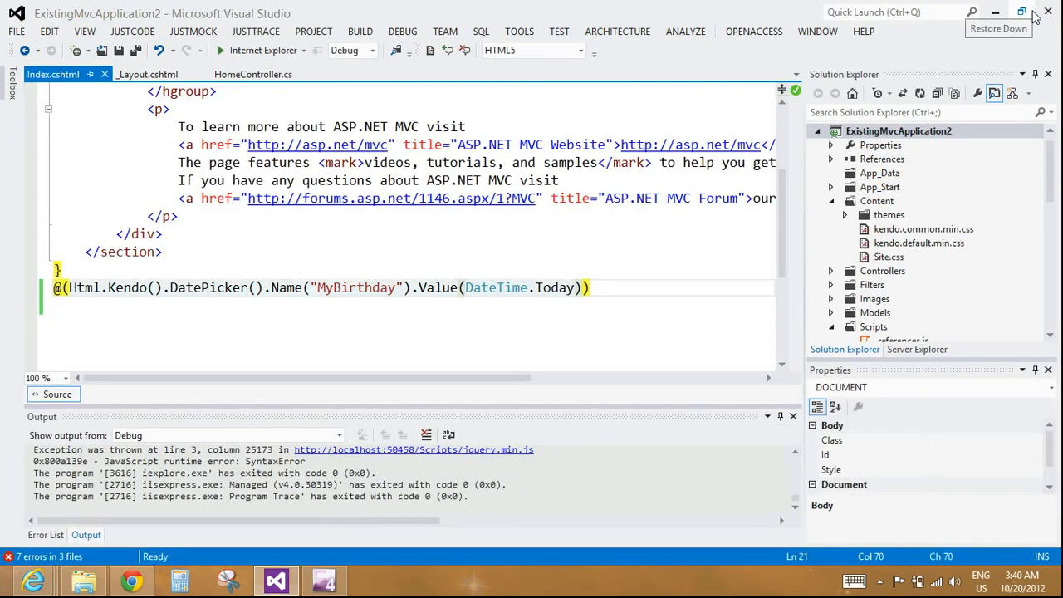
mouse_move(893, 216)
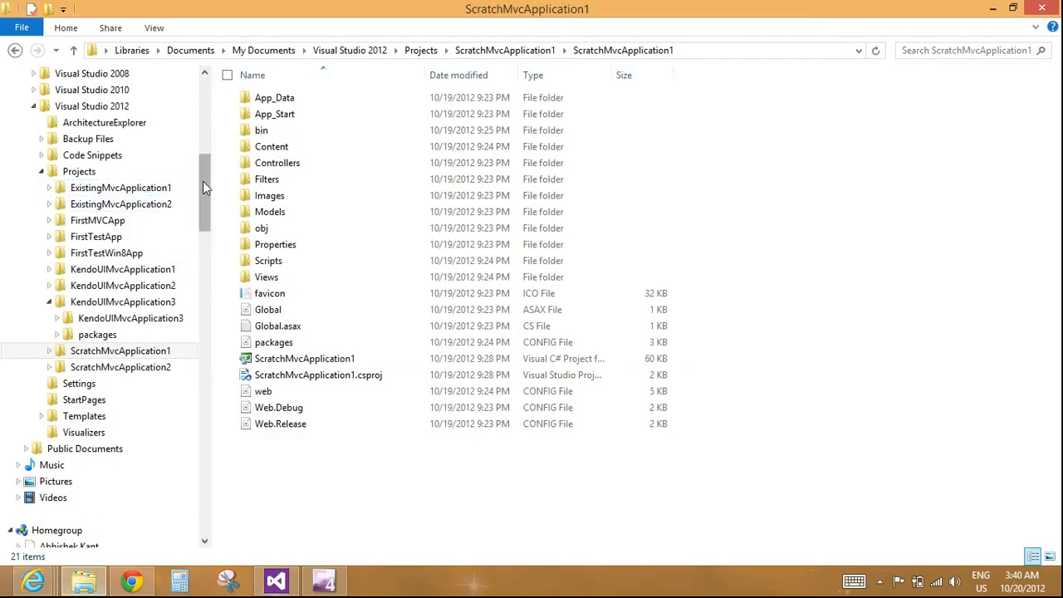
scroll(down, 3)
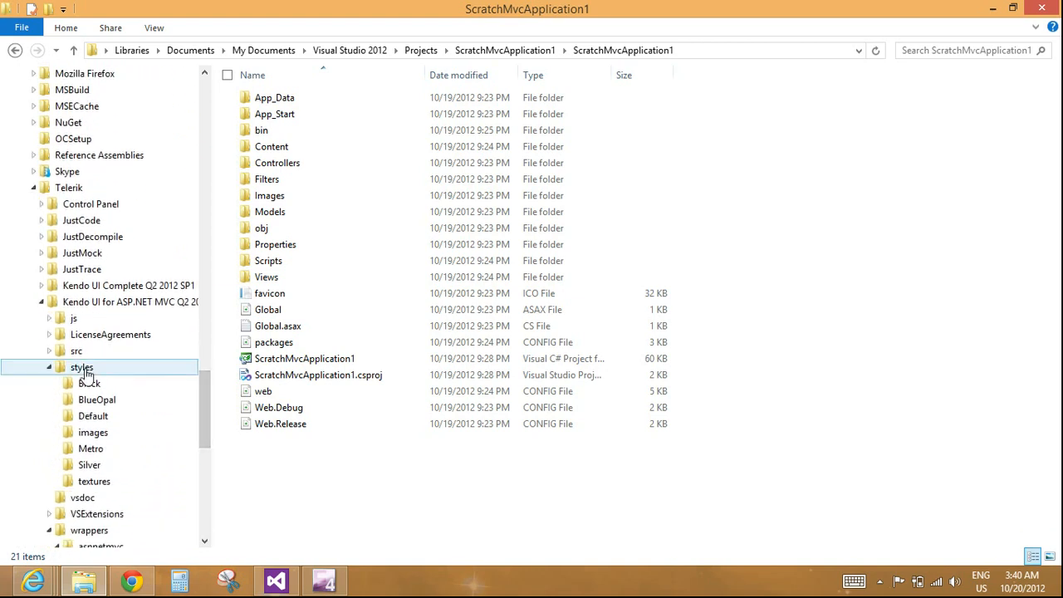
click(82, 367)
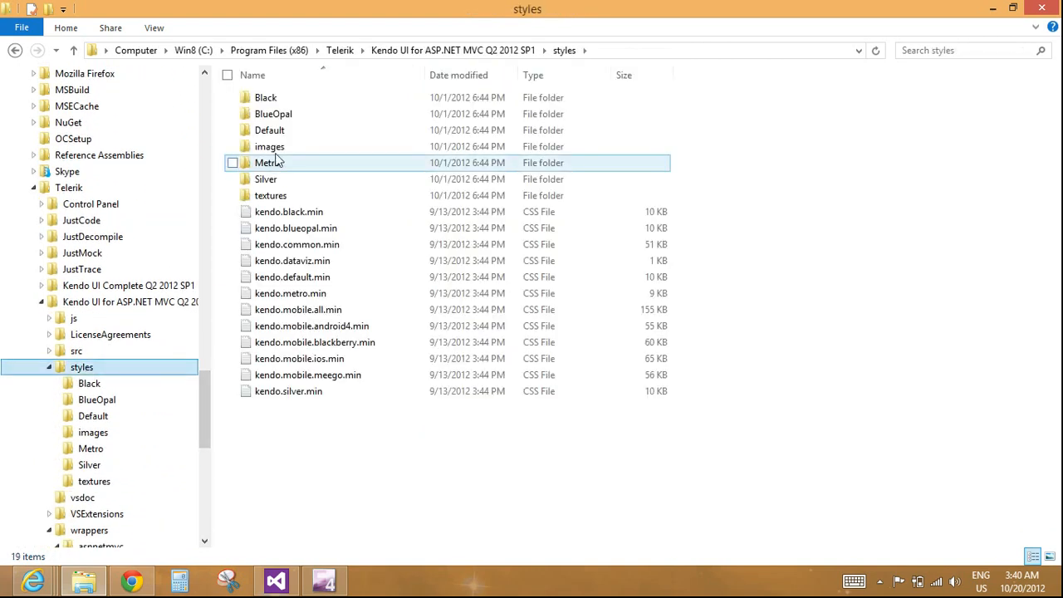
Inspect the Default theme folder, then select and copy the Default styles folder.
double_click(269, 129)
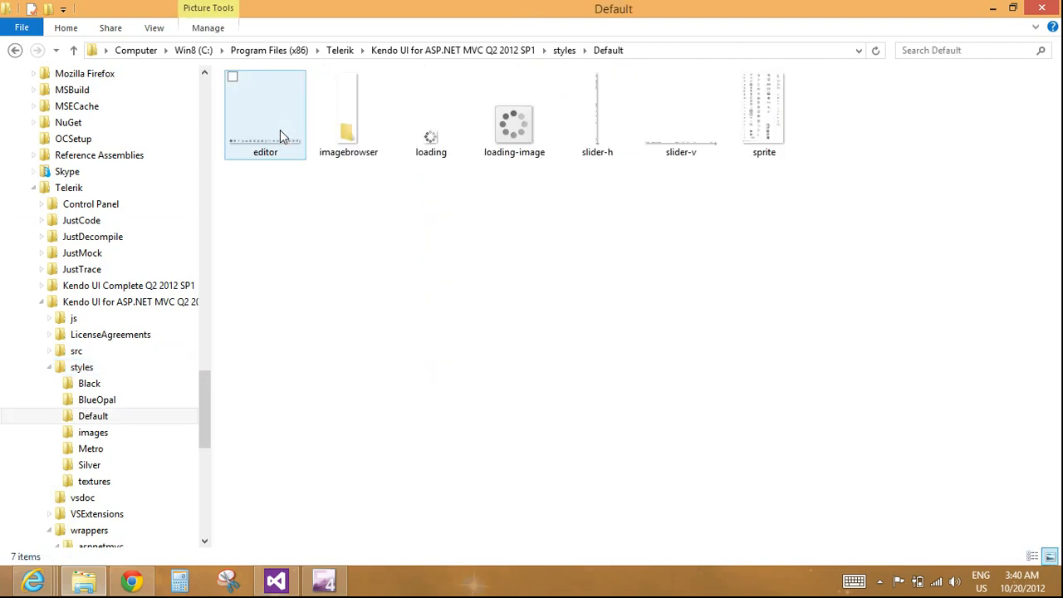
click(764, 113)
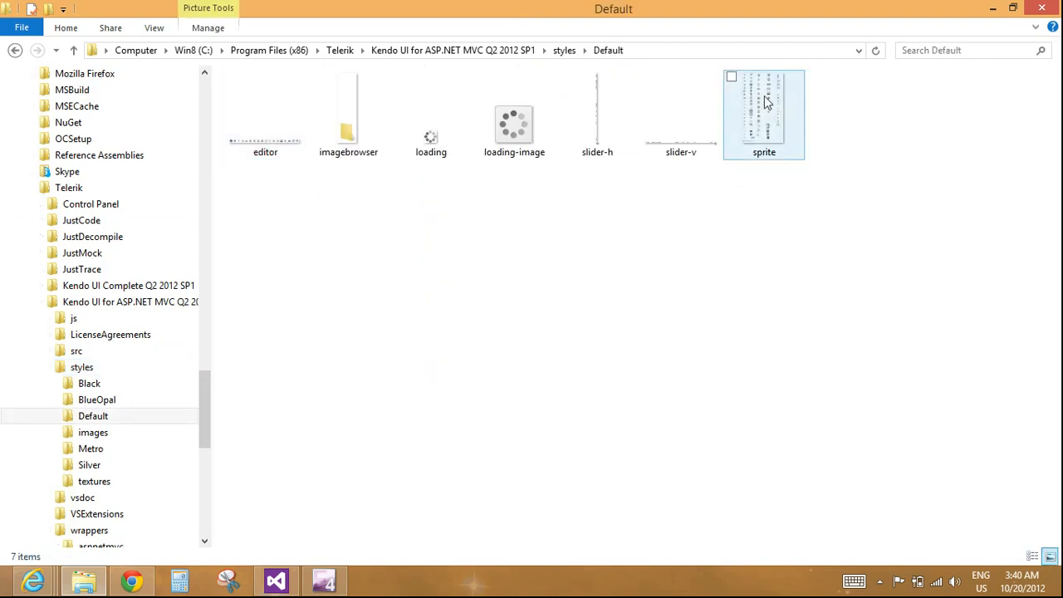
click(93, 415)
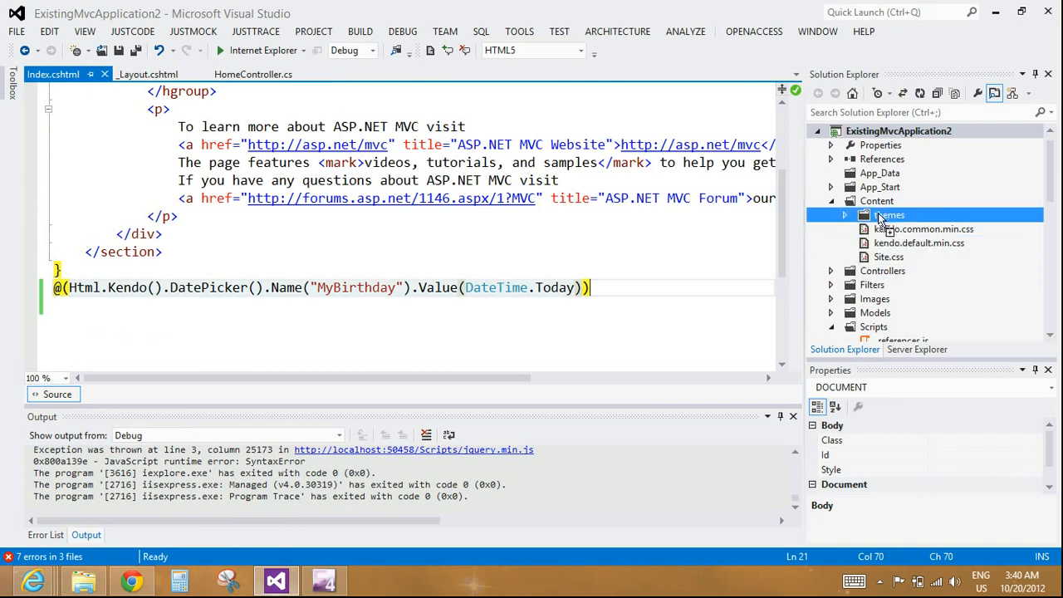
Paste the copied Default styles folder into the project's Content folder.
click(830, 201)
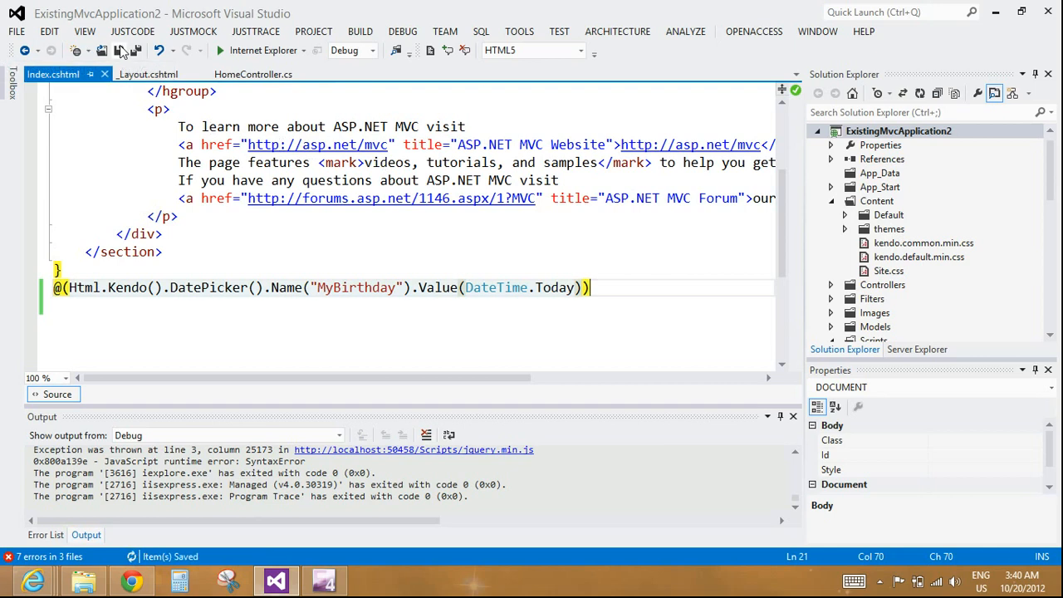
mouse_move(262, 50)
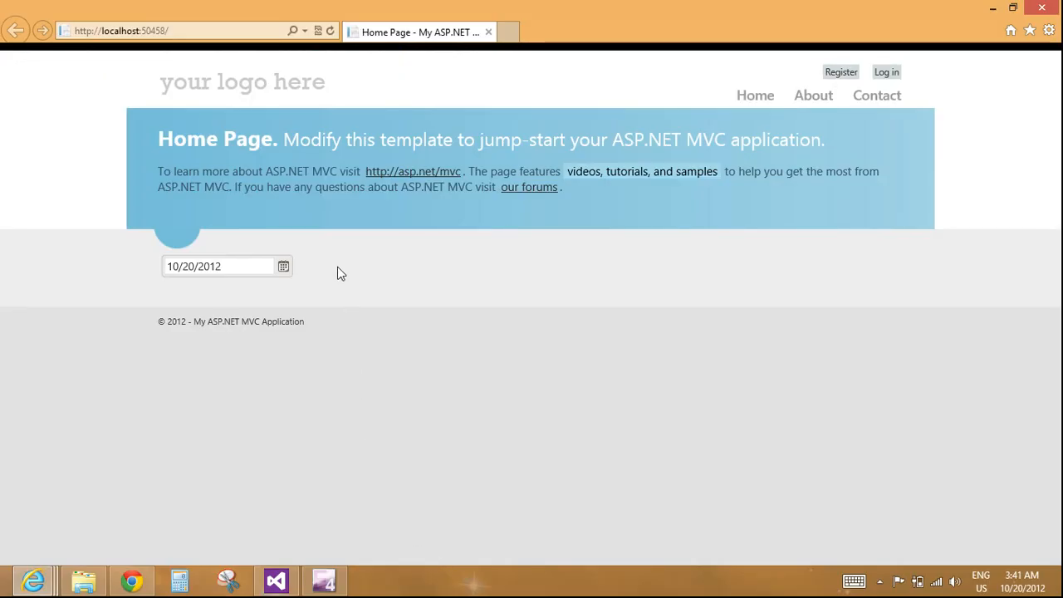
Choose October 31, 2012 from the MyBirthday DatePicker's calendar.
click(284, 266)
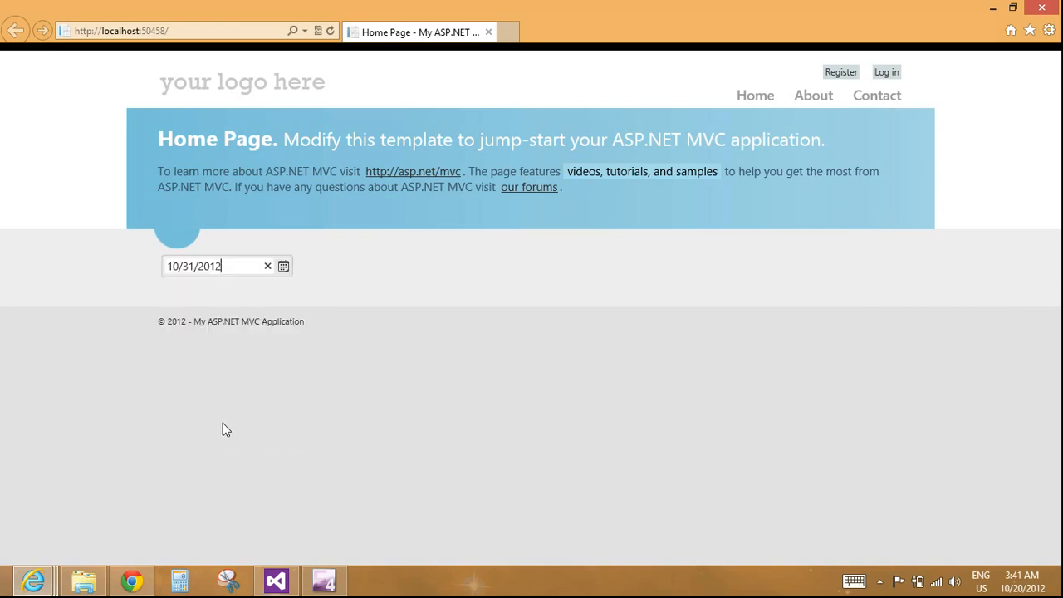
mouse_move(242, 409)
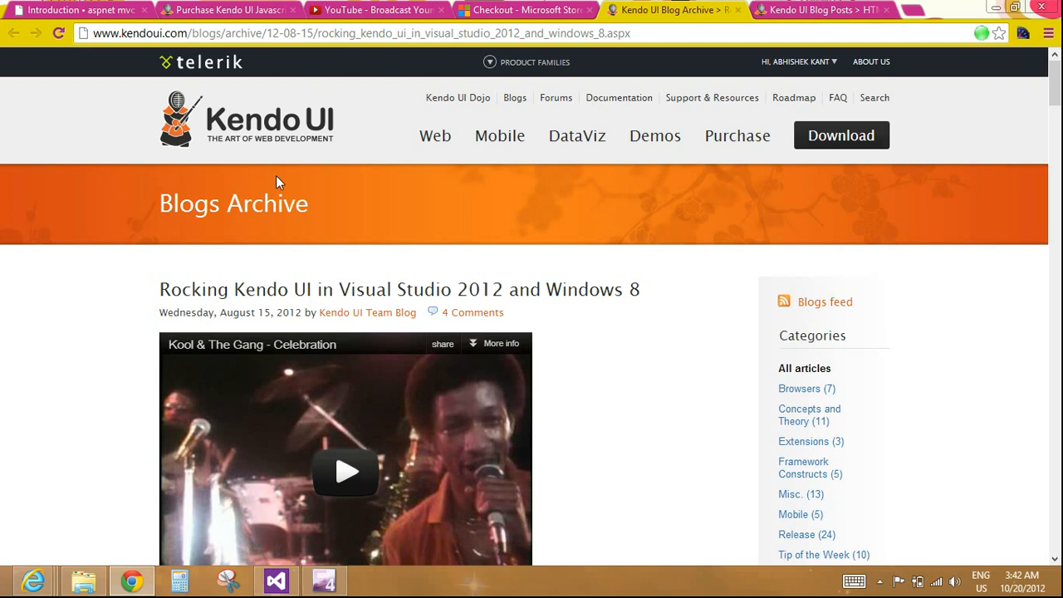
mouse_move(780, 180)
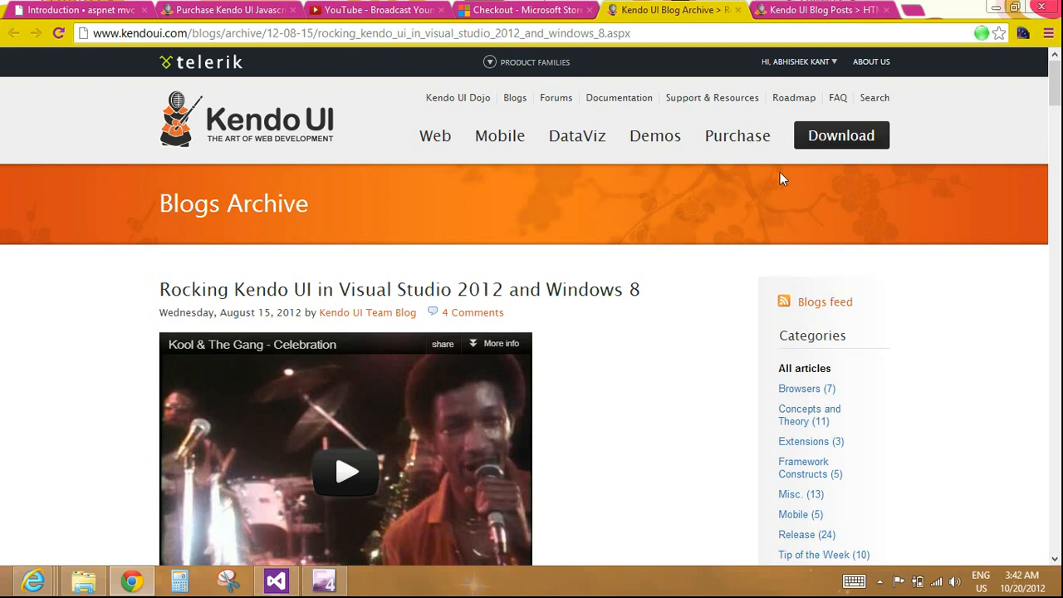
mouse_move(604, 73)
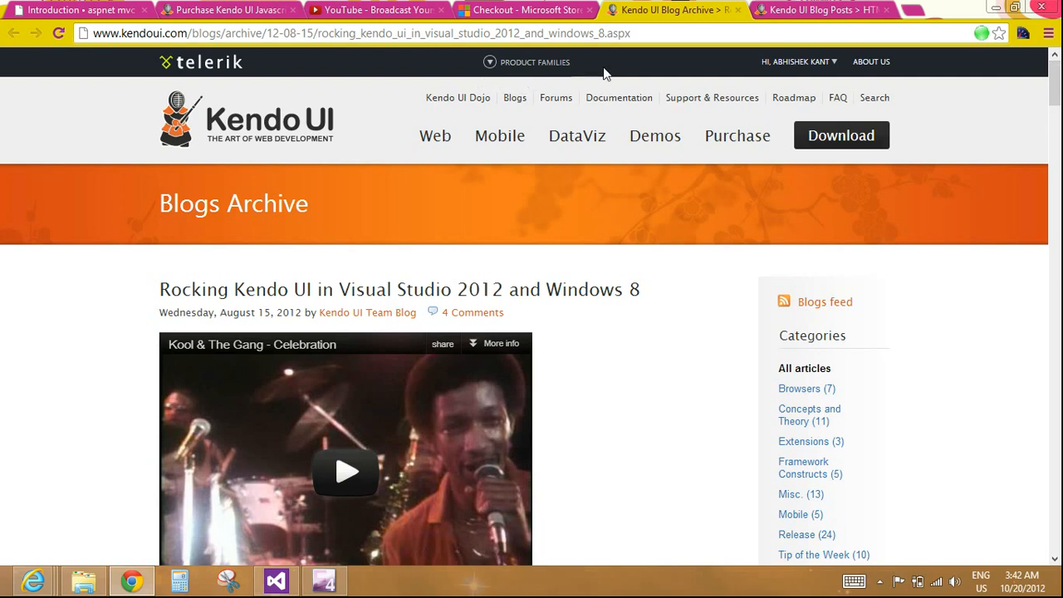
Note the Visual Studio 2012 blog post URL and read down through the article.
click(357, 33)
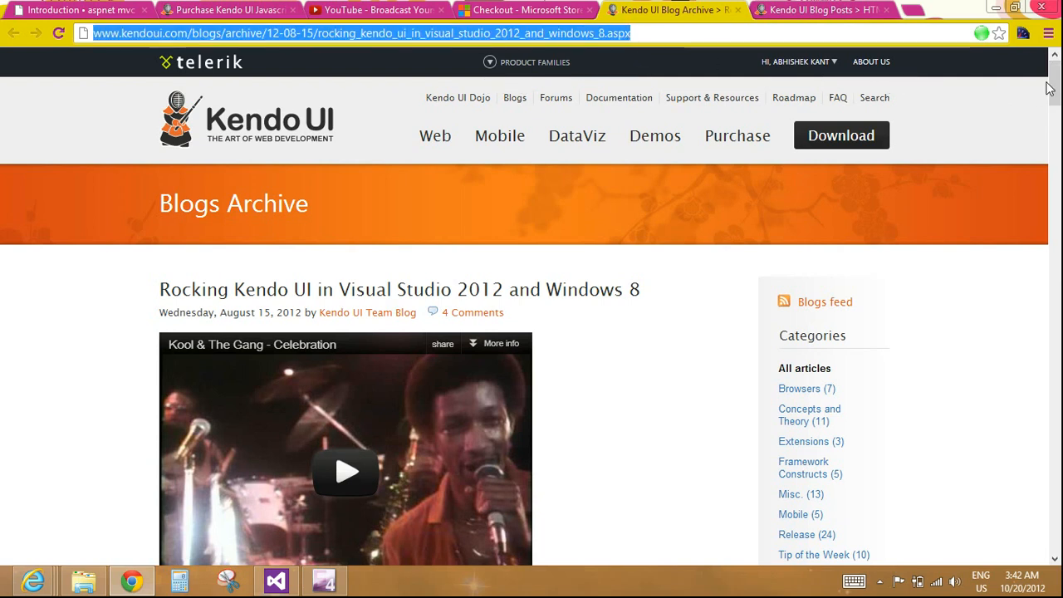
scroll(down, 3)
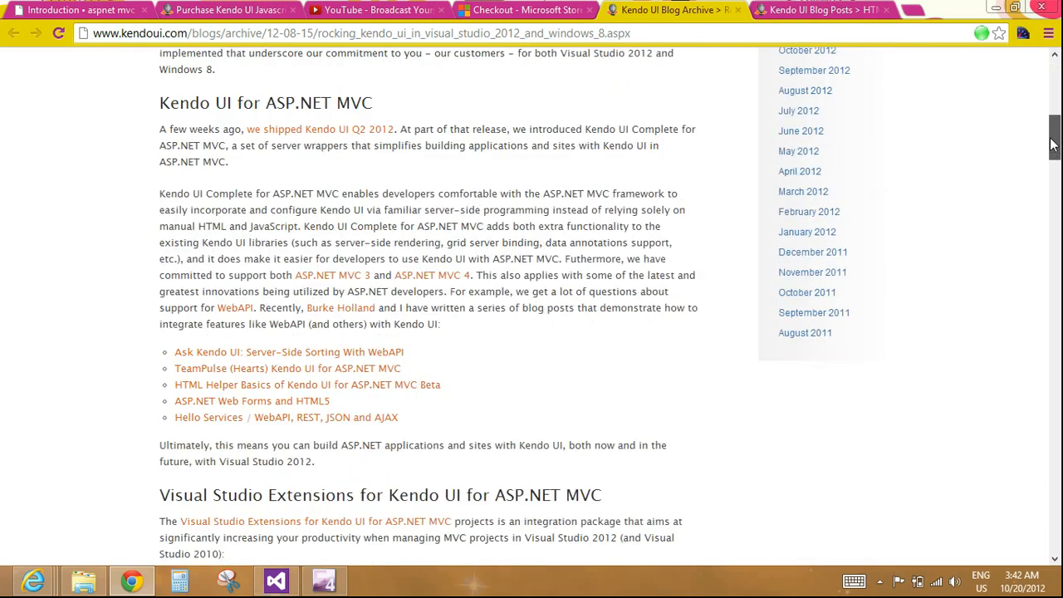
scroll(down, 3)
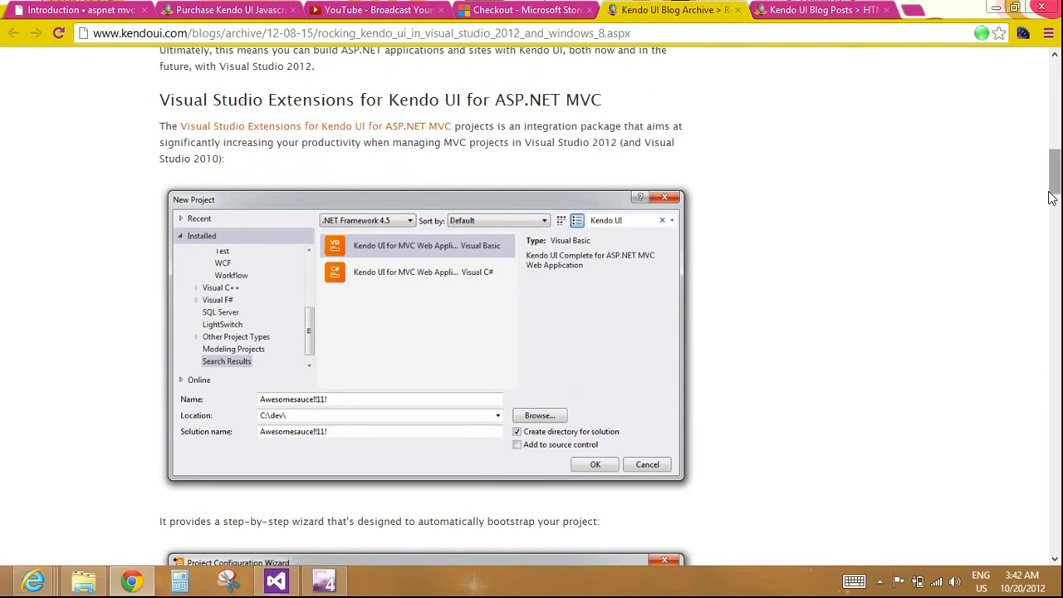
scroll(down, 3)
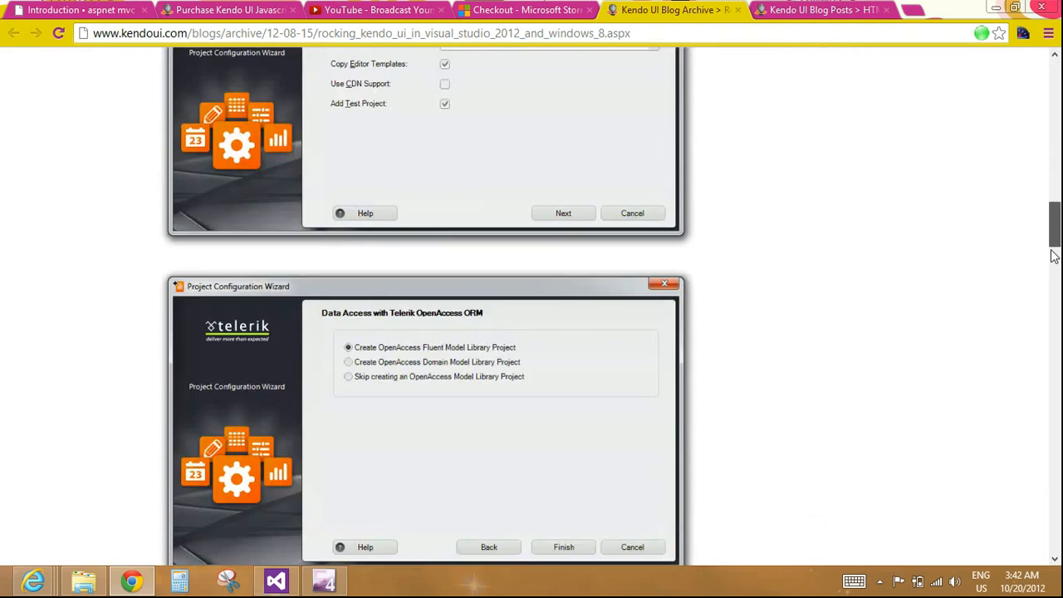
scroll(down, 3)
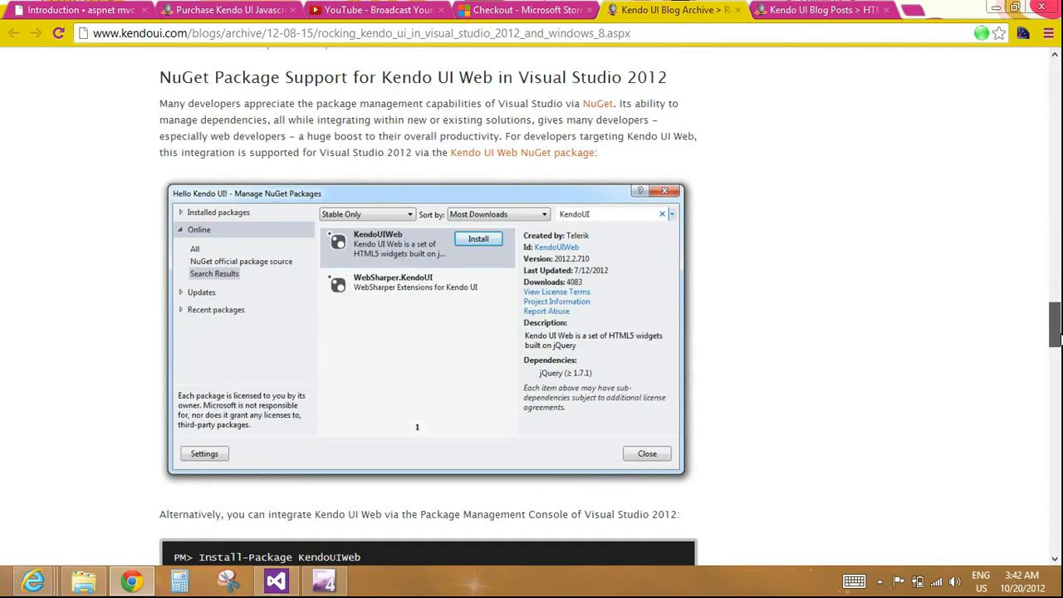
Note the HTML Helper Basics post URL and read down to its Declarations section.
click(822, 10)
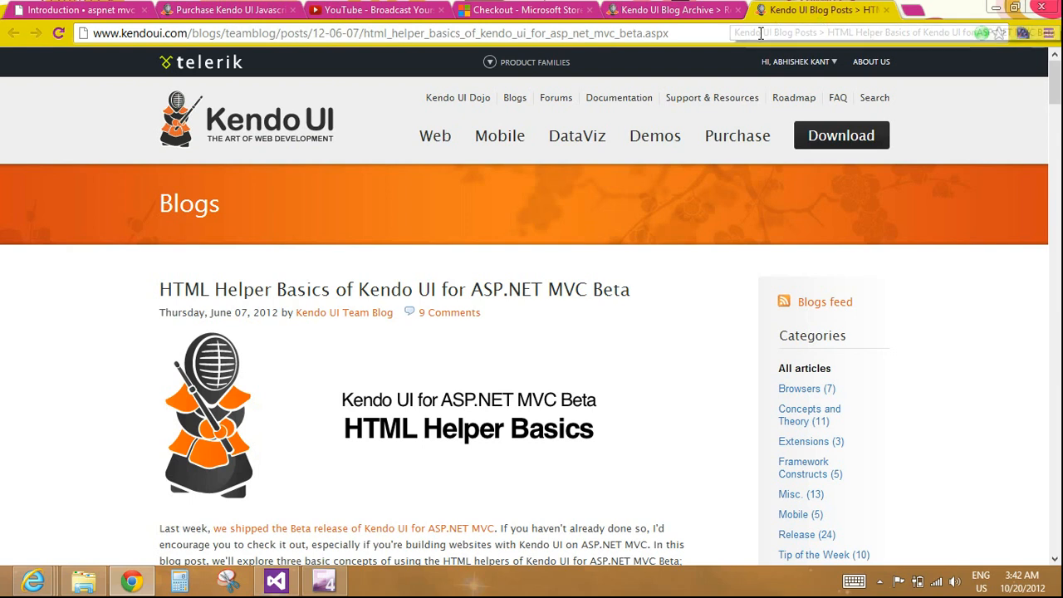
click(373, 33)
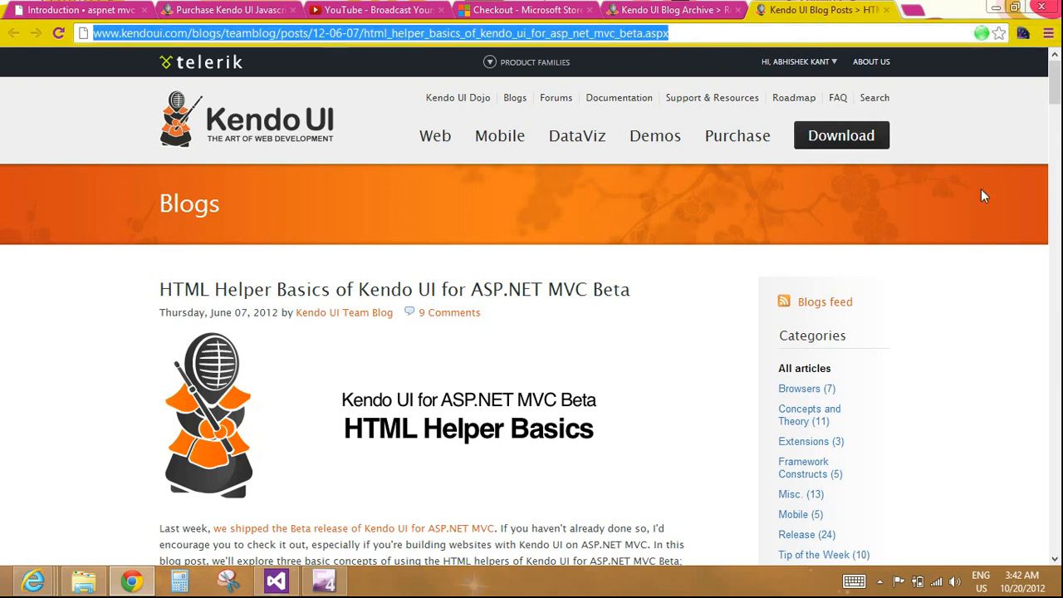
scroll(down, 3)
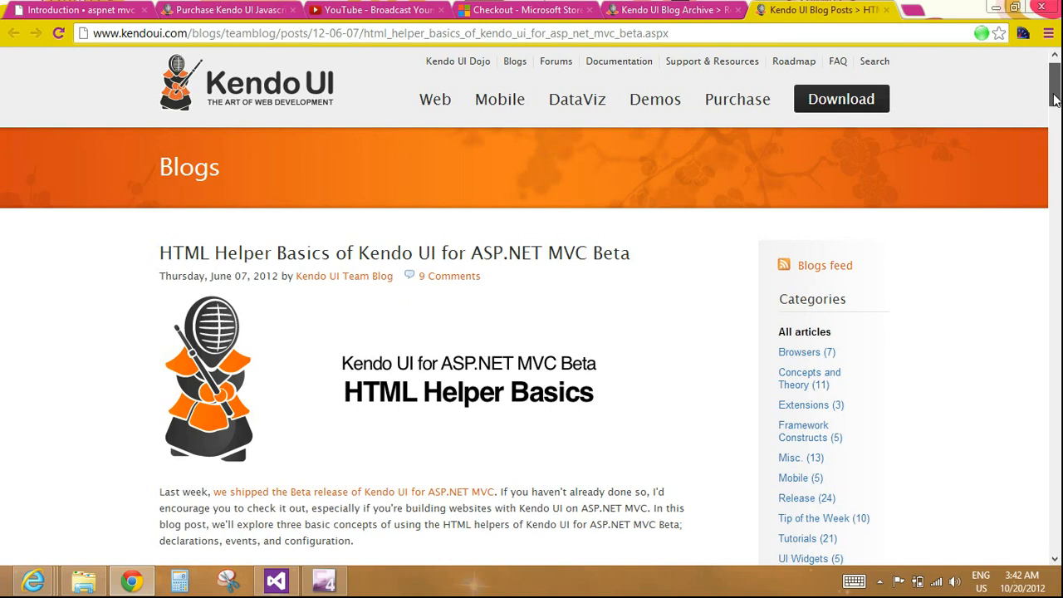
scroll(down, 3)
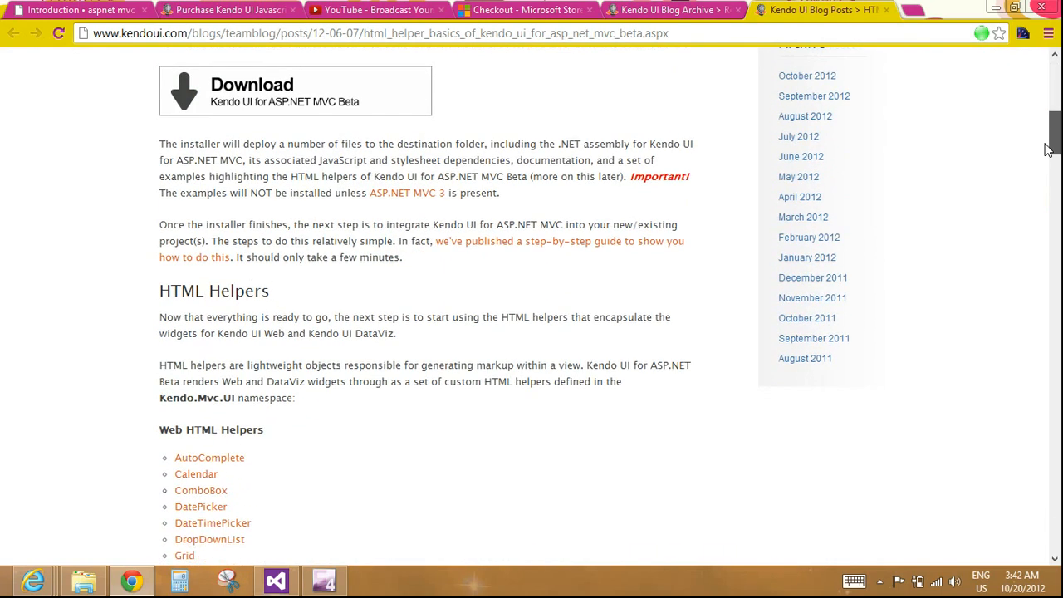
scroll(down, 3)
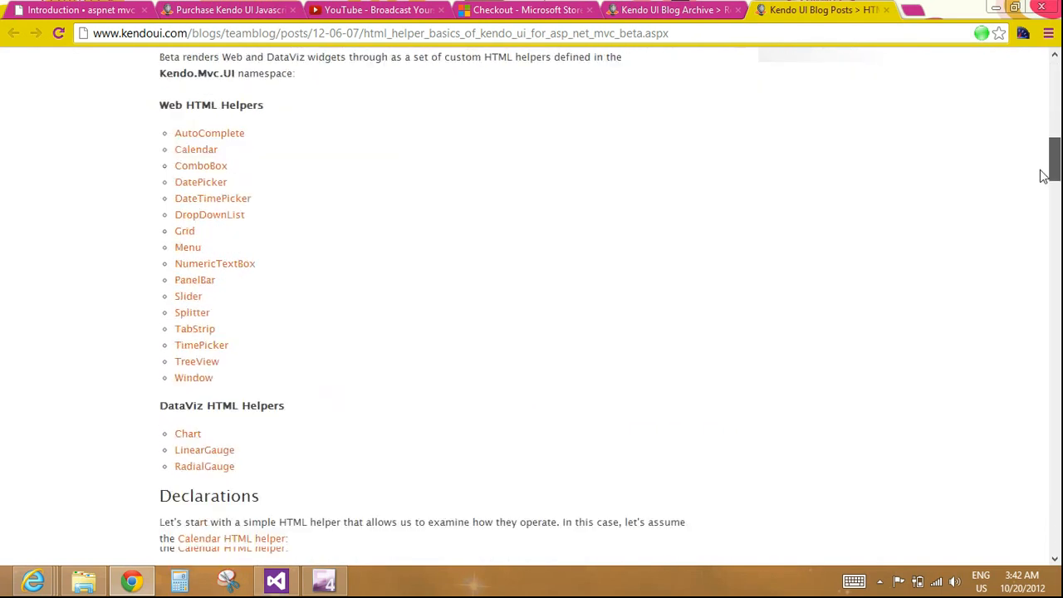
scroll(down, 3)
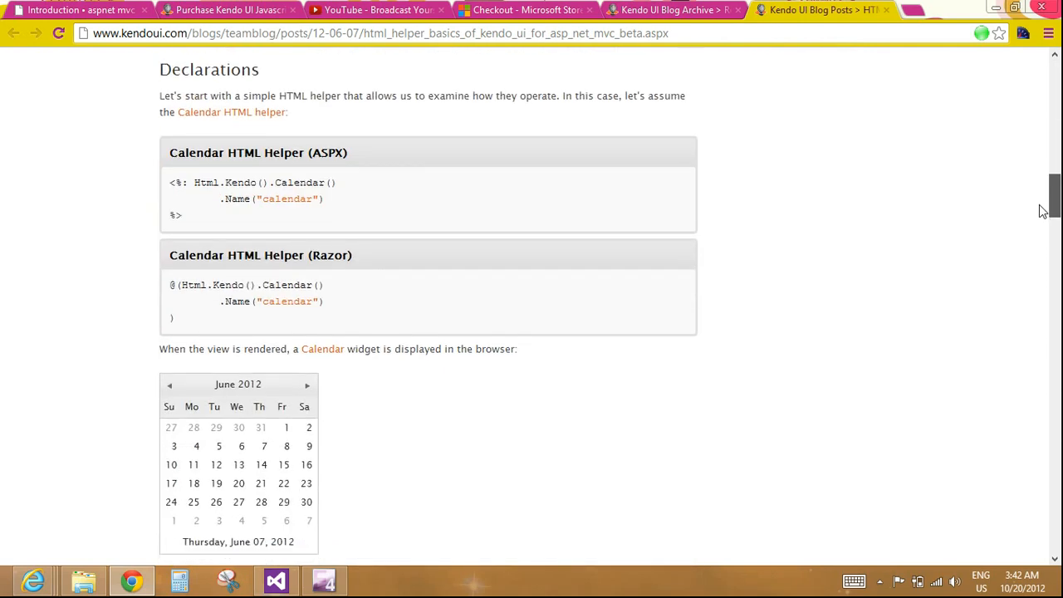
scroll(down, 3)
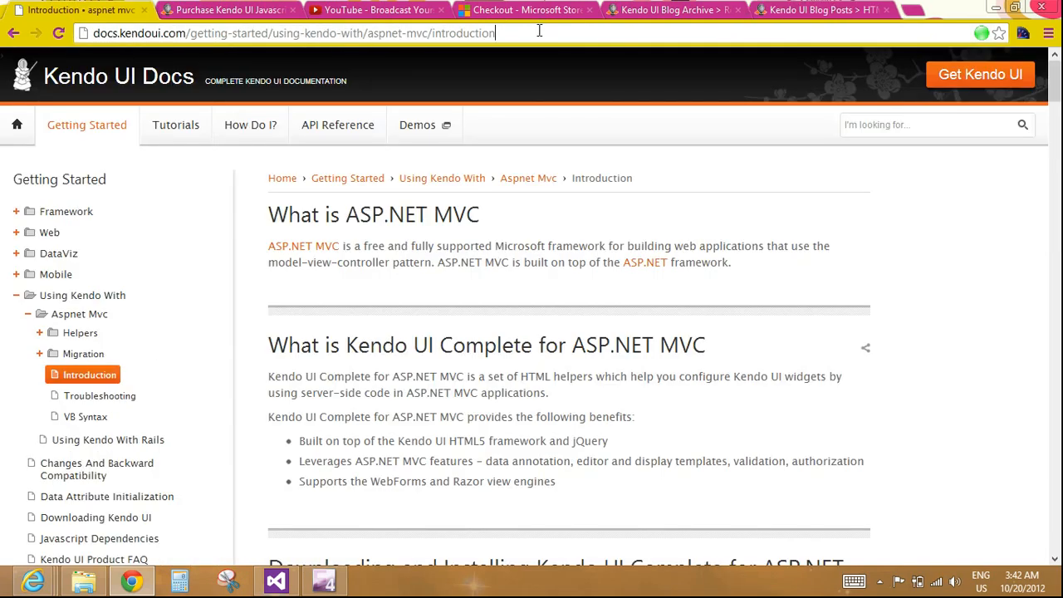
From the Kendo UI Docs introduction, reach the DatePicker overview's WebForms and Razor samples.
click(290, 33)
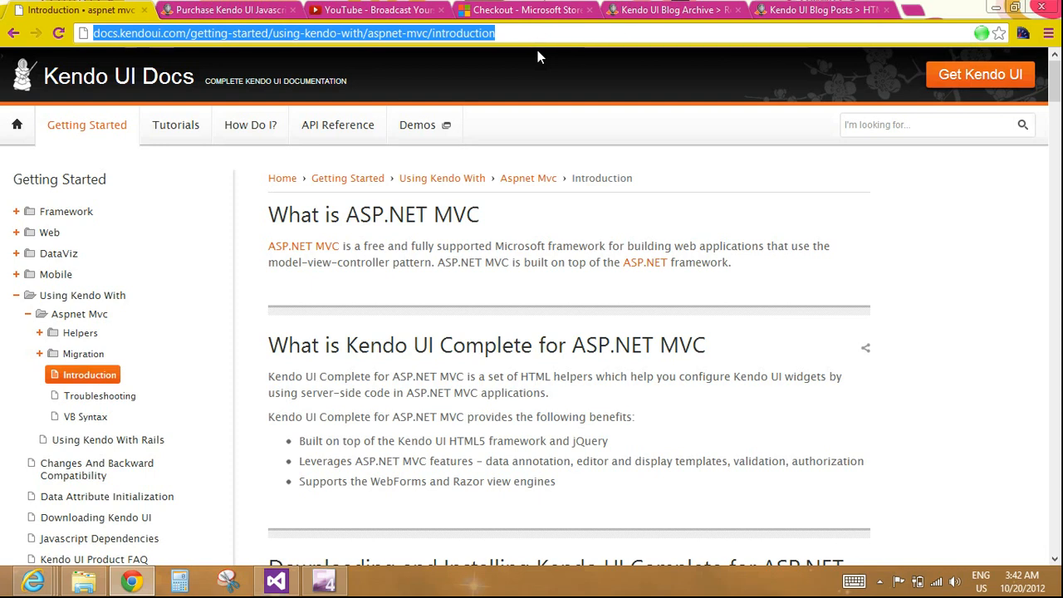
mouse_move(501, 54)
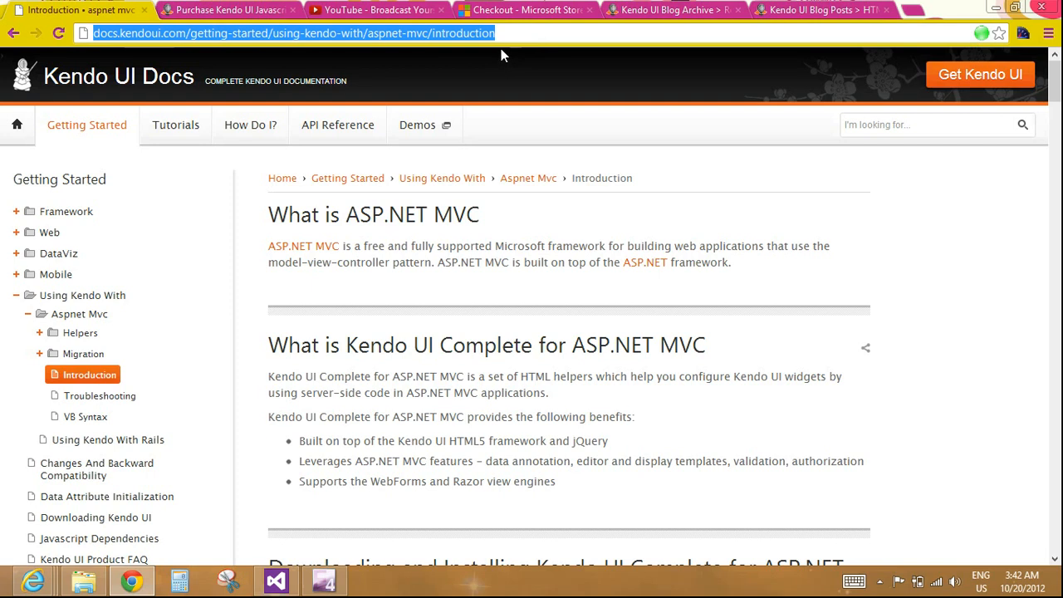
mouse_move(81, 274)
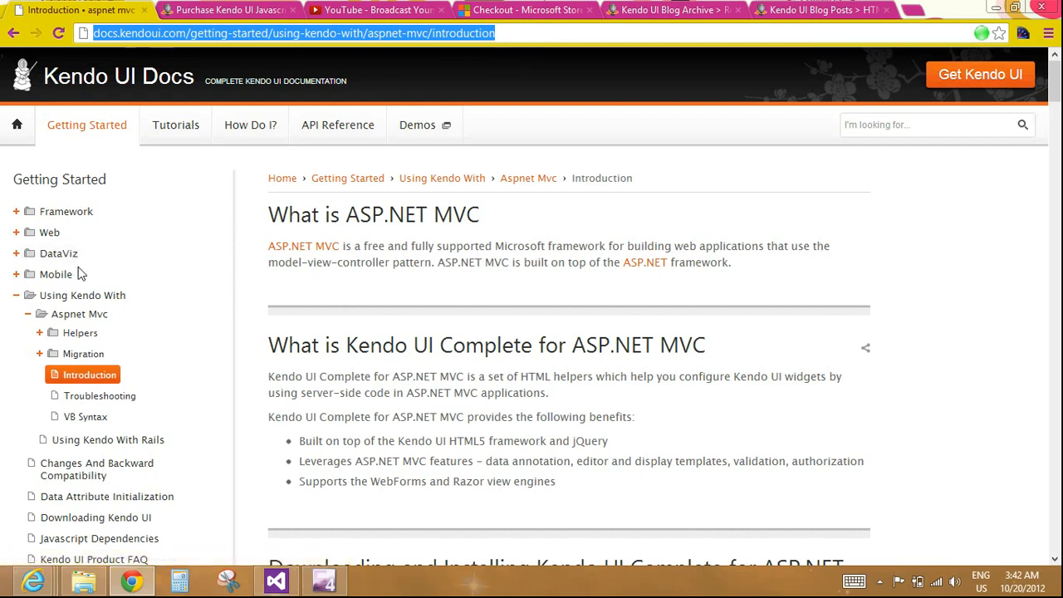
mouse_move(83, 295)
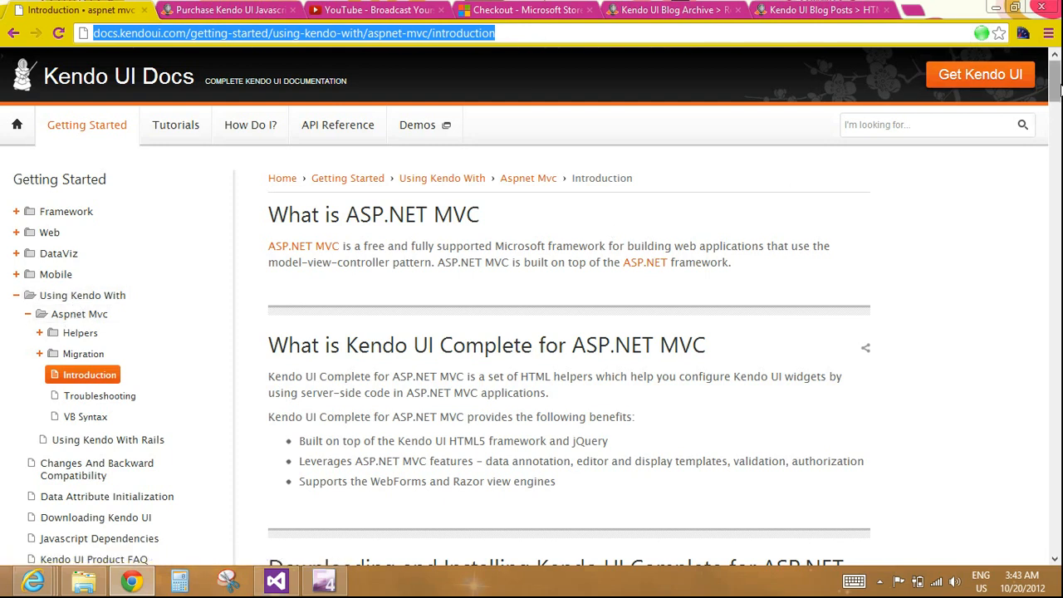
scroll(down, 3)
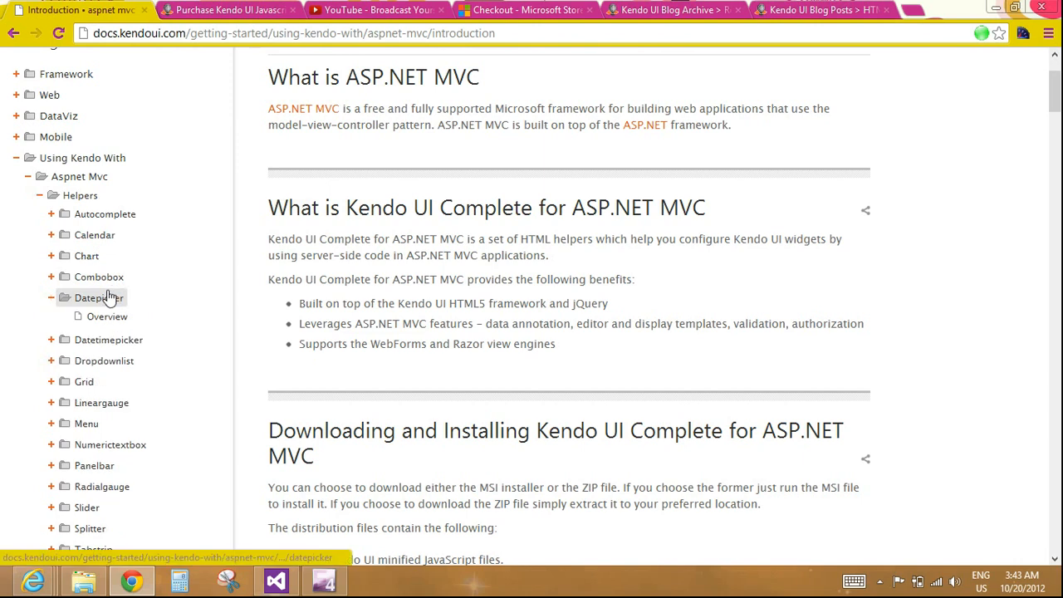
click(107, 315)
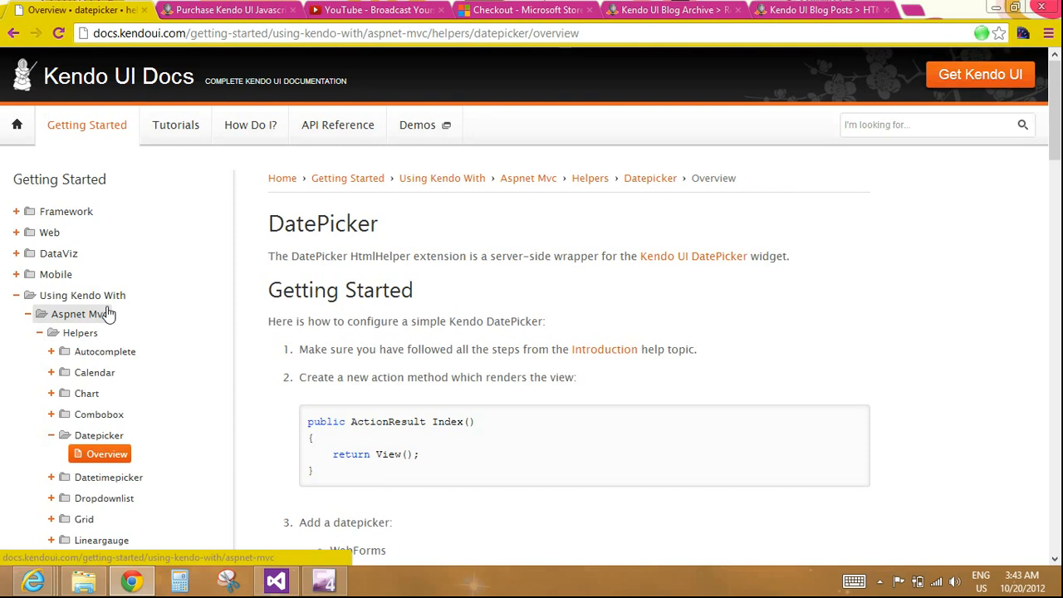
scroll(down, 3)
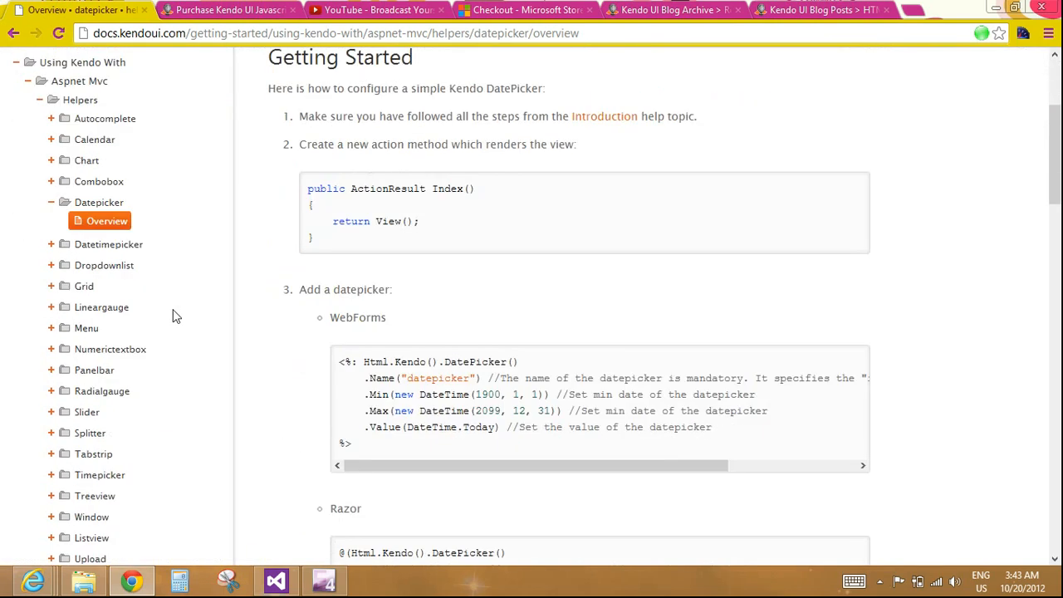
mouse_move(189, 299)
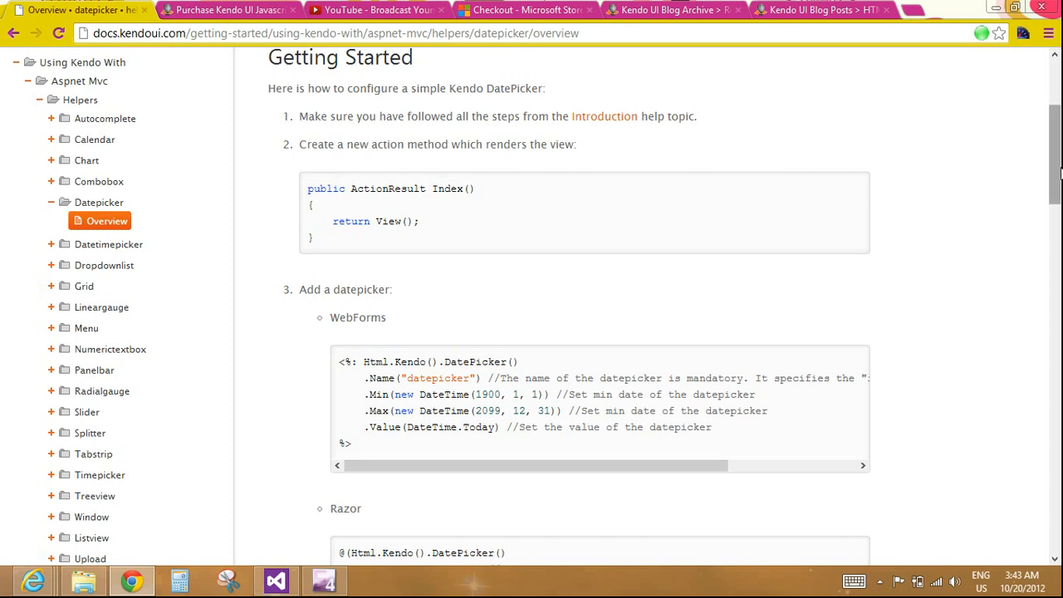
scroll(down, 3)
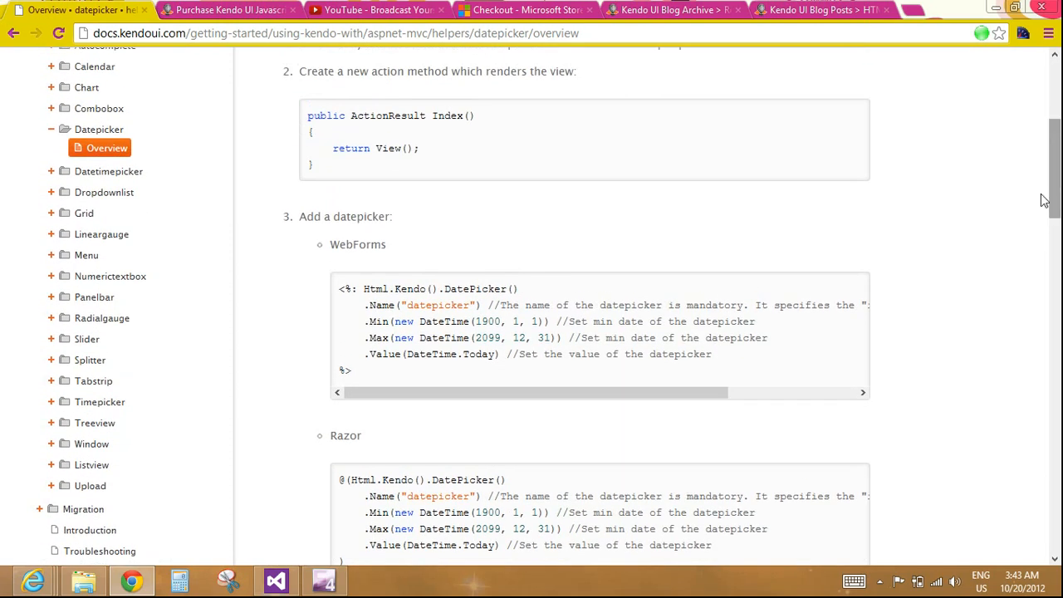